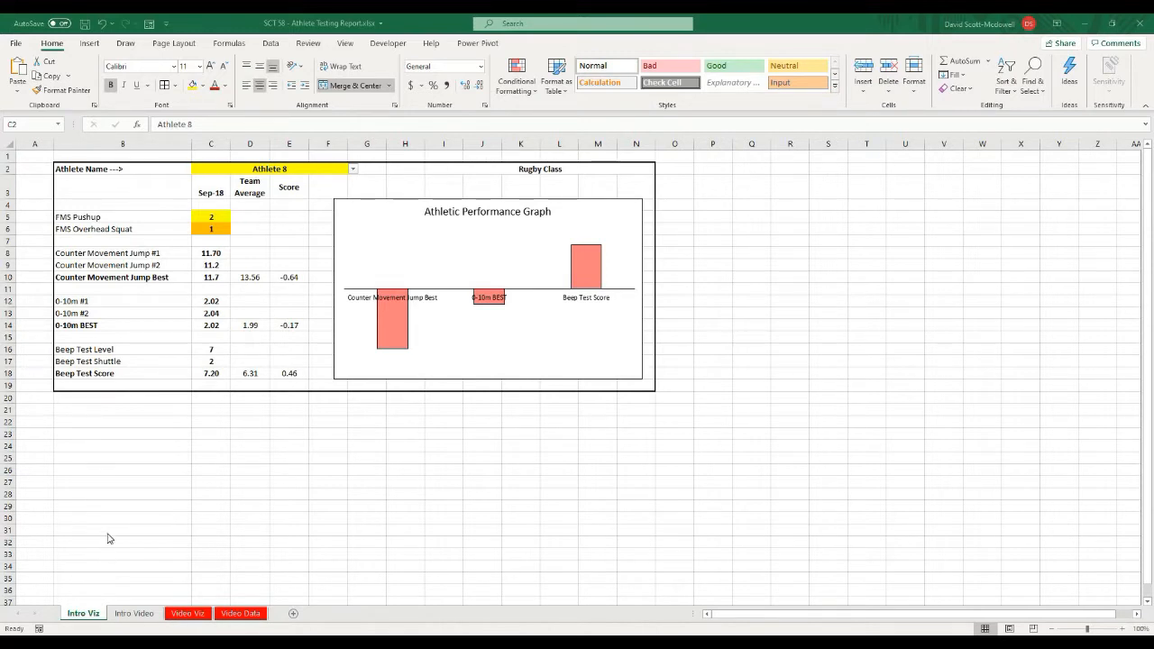
mouse_move(101, 541)
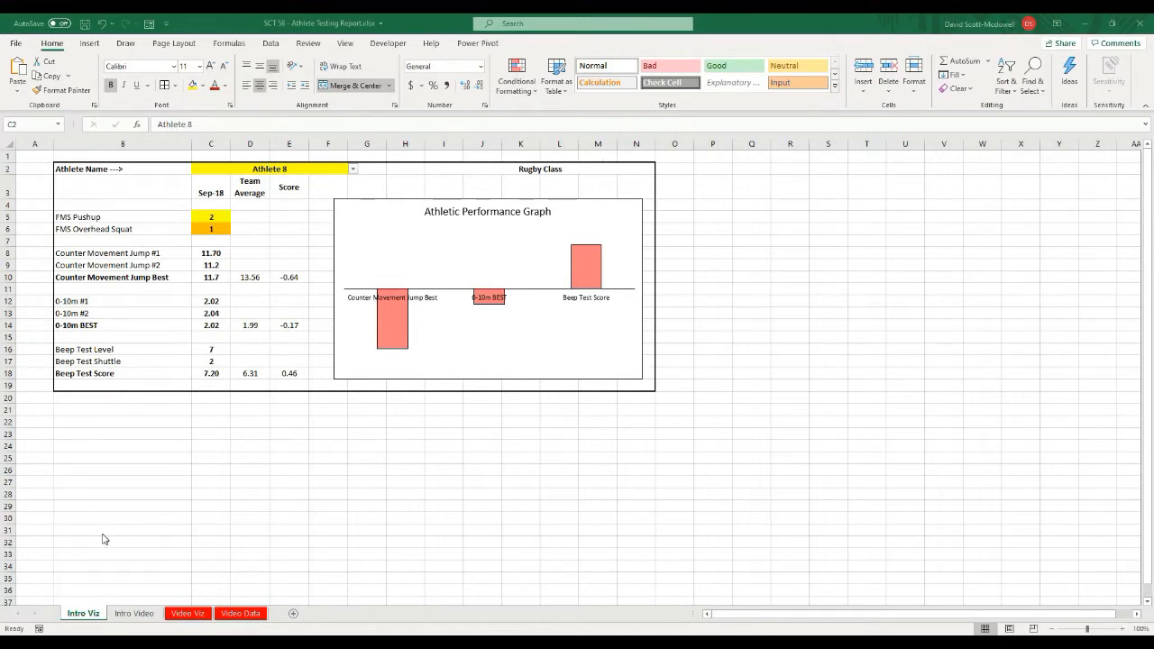
mouse_move(232, 364)
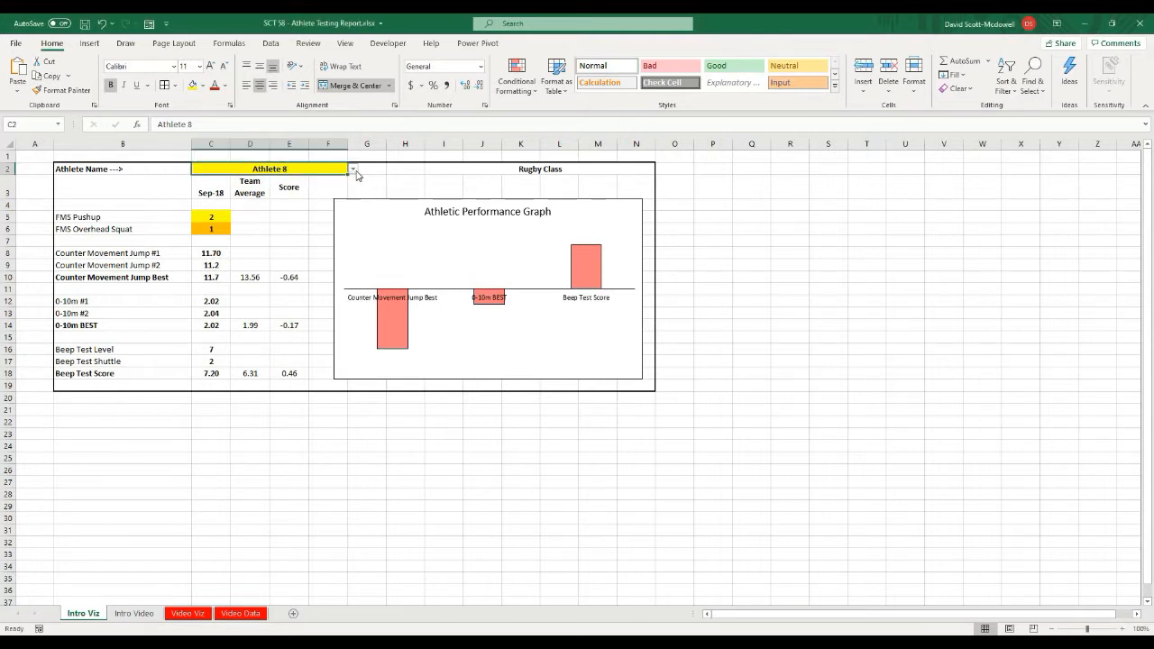
- Choose Athlete 11 from the name list, then switch to another athlete to refresh scores and chart
left_click(354, 170)
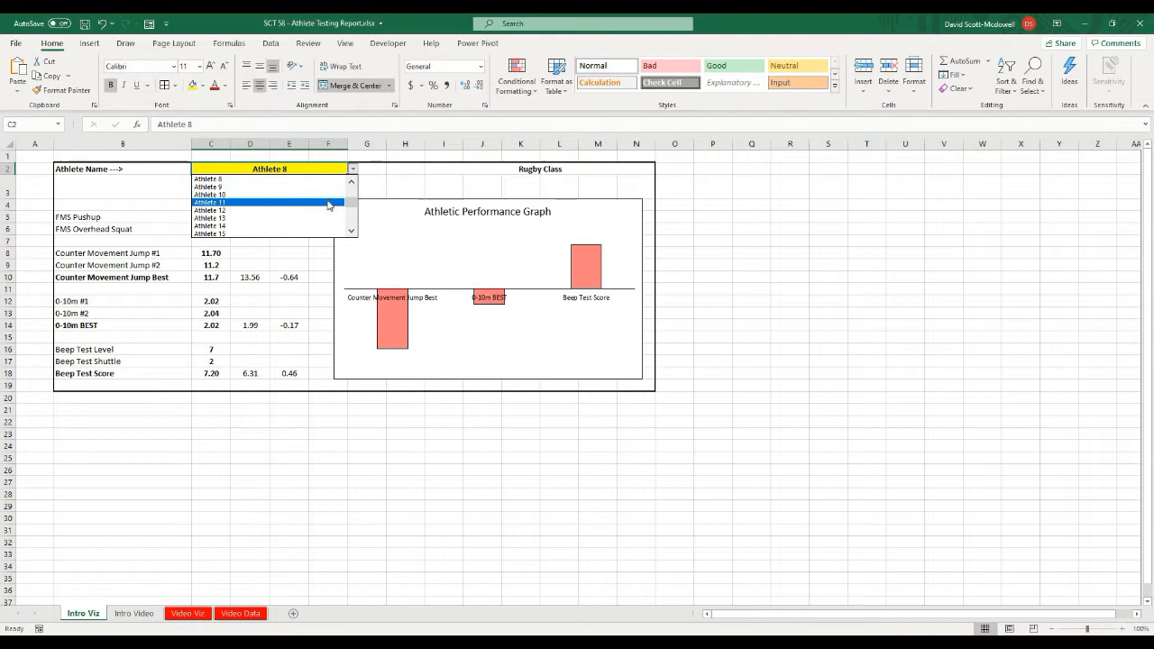
left_click(231, 202)
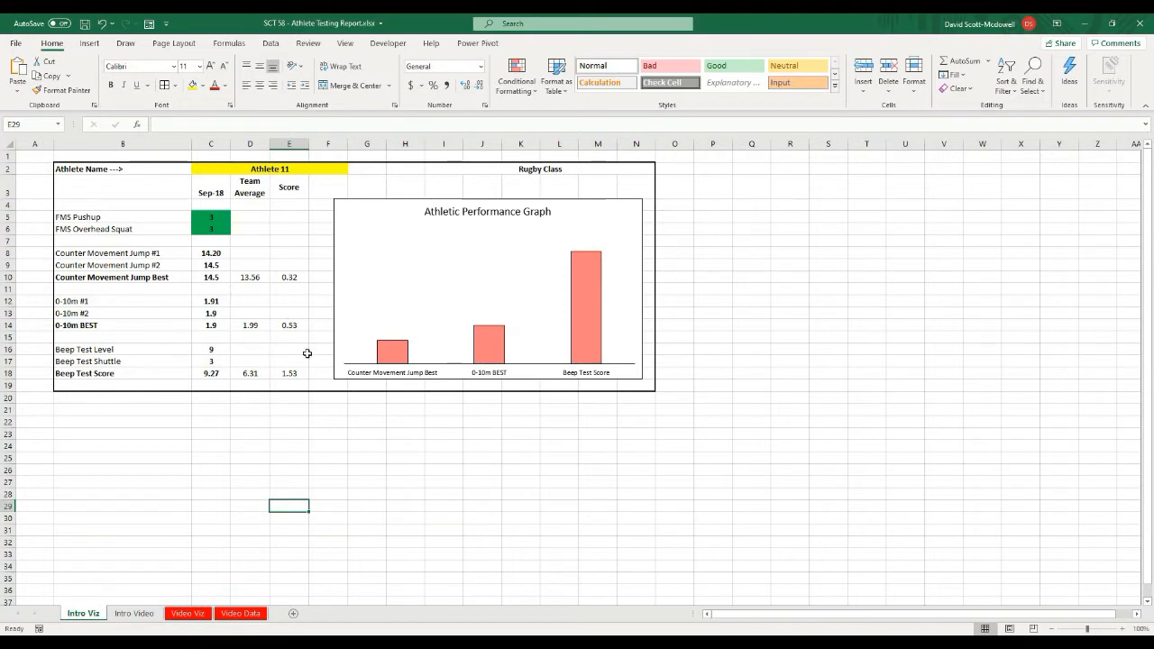
mouse_move(352, 401)
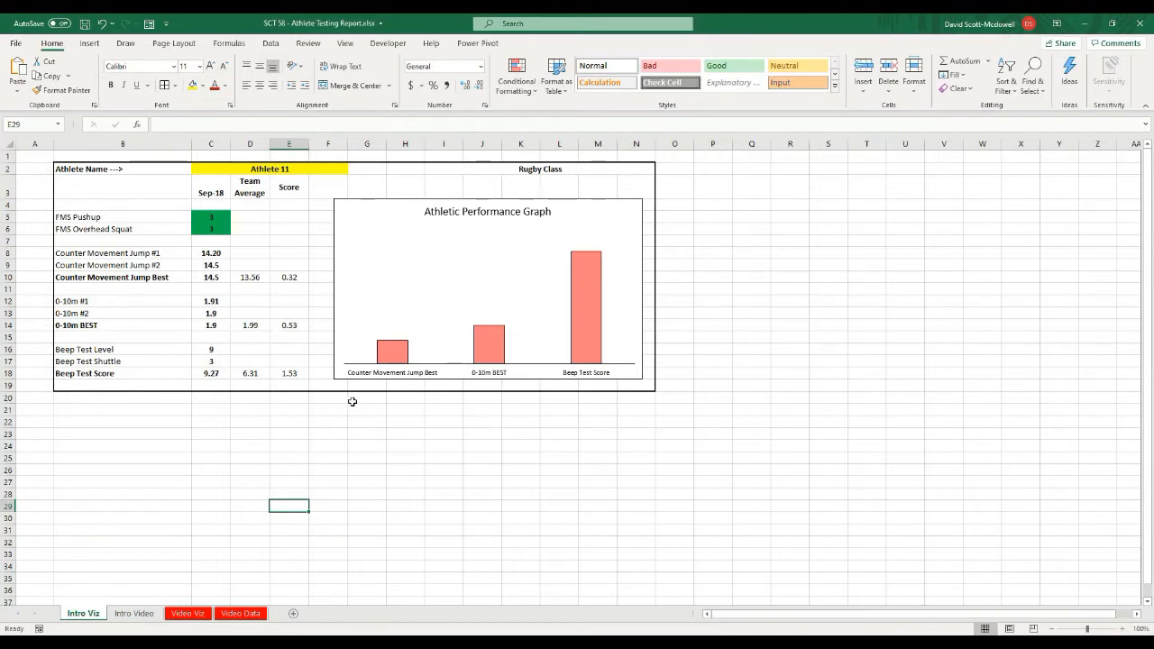
left_click(350, 169)
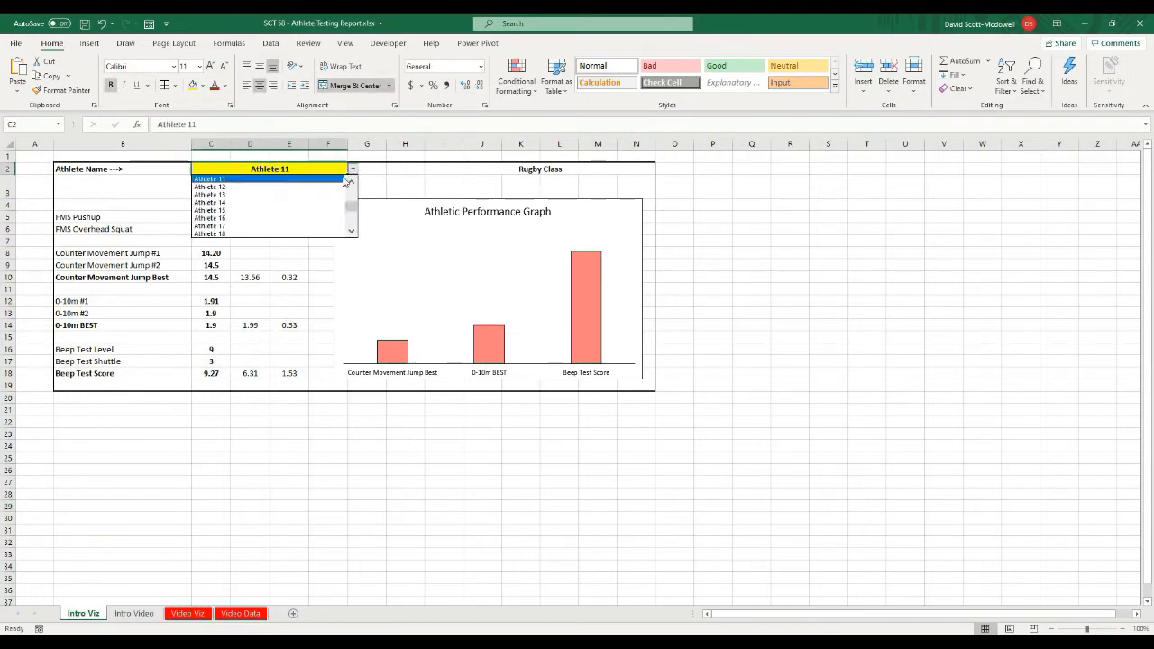
left_click(209, 195)
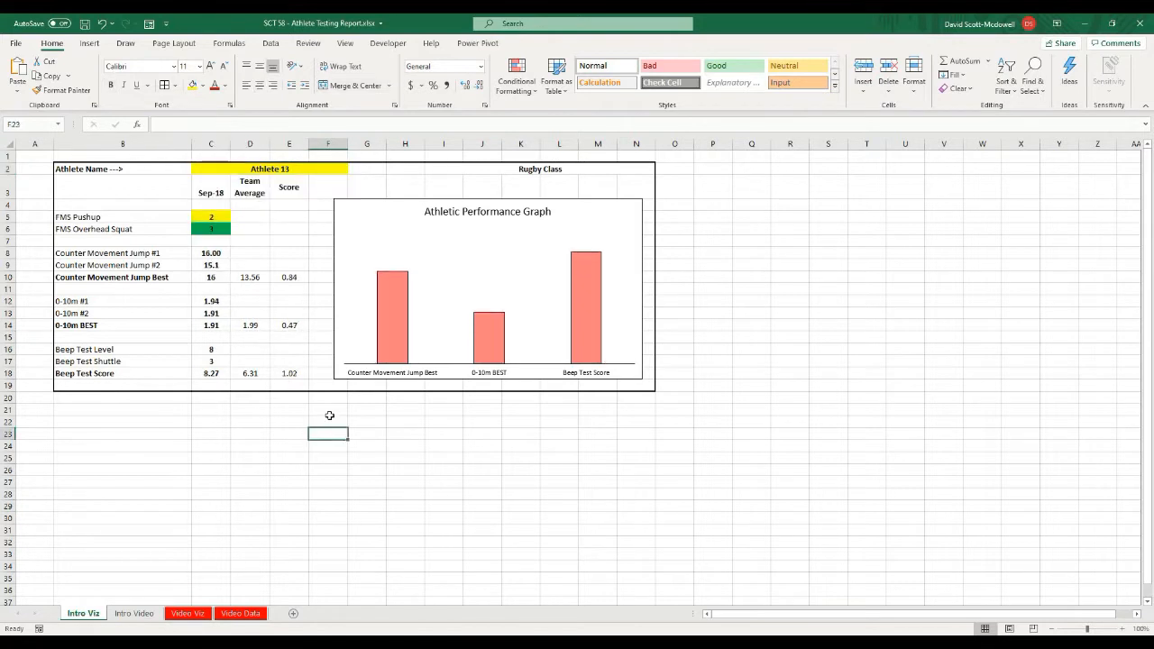
mouse_move(275, 321)
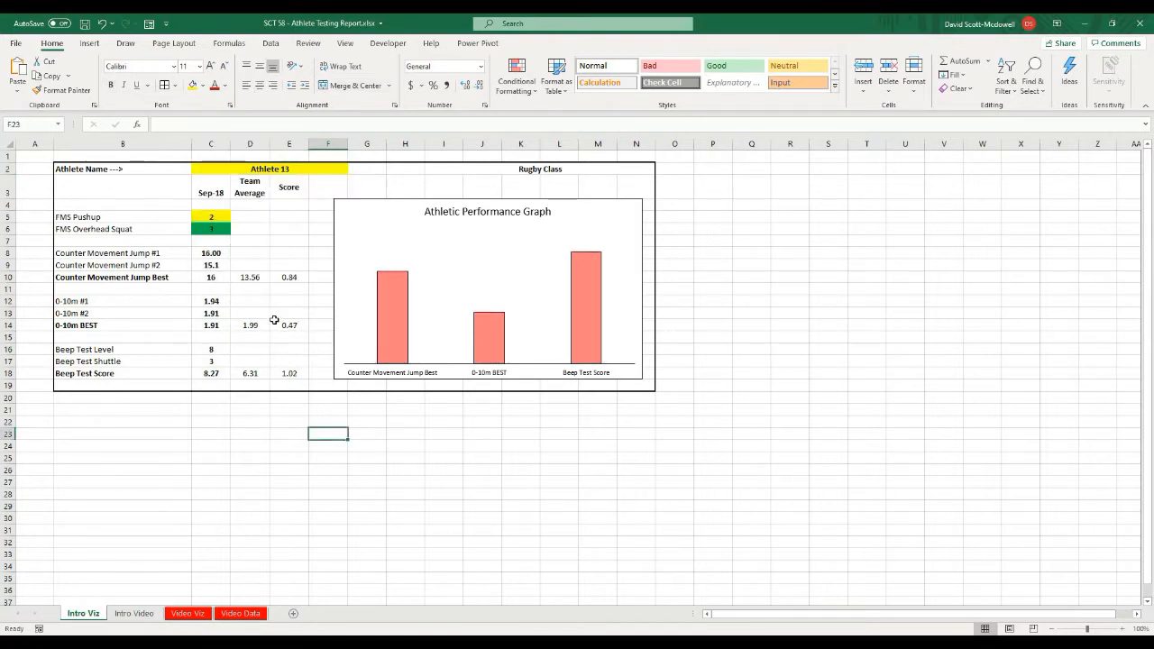
mouse_move(328, 402)
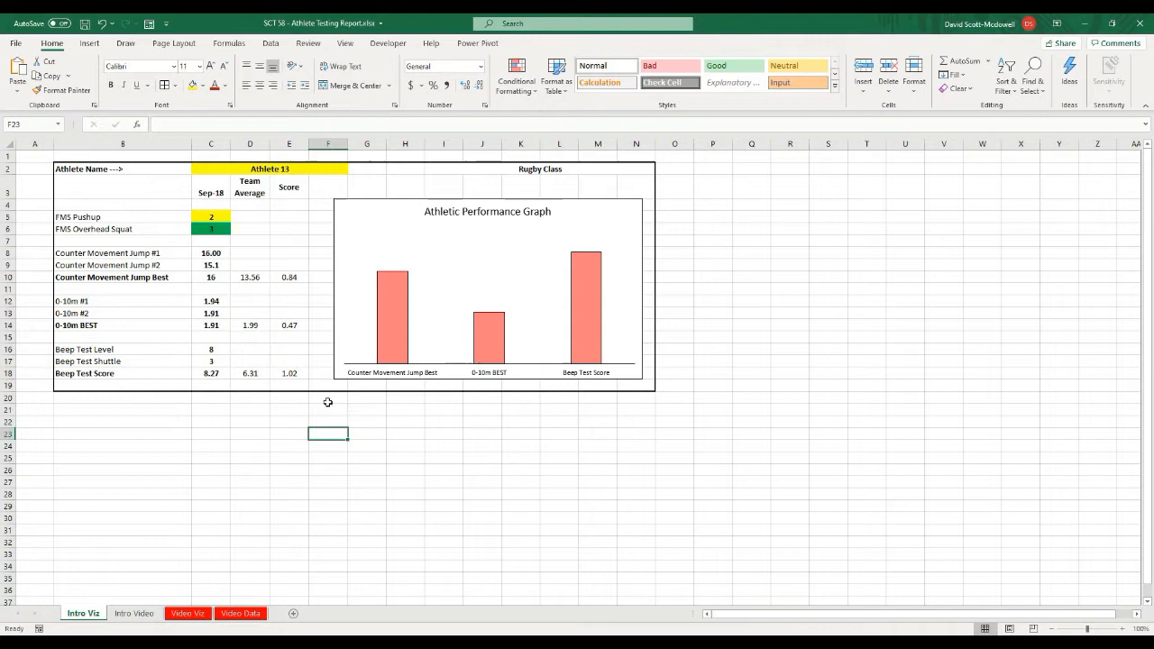
mouse_move(418, 451)
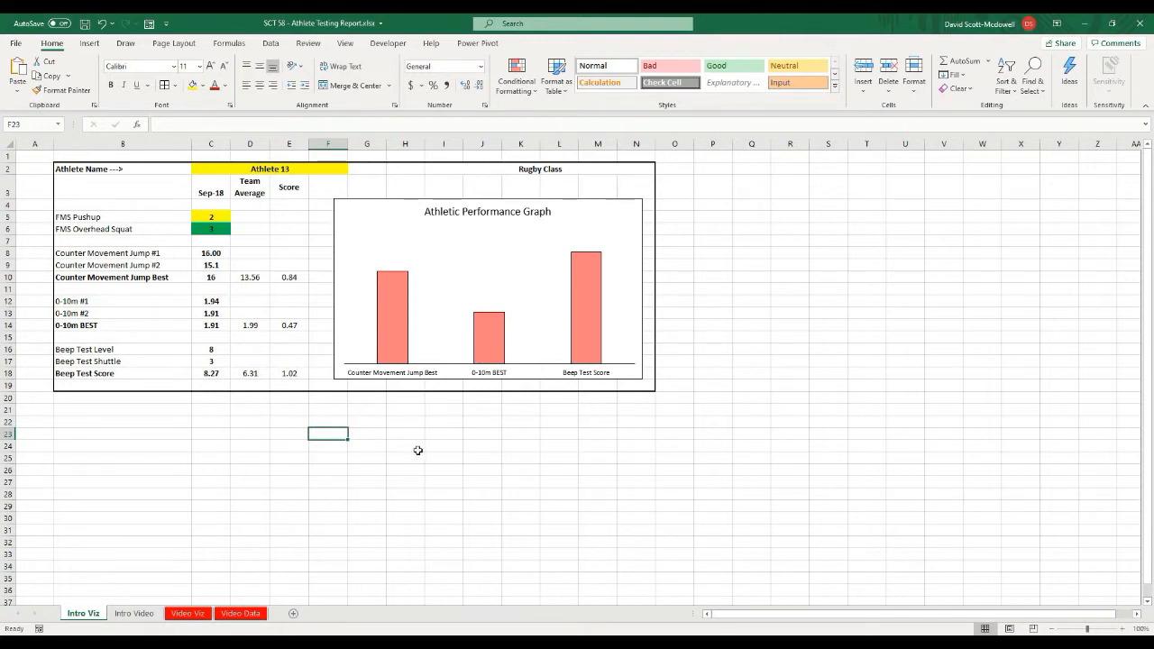
mouse_move(419, 448)
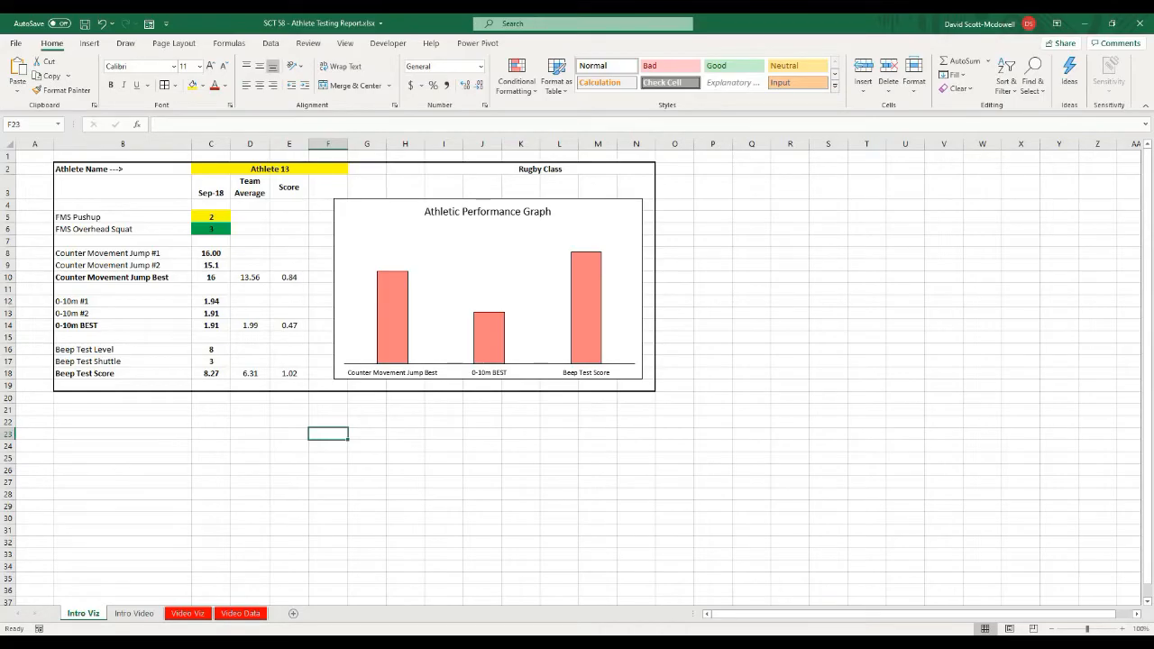
mouse_move(417, 447)
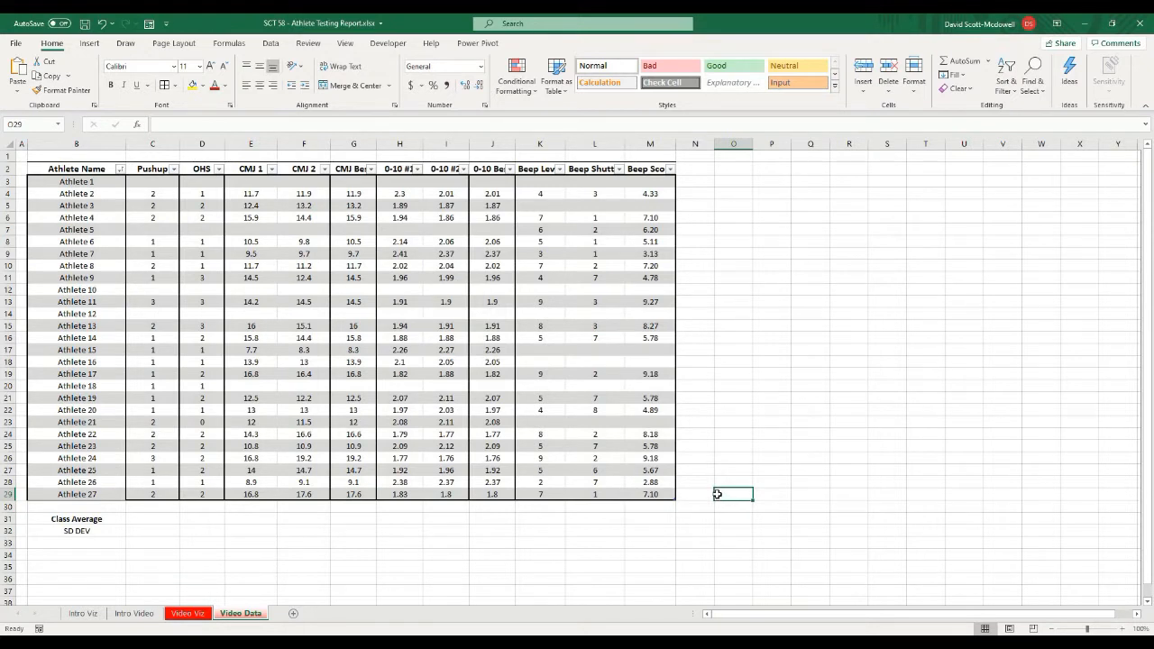
- Review the Pushup, CMJ 1/2, CMJ Best and 0-10 Best columns on the Video Vis data sheet
left_click(772, 433)
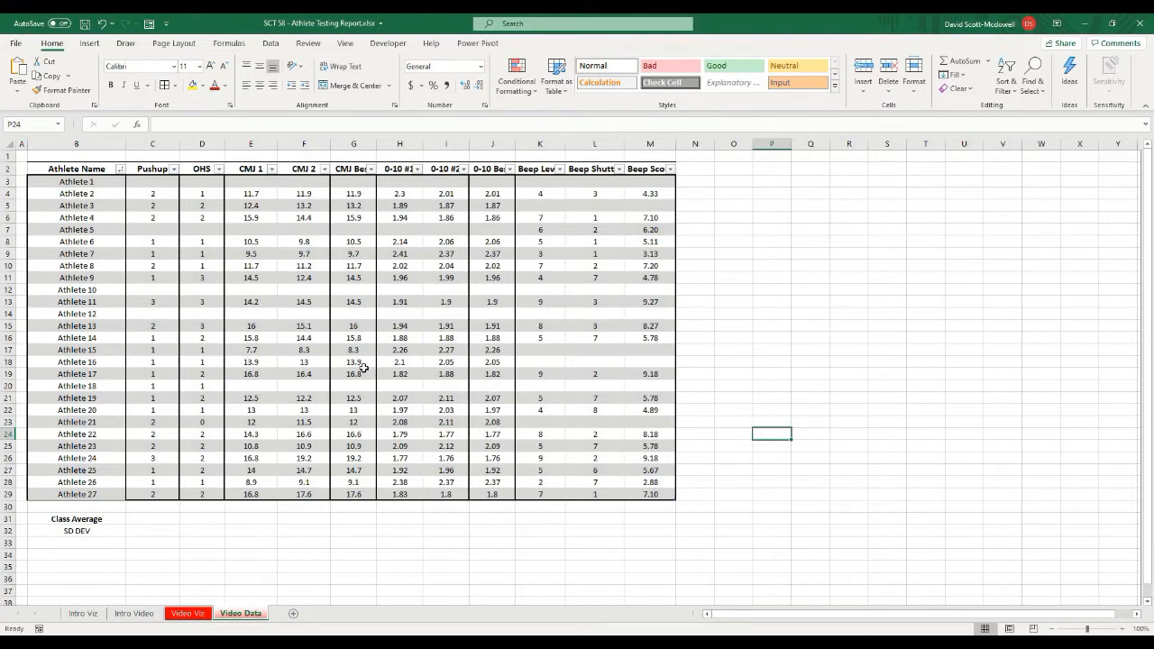
mouse_move(357, 364)
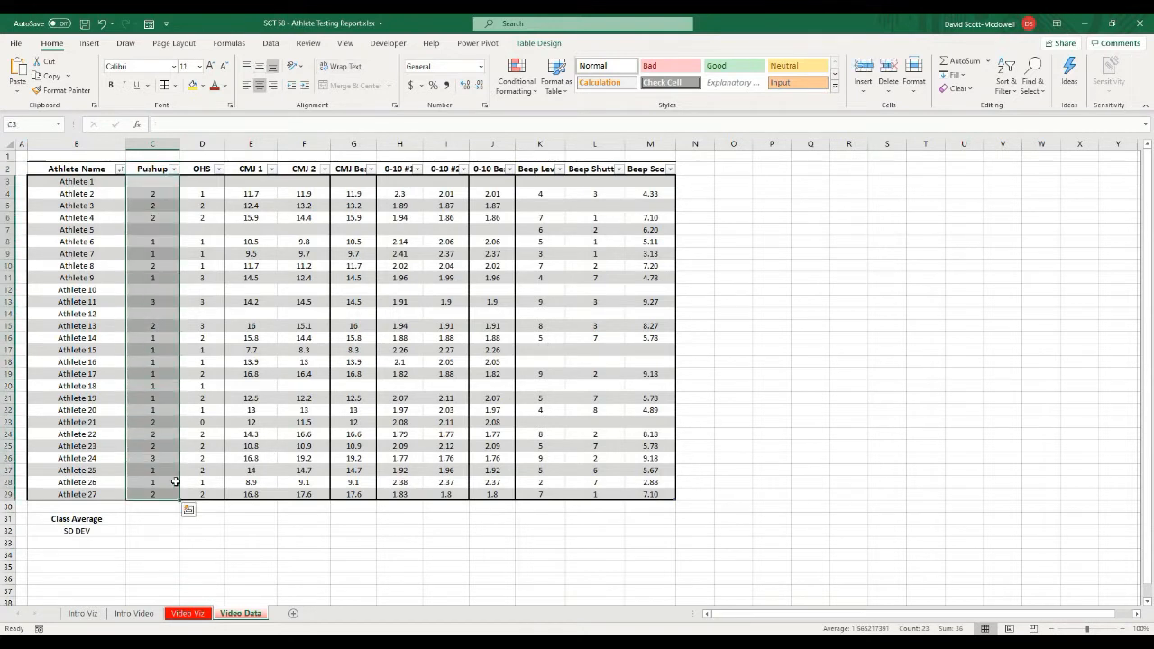
left_click(151, 530)
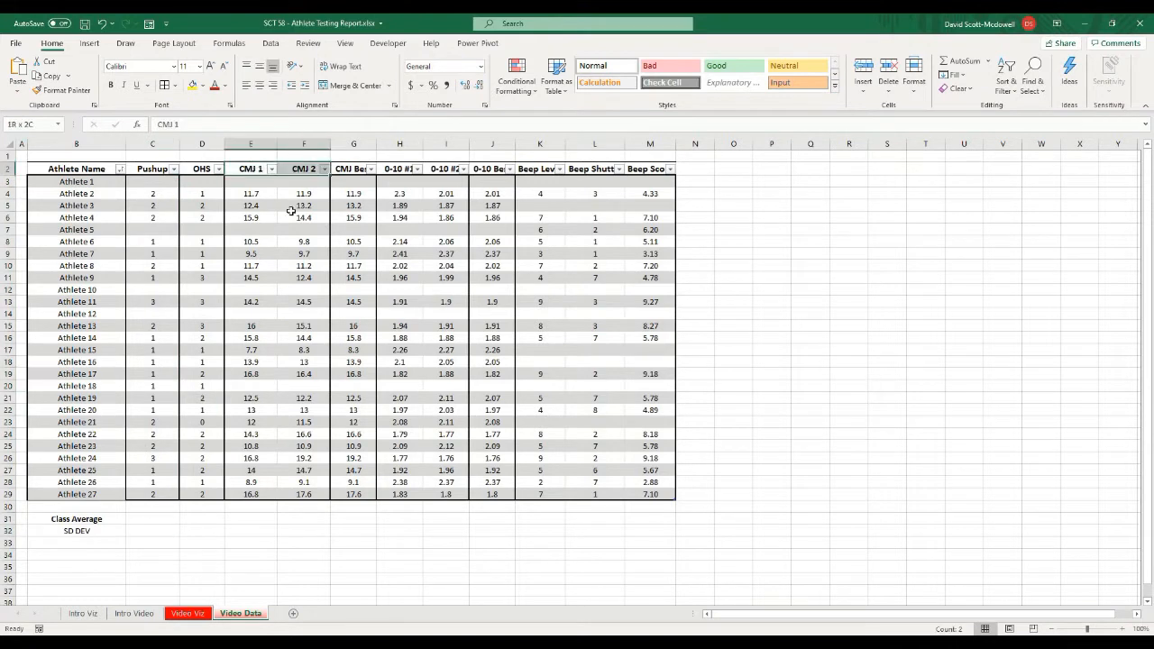
left_click_drag(250, 193, 303, 494)
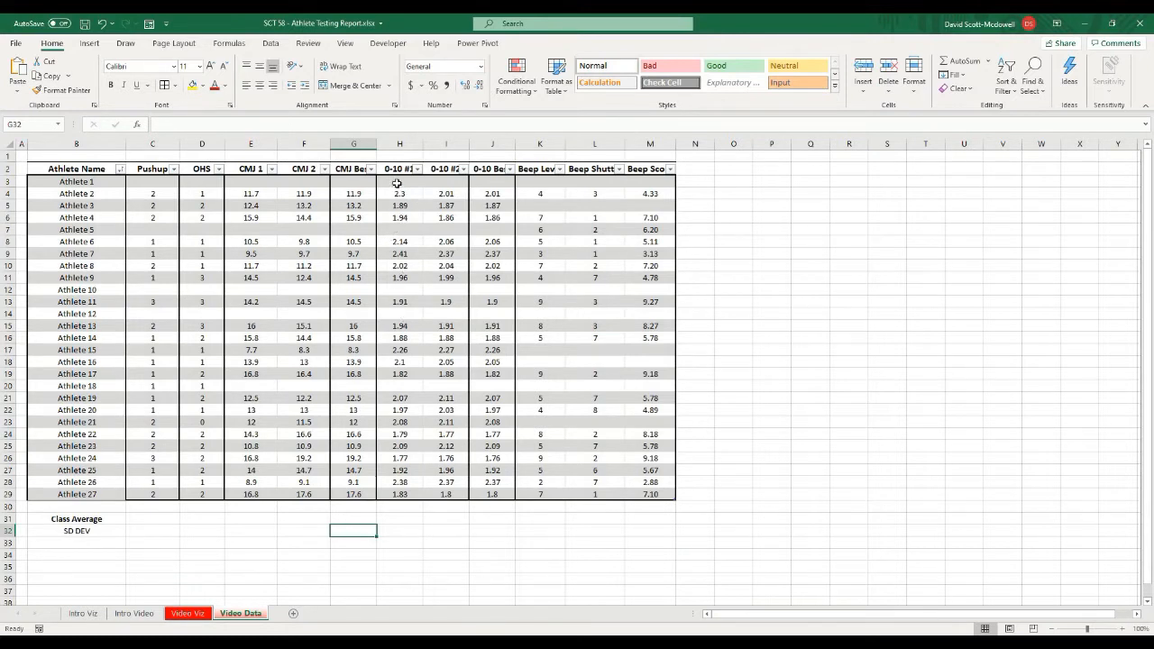
left_click_drag(401, 181, 459, 494)
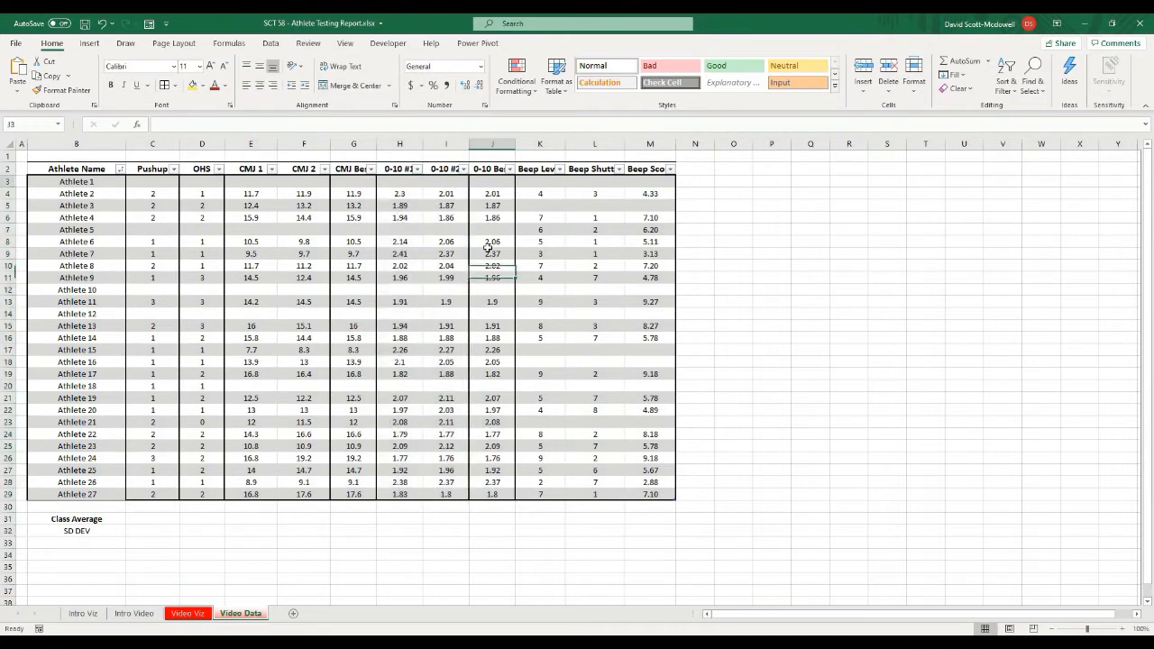
left_click_drag(492, 181, 493, 494)
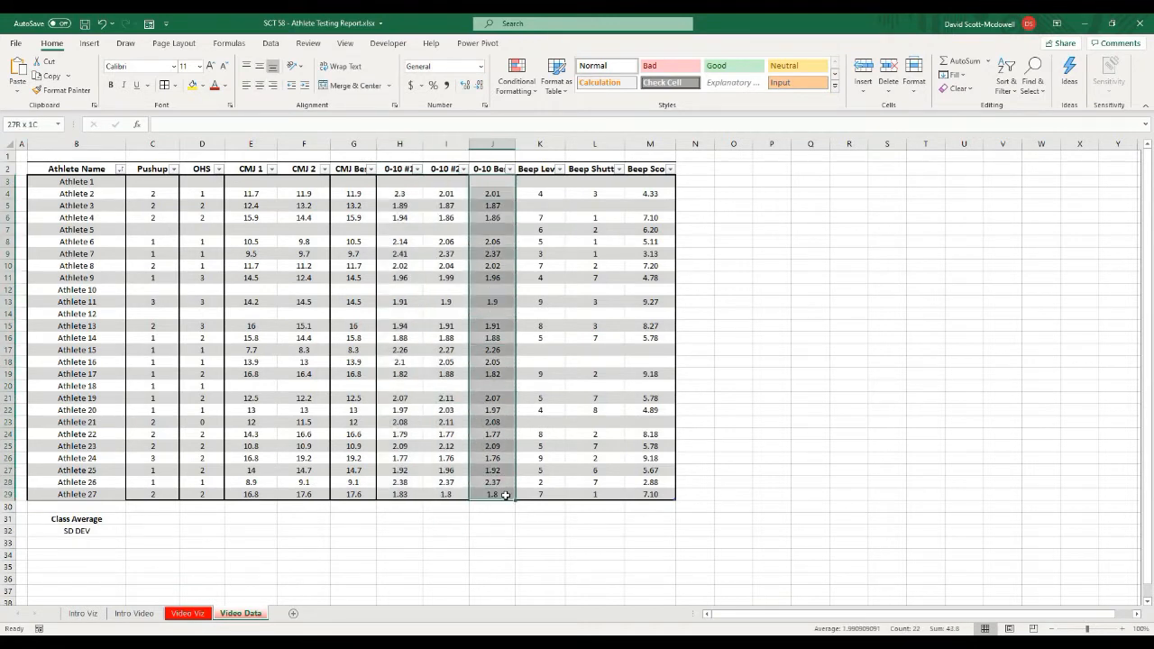
left_click(887, 373)
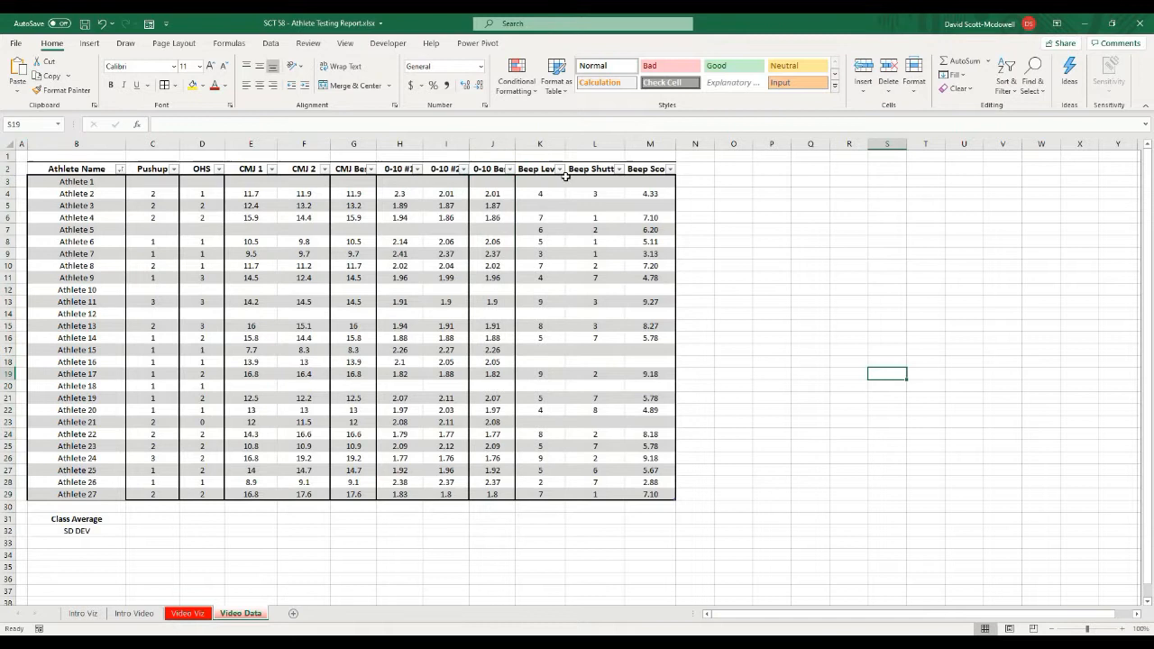
left_click_drag(539, 180, 595, 301)
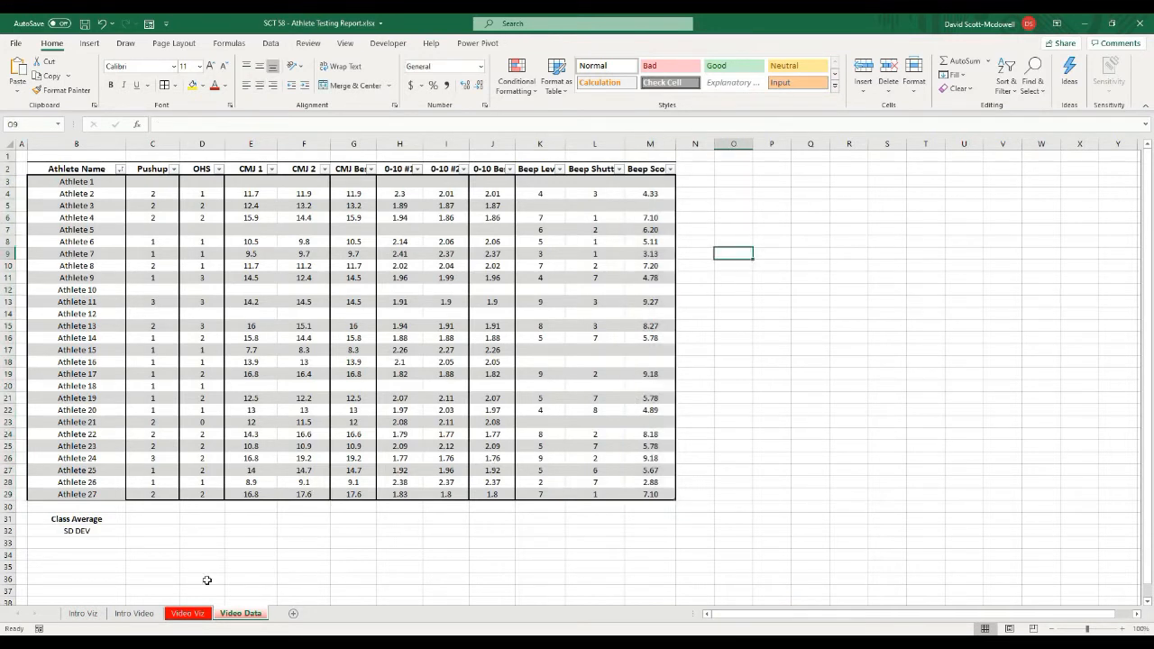
mouse_move(192, 556)
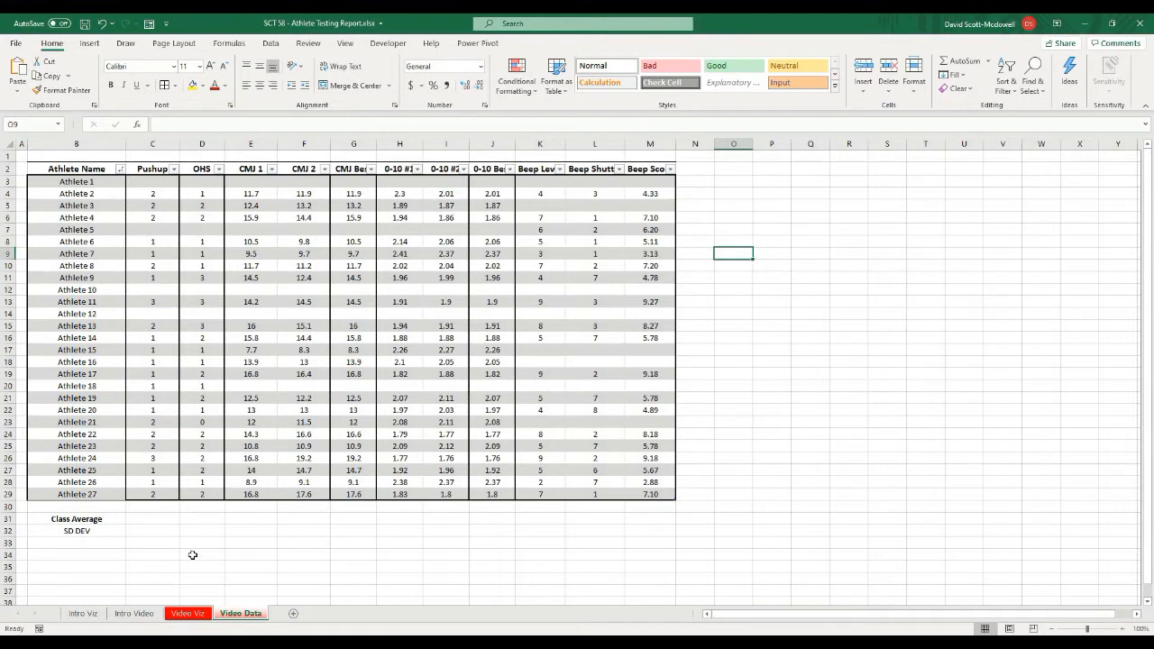
mouse_move(188, 552)
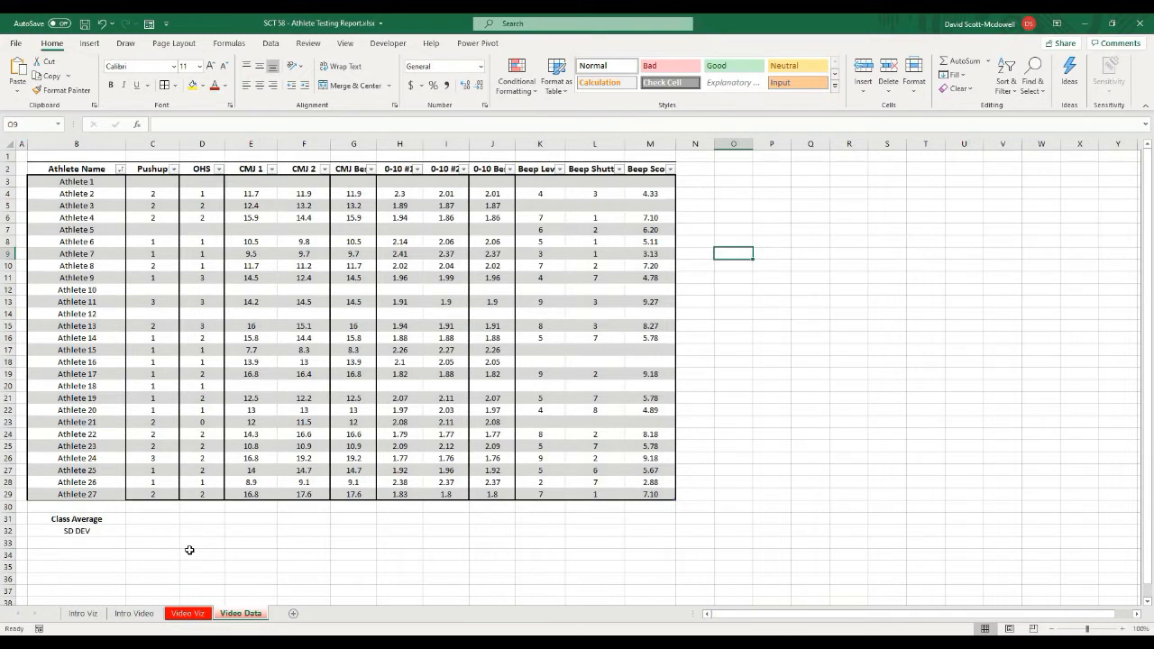
mouse_move(205, 559)
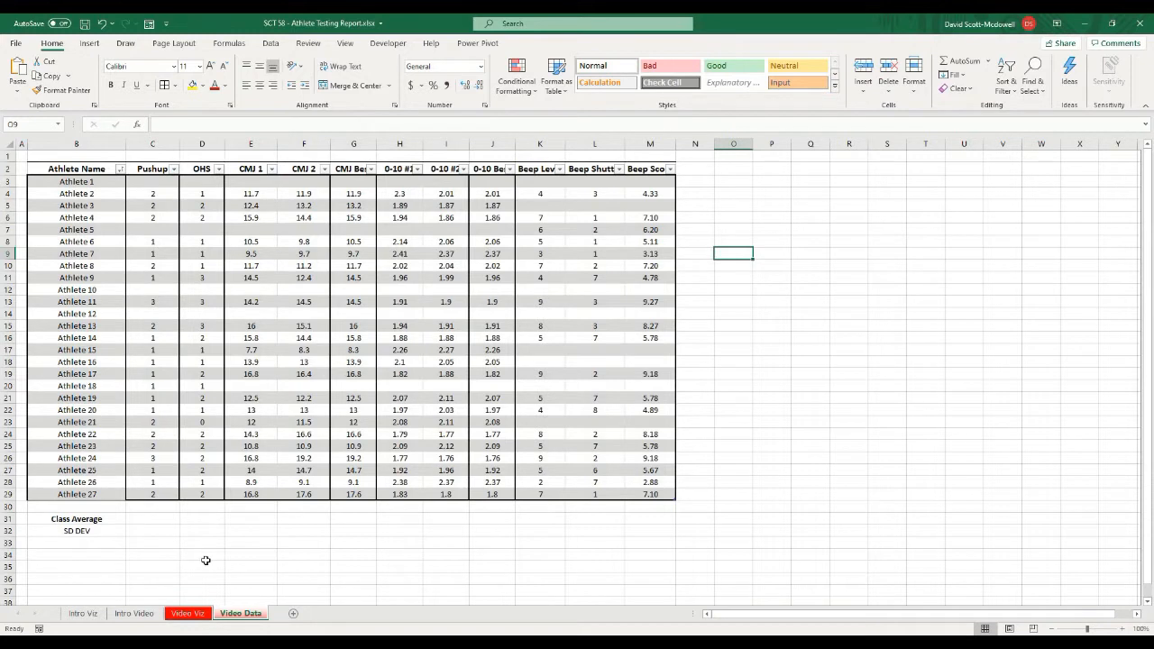
left_click(152, 520)
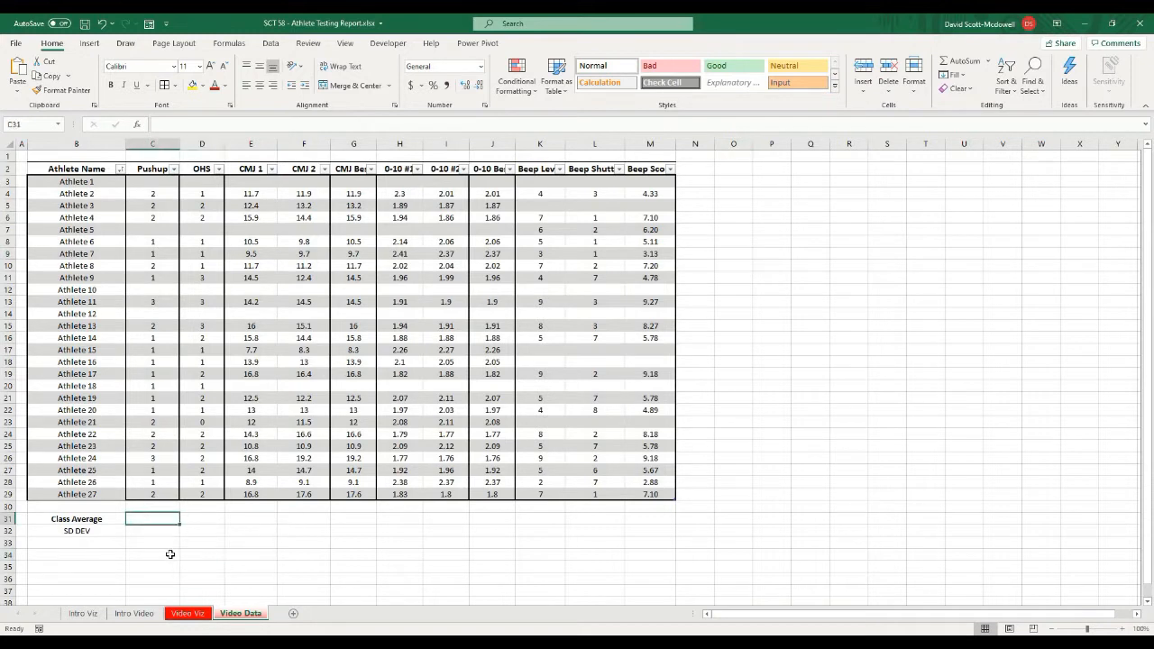
left_click(170, 556)
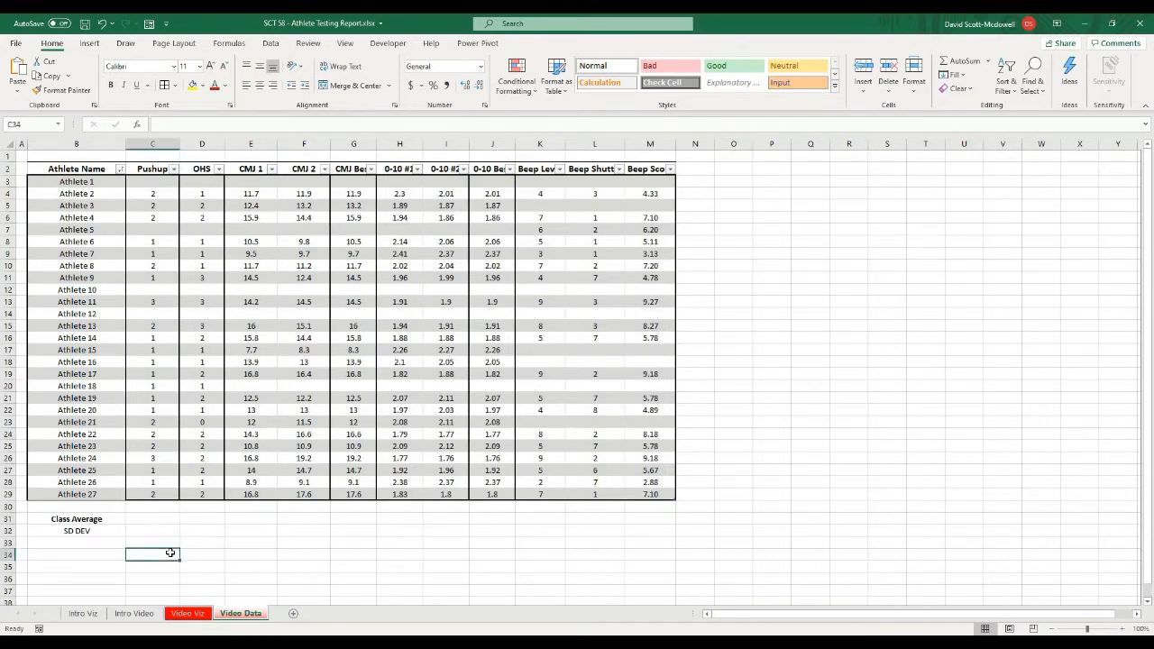
left_click(176, 549)
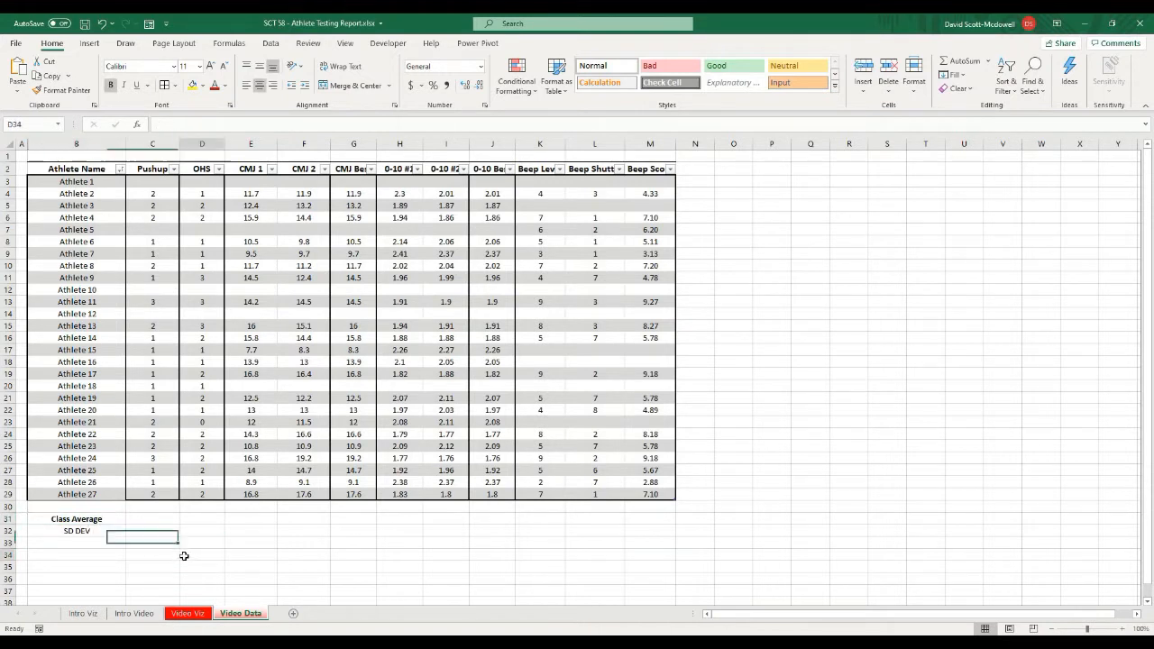
left_click(303, 553)
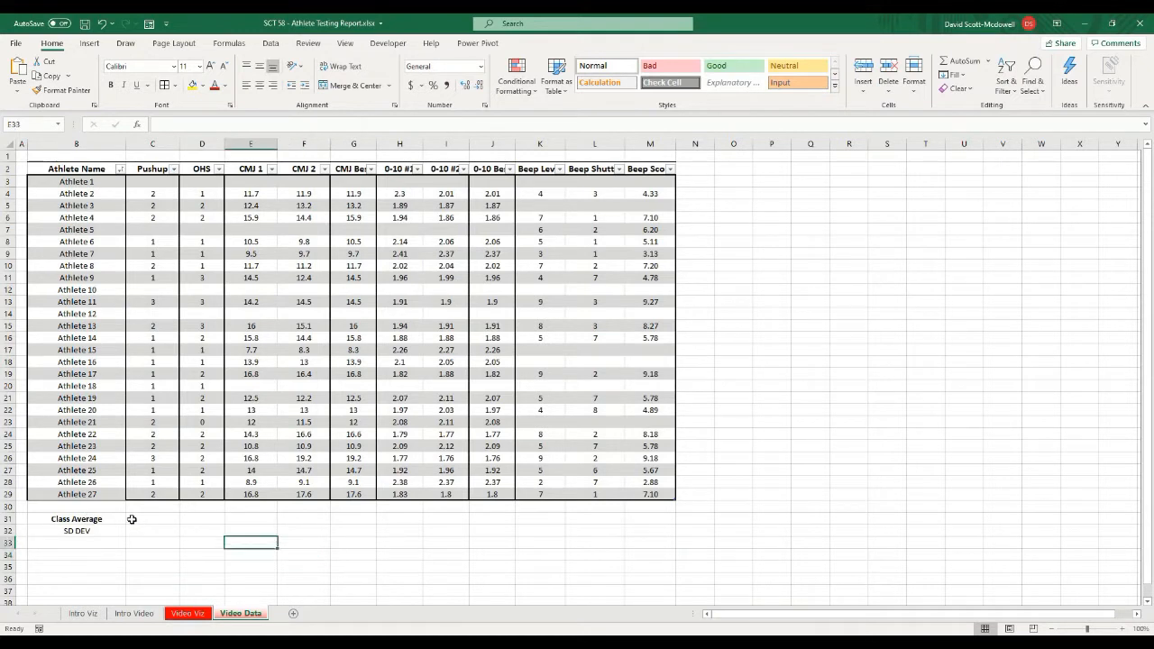
left_click(152, 519)
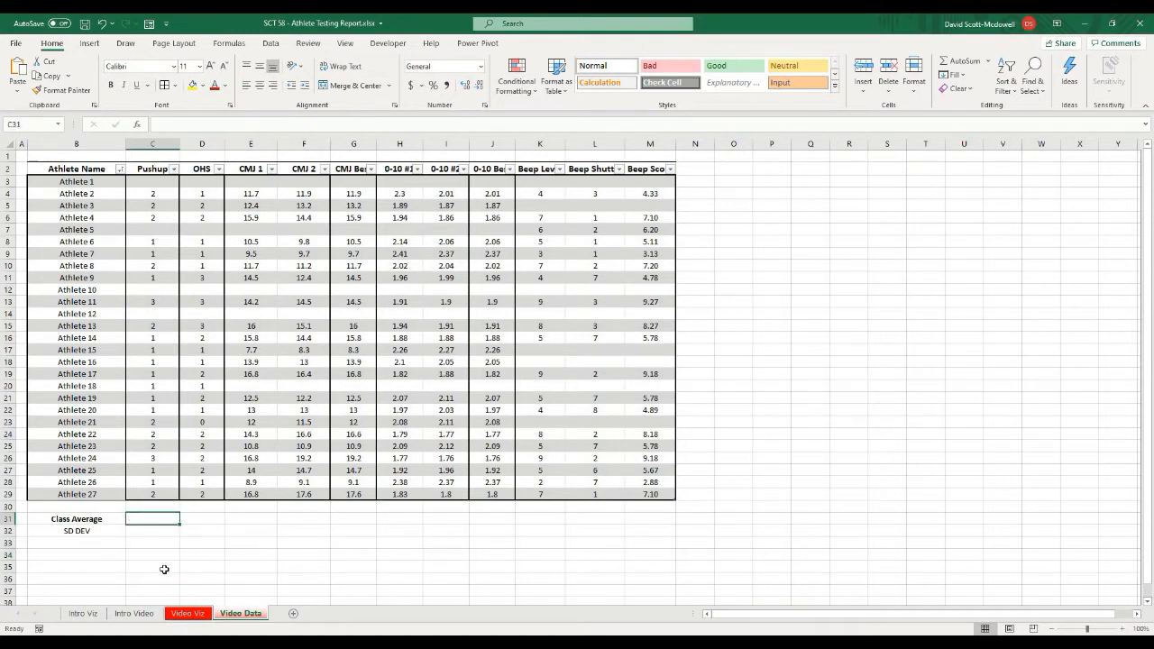
left_click(251, 541)
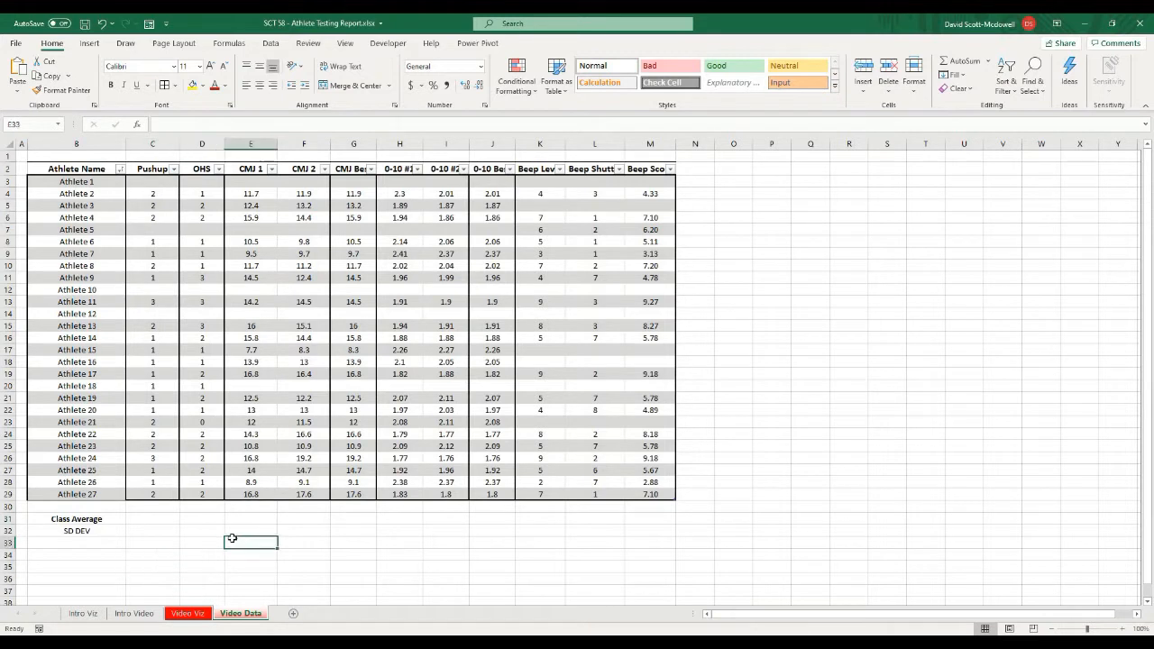
mouse_move(274, 527)
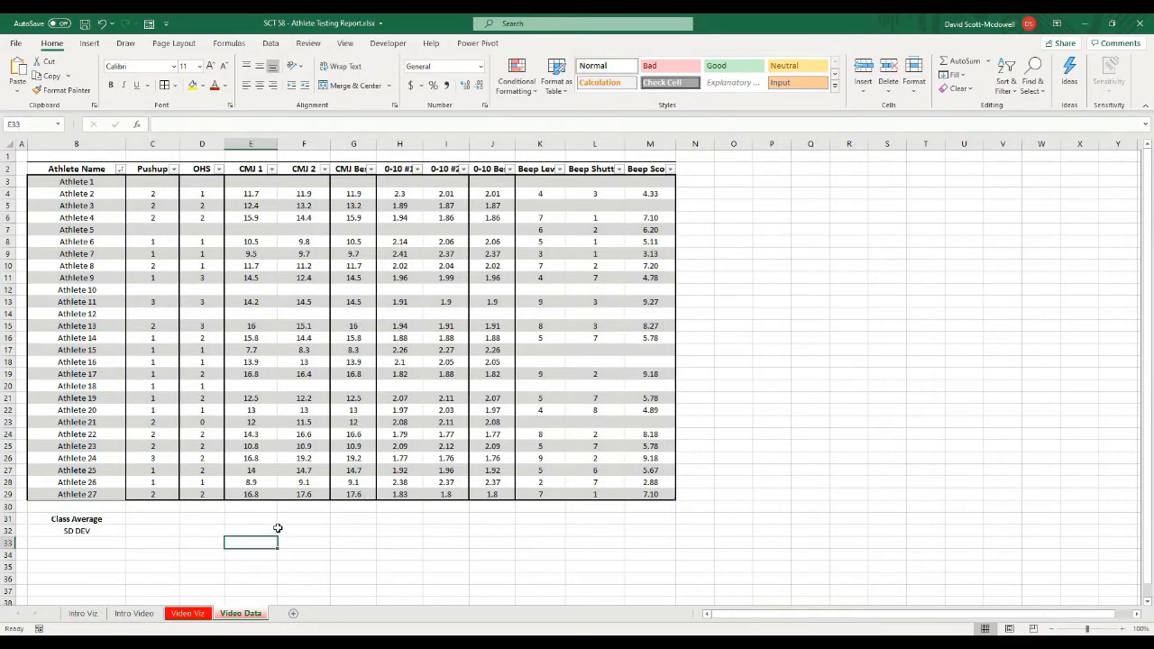
mouse_move(468, 373)
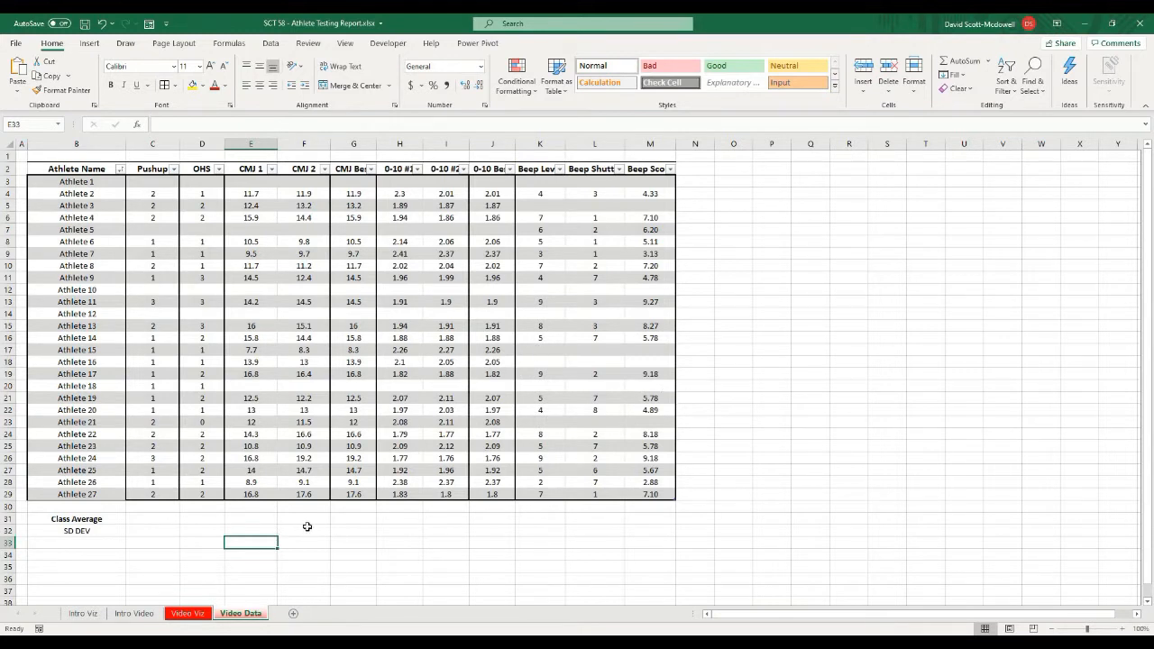
left_click(352, 554)
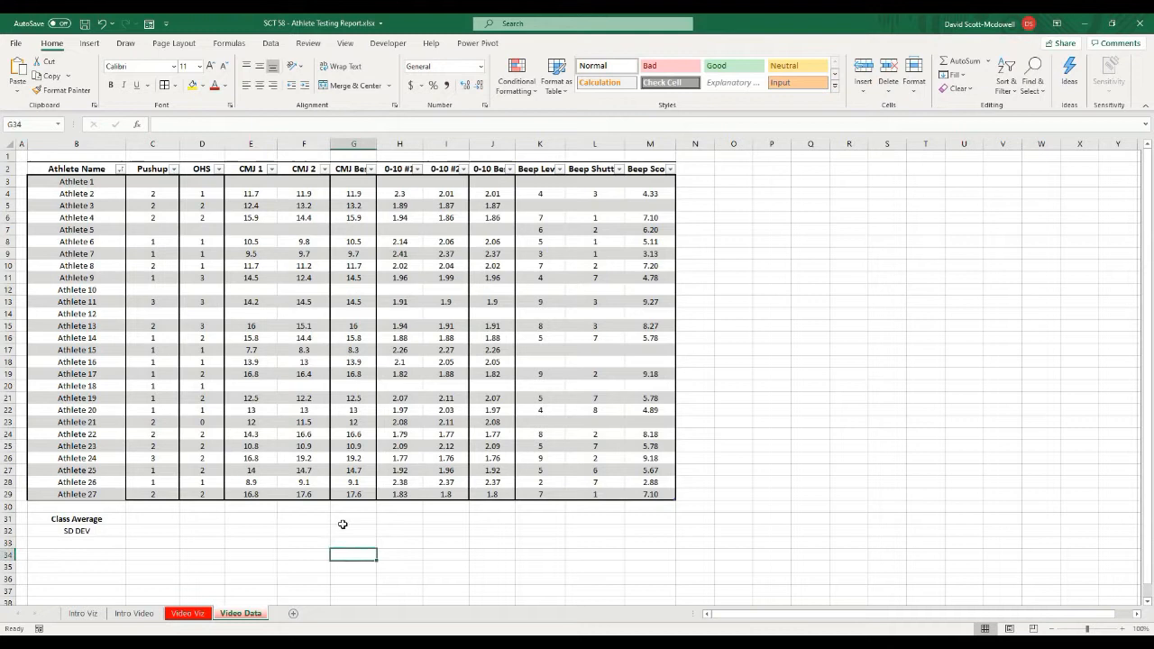
left_click(75, 519)
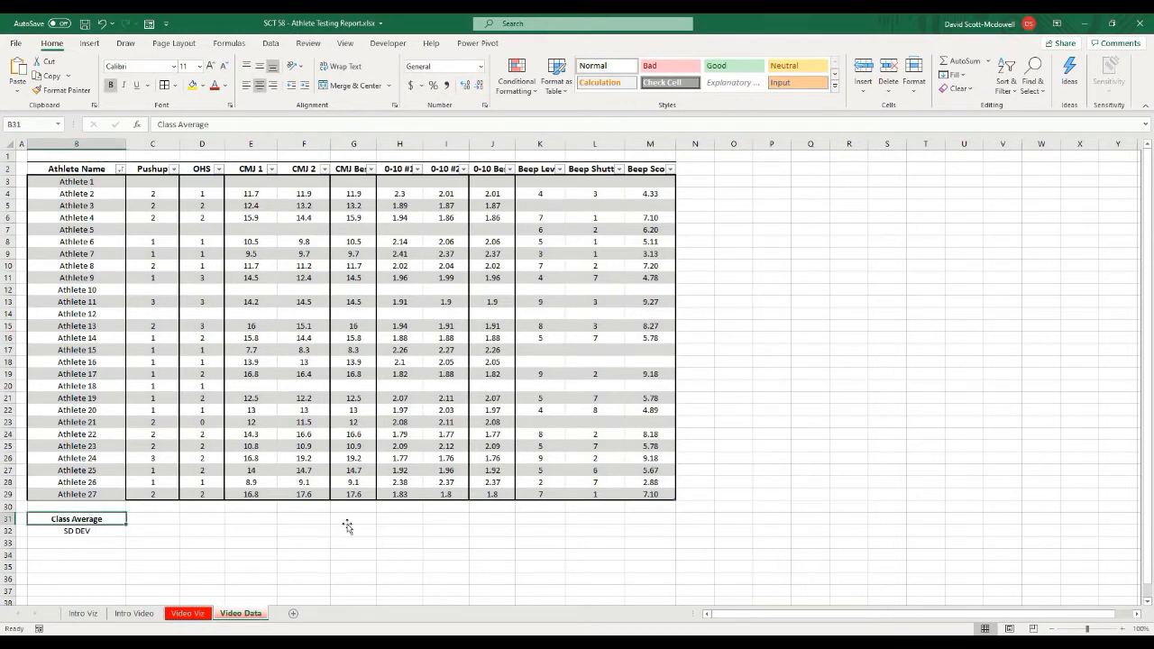
left_click(353, 519)
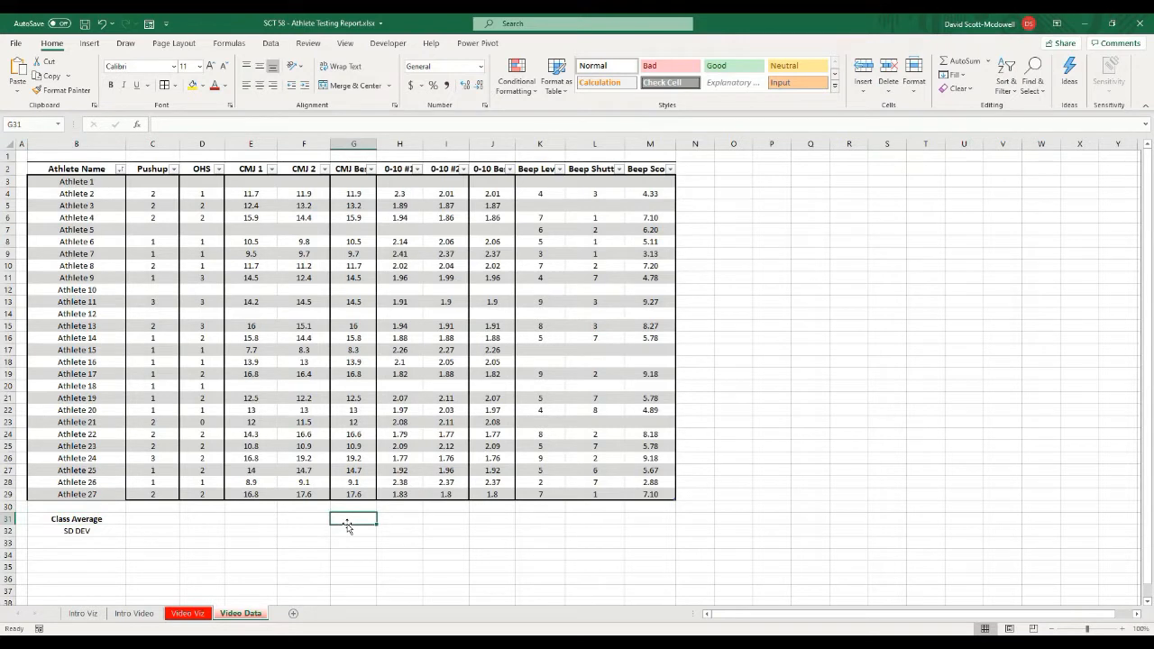
- Enter =AVERAGE(TBL_Athletes[CMJ Best]) in the Class Average row, giving 13.3190909
type("=average")
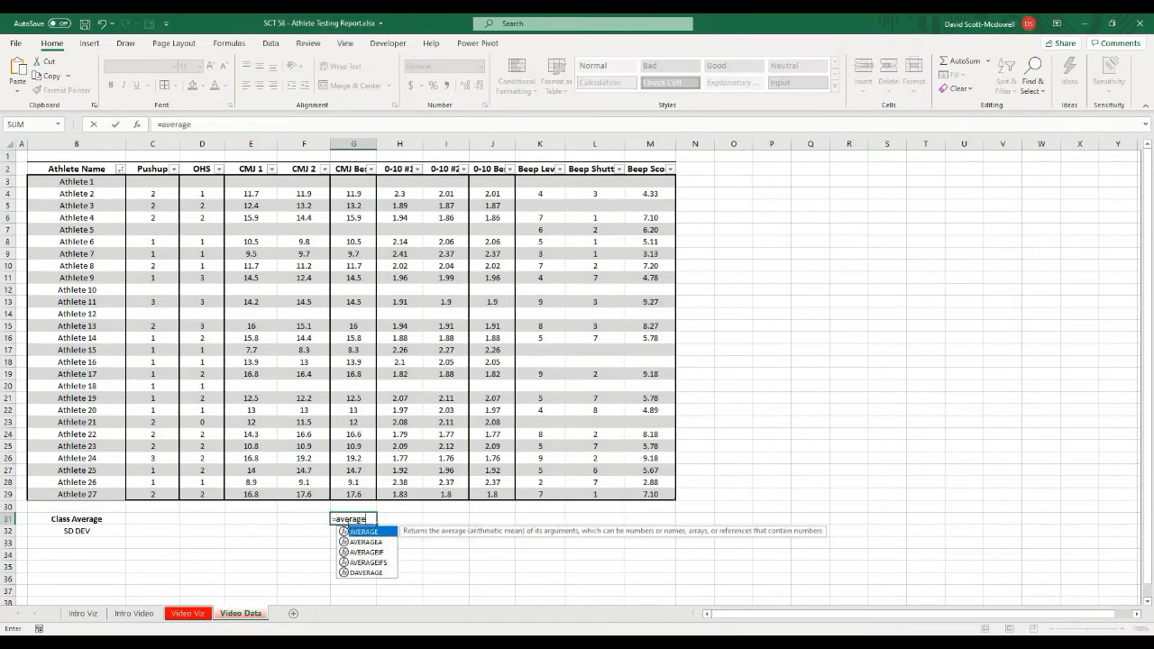
type("(")
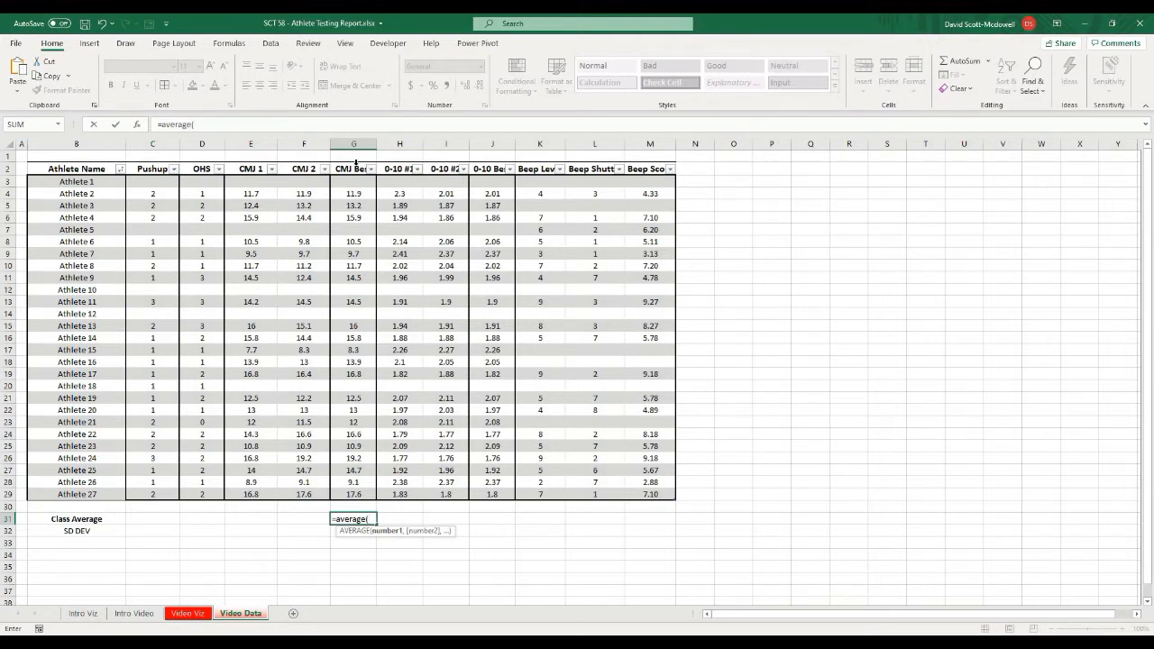
left_click(353, 193)
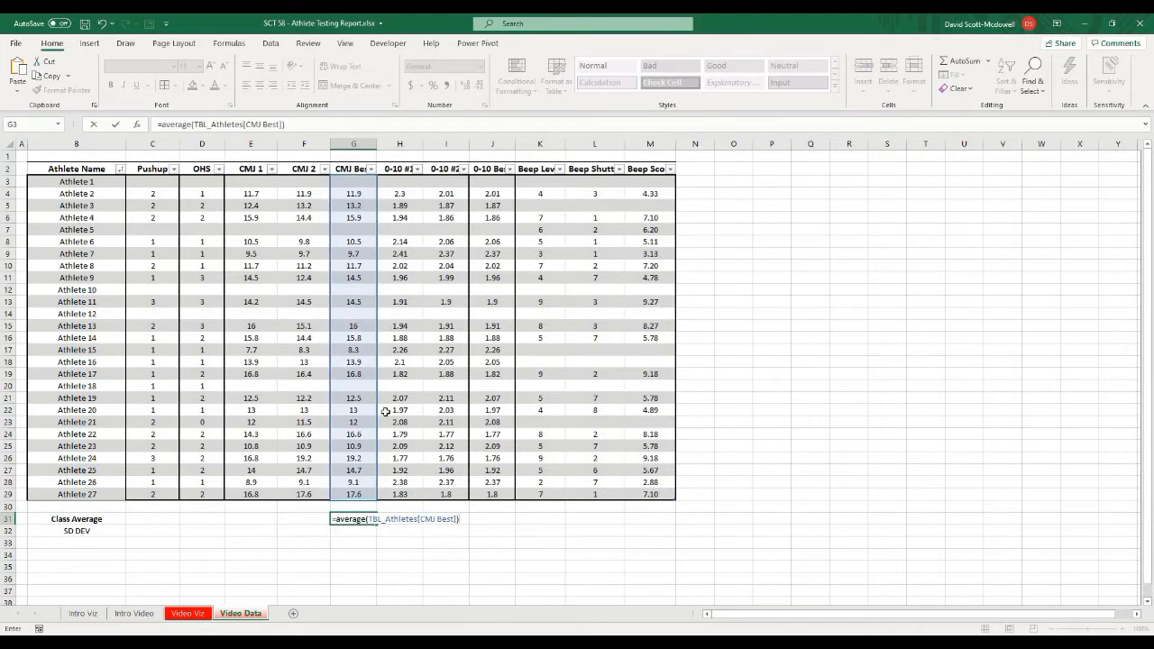
mouse_move(376, 531)
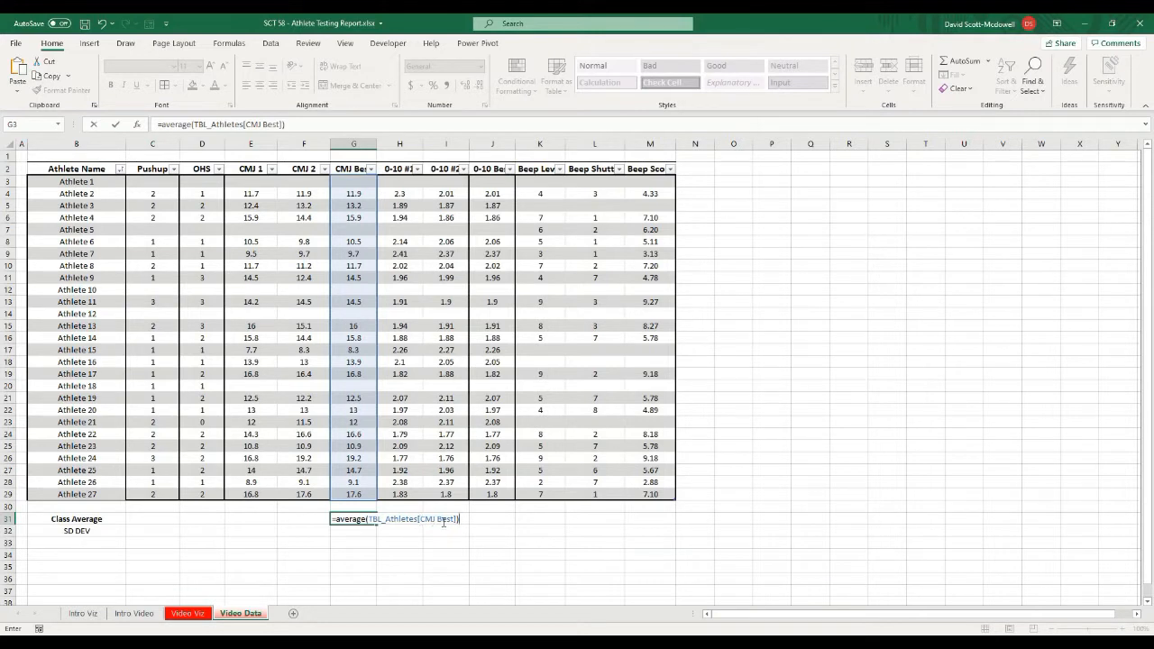
key("Enter")
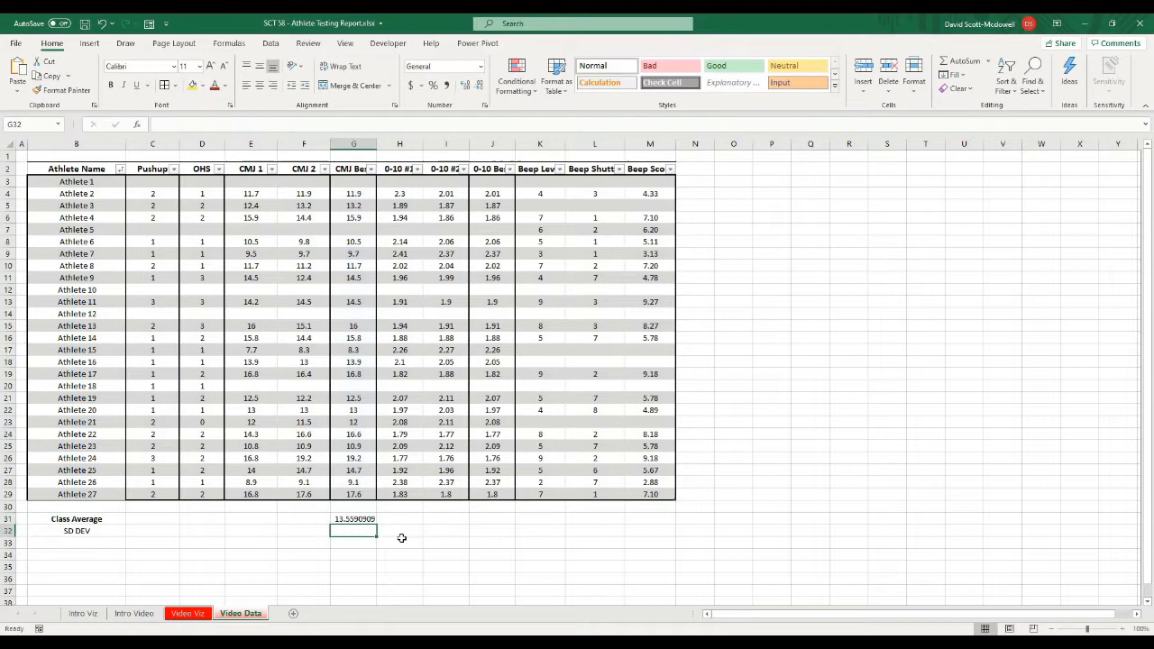
left_click(353, 520)
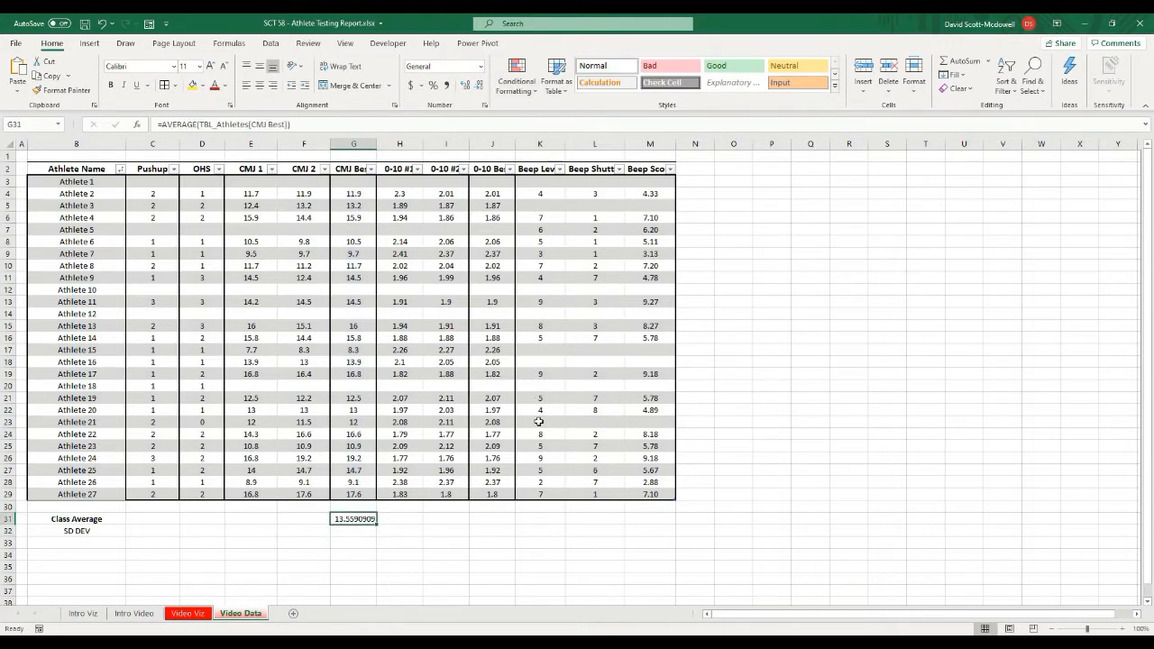
mouse_move(396, 534)
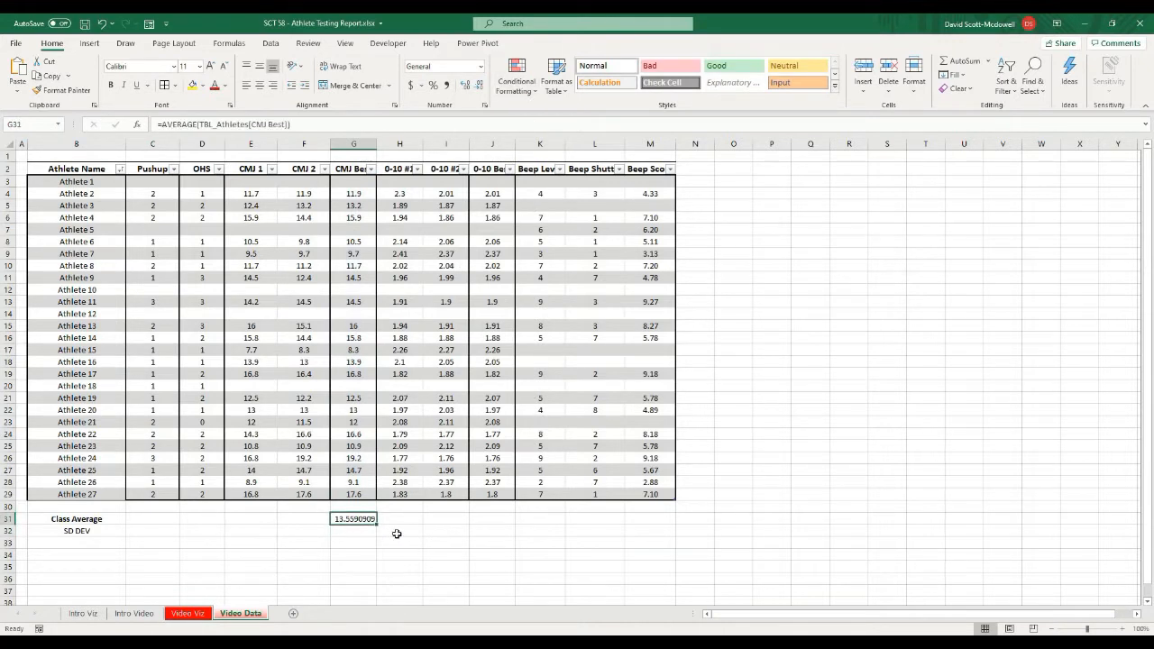
- Add matching AVERAGE formulas under the 0-10 Best and Beep Score columns
left_click(491, 519)
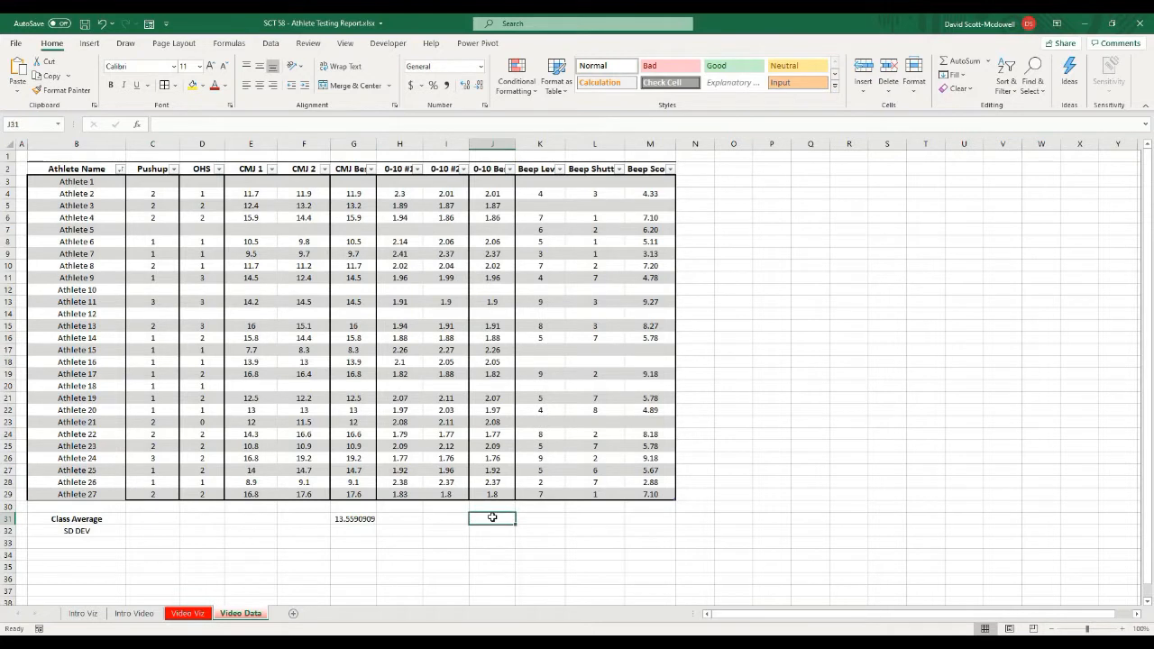
type("=a")
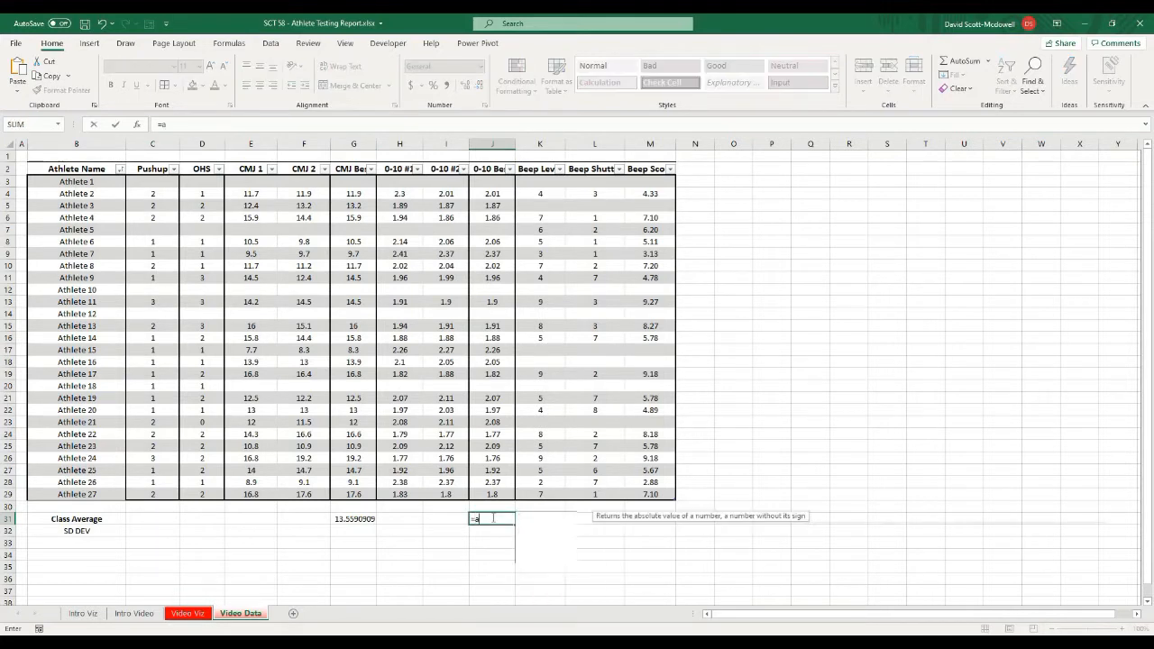
type("verage(")
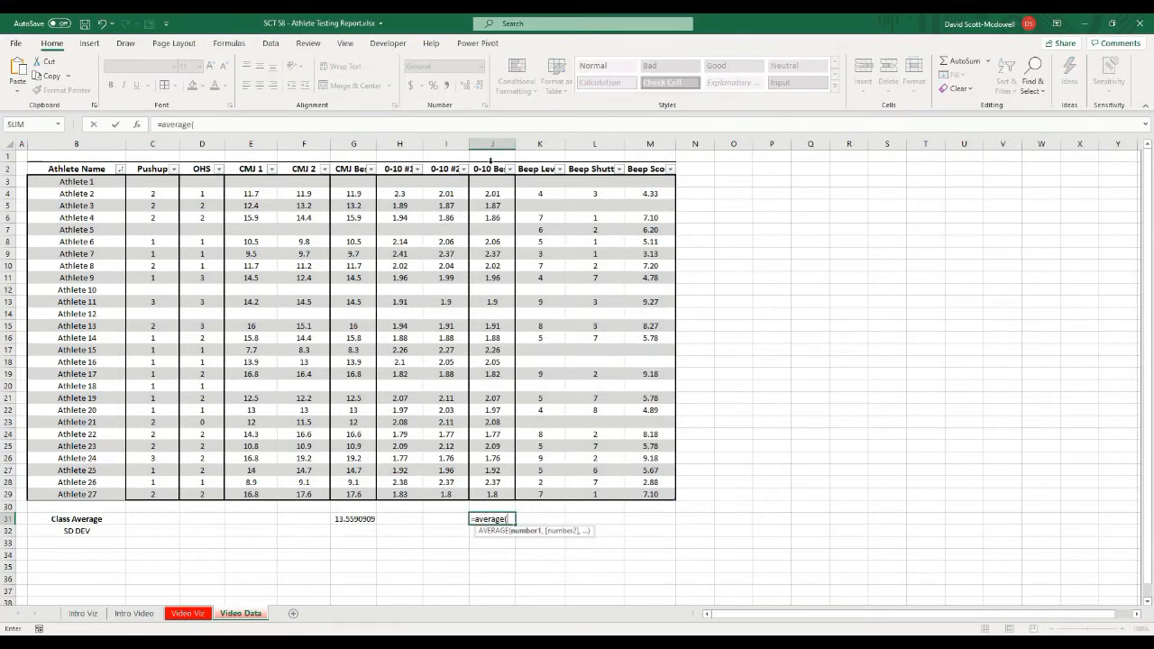
left_click(490, 191)
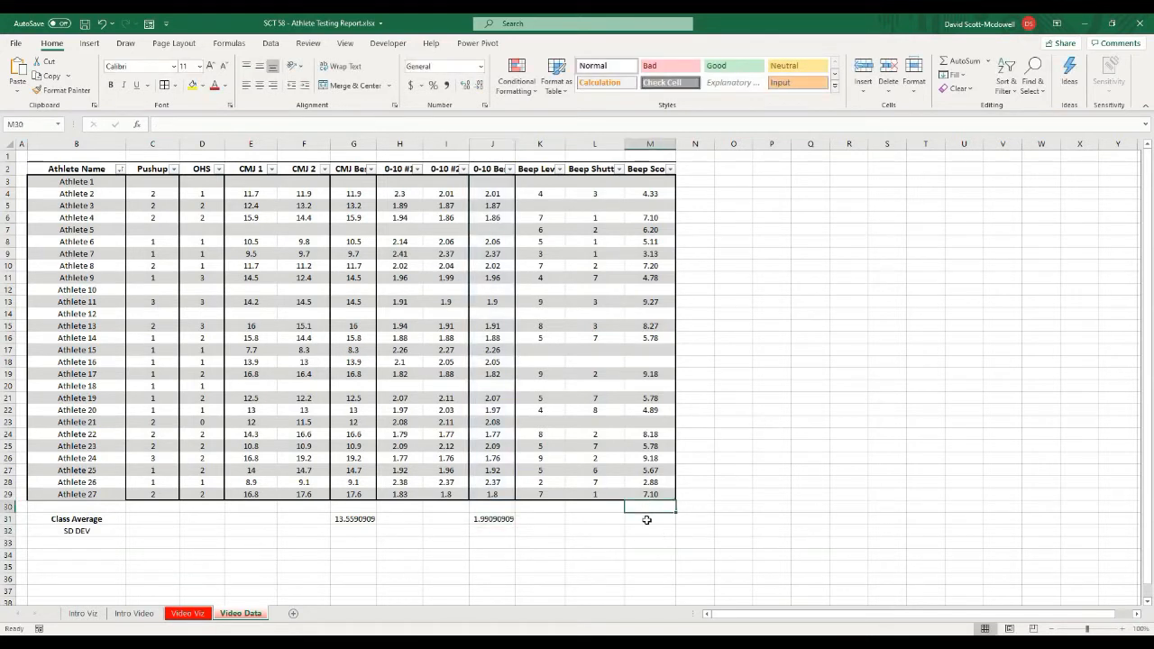
type("=e")
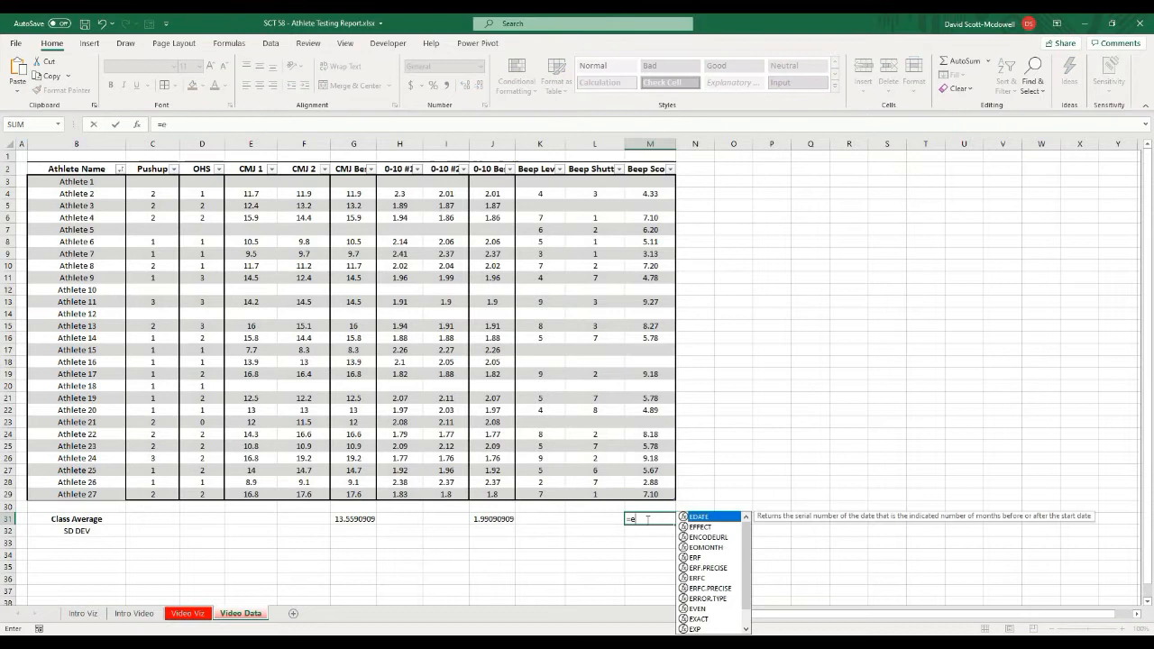
type("average")
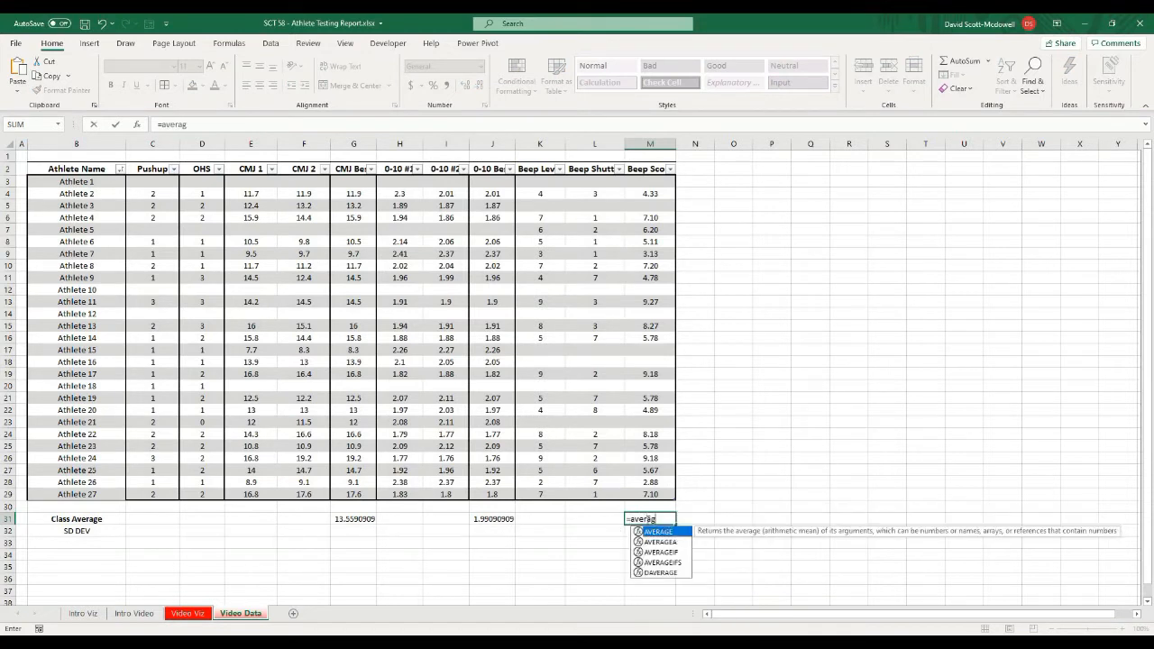
type("(")
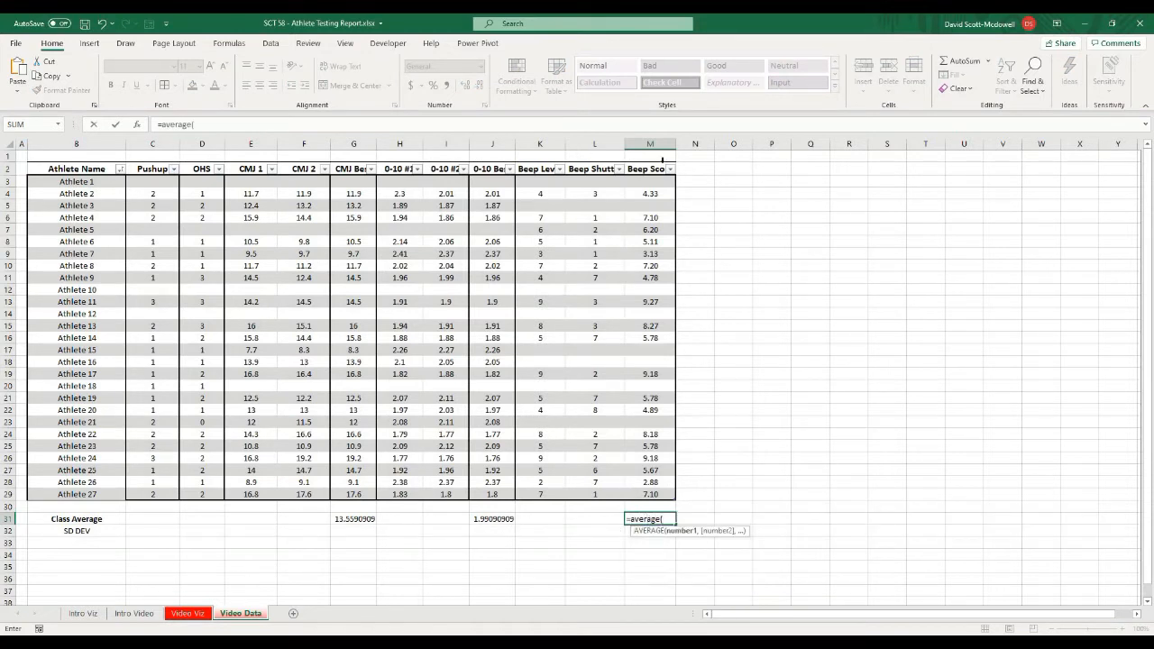
key("Enter")
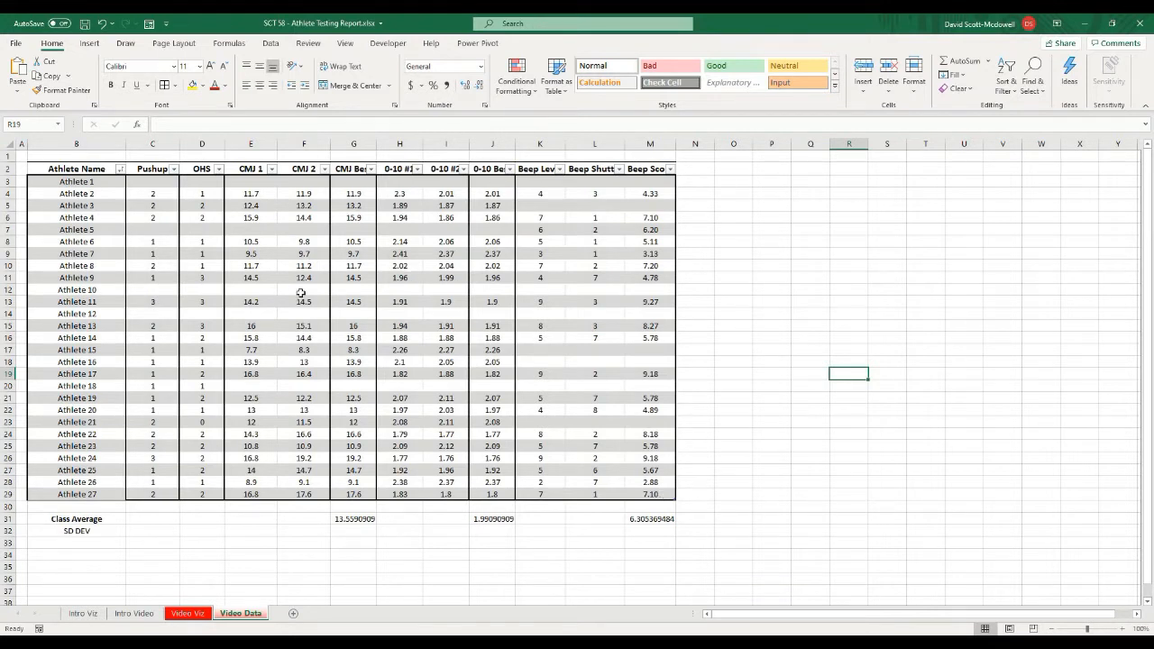
mouse_move(288, 285)
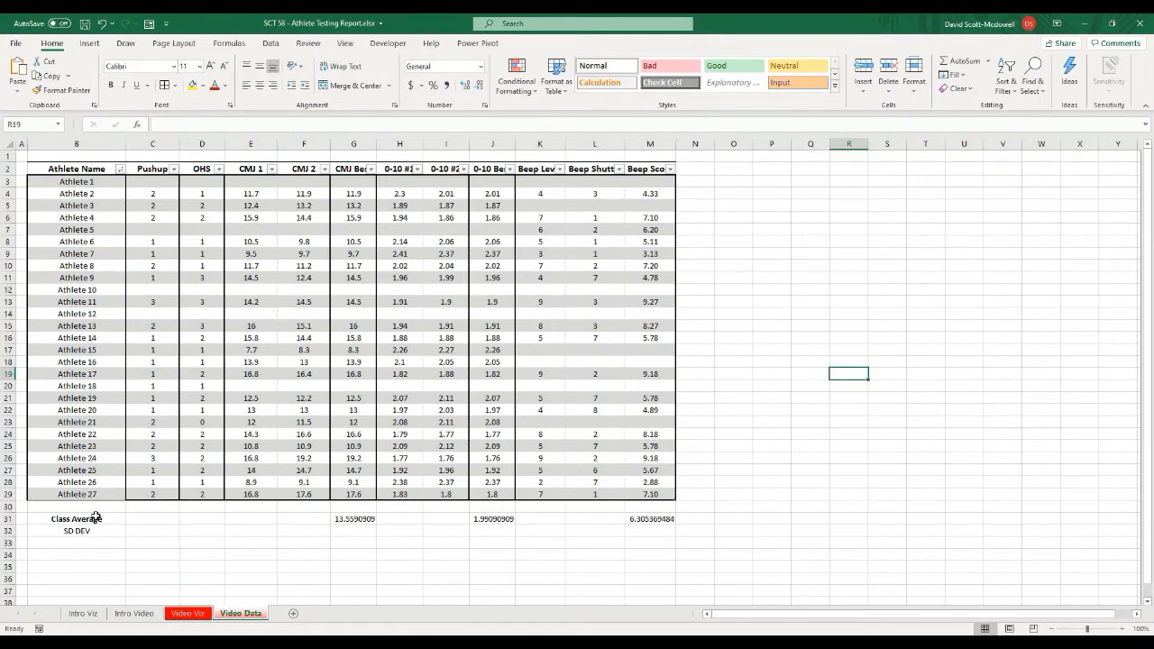
mouse_move(169, 554)
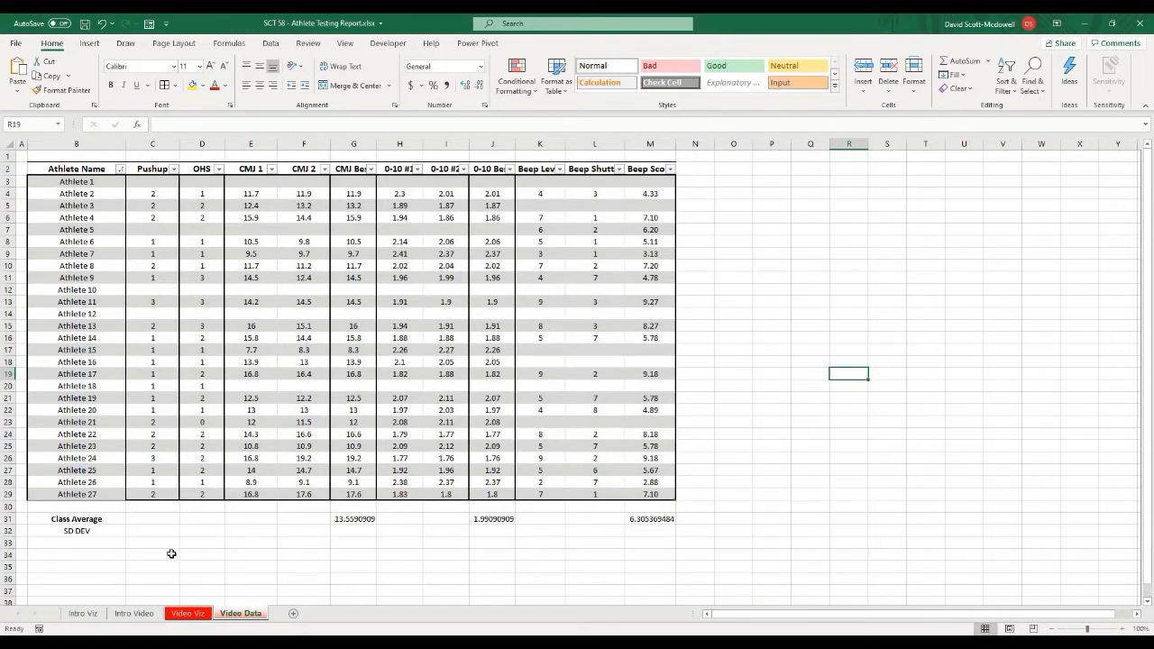
mouse_move(359, 549)
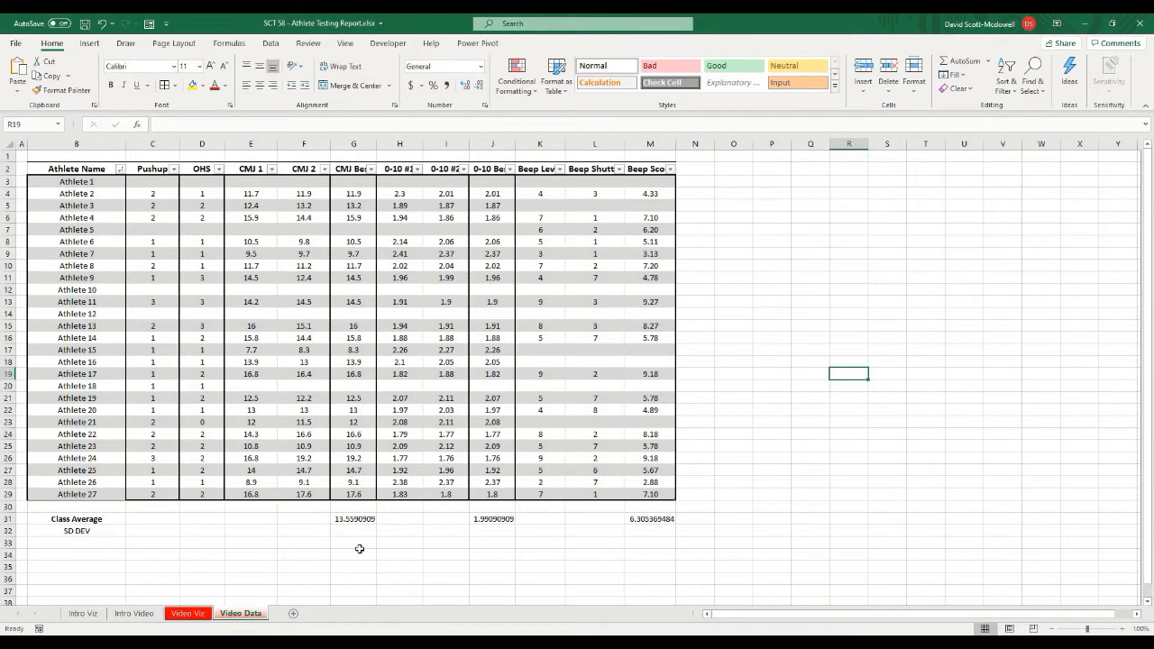
mouse_move(335, 579)
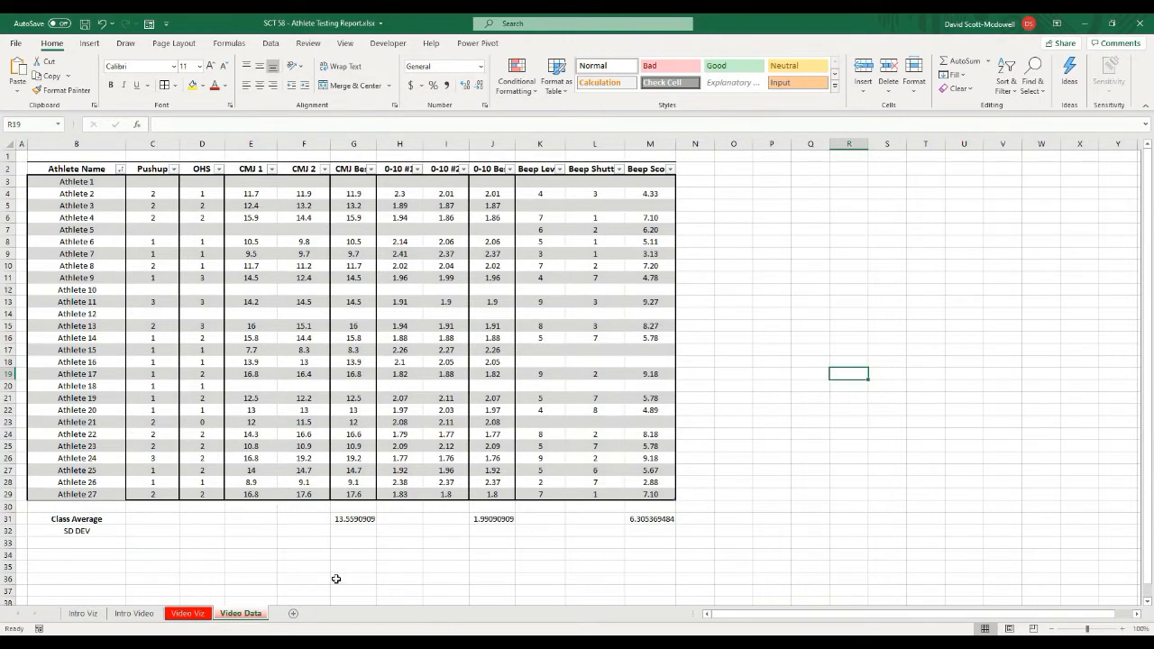
mouse_move(335, 586)
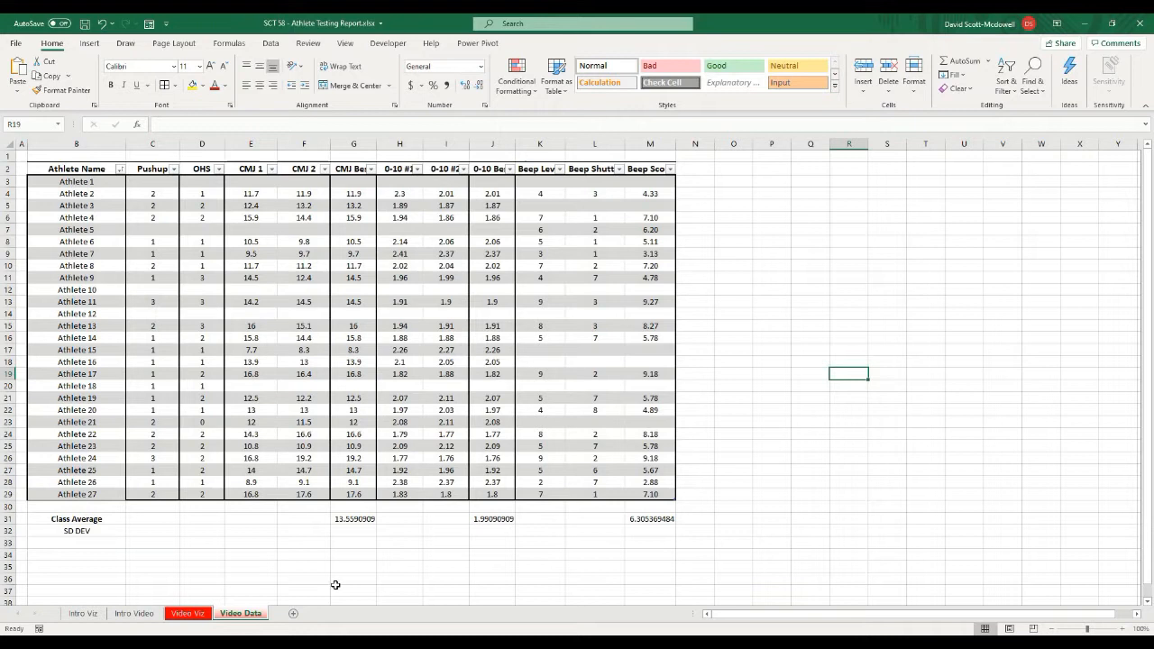
mouse_move(137, 525)
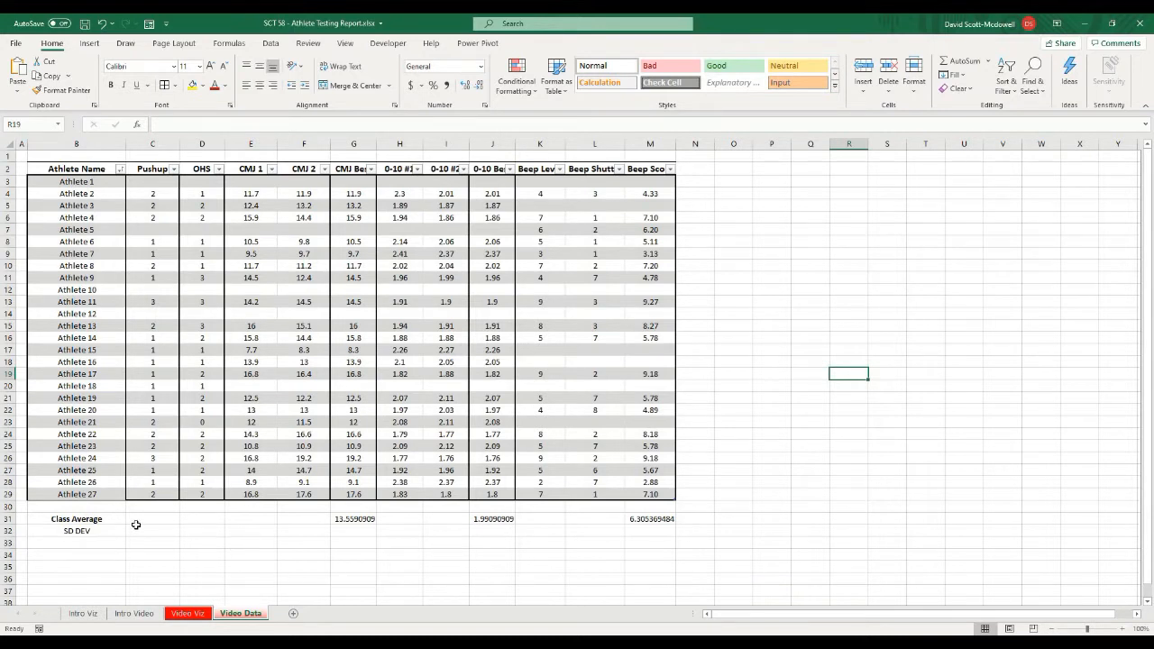
mouse_move(149, 534)
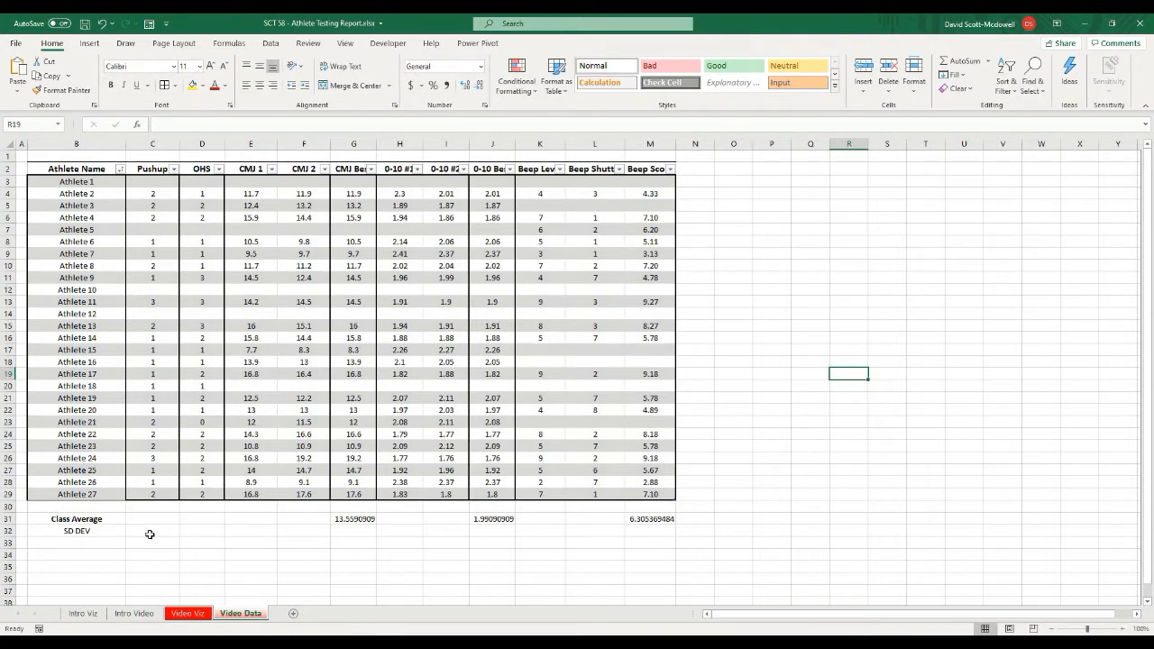
- Start a =STDEV formula in the first SD DEV cell under the Pushup column
left_click(151, 531)
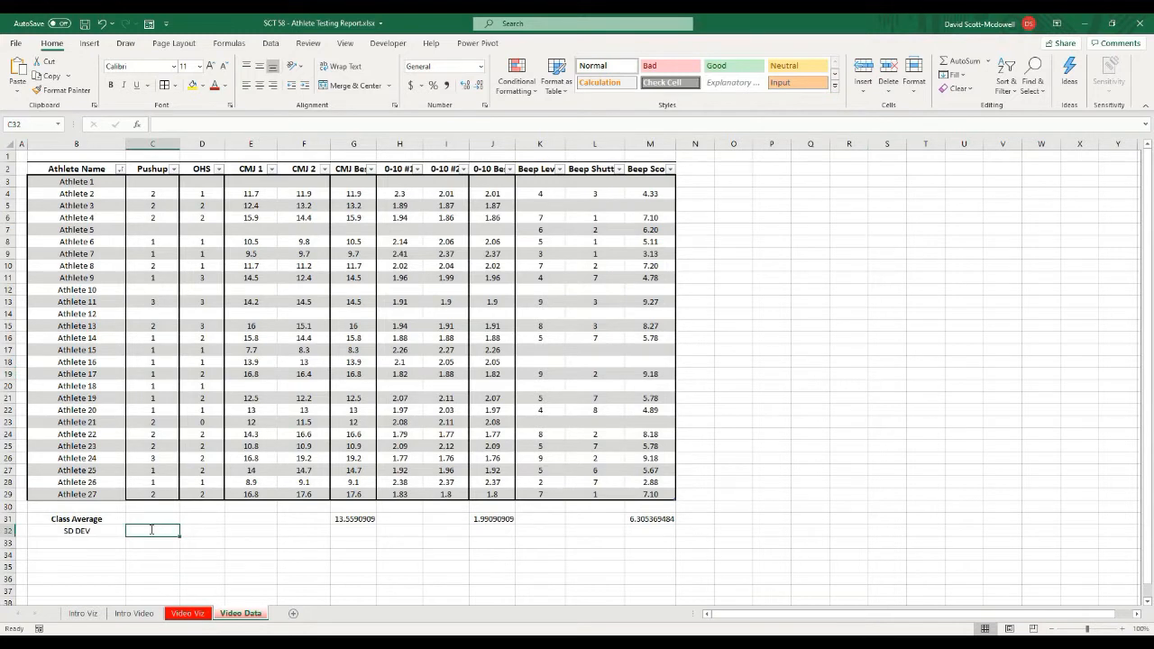
type("=stdev")
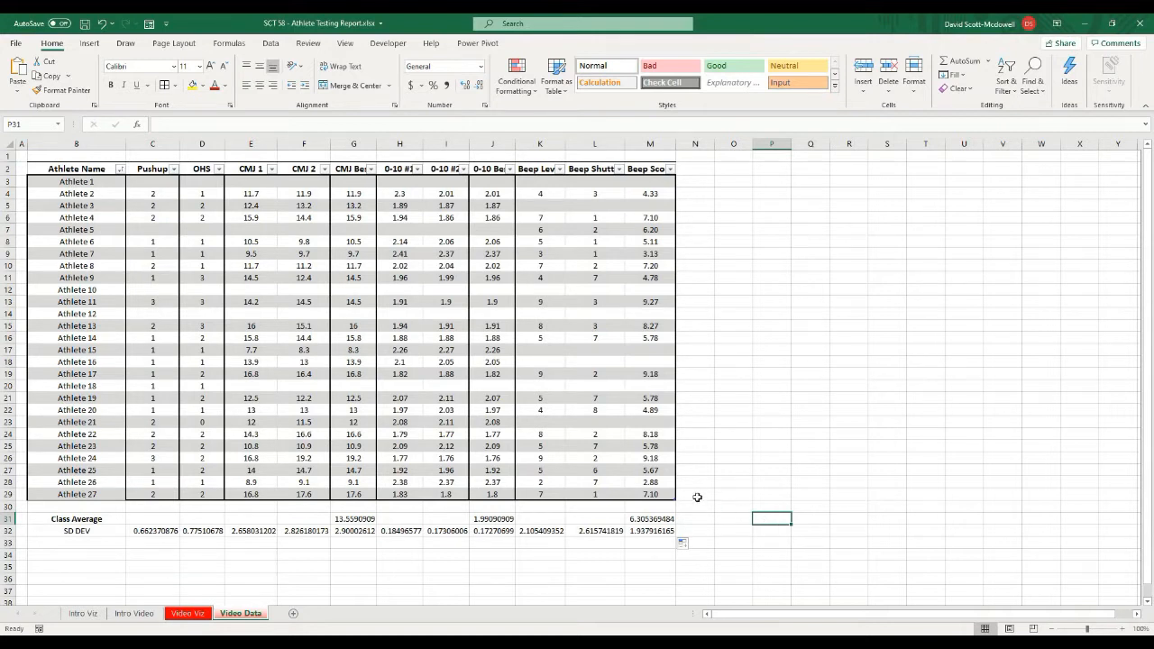
mouse_move(733, 505)
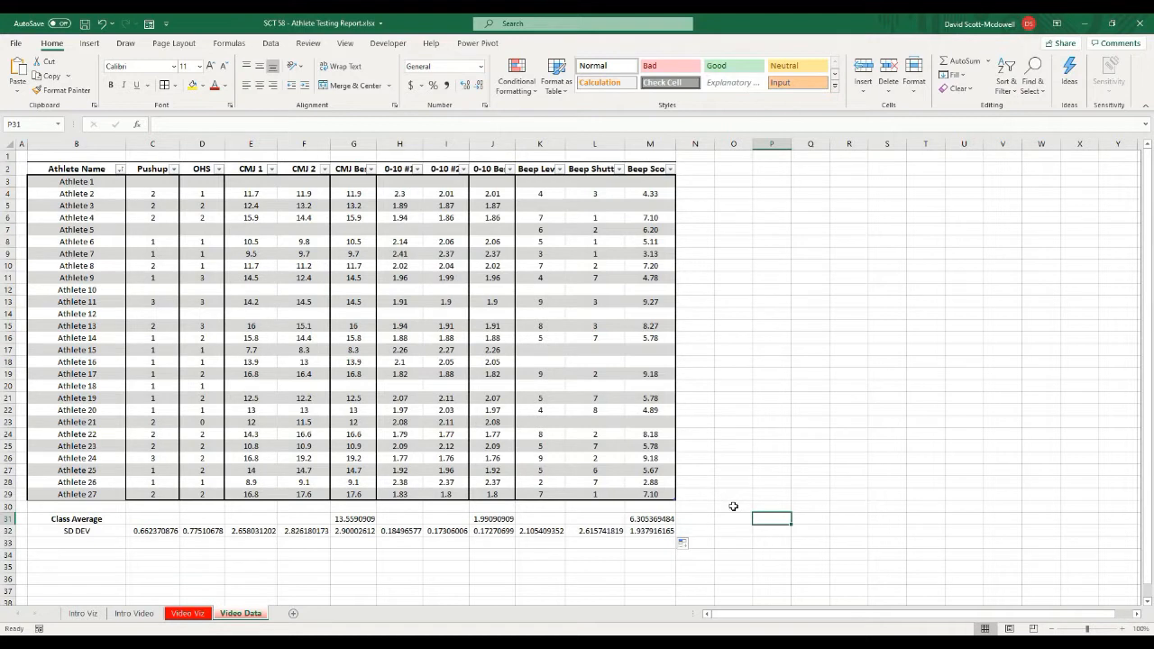
mouse_move(736, 527)
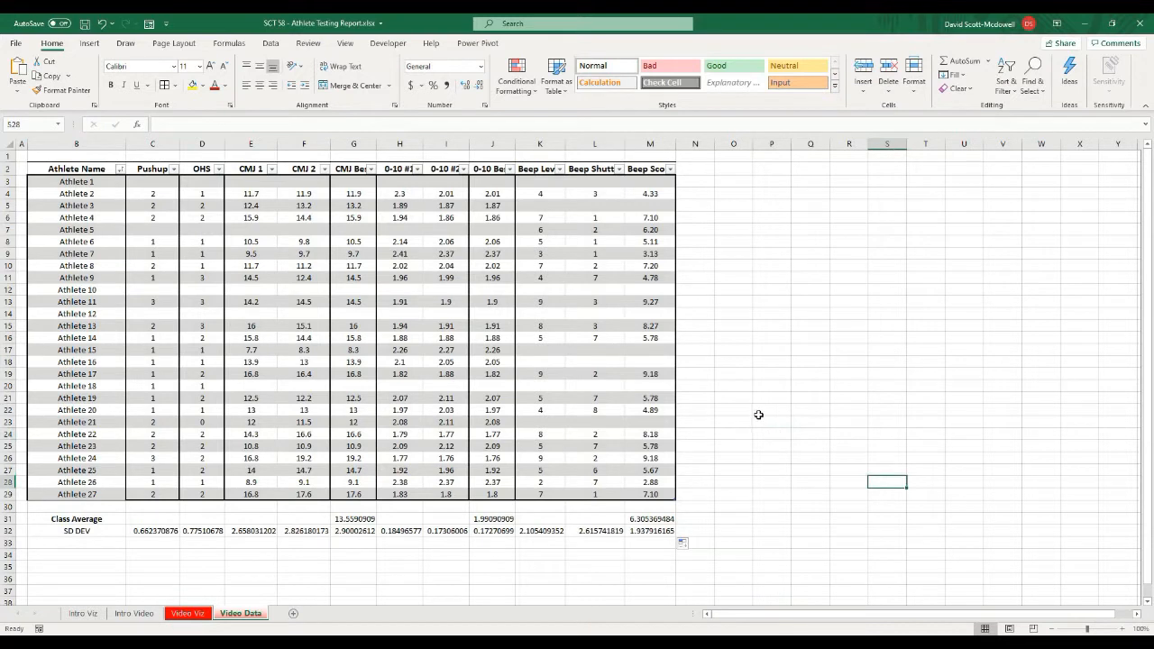
- Format the Class Average and SD DEV values to two decimals, e.g. 13.36 and 0.66
left_click(772, 379)
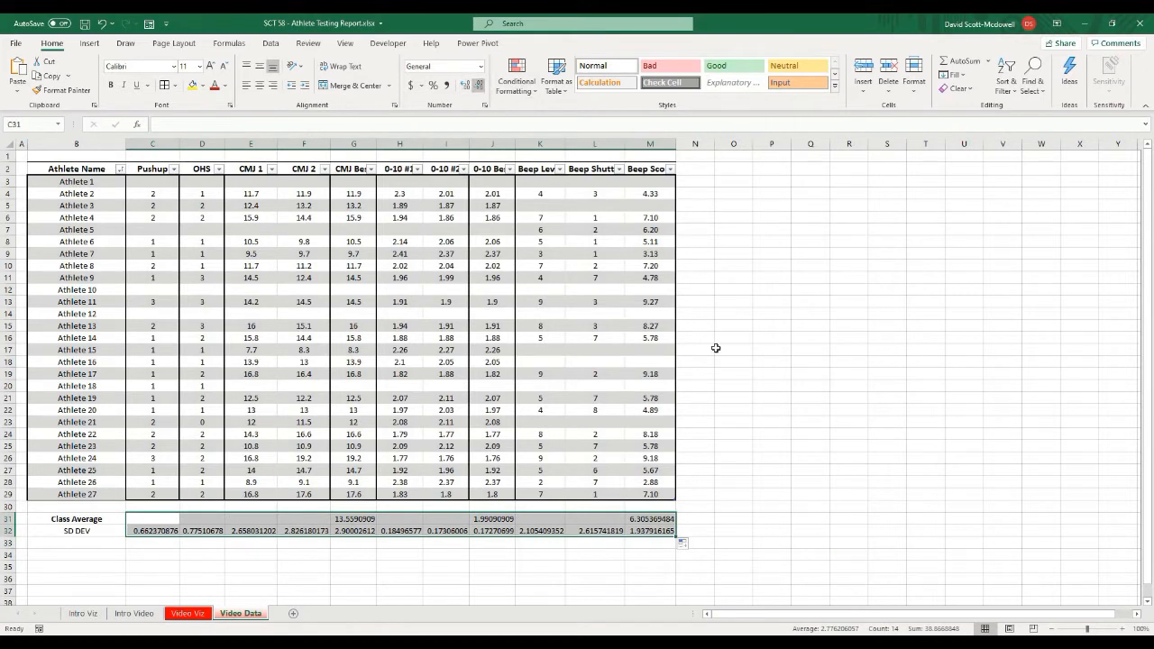
left_click(354, 520)
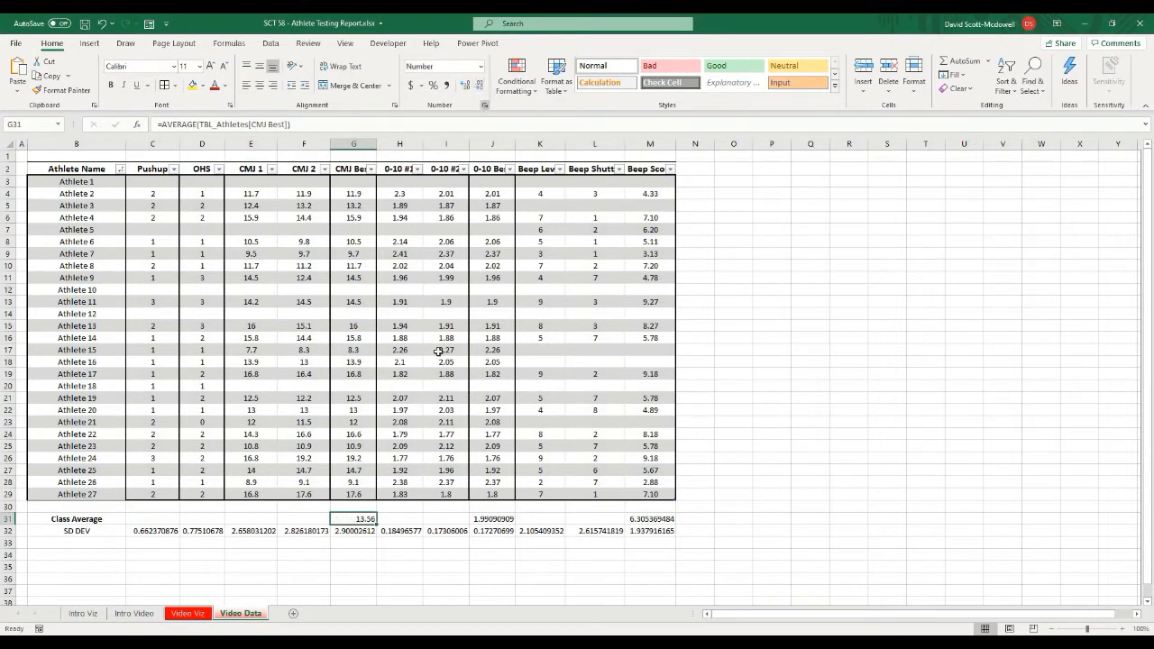
left_click(493, 520)
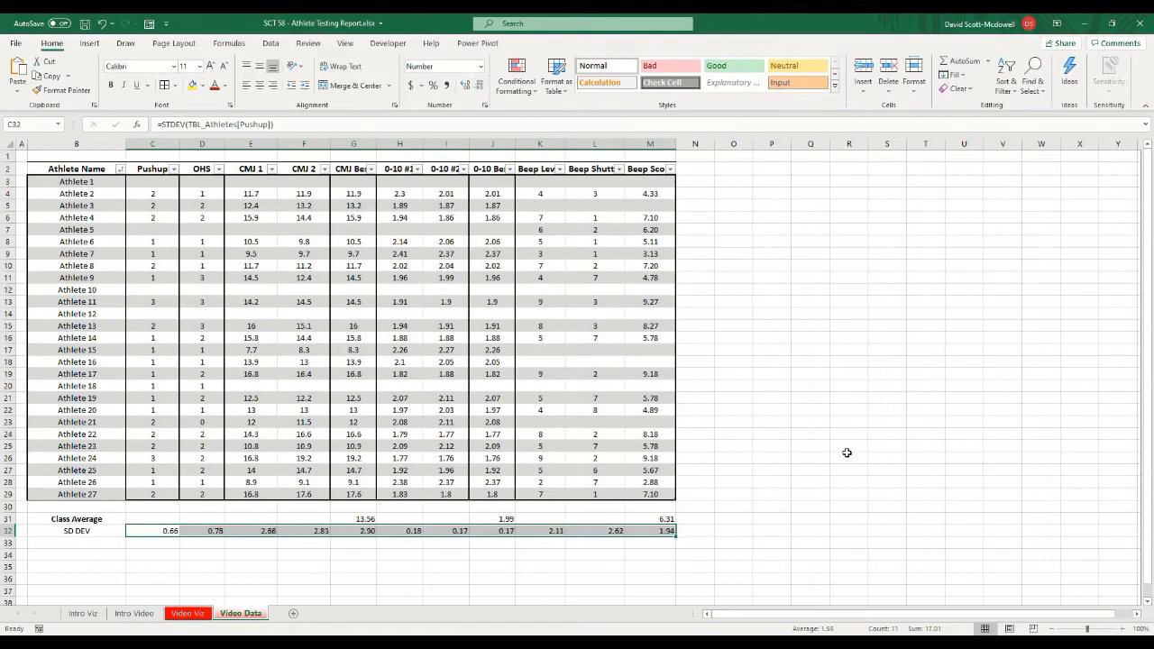
left_click(848, 447)
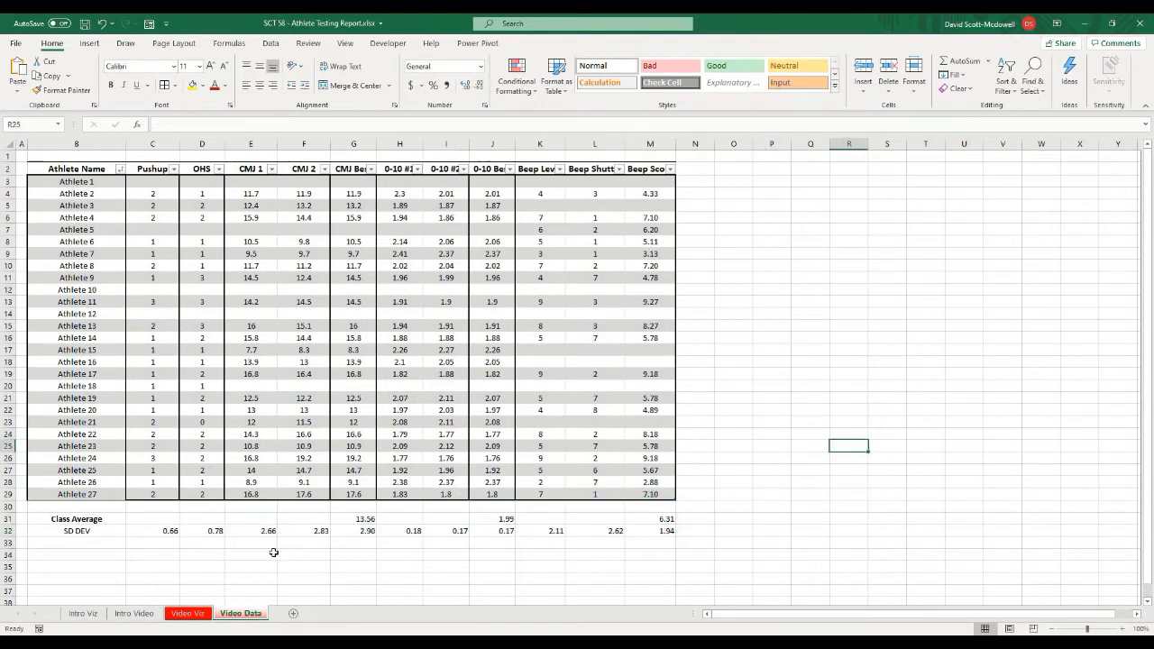
left_click(250, 553)
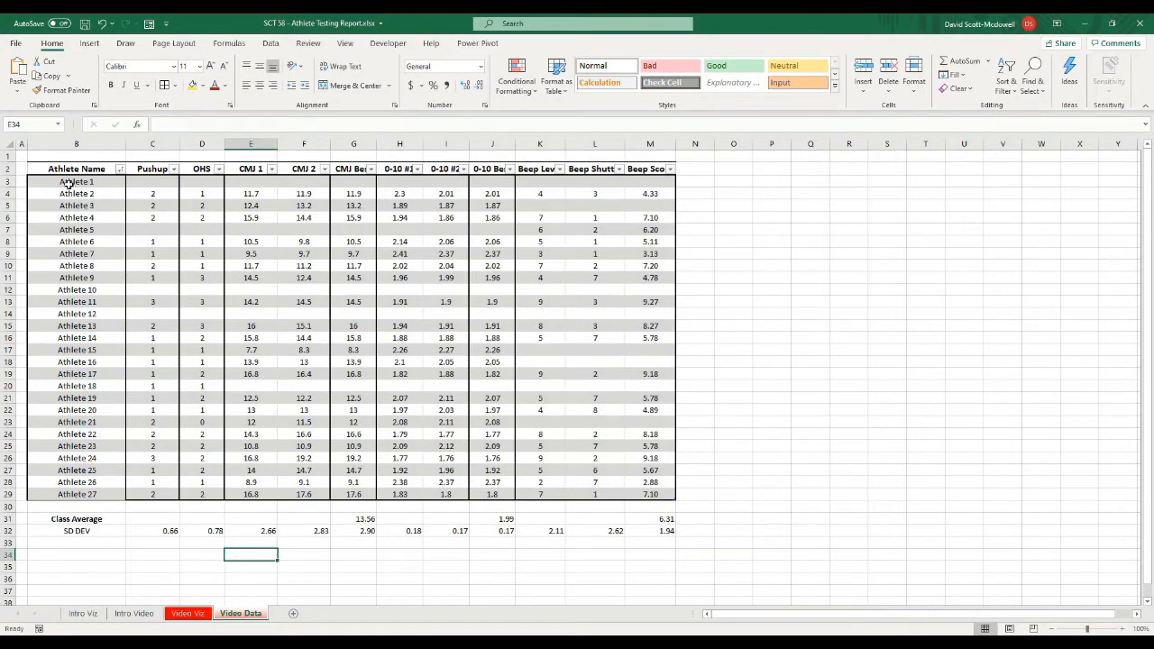
left_click(75, 337)
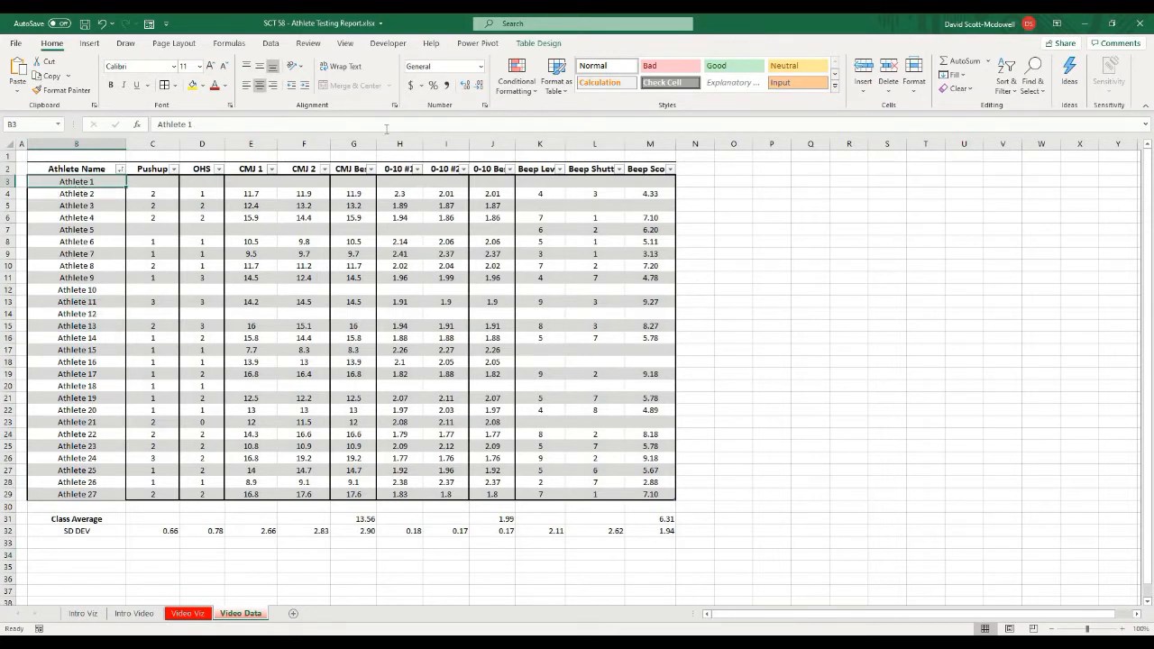
left_click(537, 43)
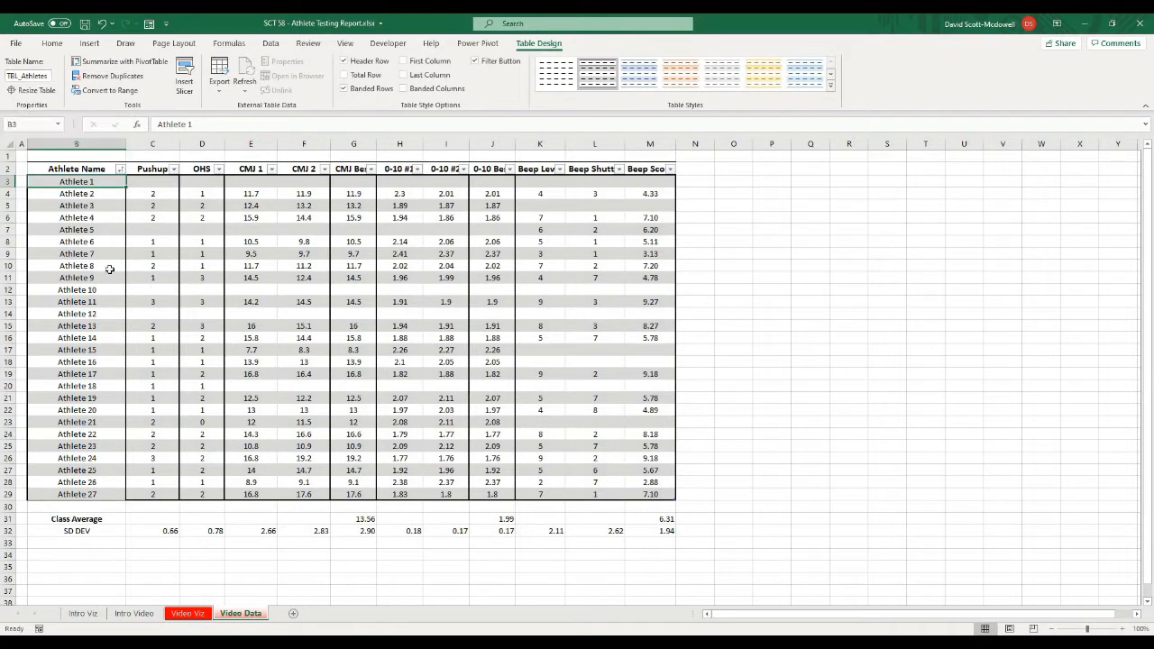
left_click(75, 267)
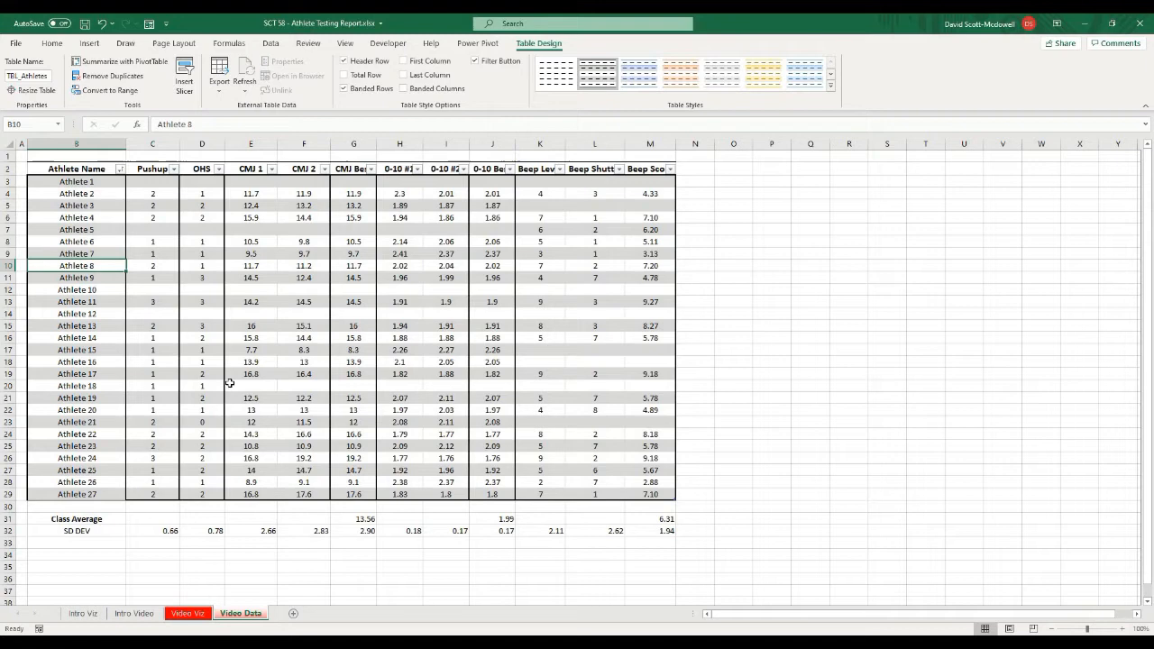
- Review the report's FMS Pushup label and Athlete Test, Team Average, Score headings, ending on the yellow name cell
left_click(184, 613)
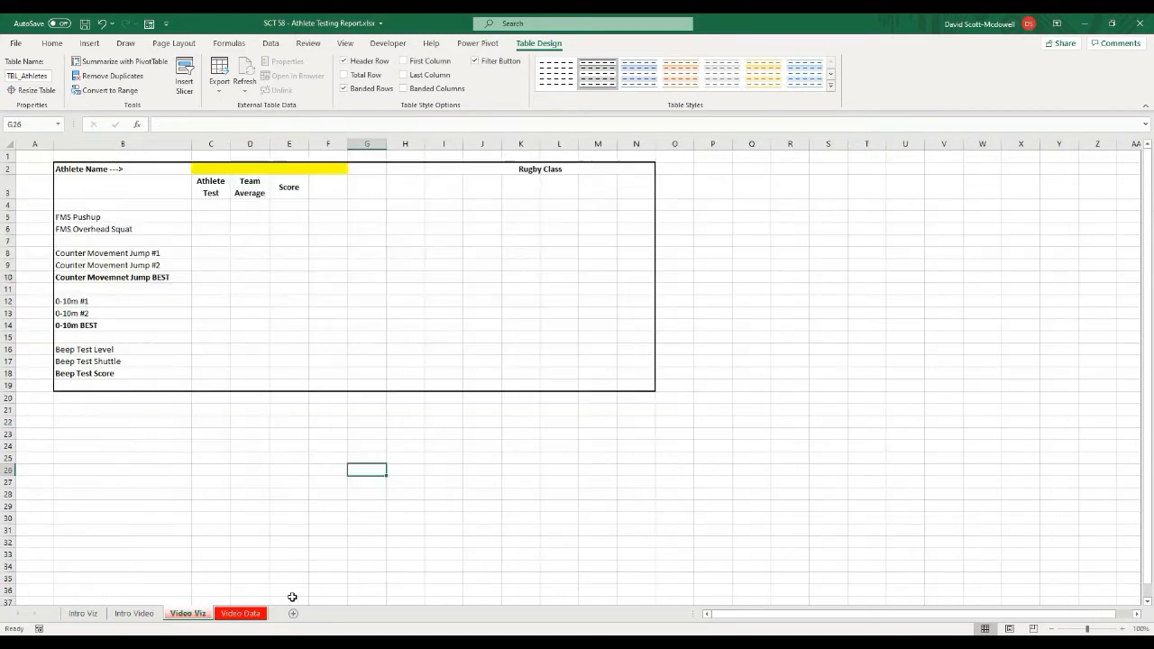
left_click(53, 43)
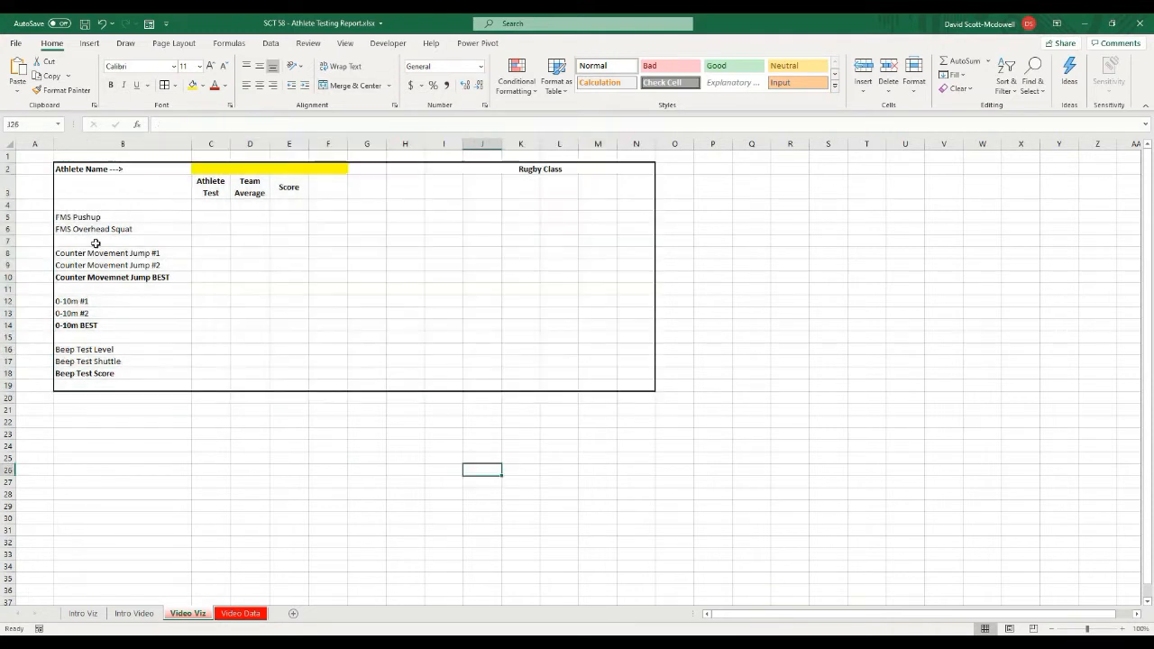
left_click(87, 216)
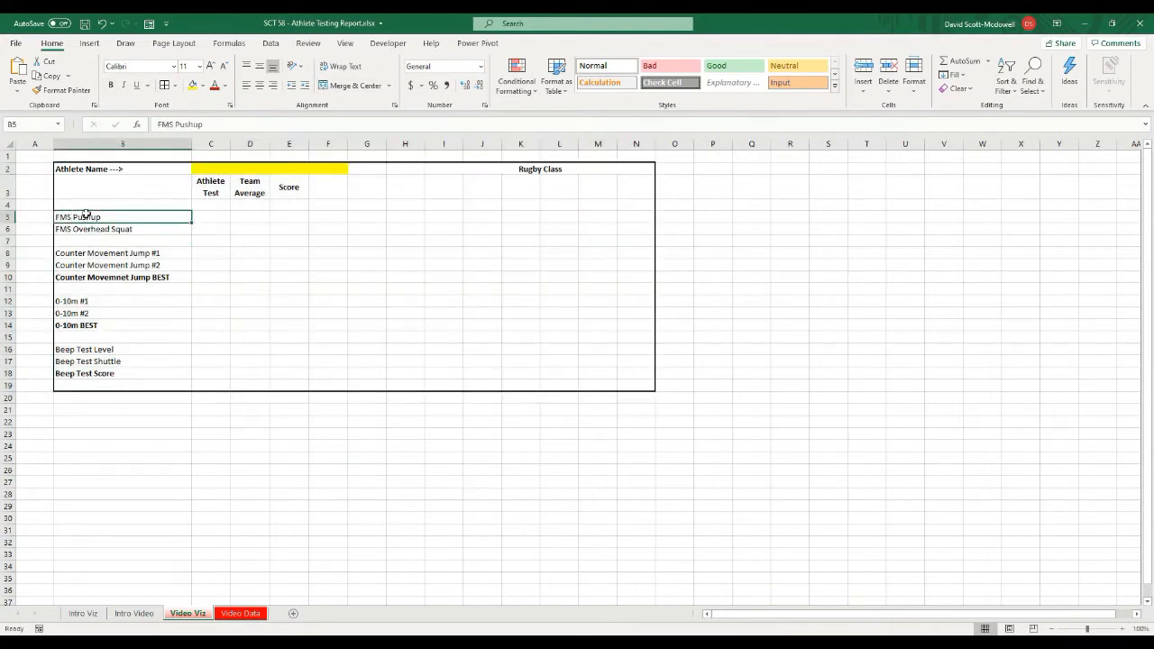
mouse_move(82, 217)
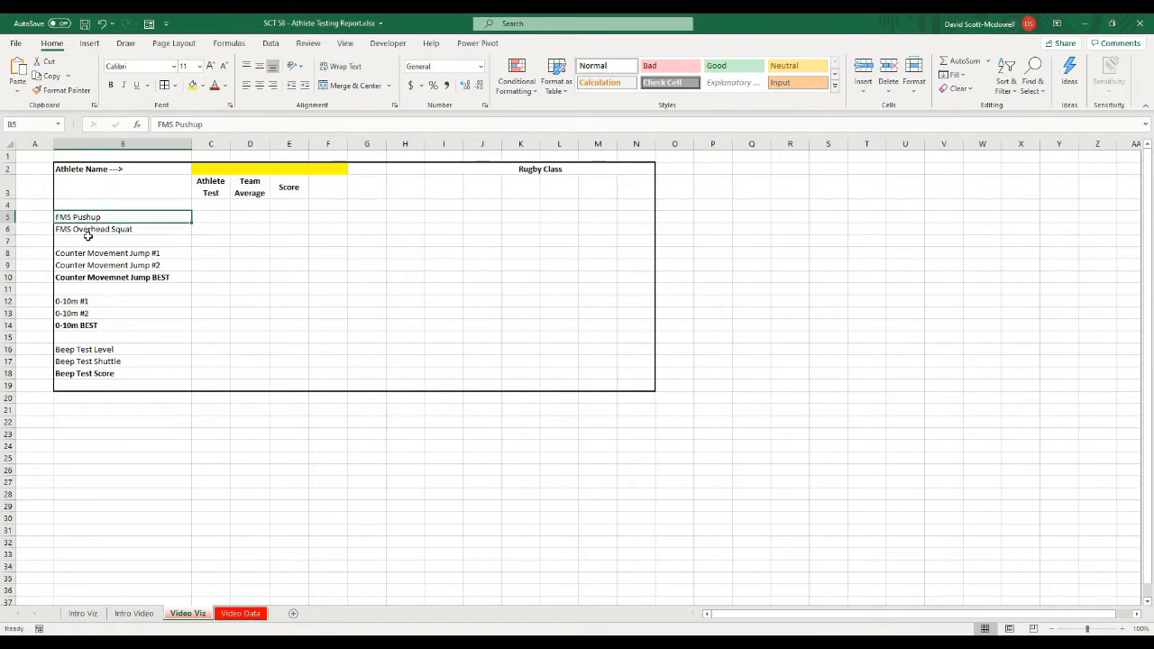
left_click(209, 186)
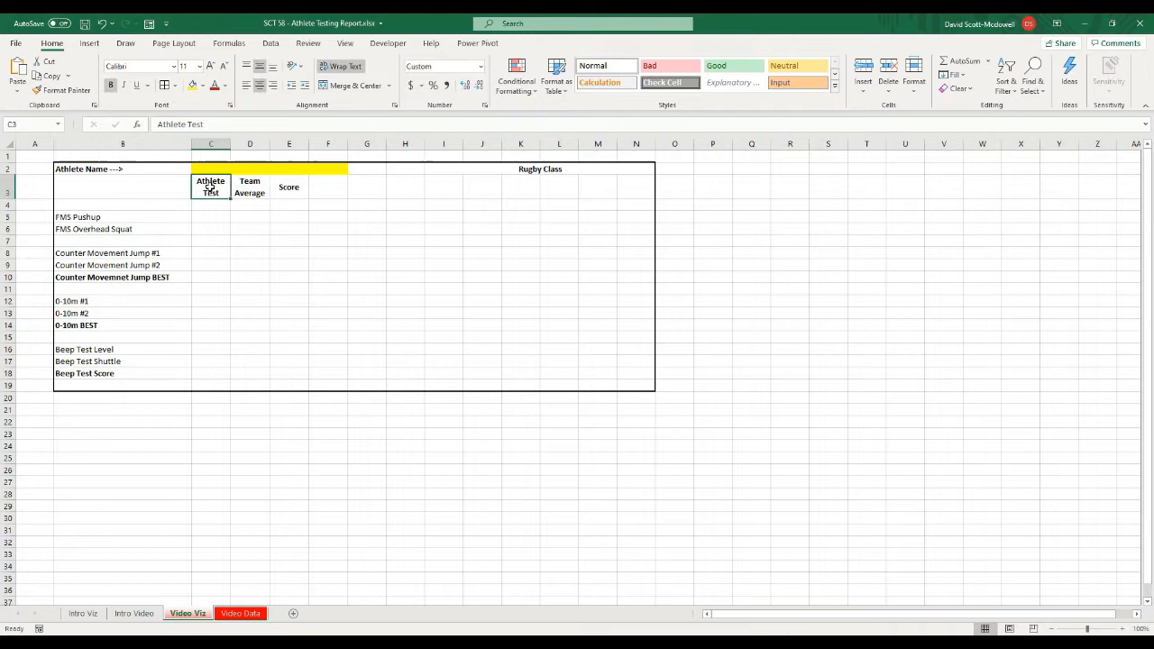
left_click(249, 186)
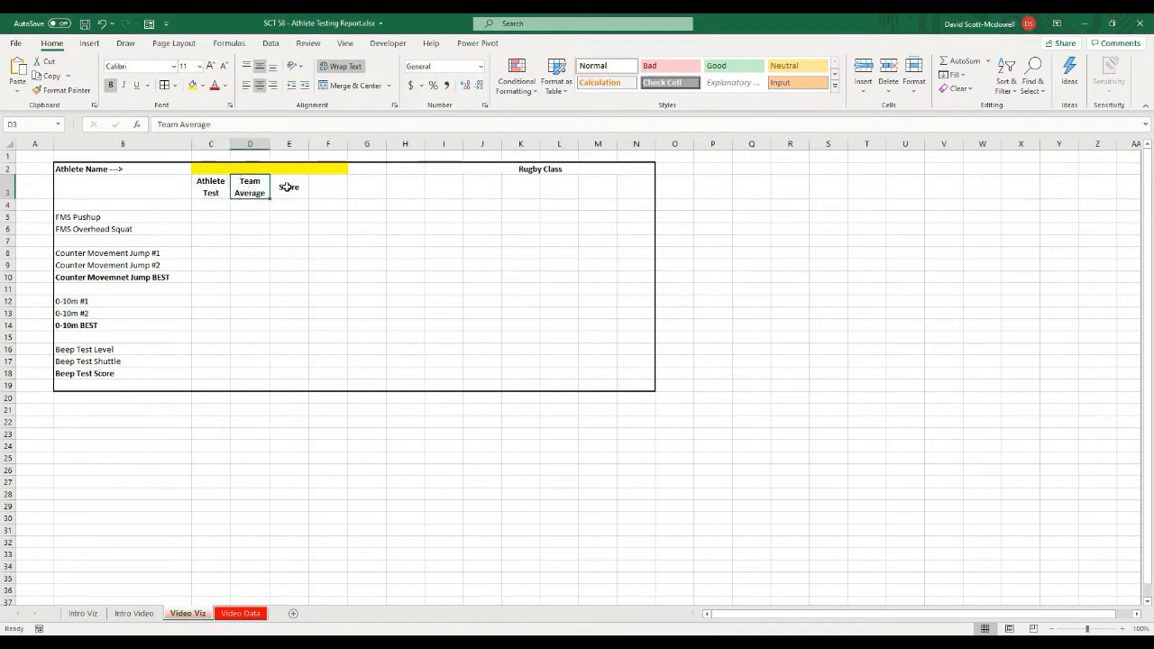
left_click(289, 186)
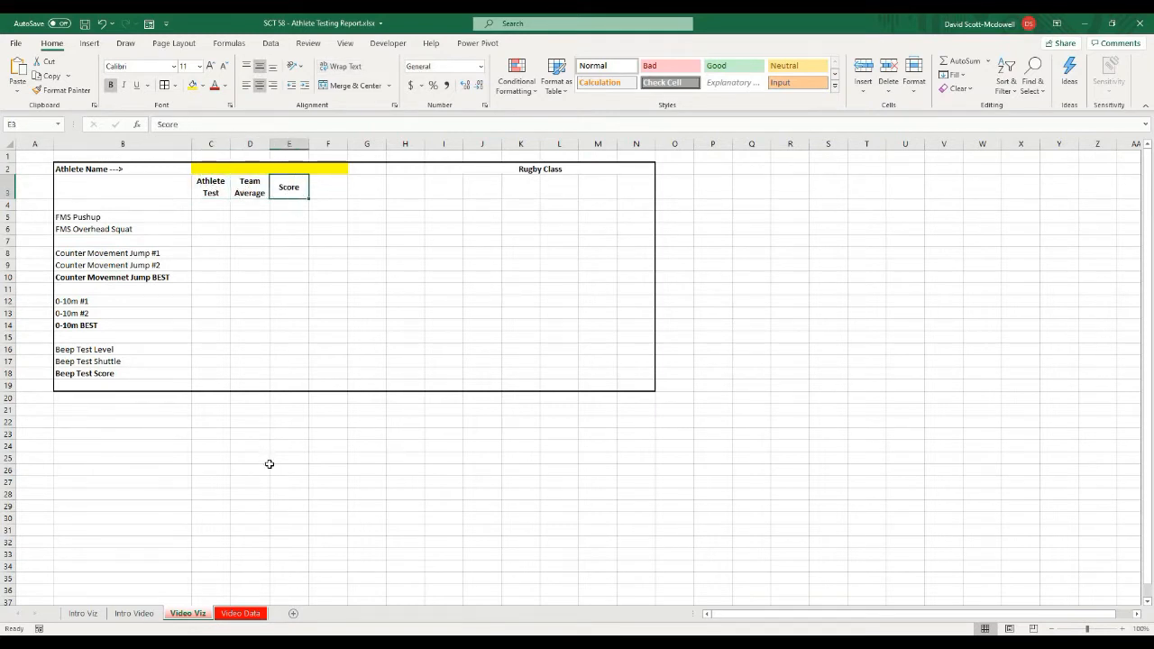
left_click(249, 469)
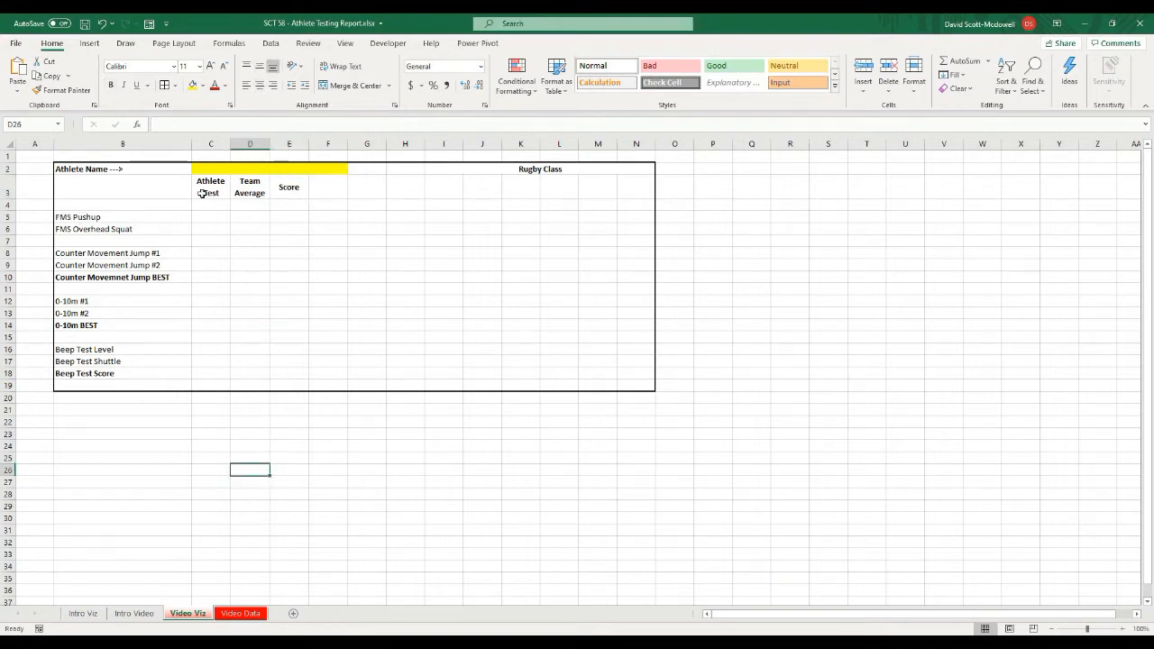
left_click(233, 170)
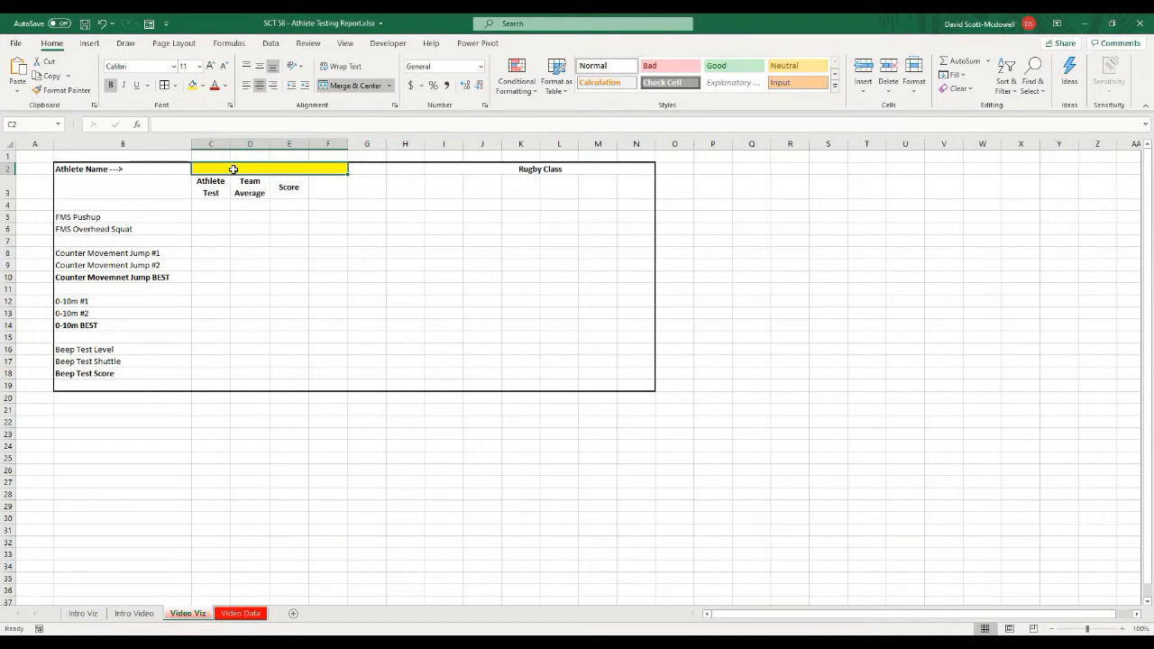
mouse_move(433, 177)
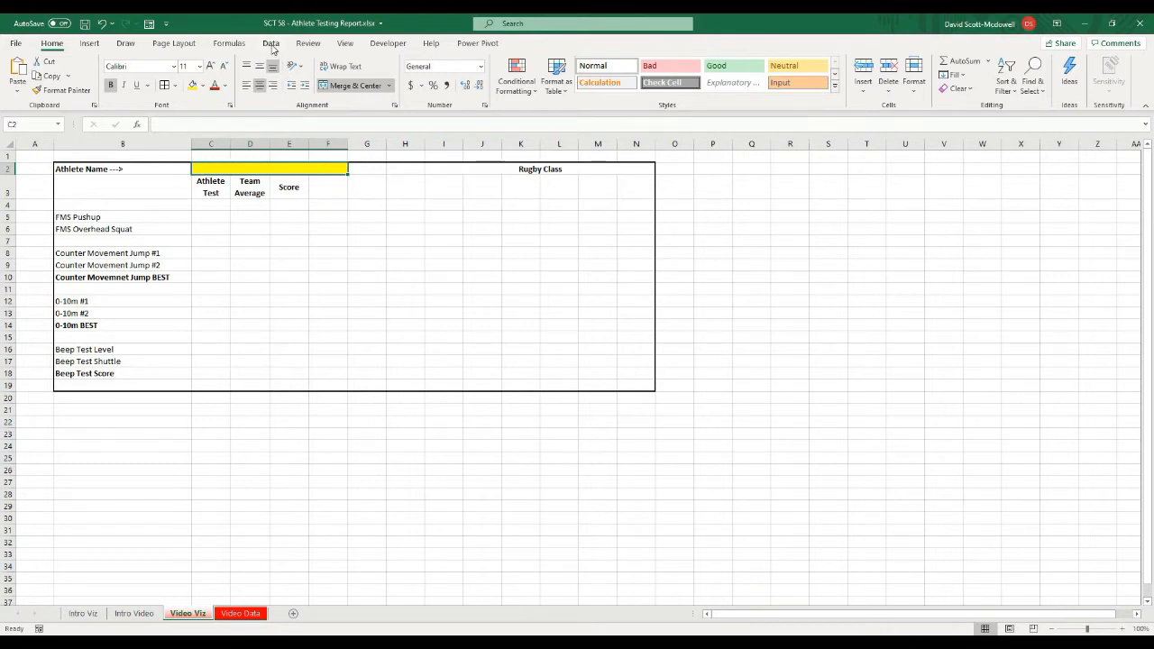
- Add a List validation on the name cell with source =INDIRECT("tbl_Athletes[Athlete Name]")
left_click(270, 44)
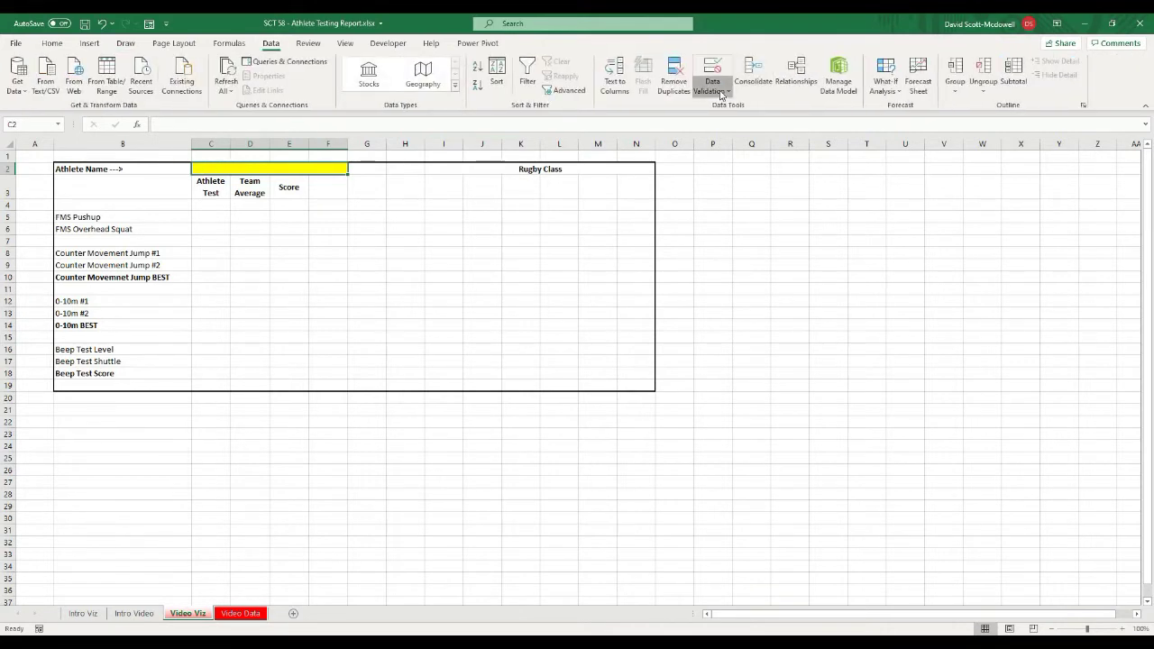
left_click(710, 70)
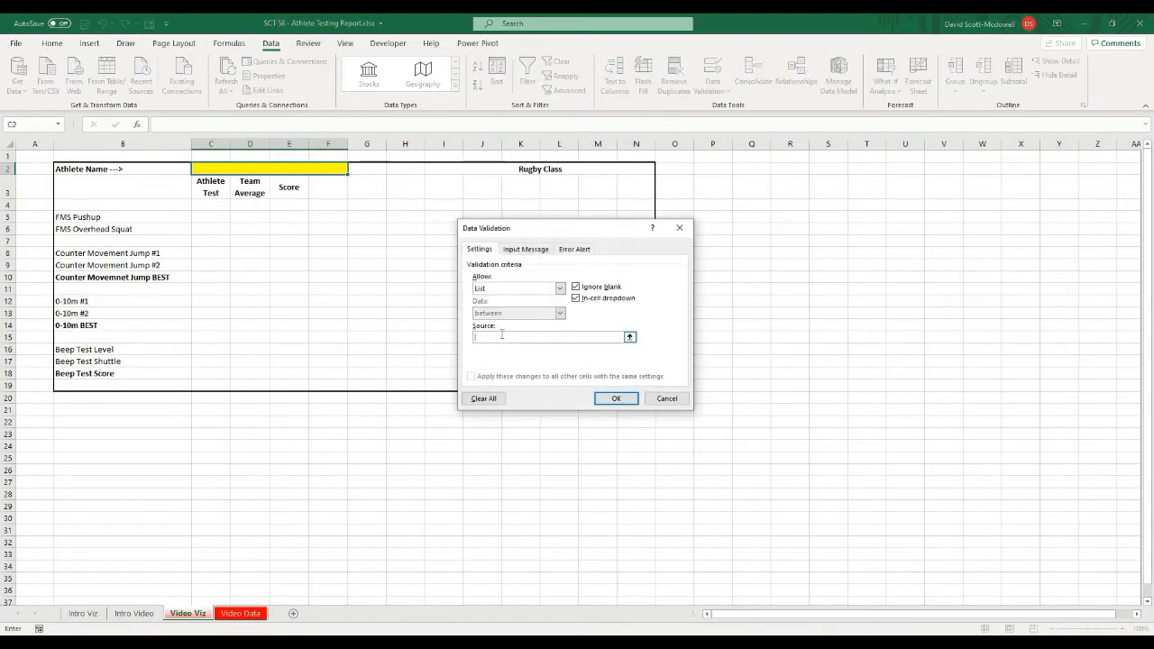
type("=")
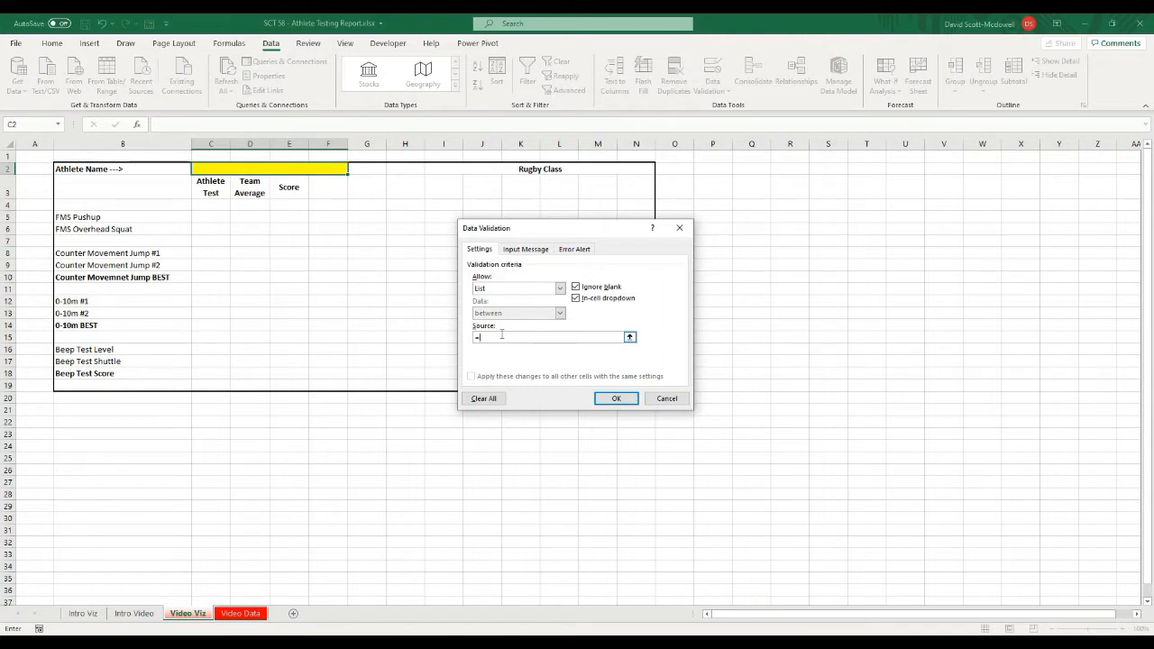
type("indirect(")
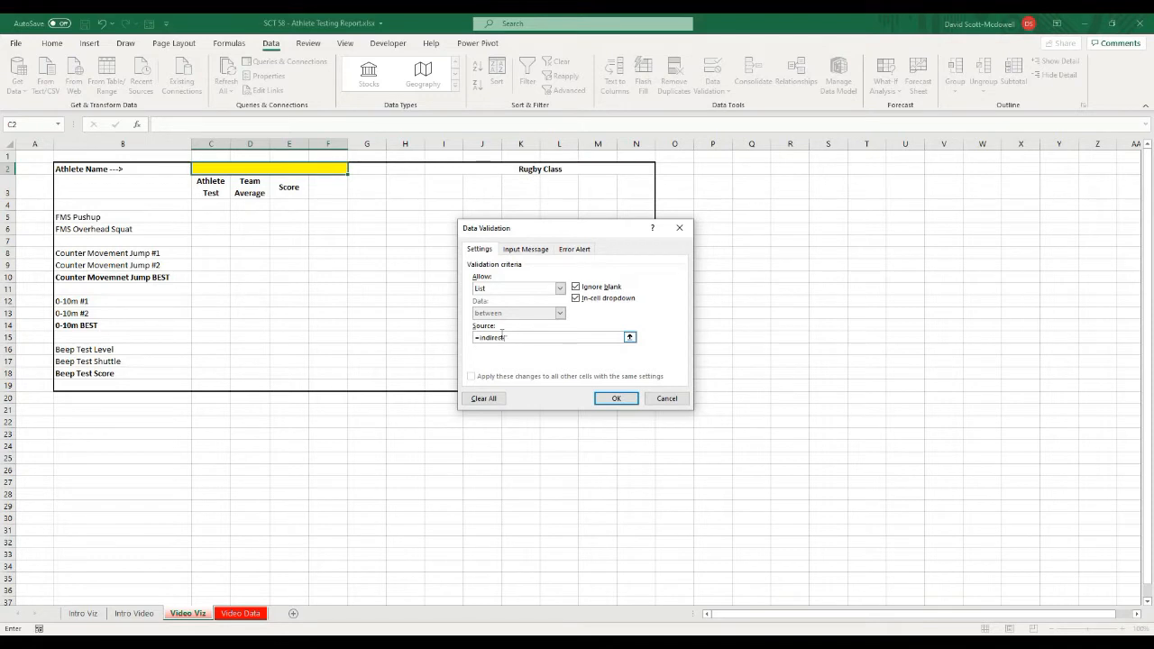
type("tbl-")
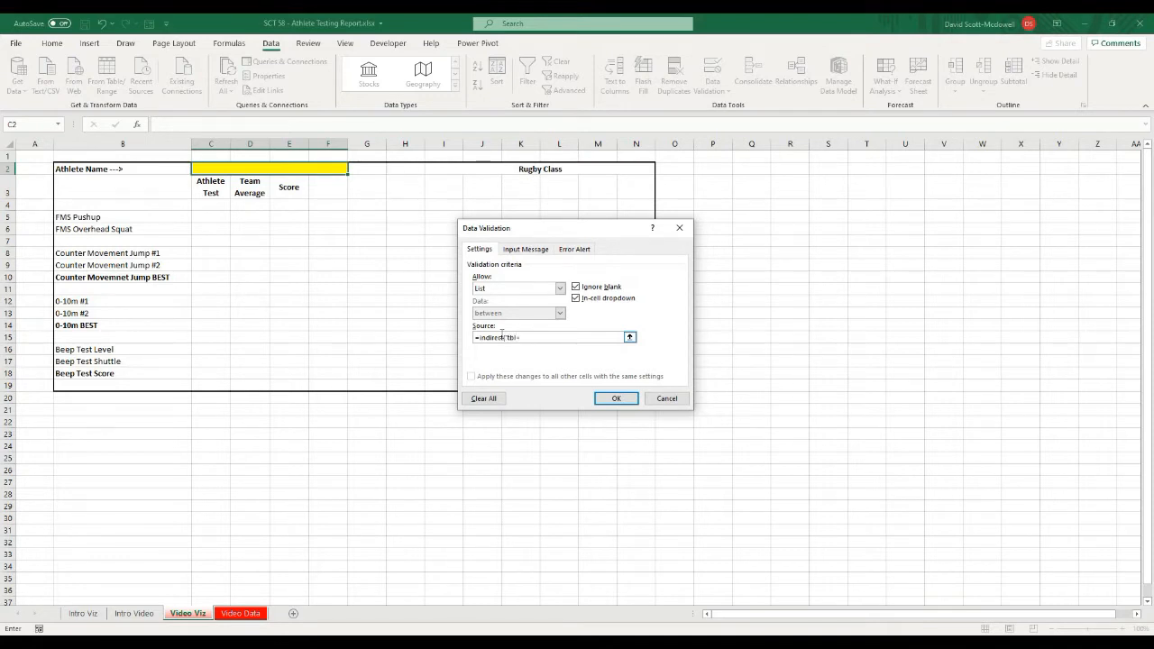
type("_athletes[athlete")
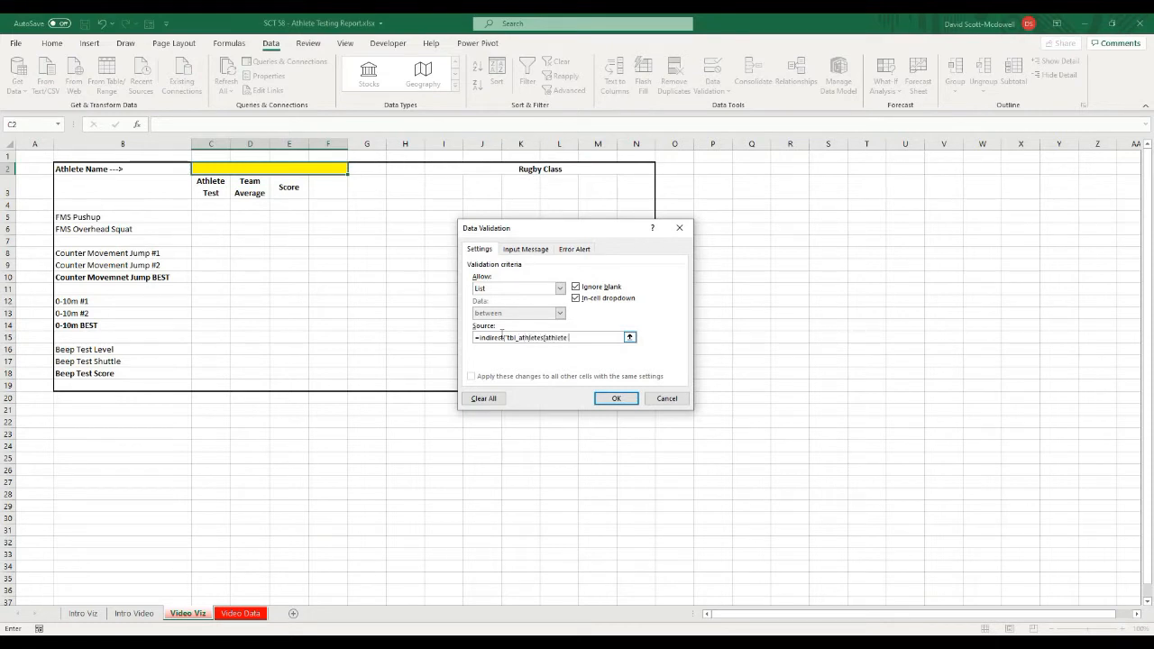
type("name]\")")
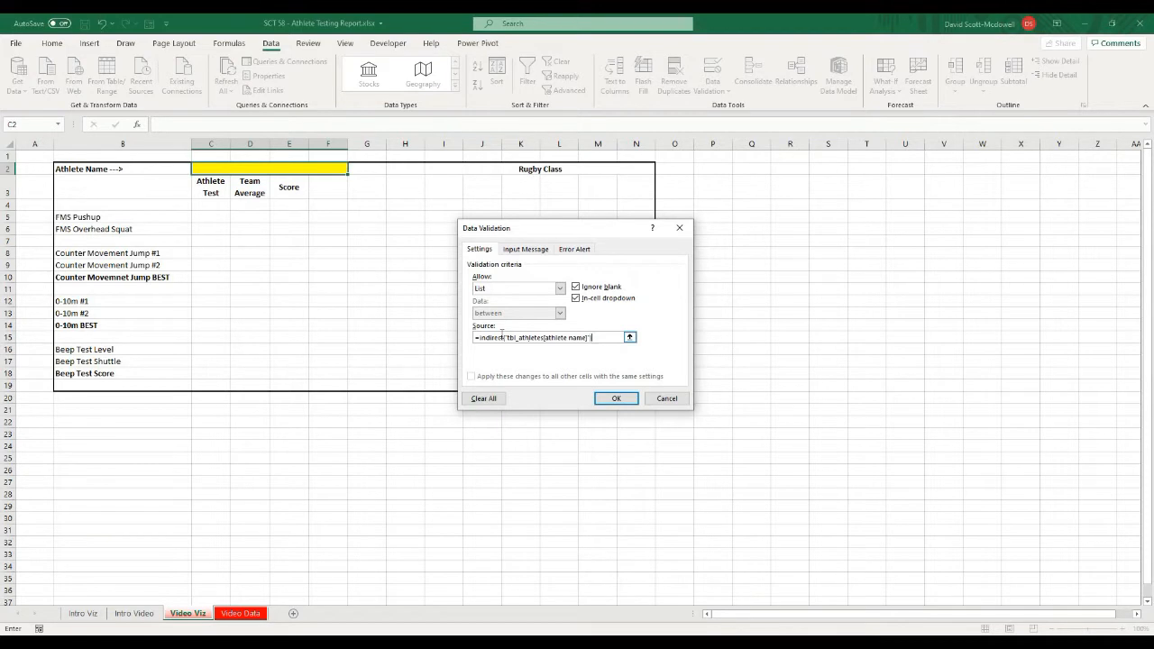
left_click(616, 399)
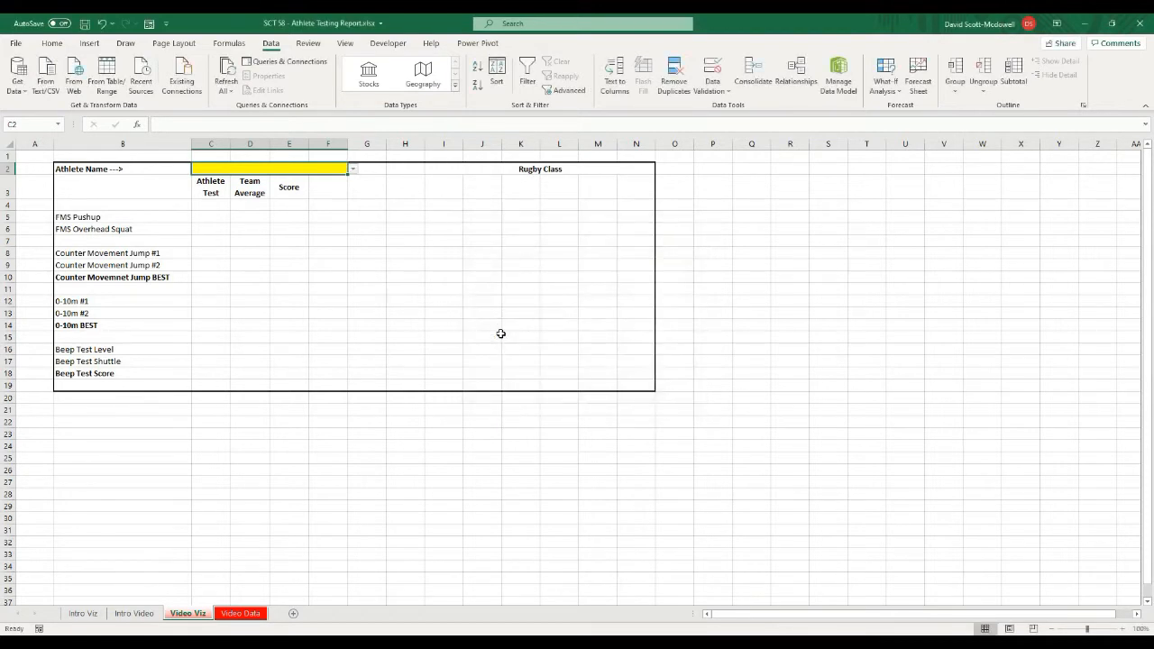
left_click(350, 170)
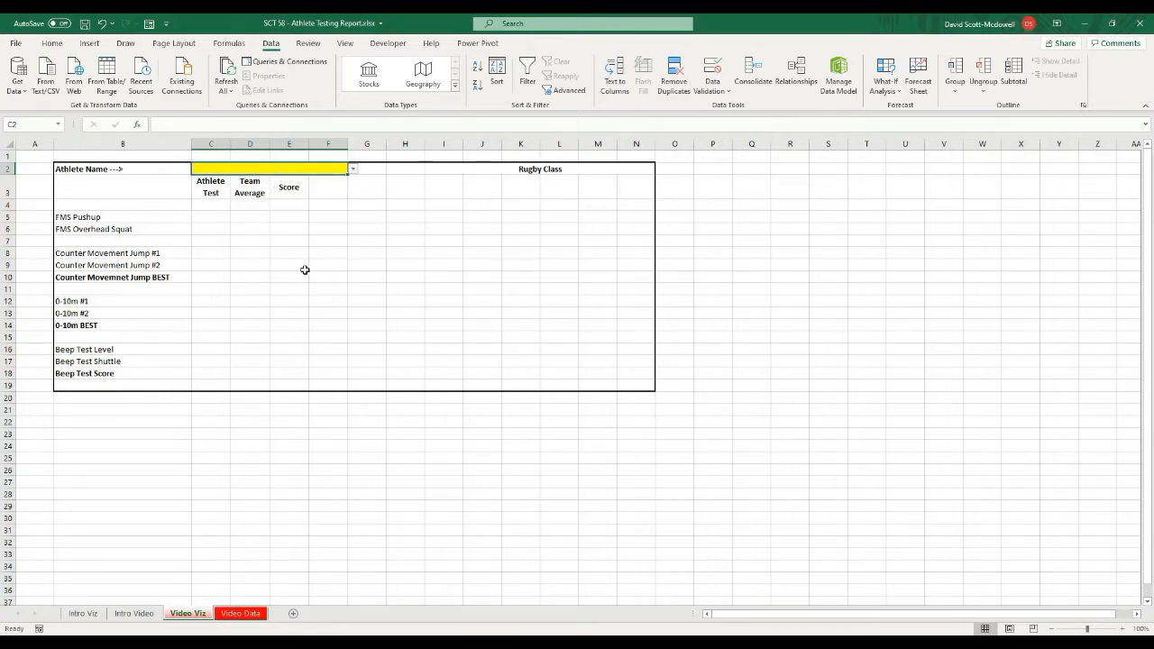
left_click(240, 613)
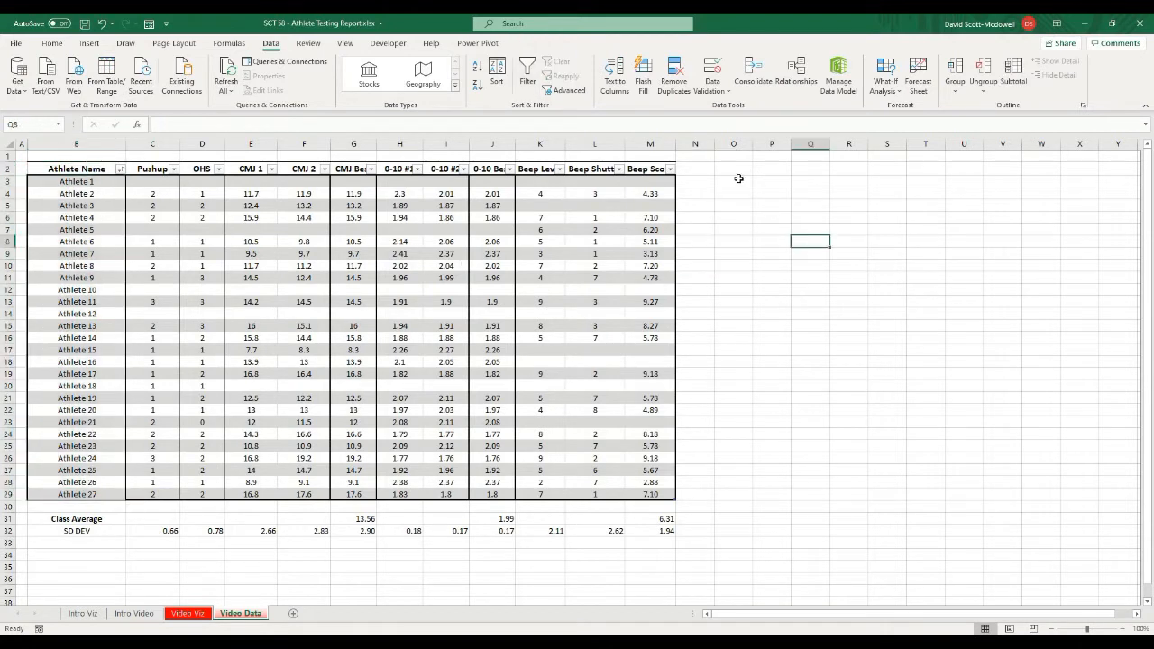
left_click(732, 181)
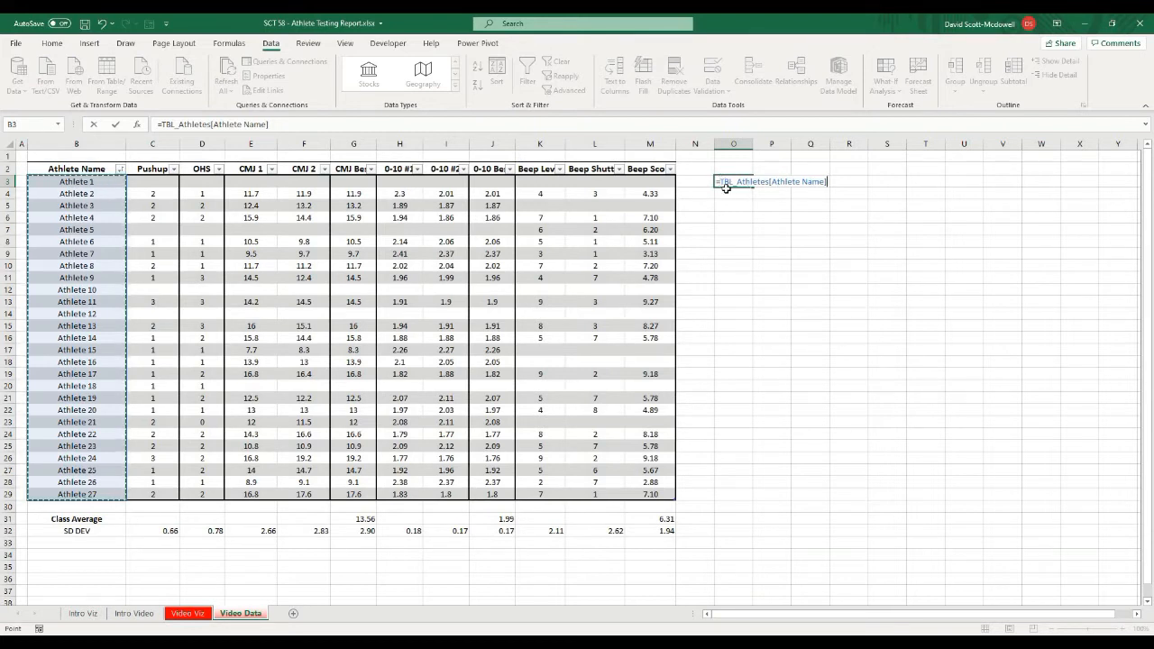
mouse_move(819, 216)
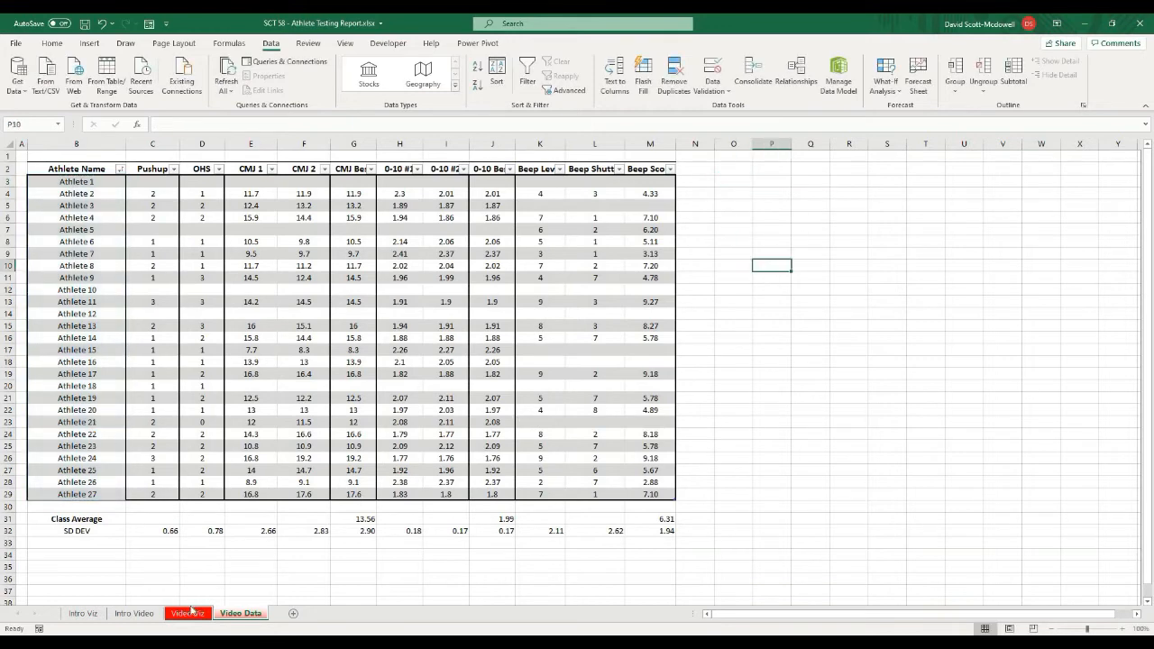
left_click(186, 613)
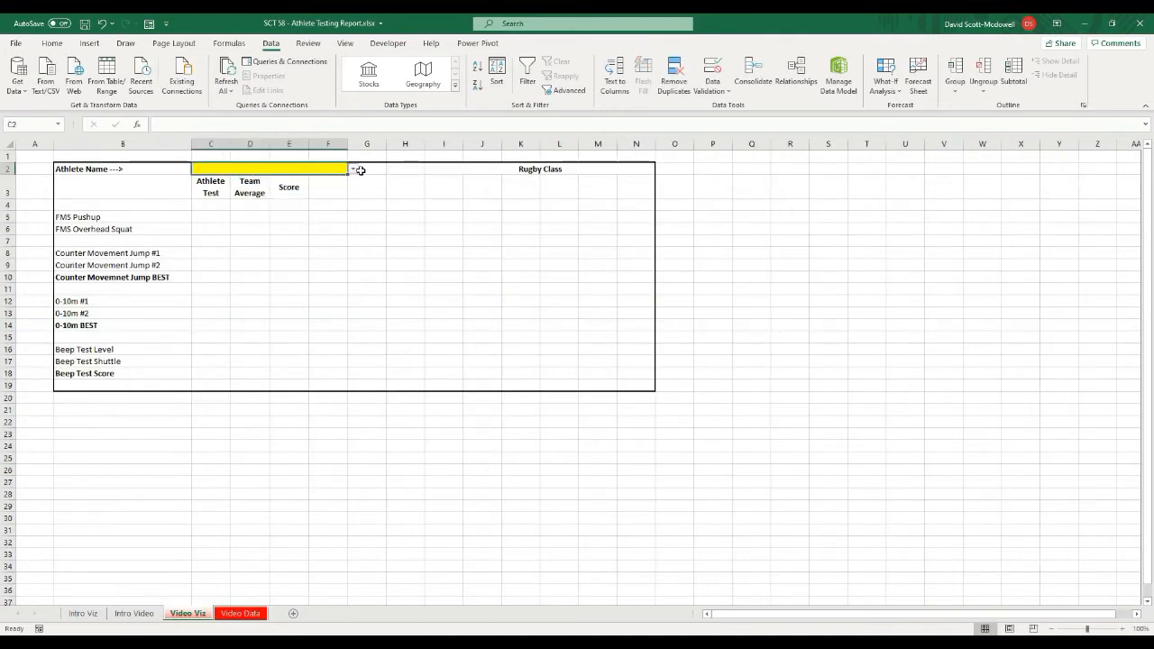
left_click(240, 613)
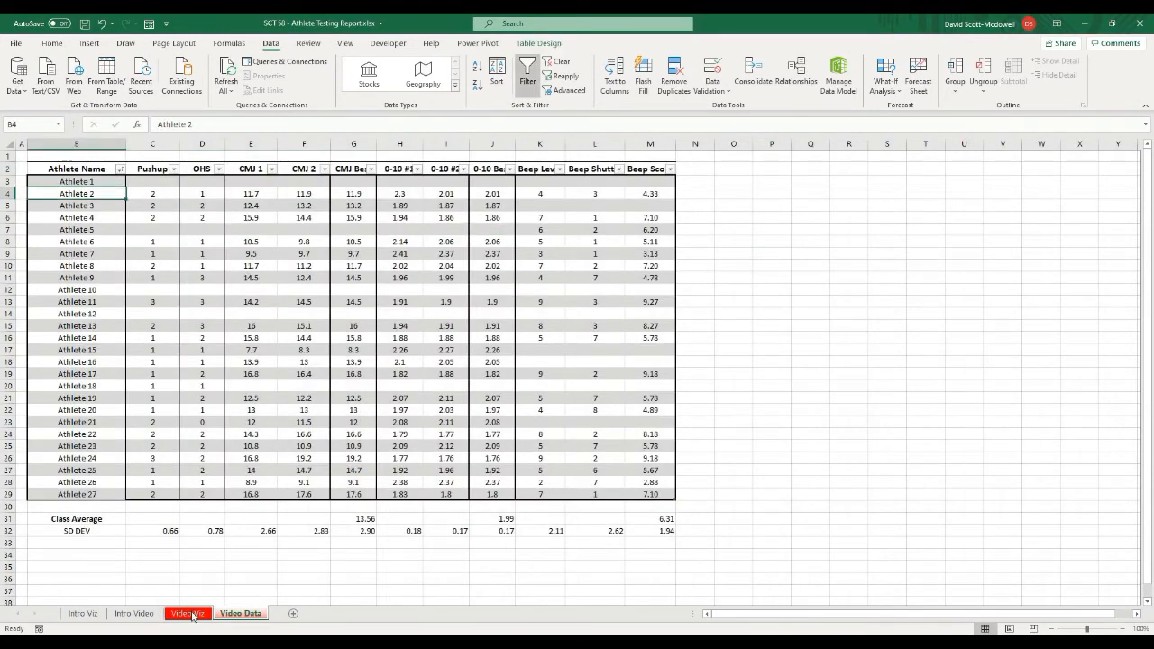
- Choose Athlete 2 from the name drop-down in C2
left_click(186, 613)
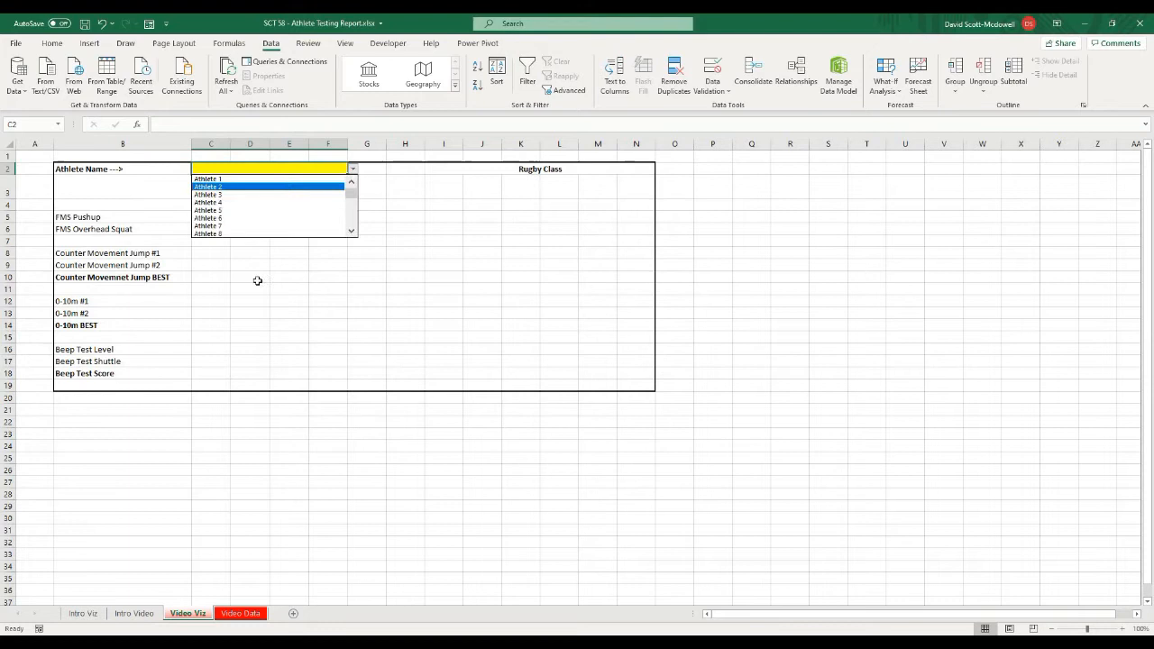
left_click(213, 186)
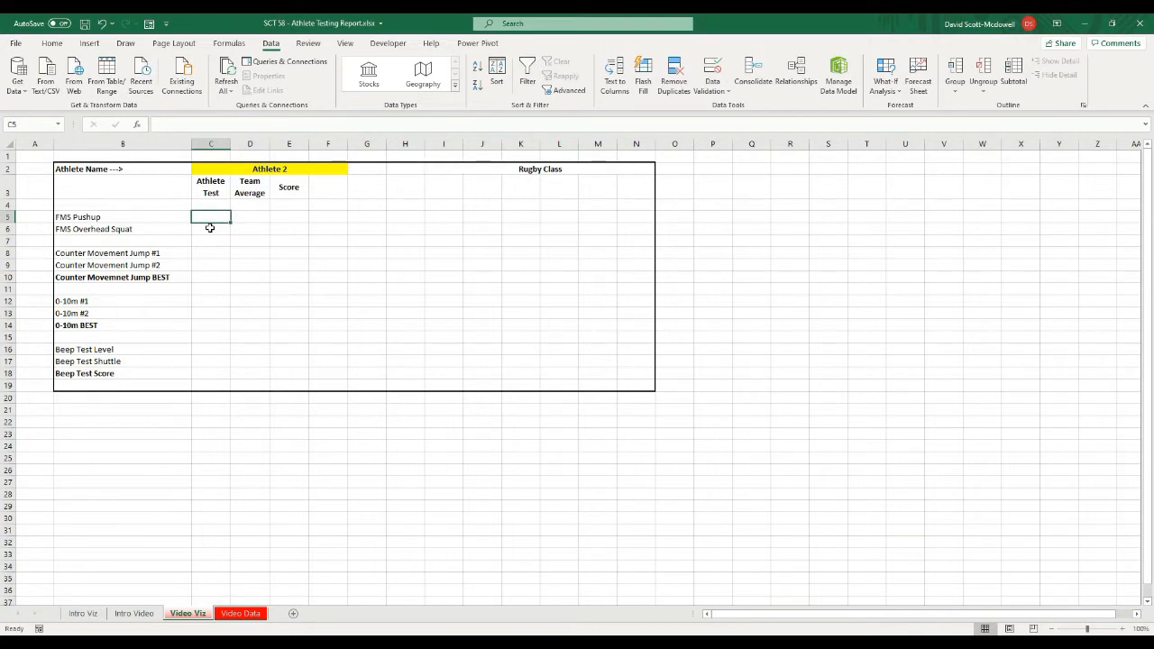
- Begin =XLOOKUP($C$2, Tbl_athletes[Athlete Name], in C5, dismissing the formula warning
type("=")
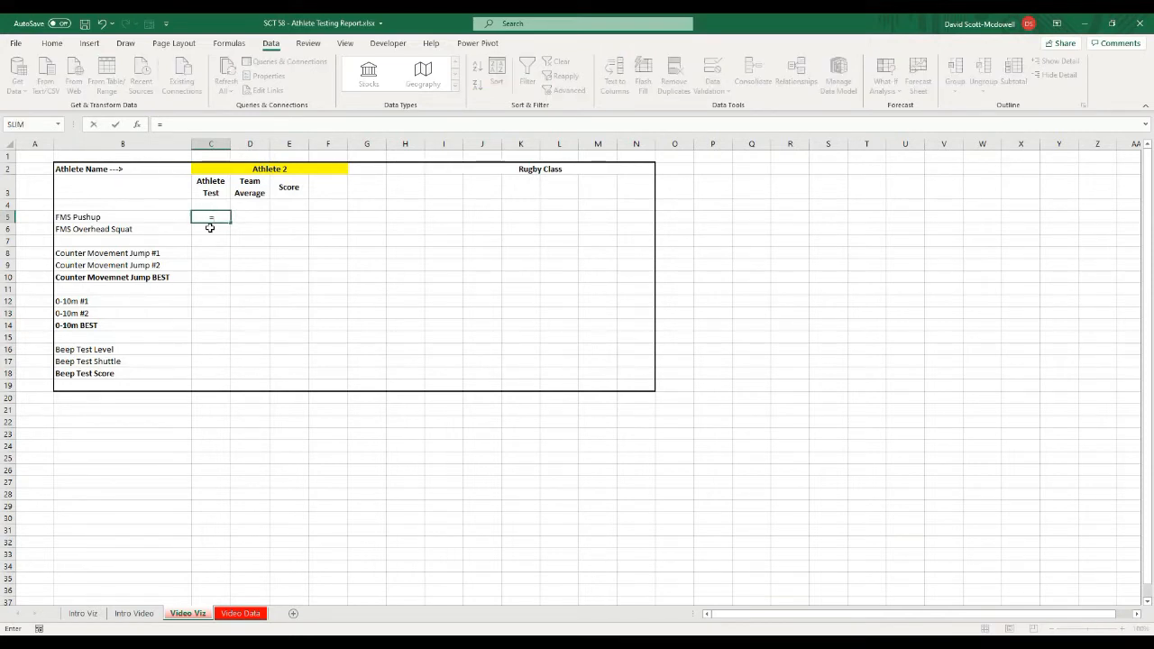
type("xlookup")
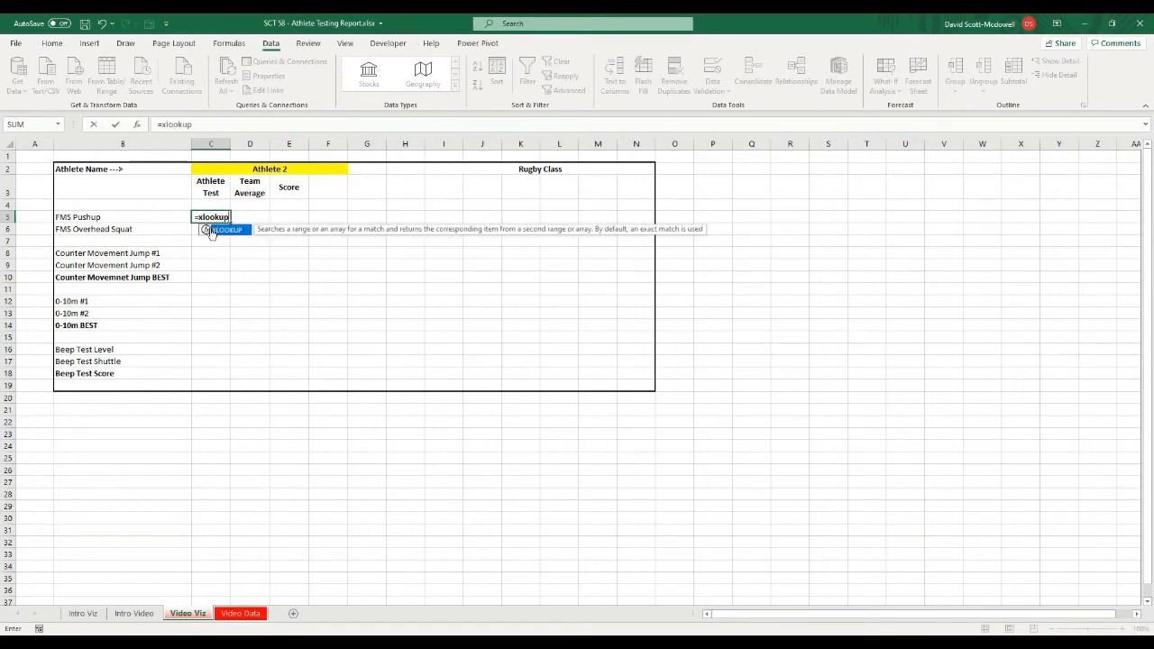
type("(")
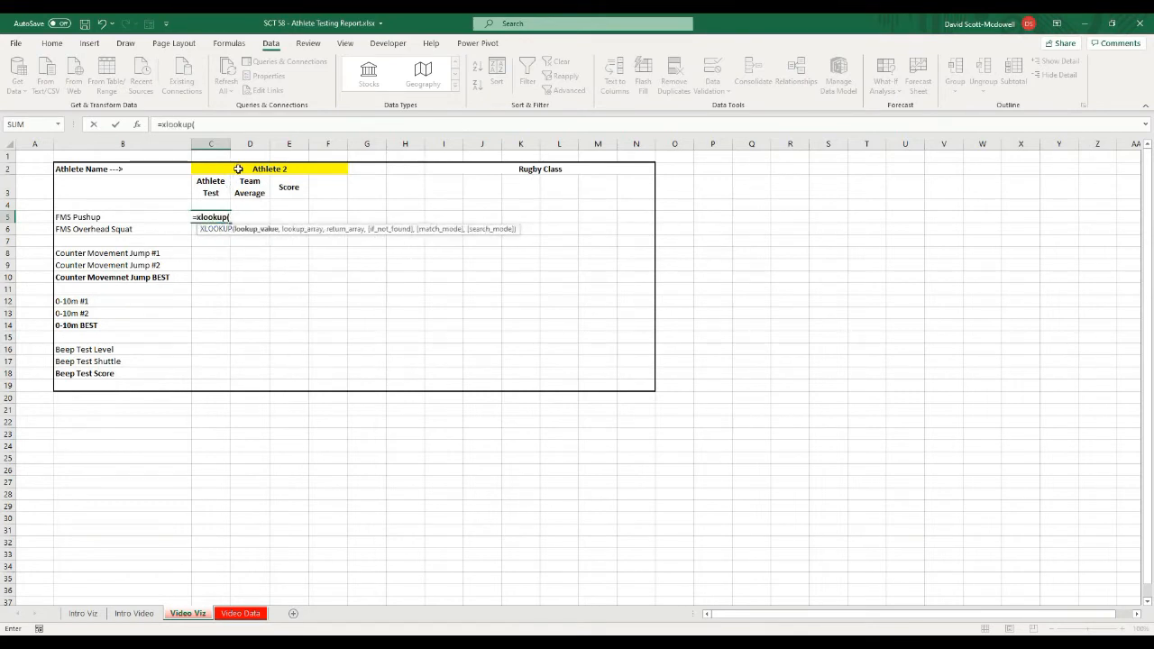
left_click(209, 170)
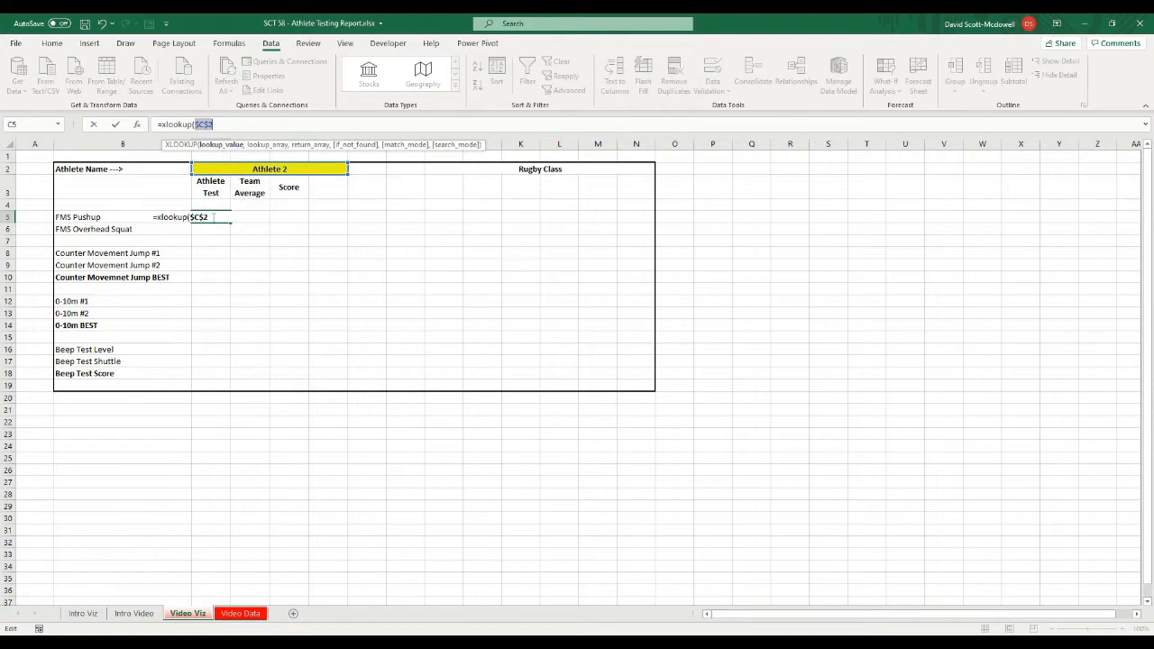
type(",")
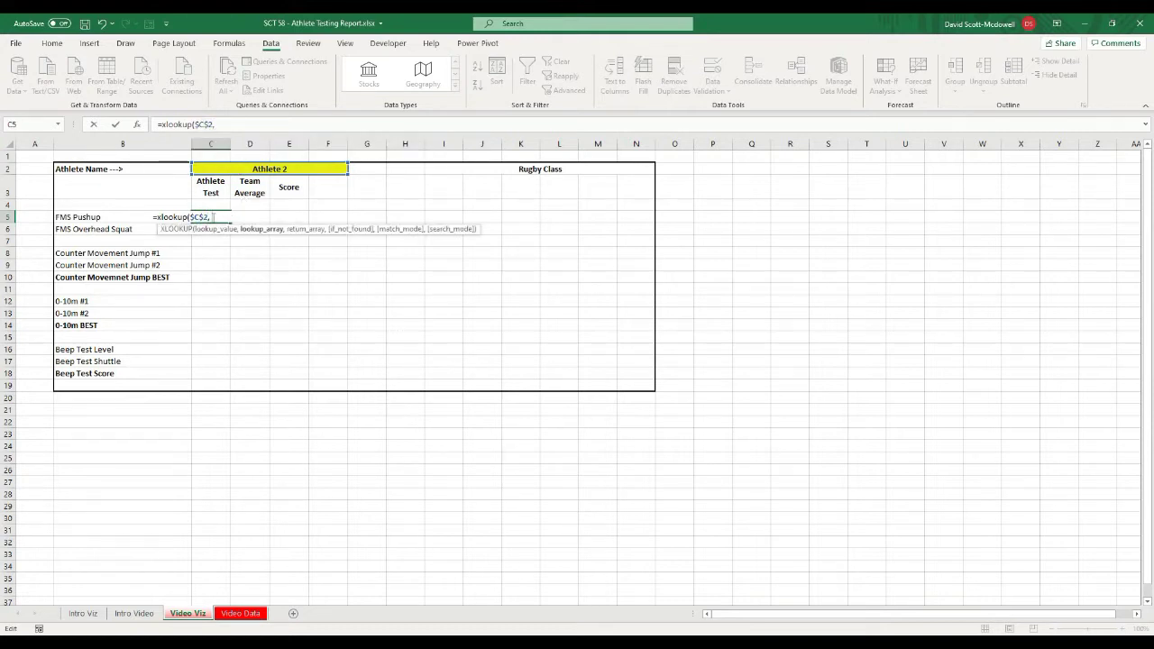
type("tbl_athletes")
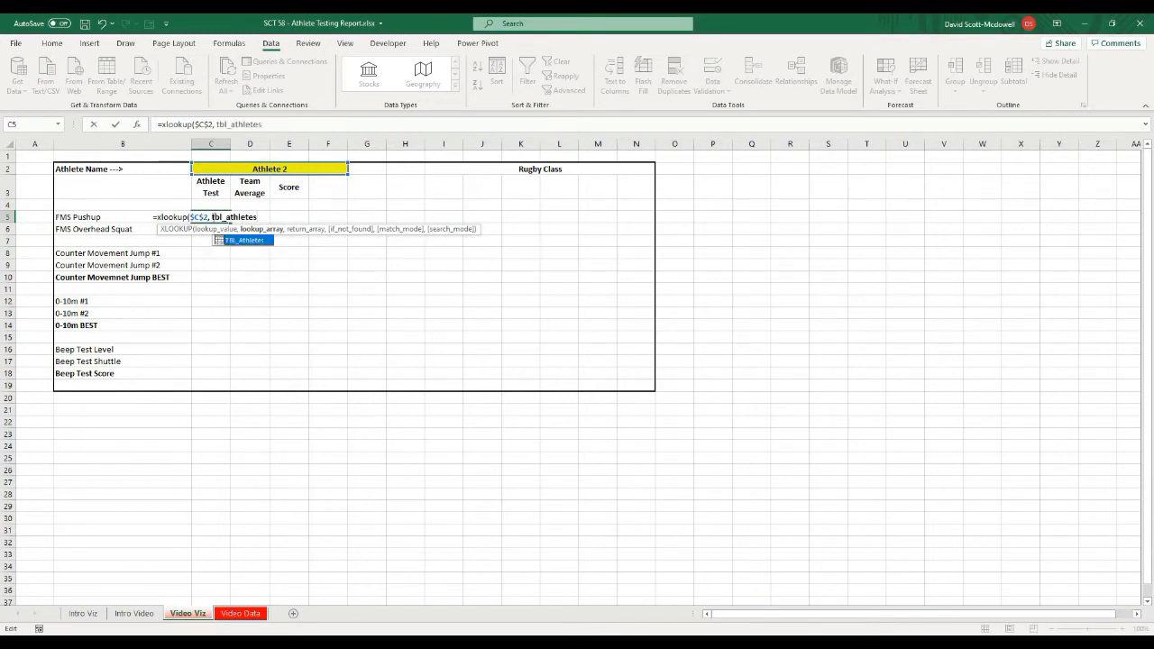
type("[athlete")
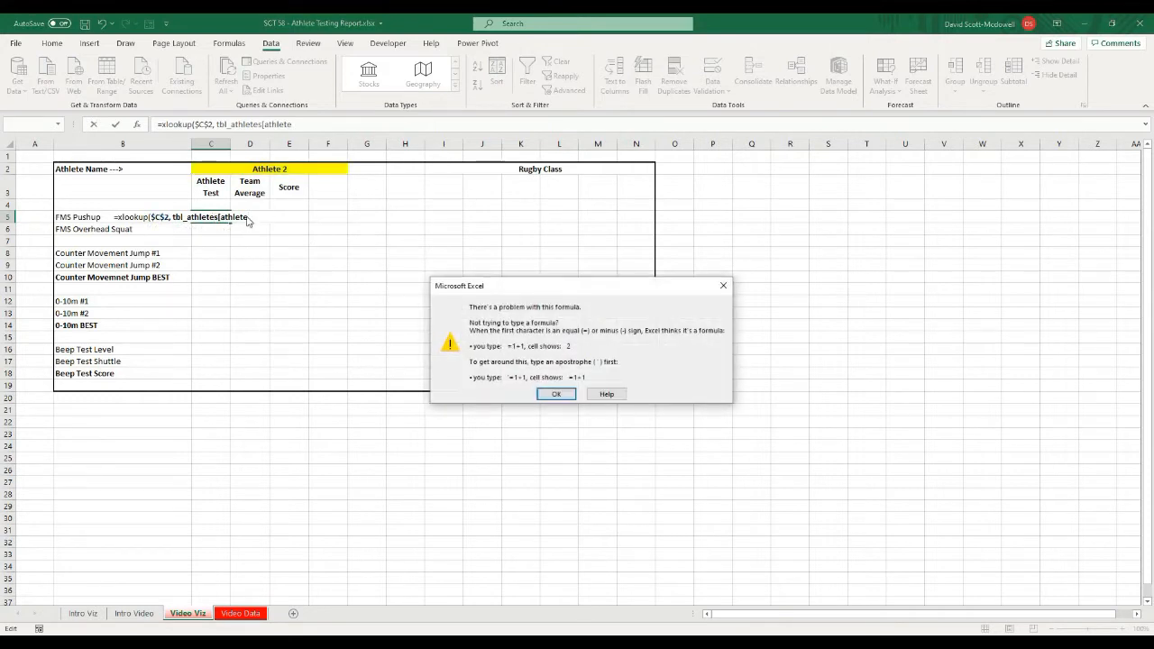
left_click(555, 393)
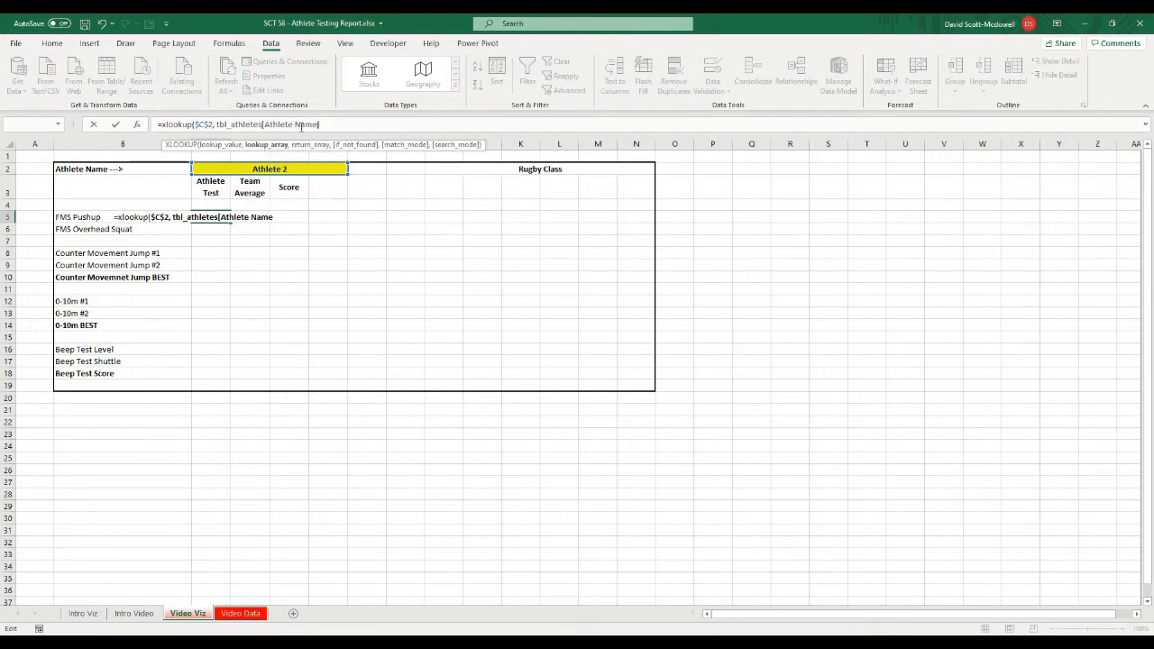
- Complete the lookup with TBL_Athletes[Pushup], "", 0 so C5 returns 2 for Athlete 2
type("],")
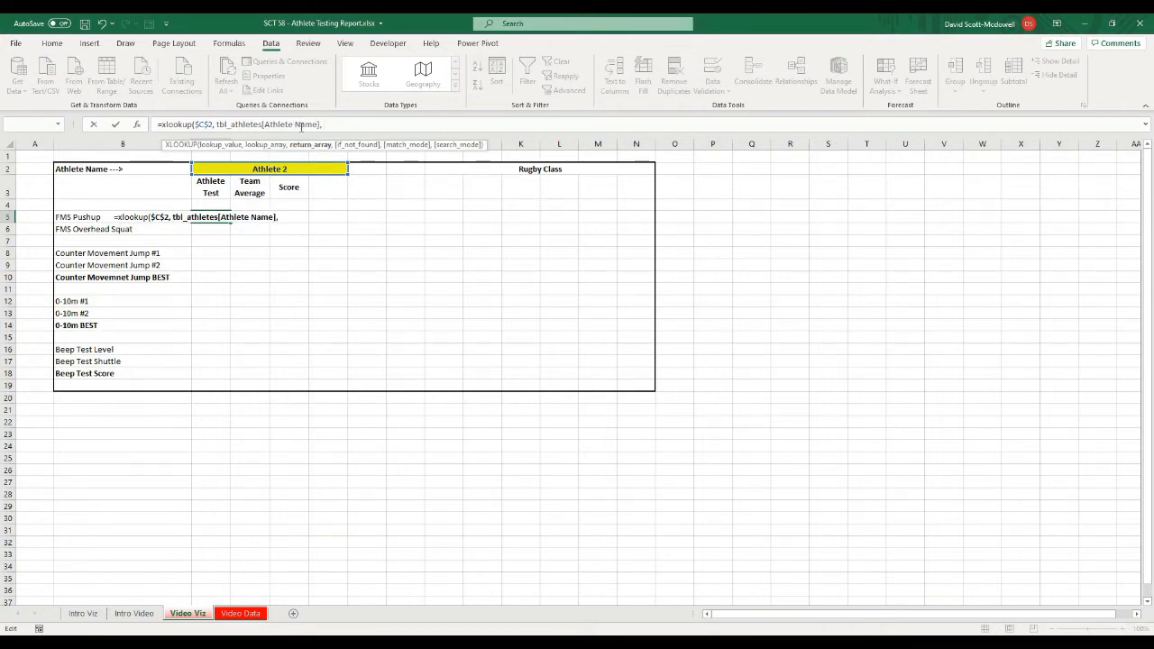
type("tbl")
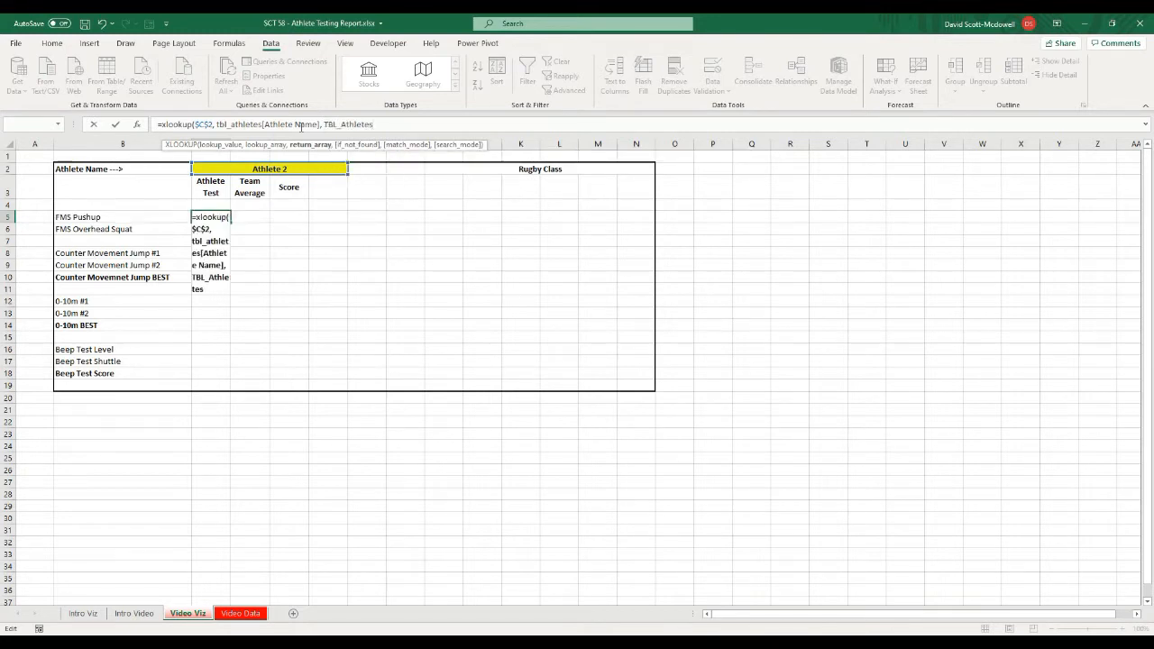
type("[fm")
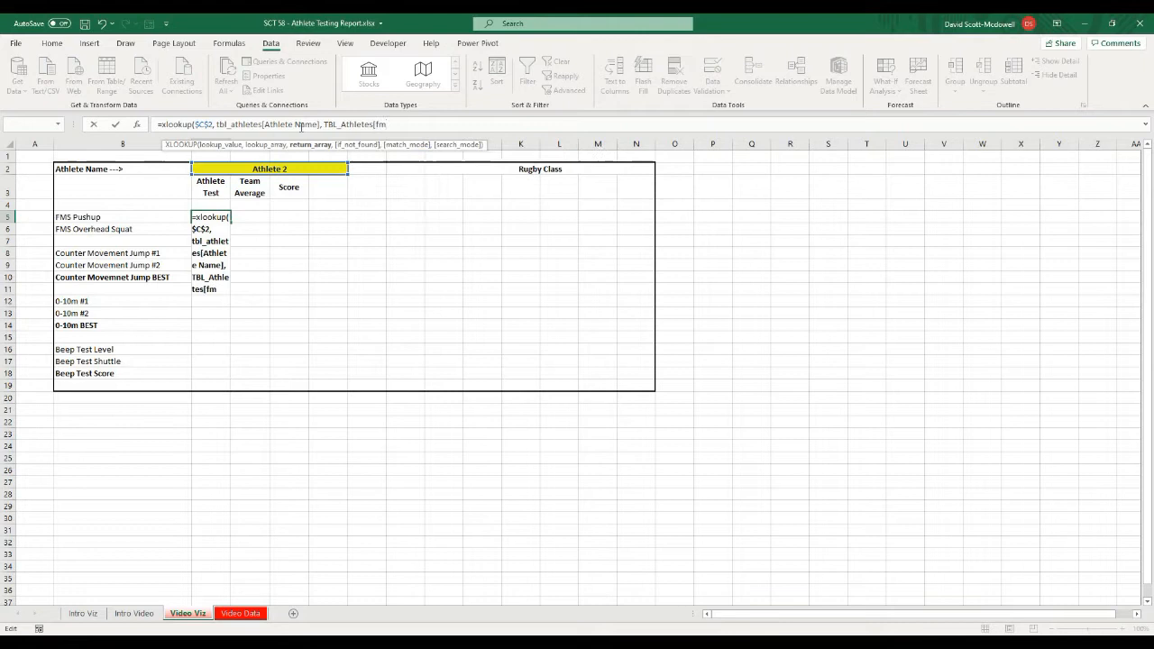
type("Pushup]")
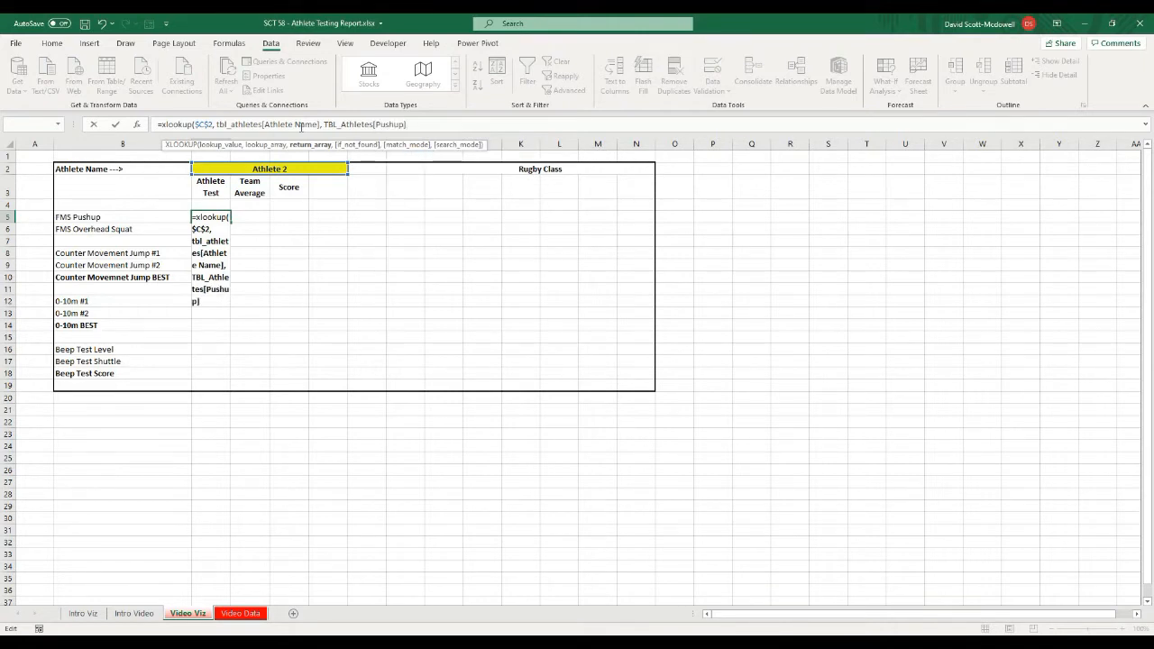
type(",")
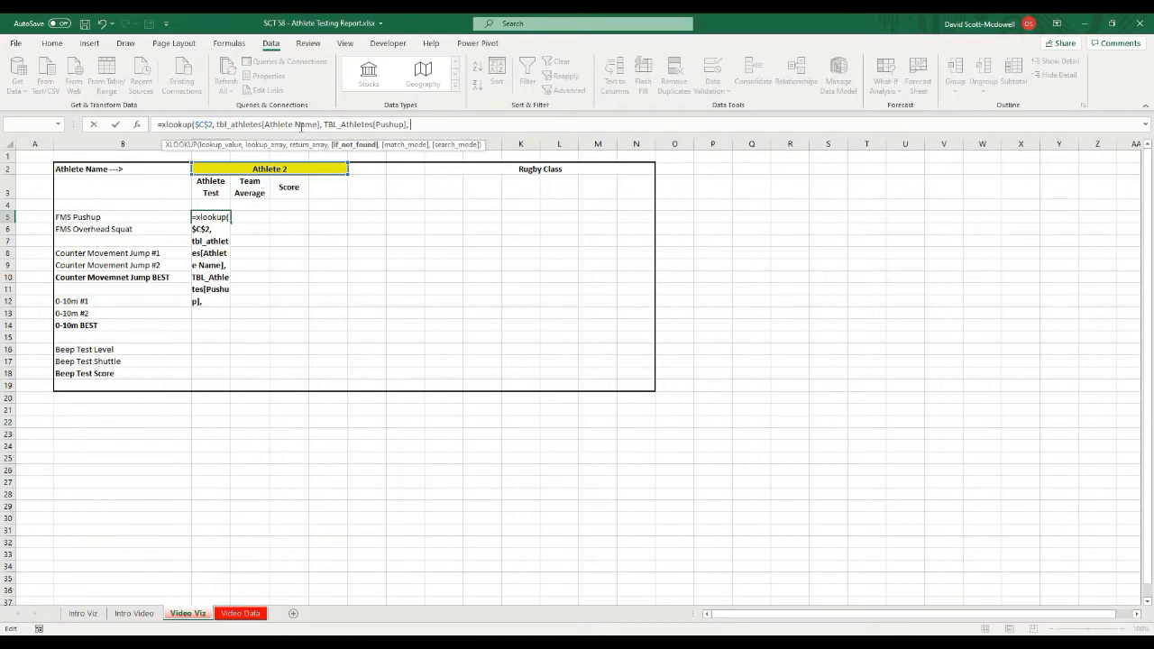
type("\"\", 0,)")
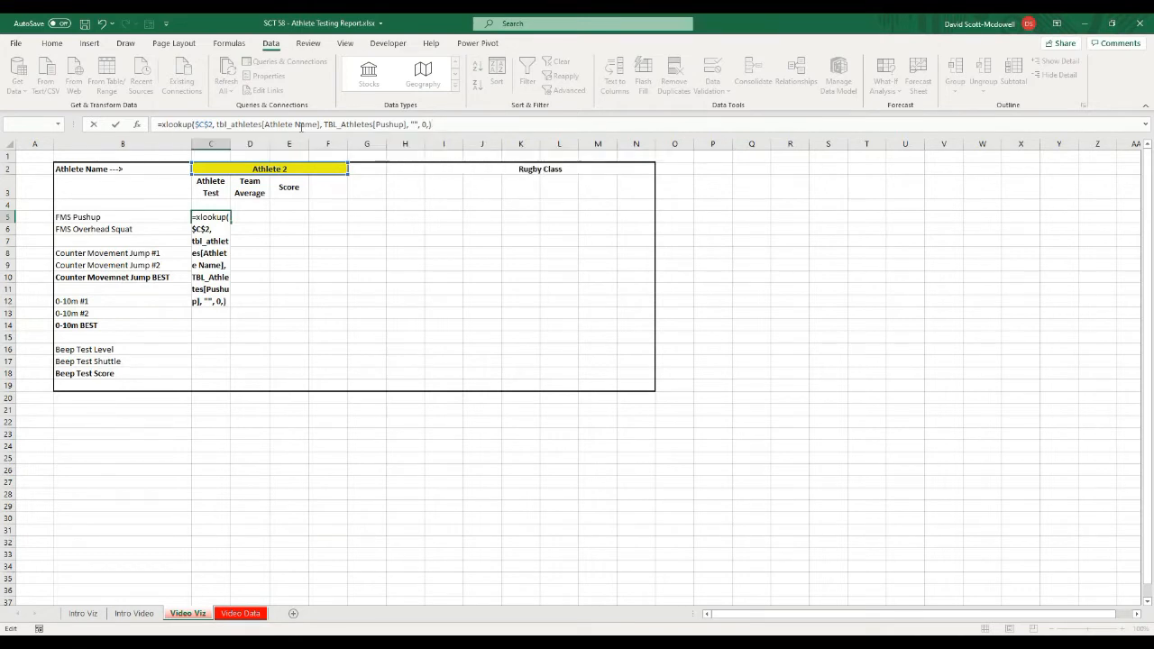
key("Enter")
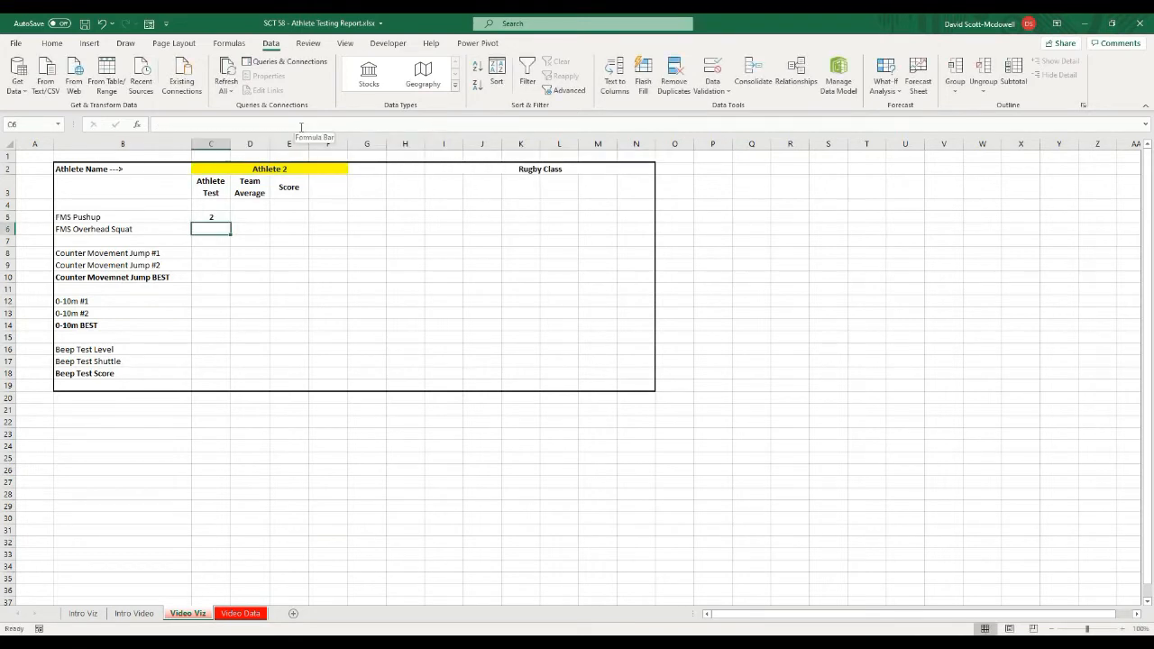
- Fill the C5 lookup down to C6 and change its return column to OHS, giving 1
left_click(209, 217)
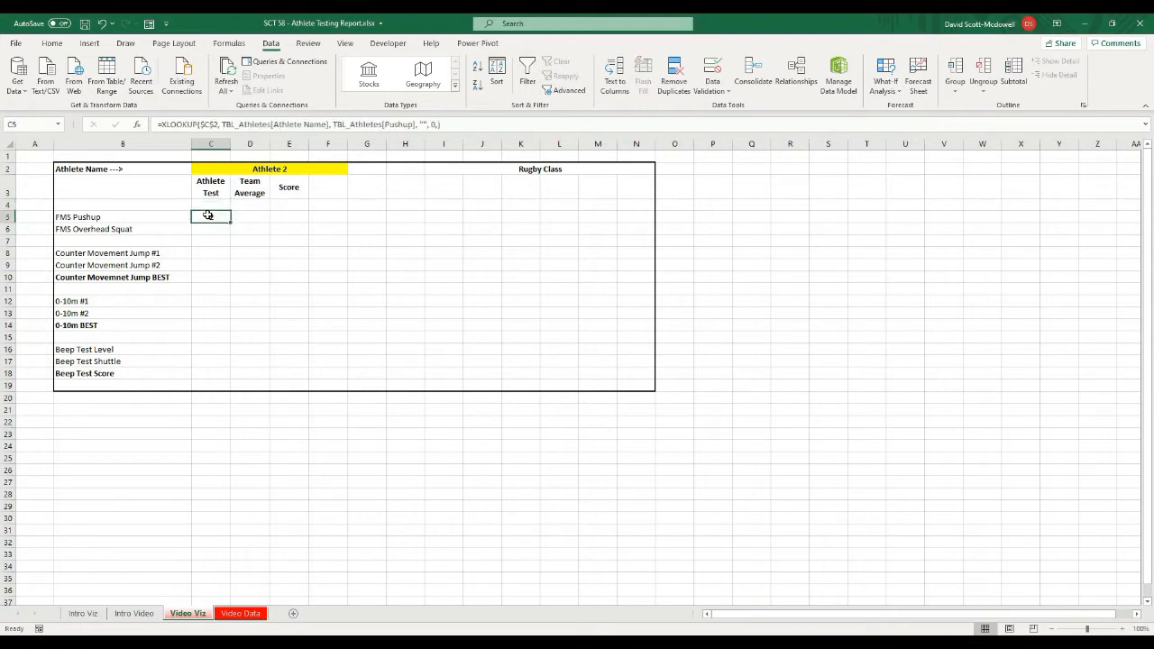
type("2")
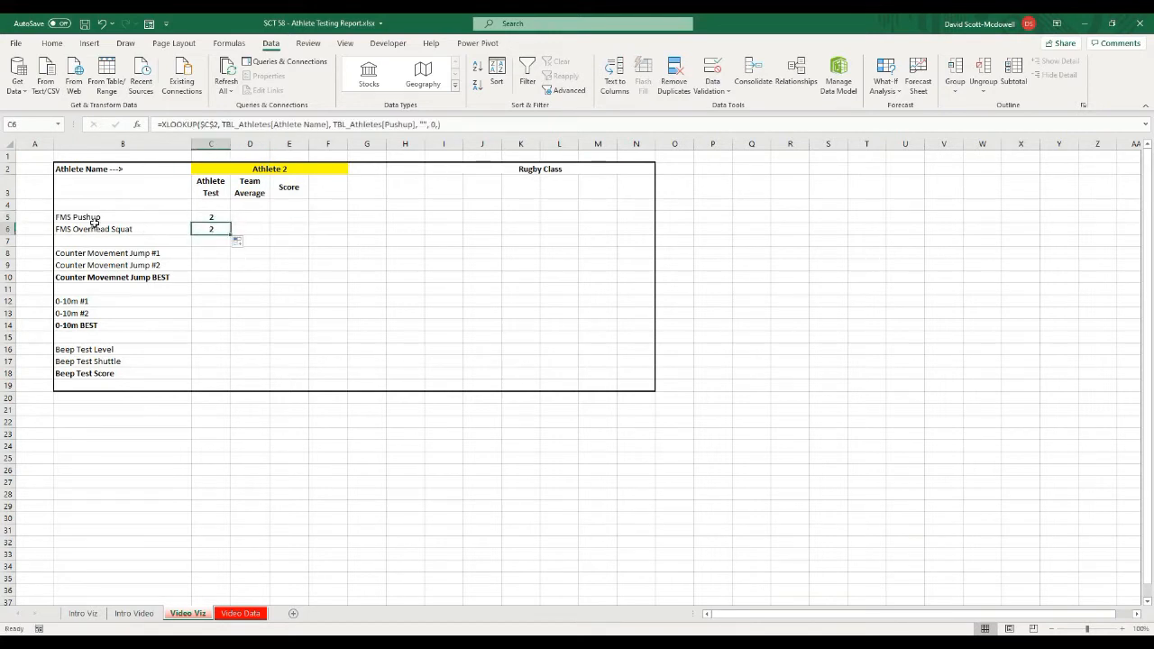
left_click(240, 613)
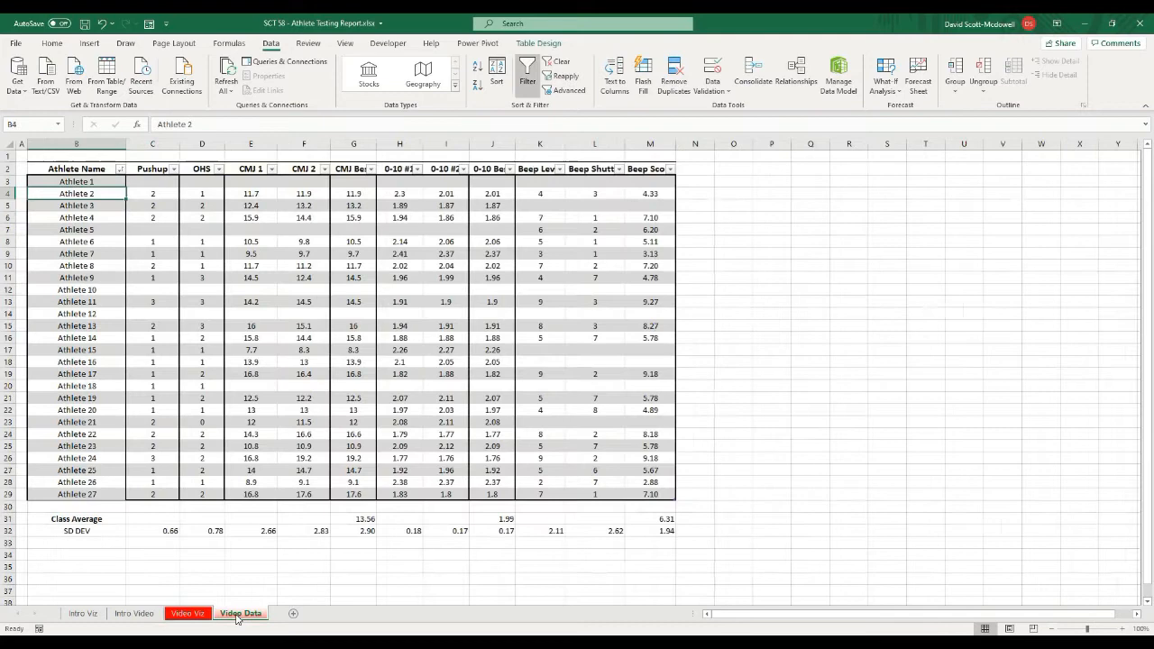
left_click(184, 614)
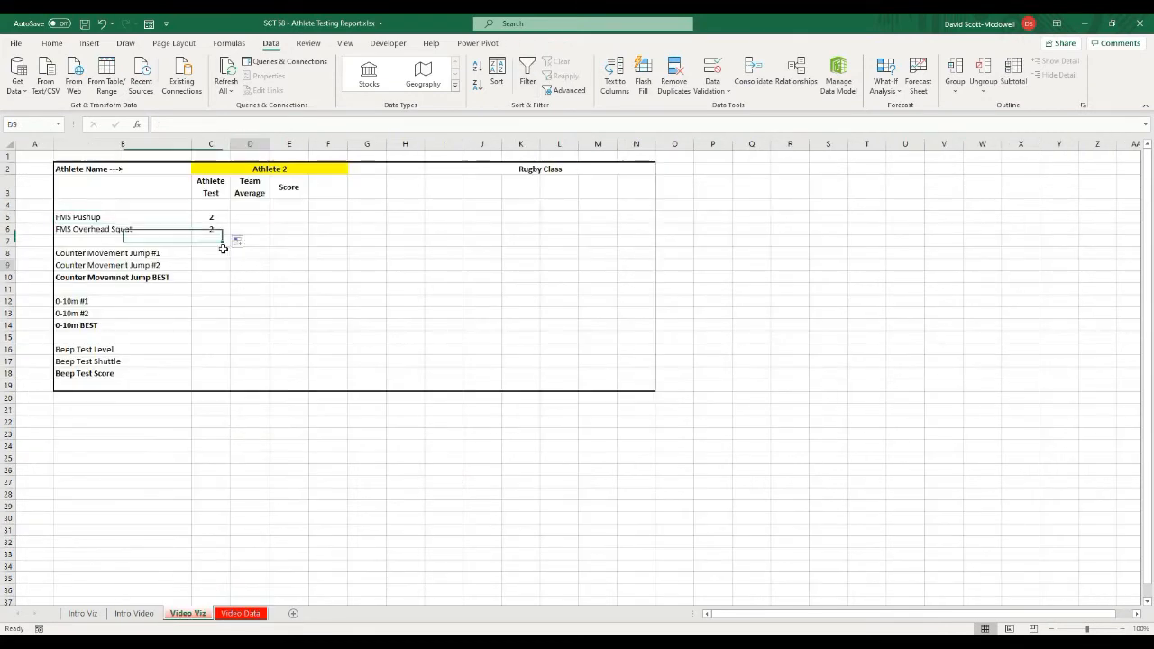
left_click(122, 217)
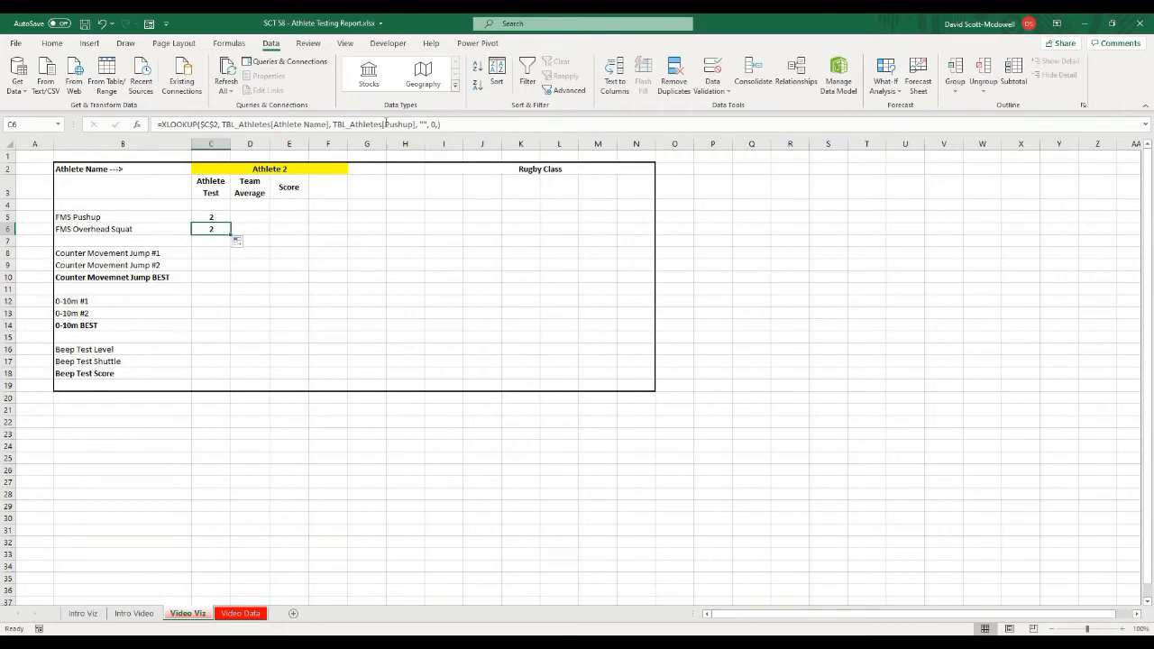
double_click(211, 228)
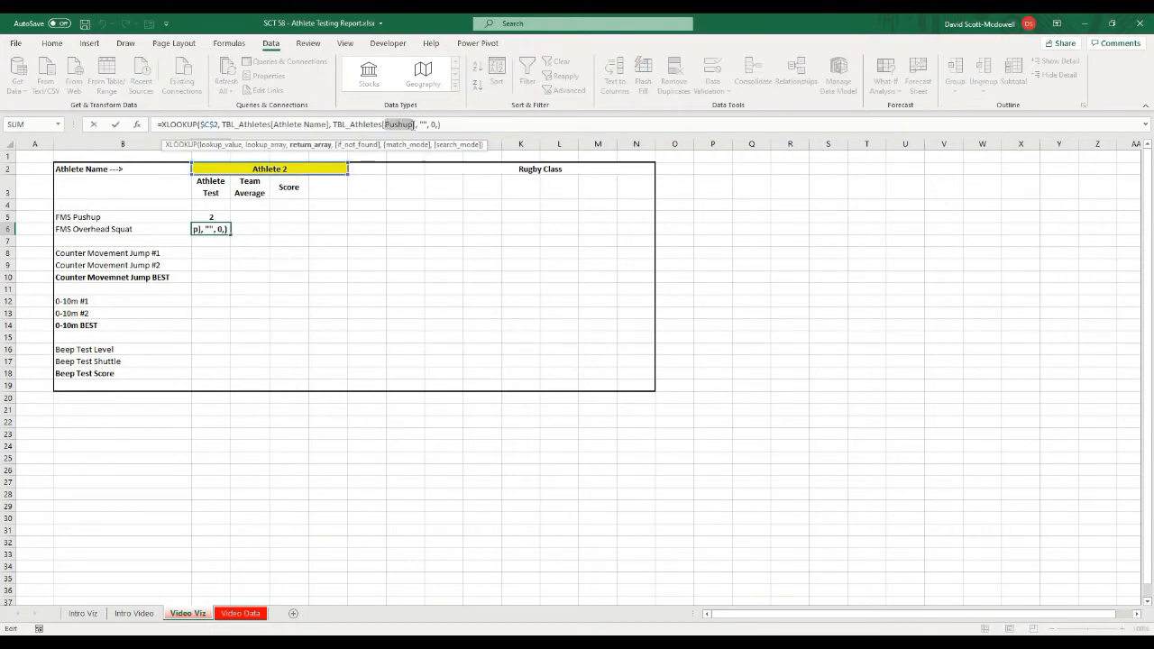
type("OHS")
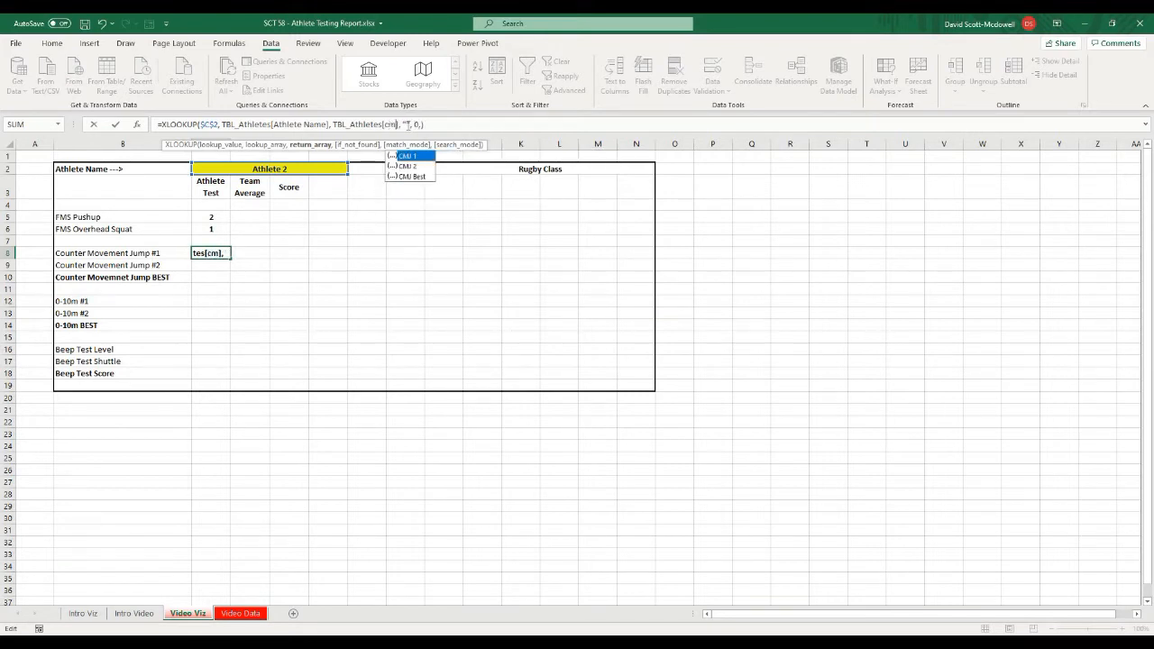
- Finish the Counter Movement Jump #1 lookup and point the BEST cell's XLOOKUP at the CMJ Best column
left_click(408, 155)
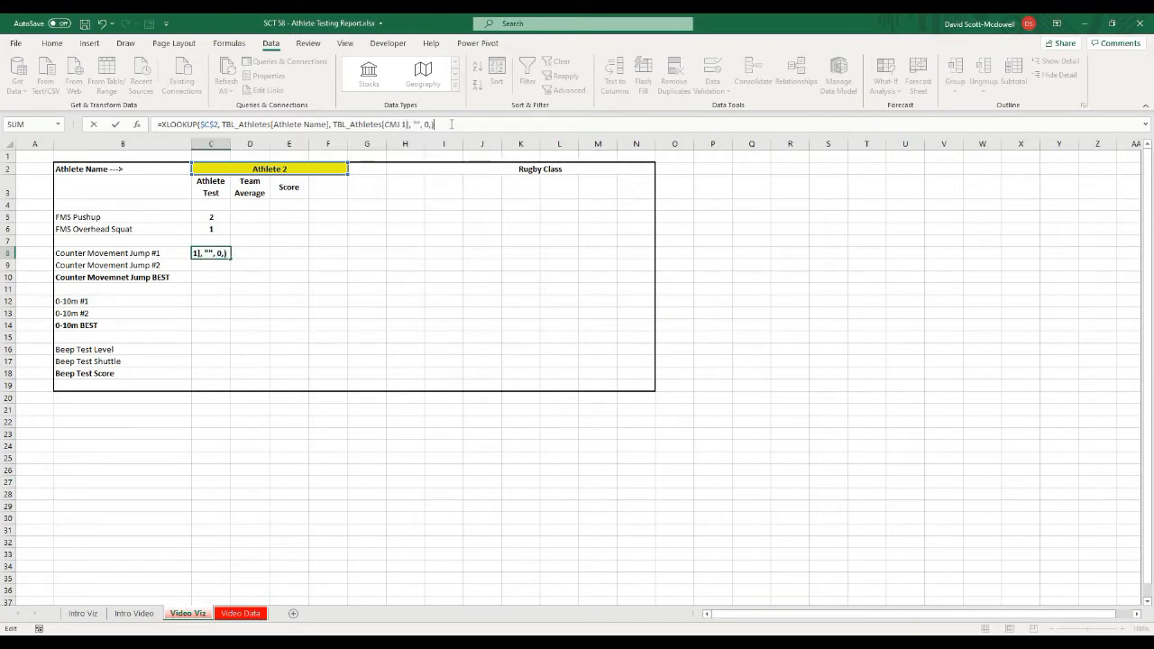
key("Enter")
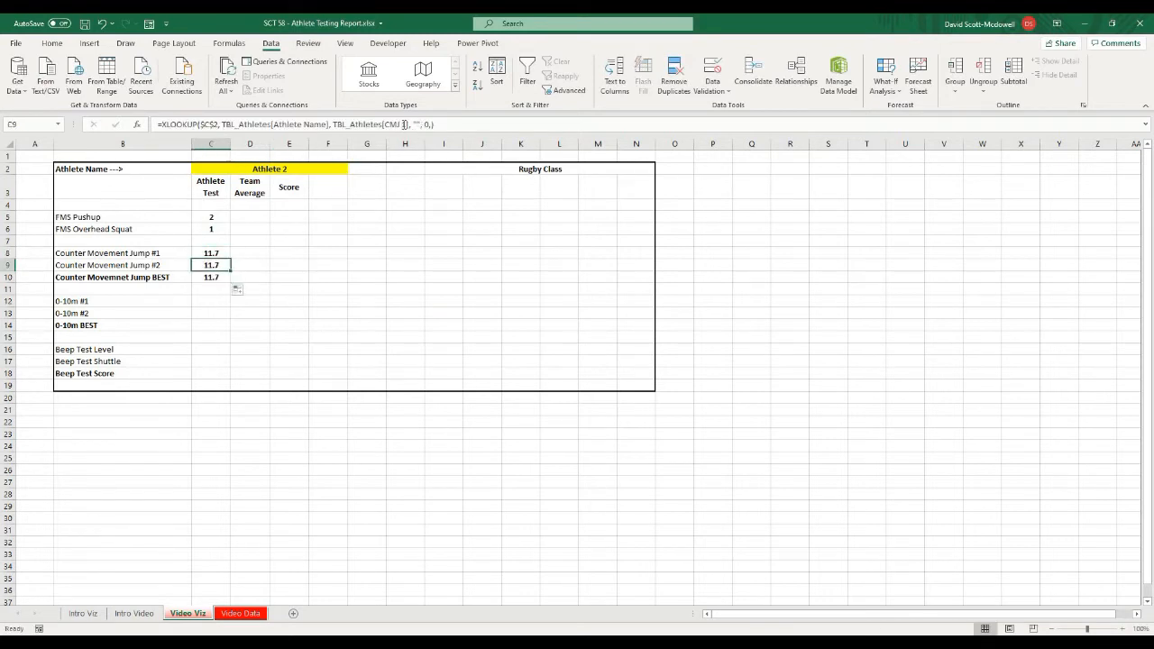
left_click(209, 278)
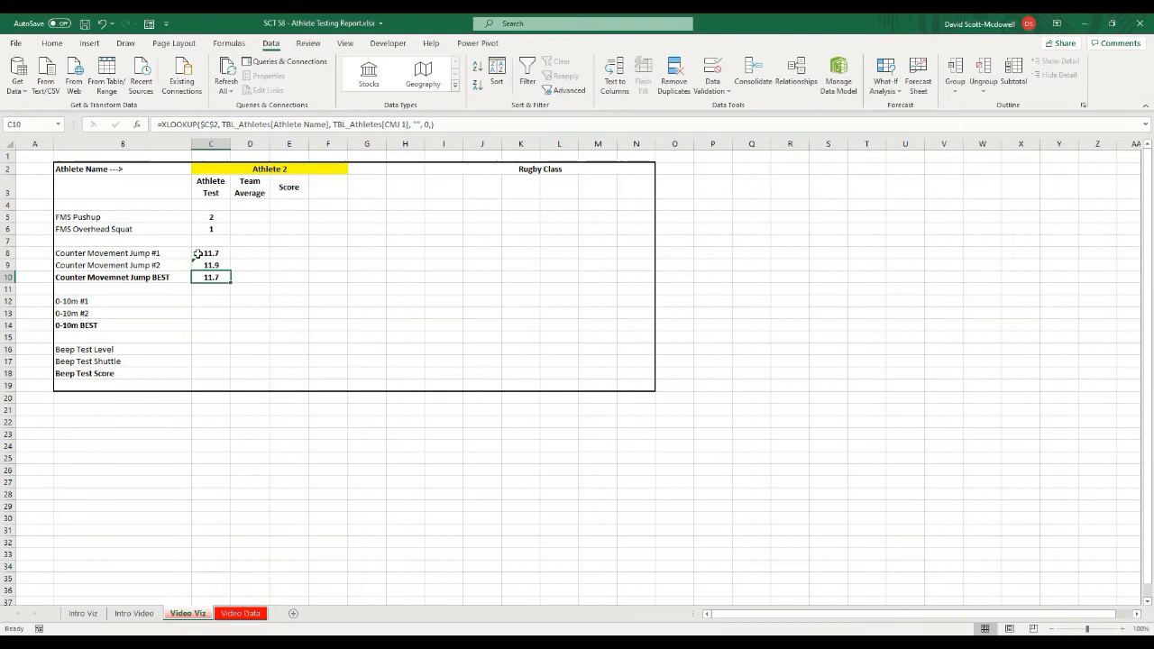
double_click(211, 277)
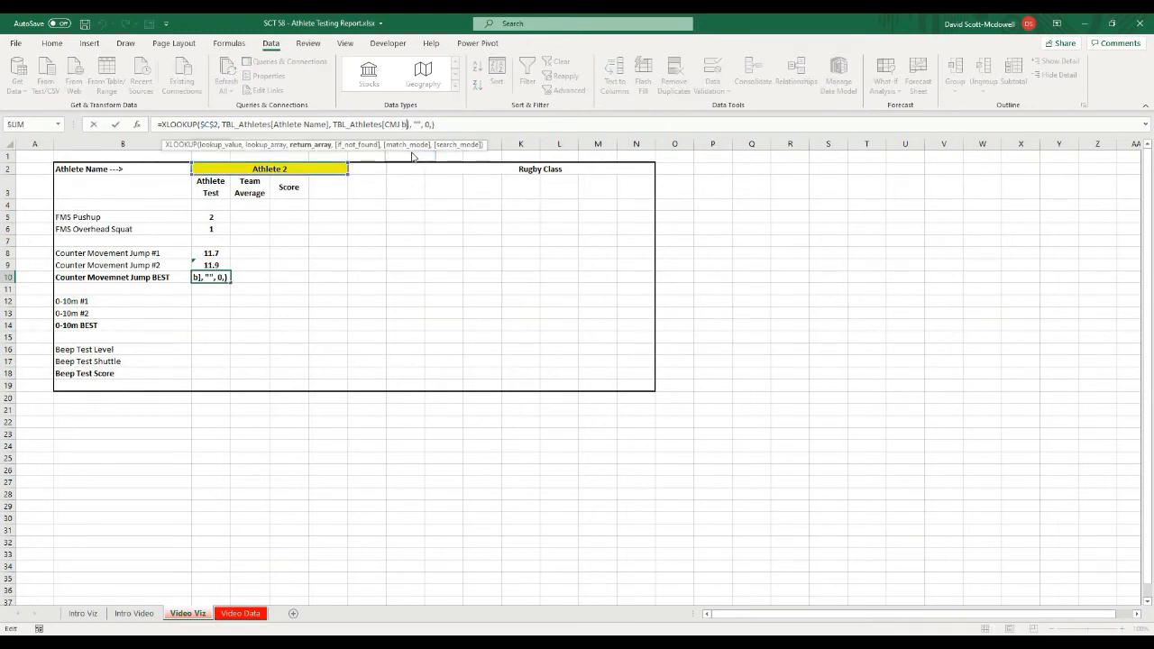
type("Best")
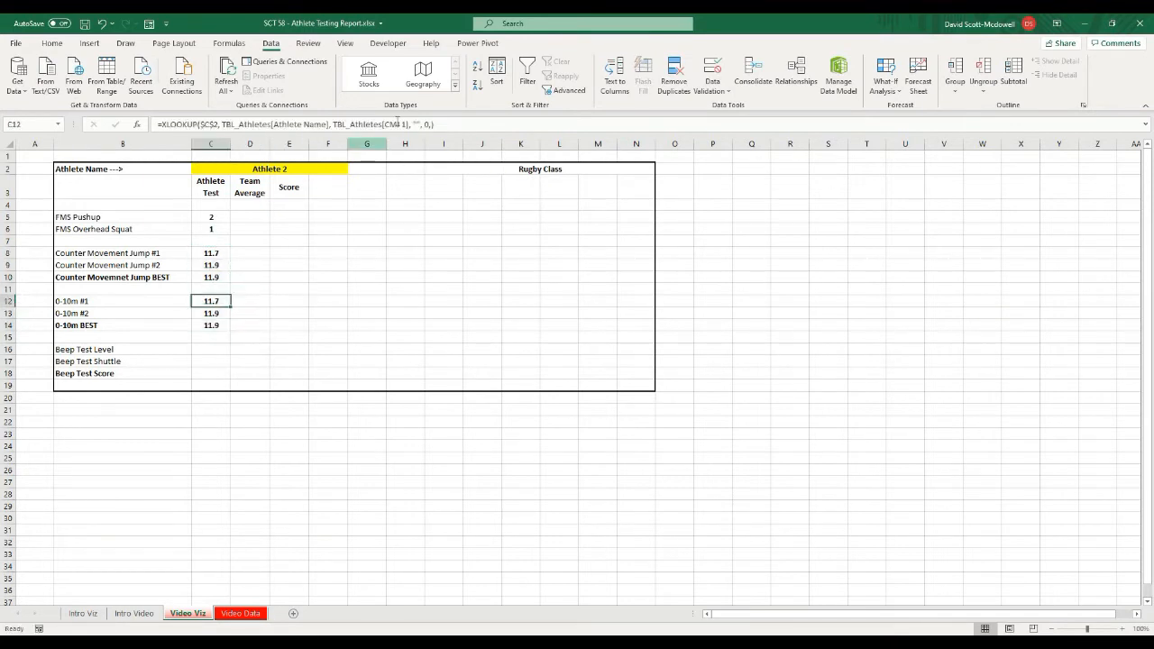
- Copy the lookup into the 0-10m cells and make 0-10m BEST return the 0-10 Best column
double_click(211, 300)
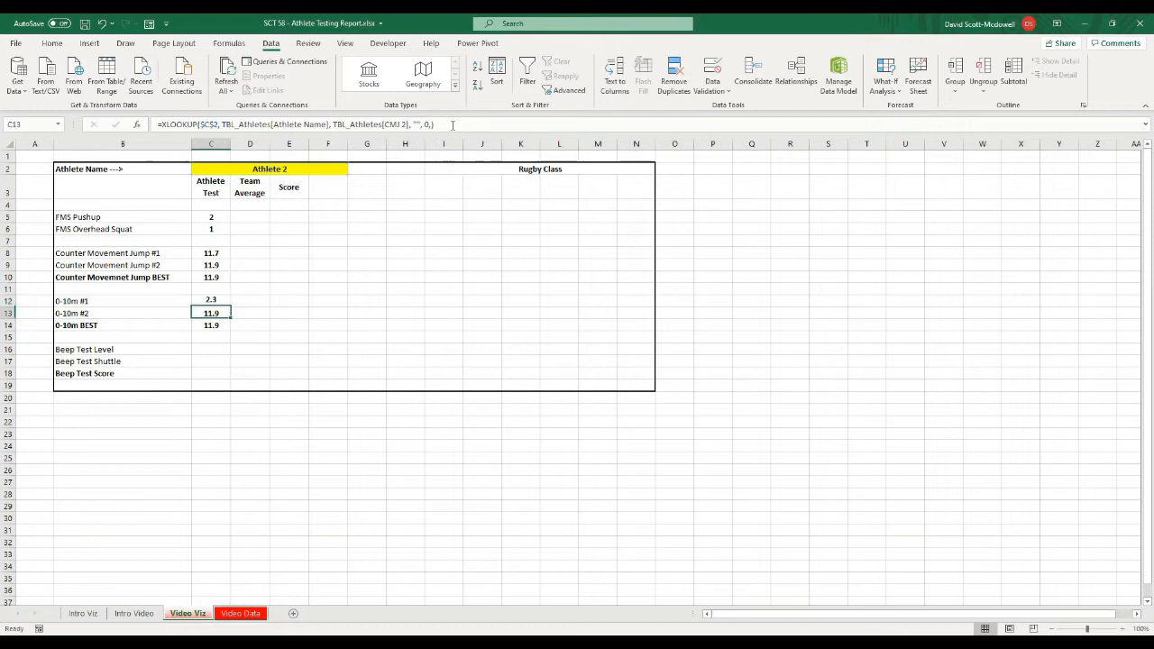
double_click(211, 314)
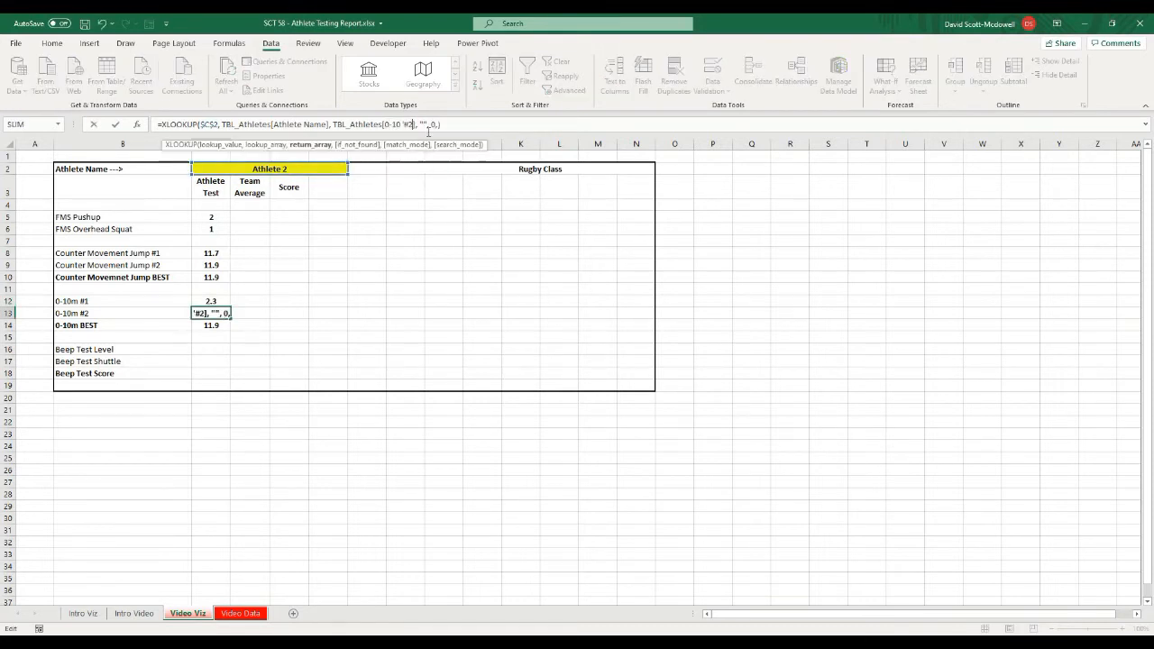
key("Enter")
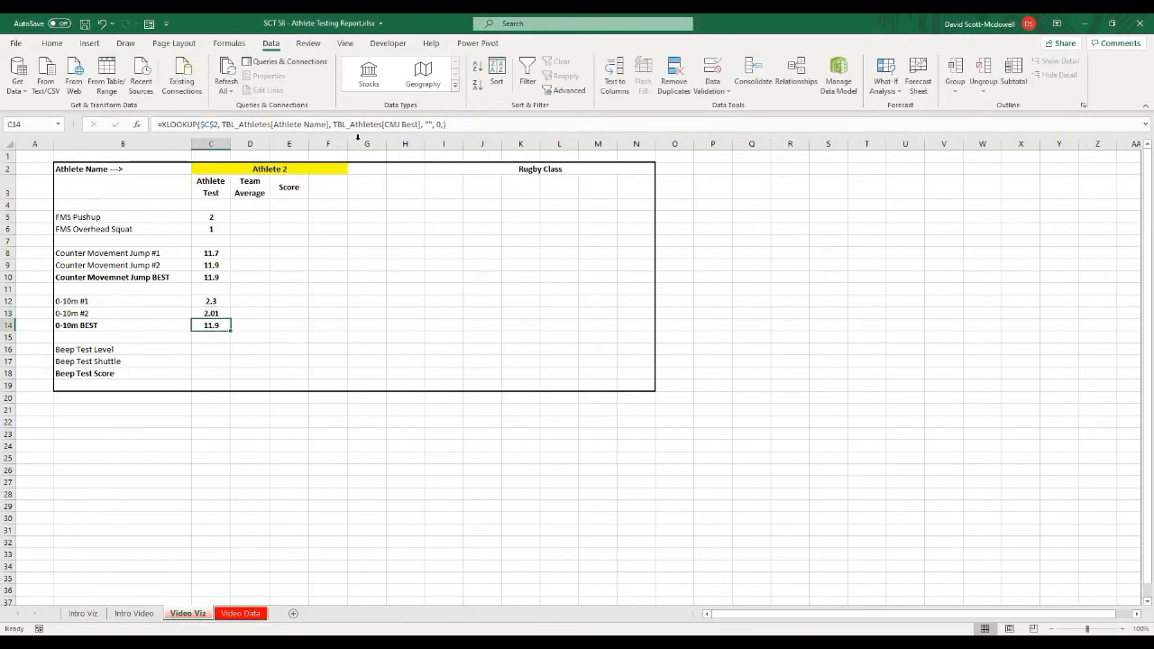
double_click(212, 325)
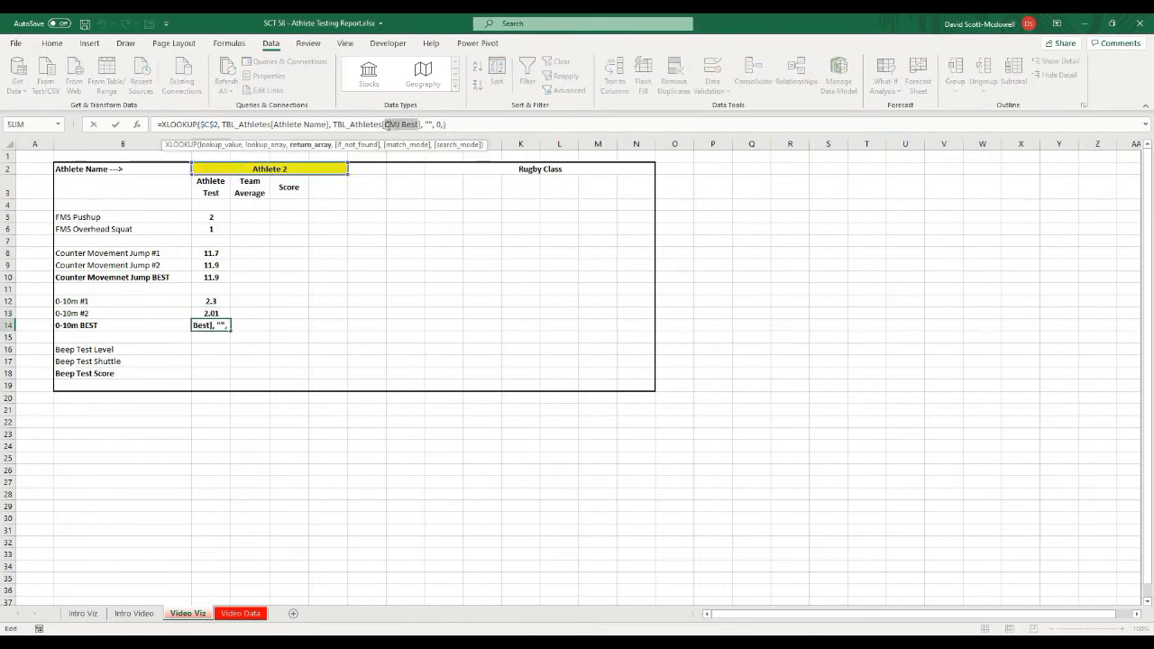
type("0-10 Best")
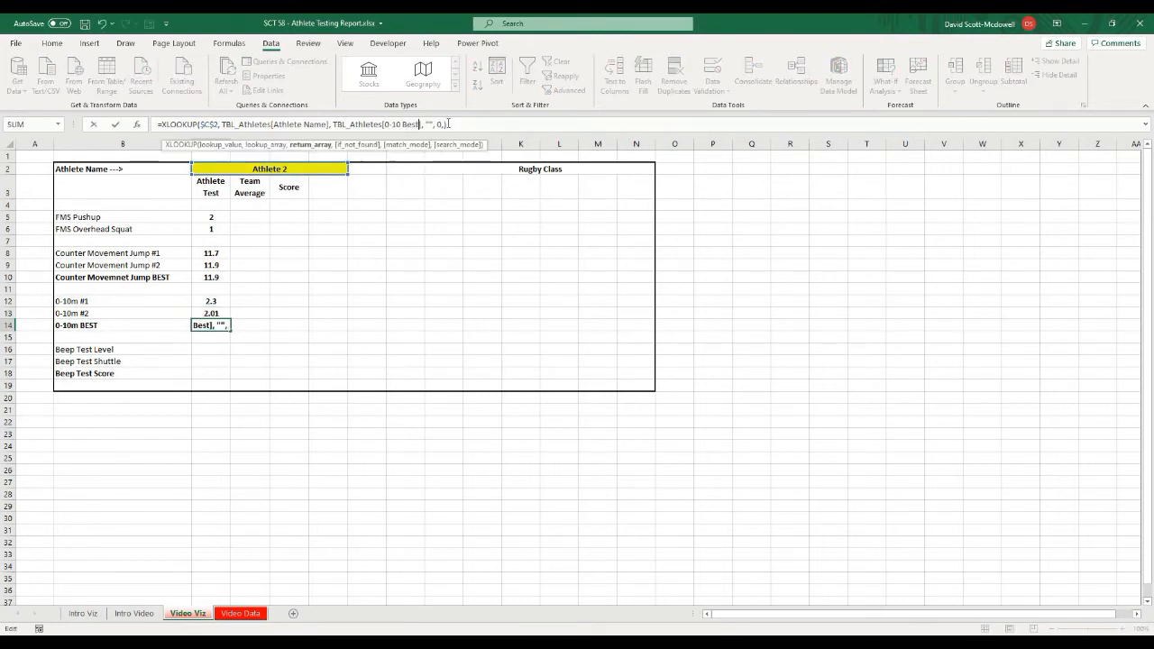
key("Enter")
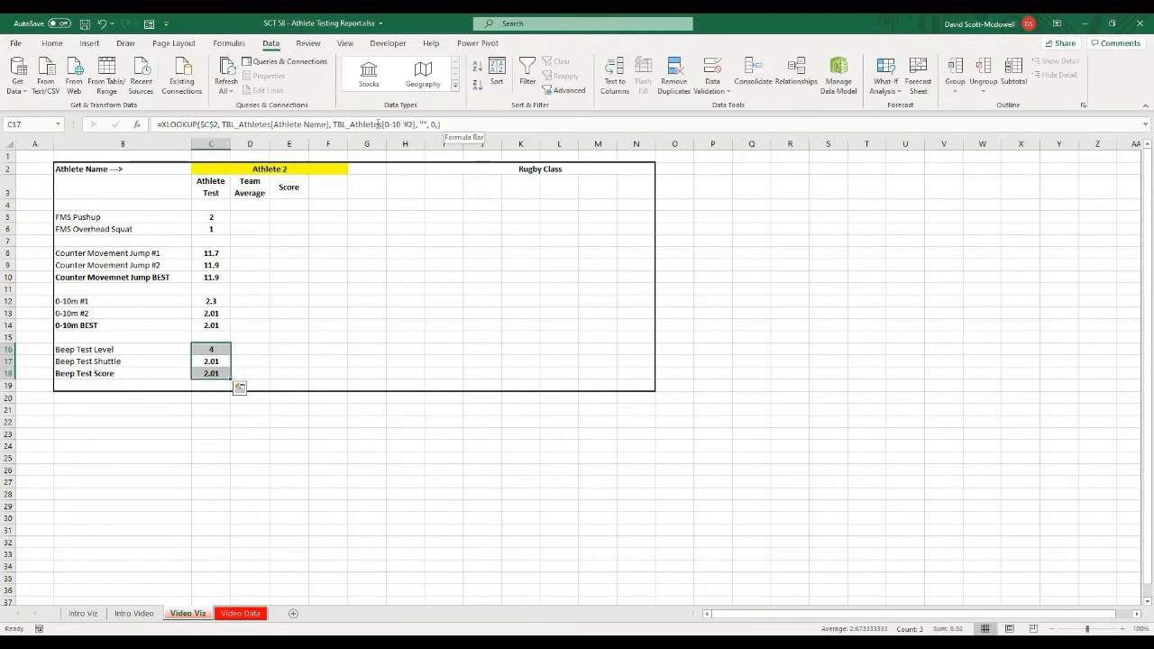
- Enter XLOOKUPs for Beep Level, Shuttle and Score (4, 1, 4.1) and show the score with one decimal
type("bee")
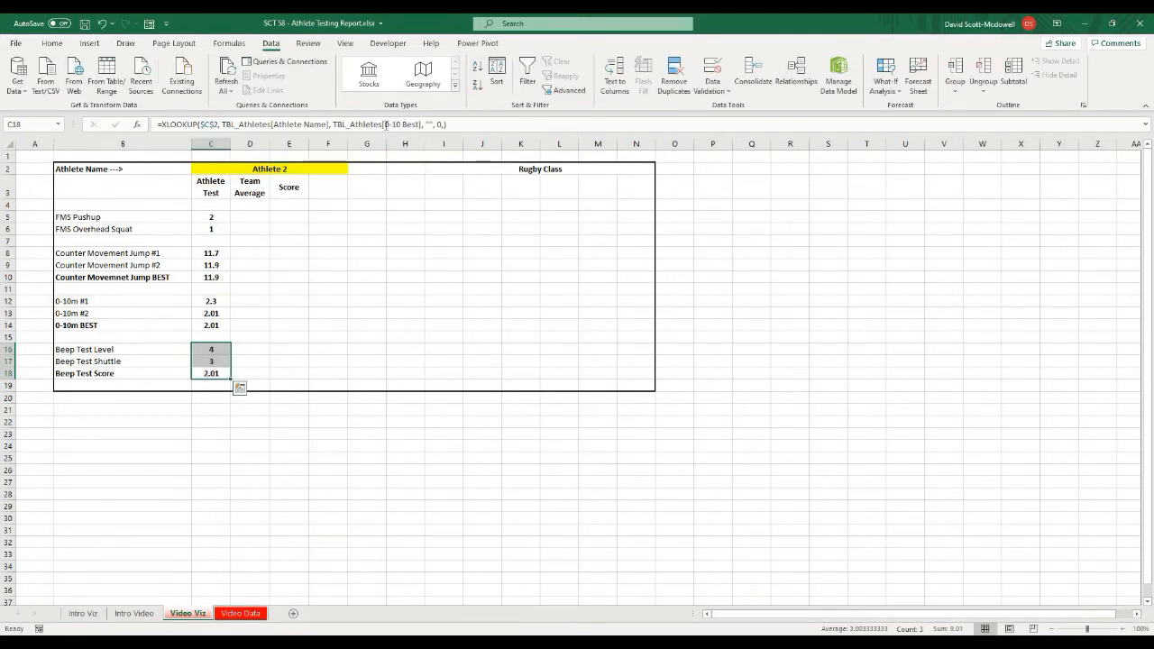
type("beep")
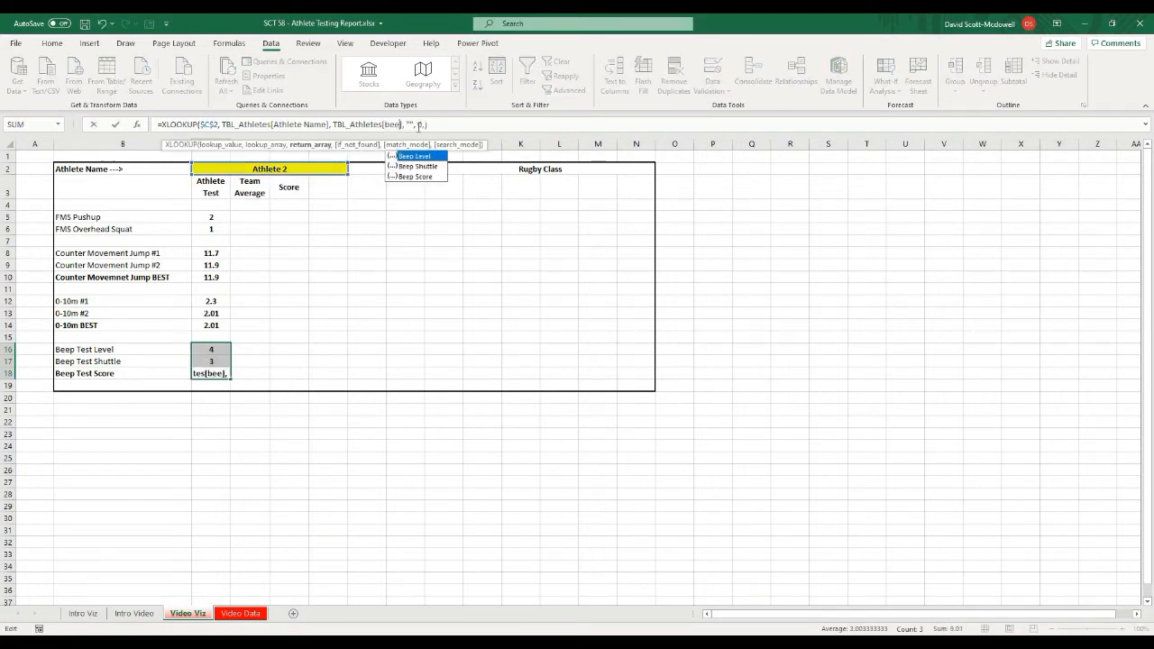
left_click(415, 177)
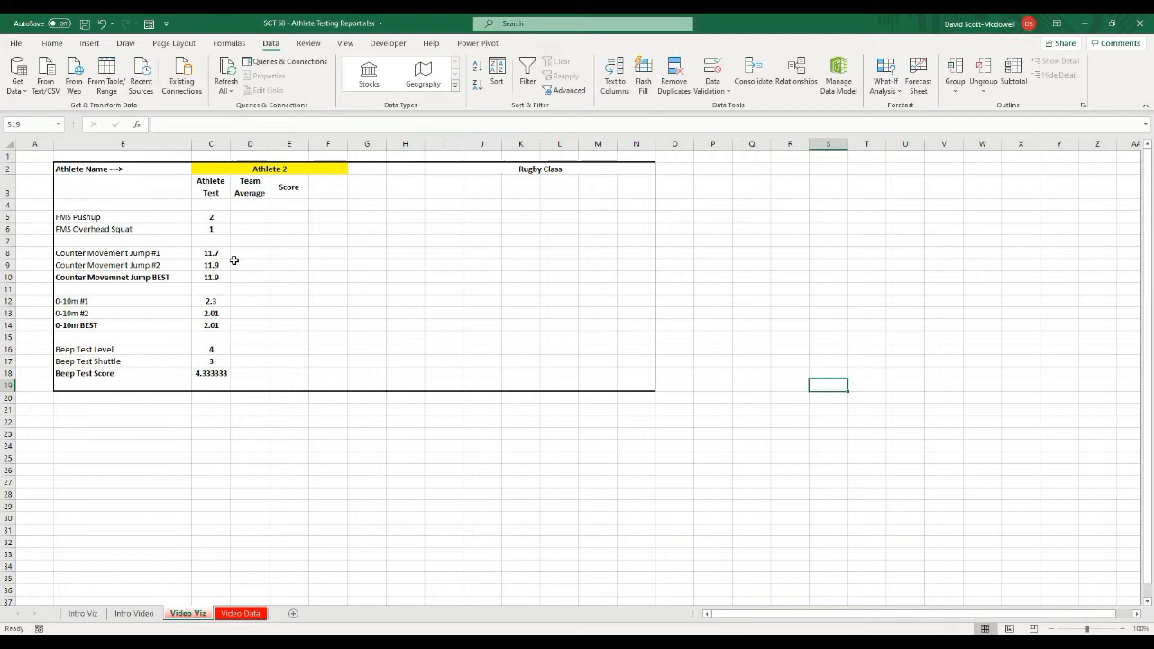
left_click(211, 371)
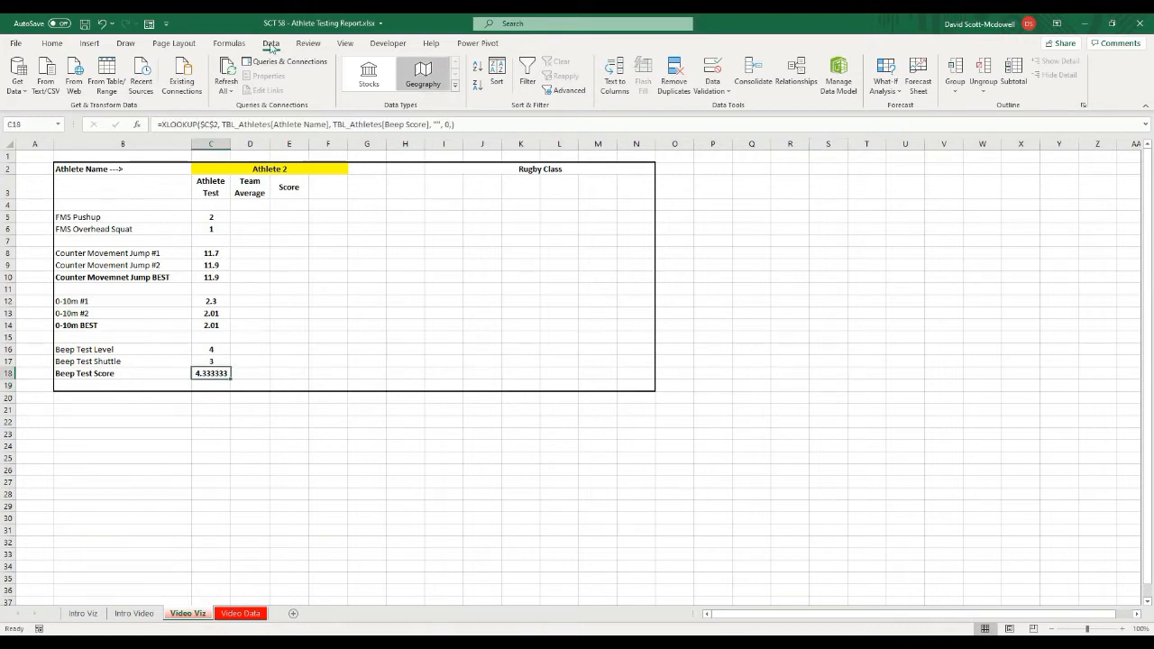
left_click(67, 43)
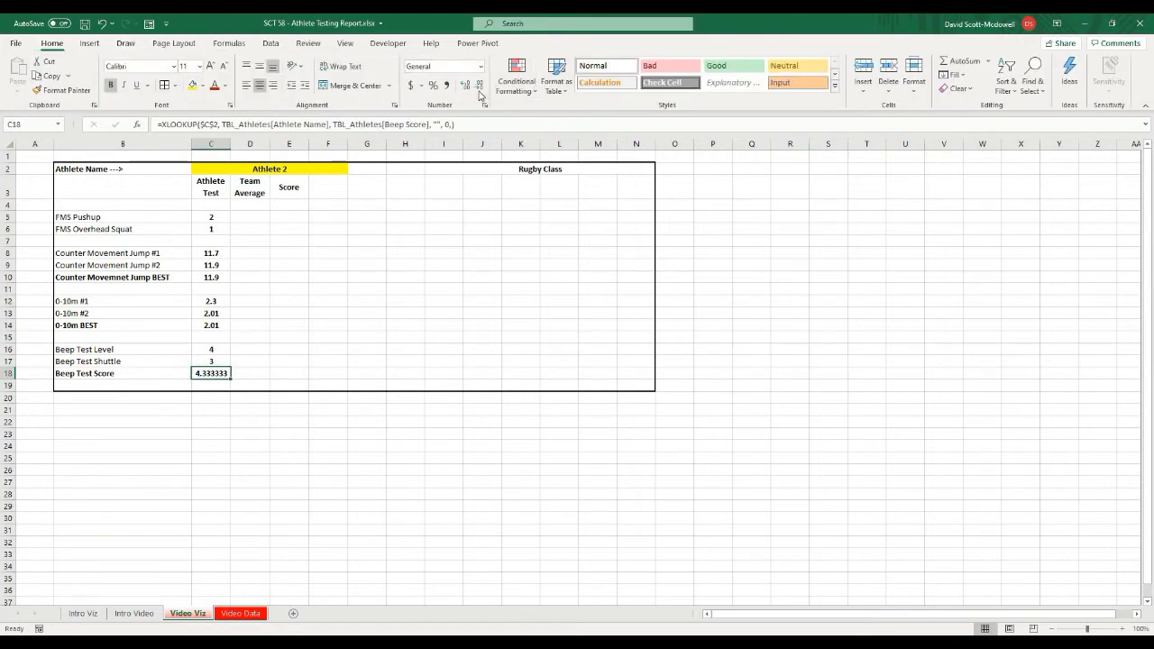
left_click(481, 84)
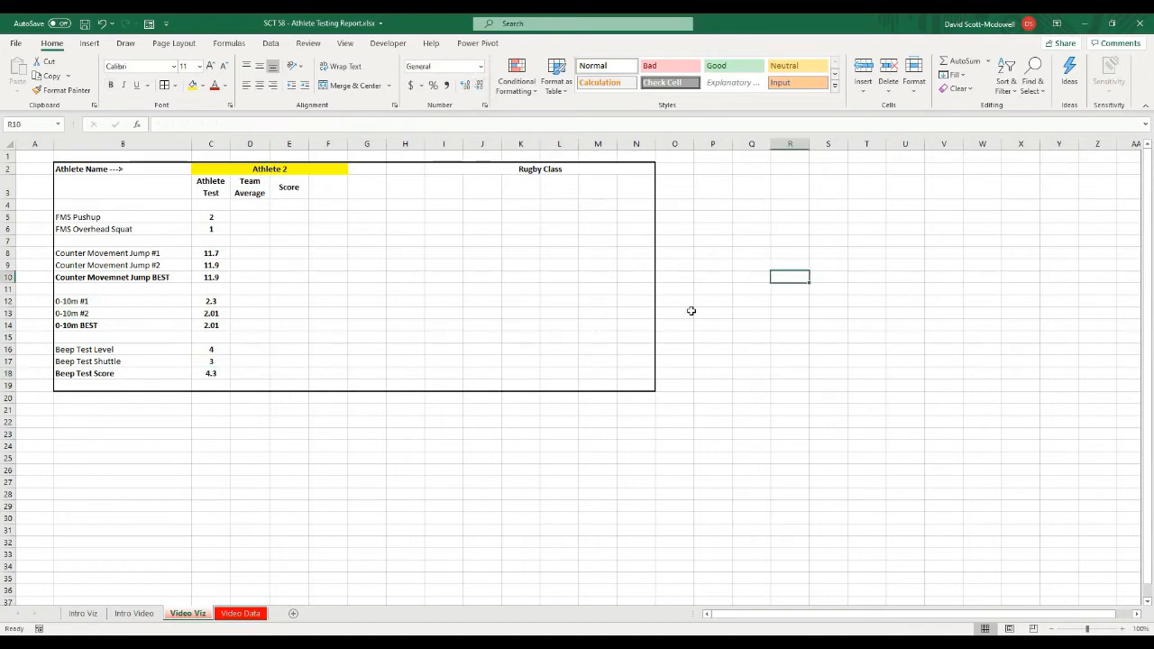
left_click(269, 170)
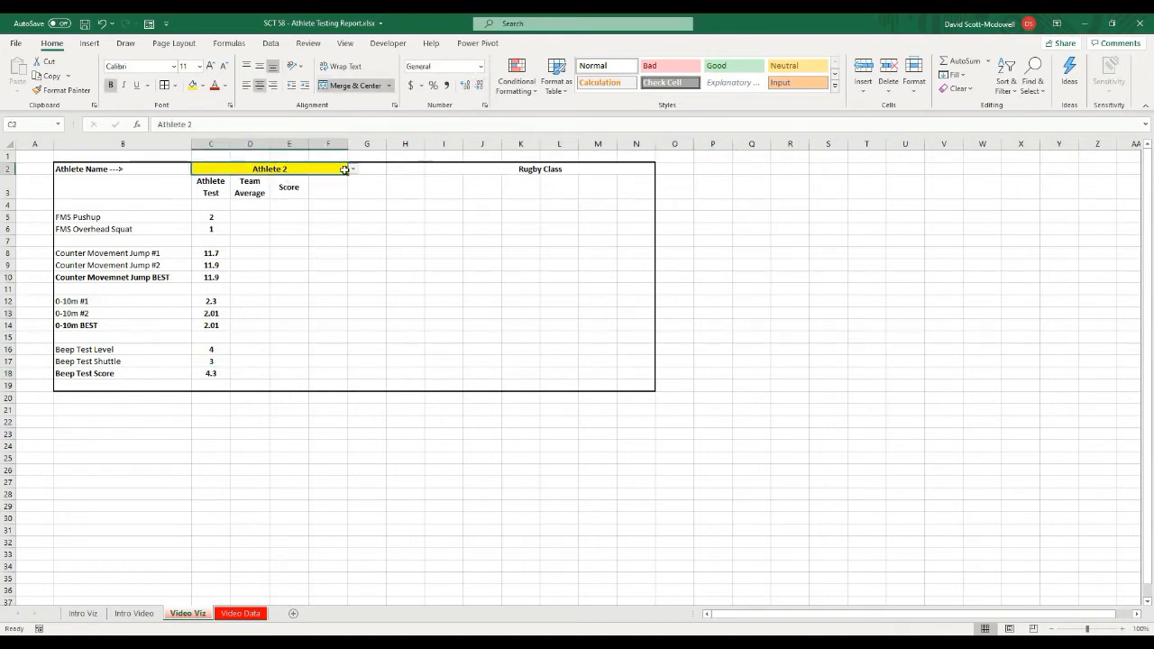
left_click(349, 169)
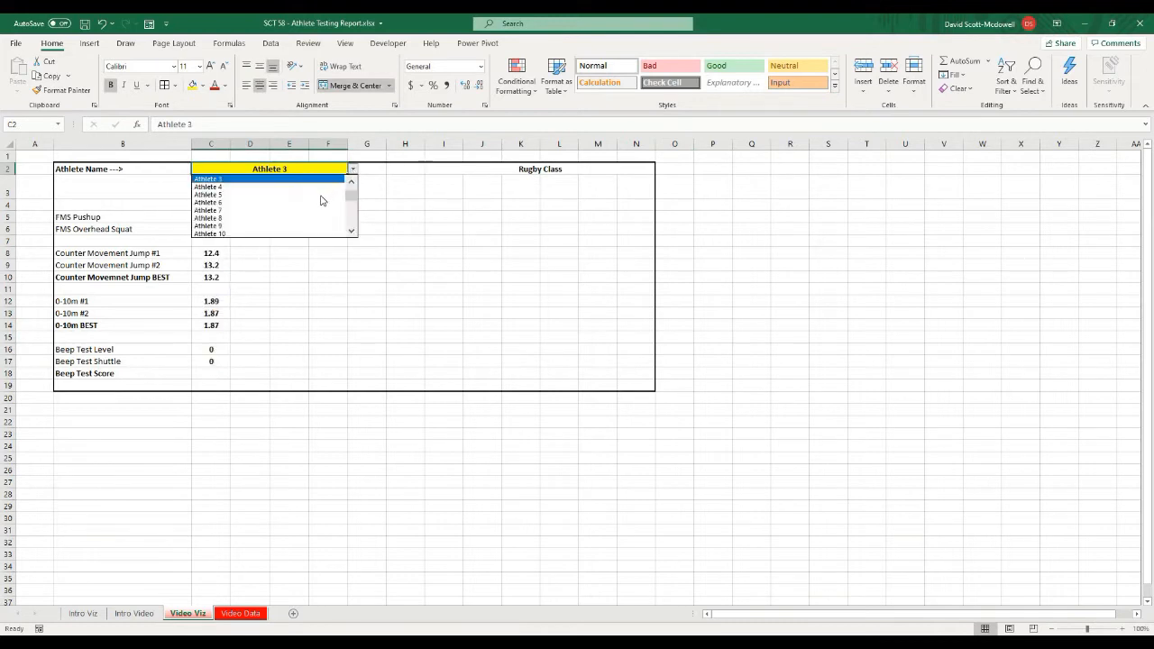
left_click(209, 196)
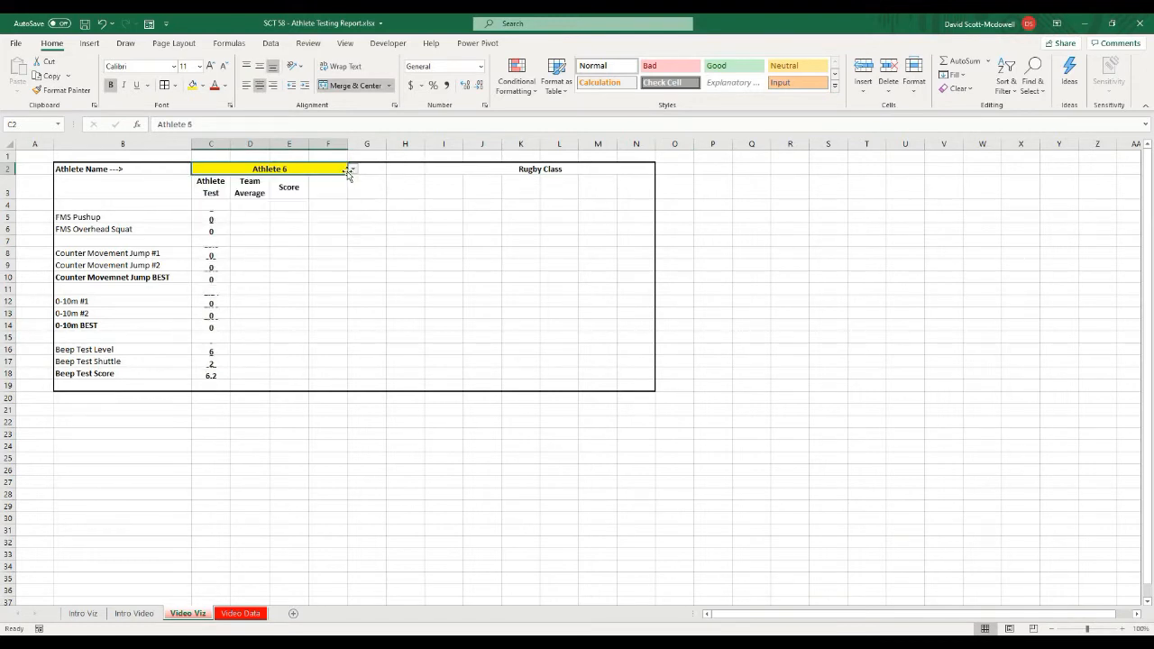
left_click(350, 170)
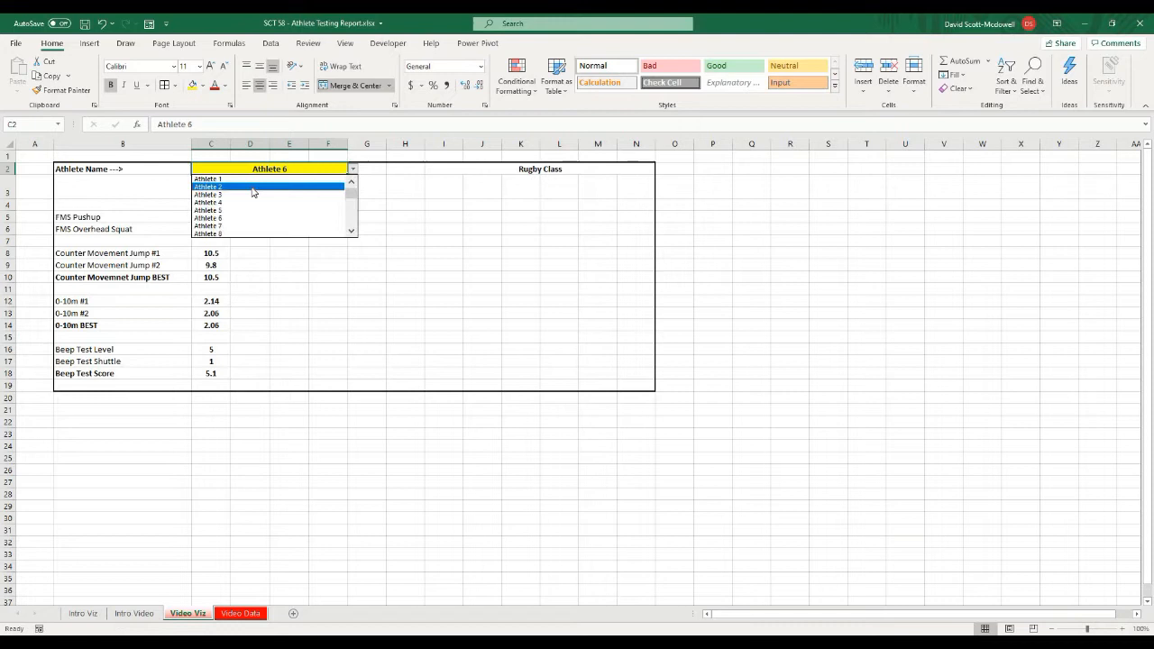
left_click(207, 186)
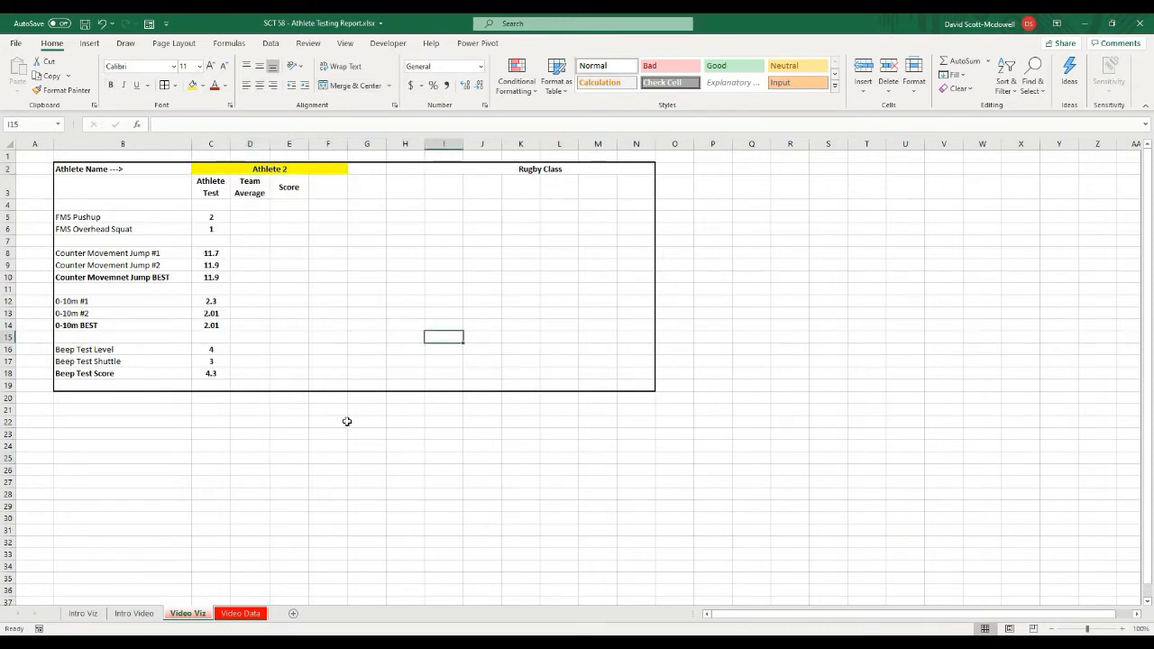
left_click(329, 422)
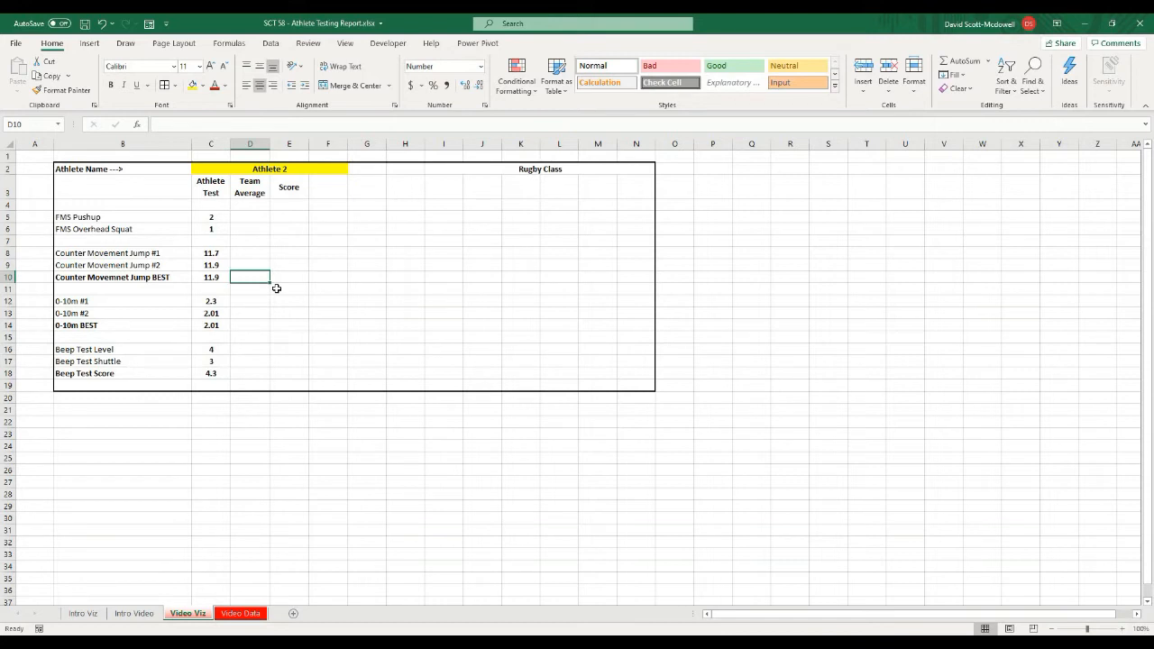
left_click(288, 338)
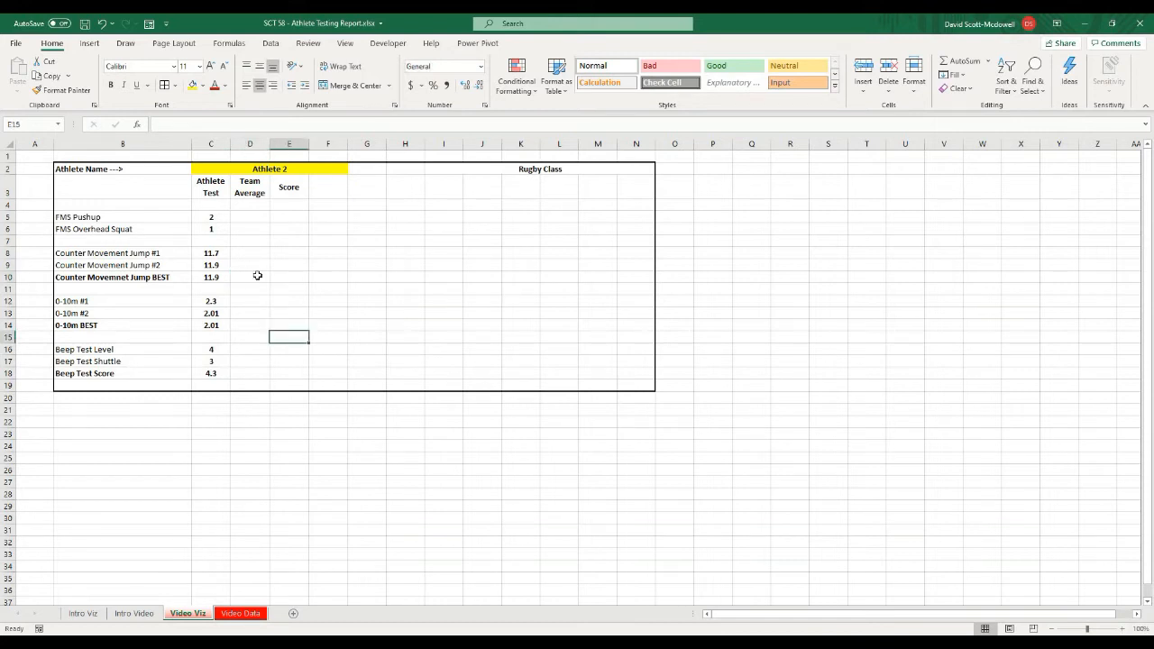
left_click(249, 278)
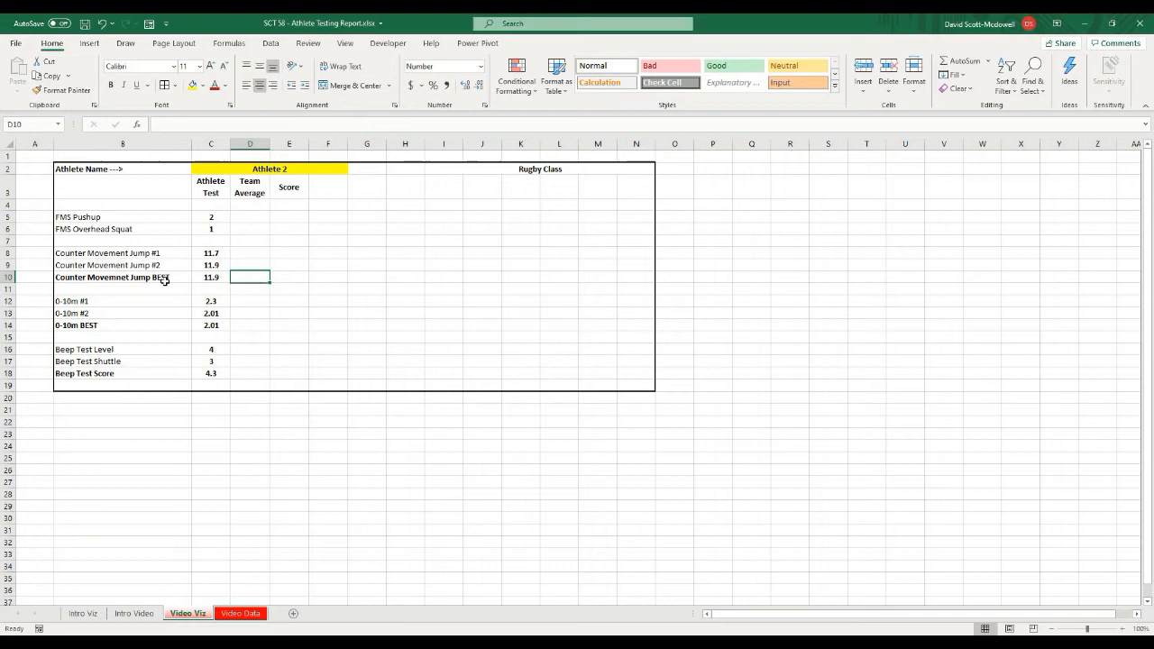
left_click(211, 252)
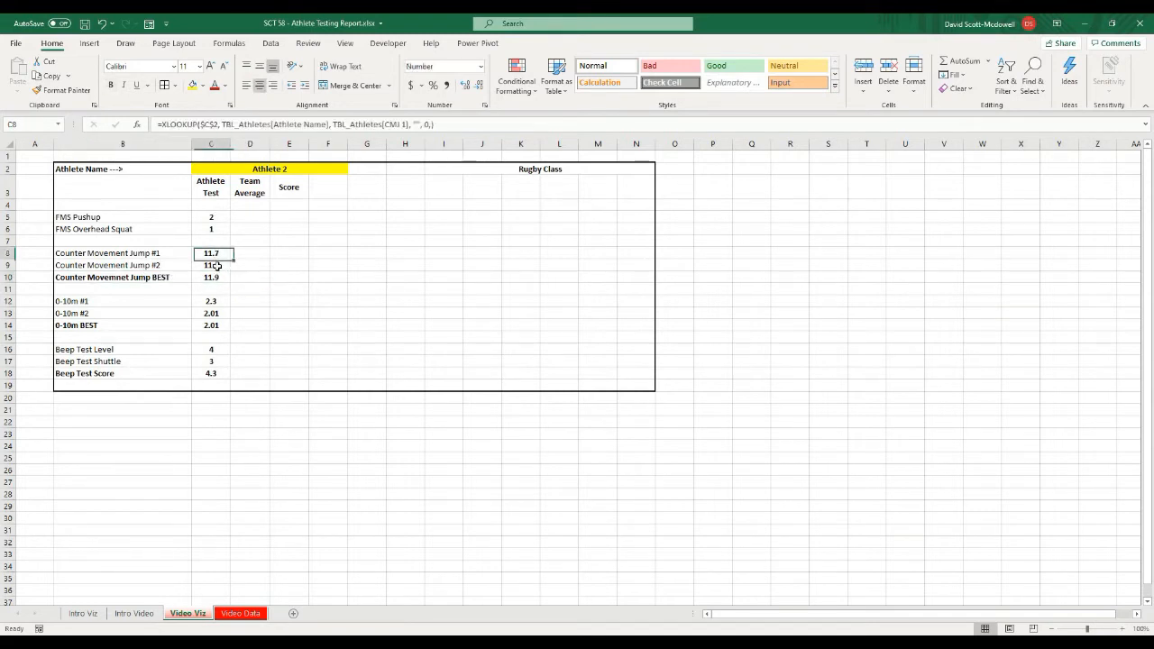
left_click(210, 217)
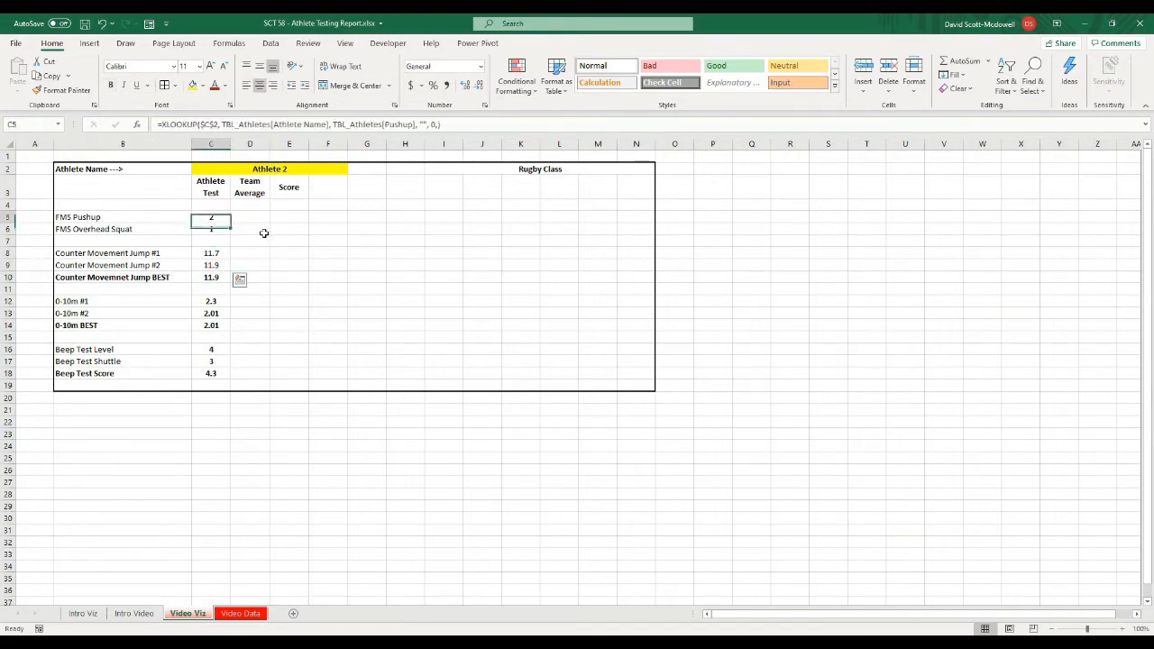
left_click_drag(209, 301, 210, 313)
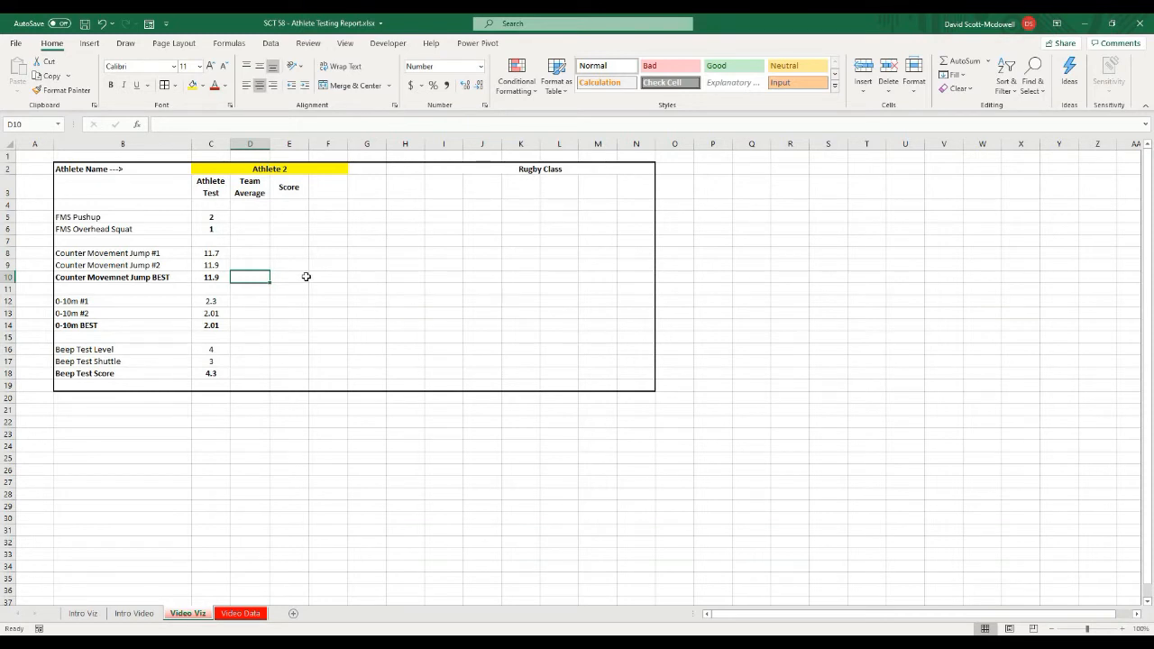
- Link the jump best and 0-10m best Team Average cells to the Video Data class averages (13.56, 1.99)
type("=")
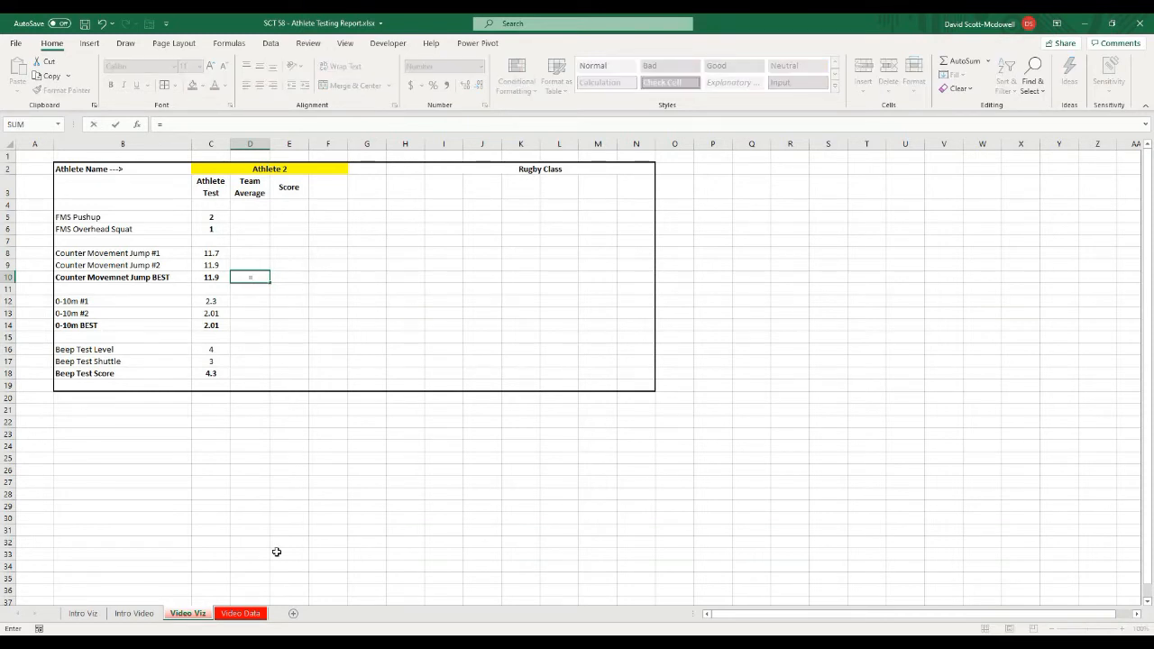
left_click(240, 613)
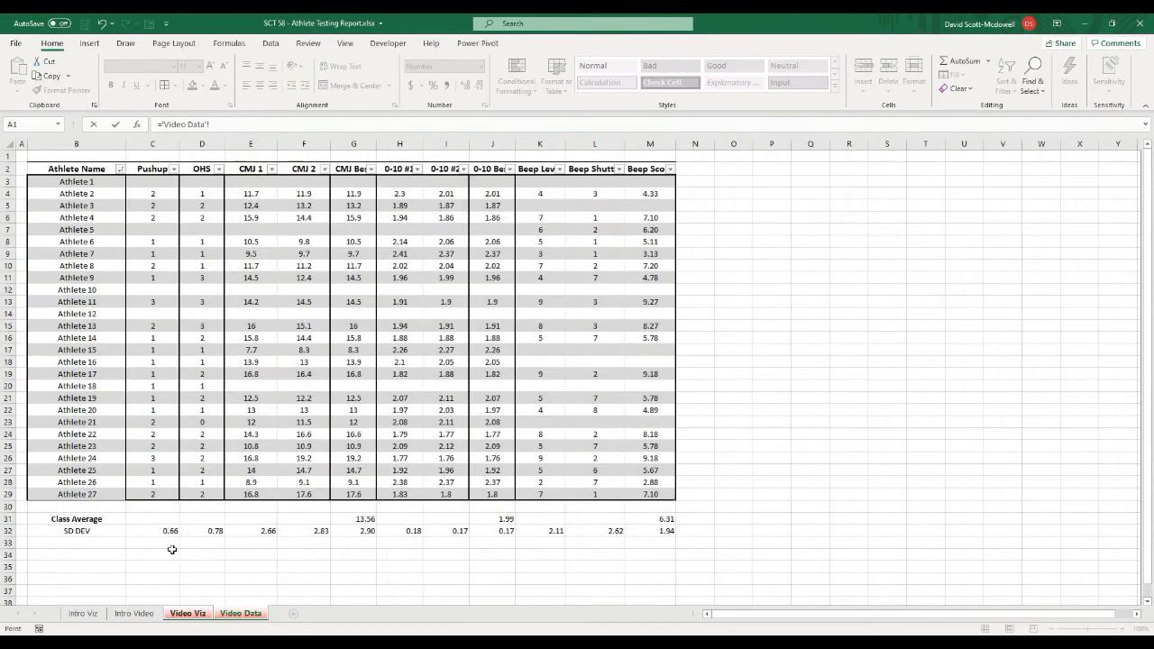
left_click(353, 519)
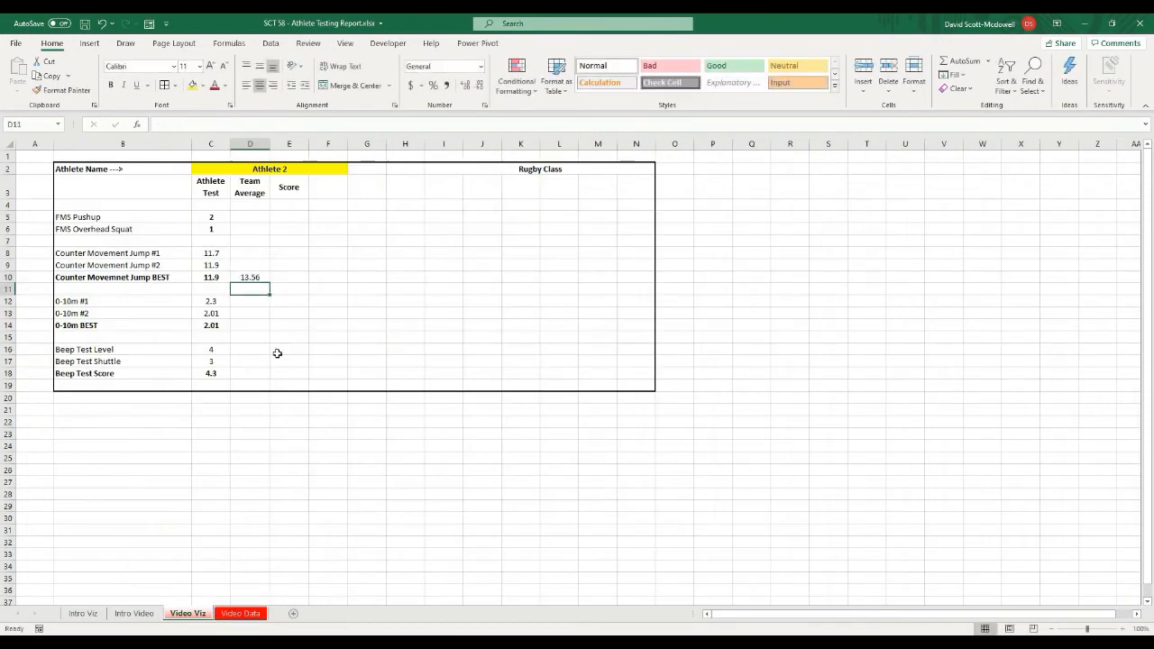
left_click(249, 324)
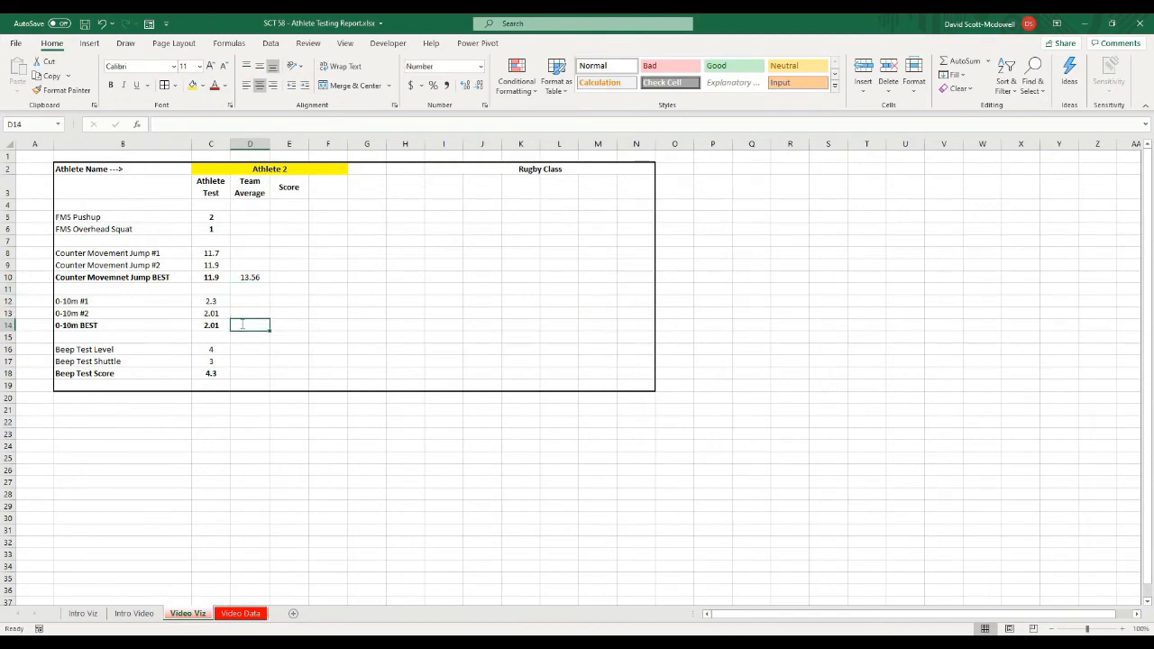
left_click(238, 613)
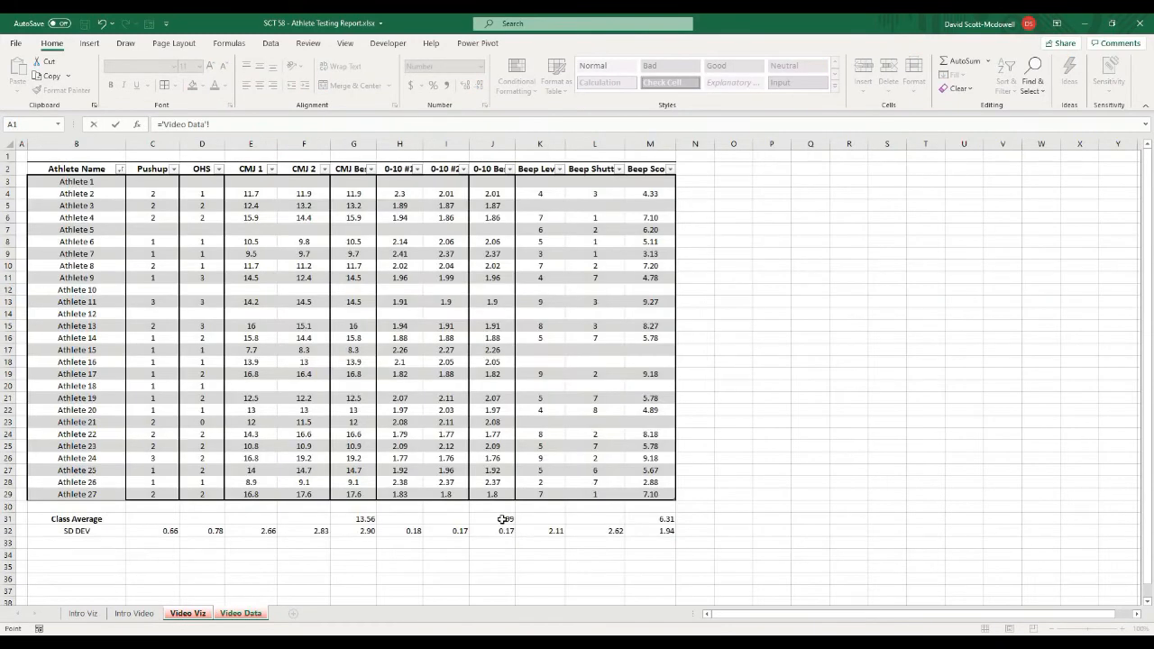
left_click(184, 613)
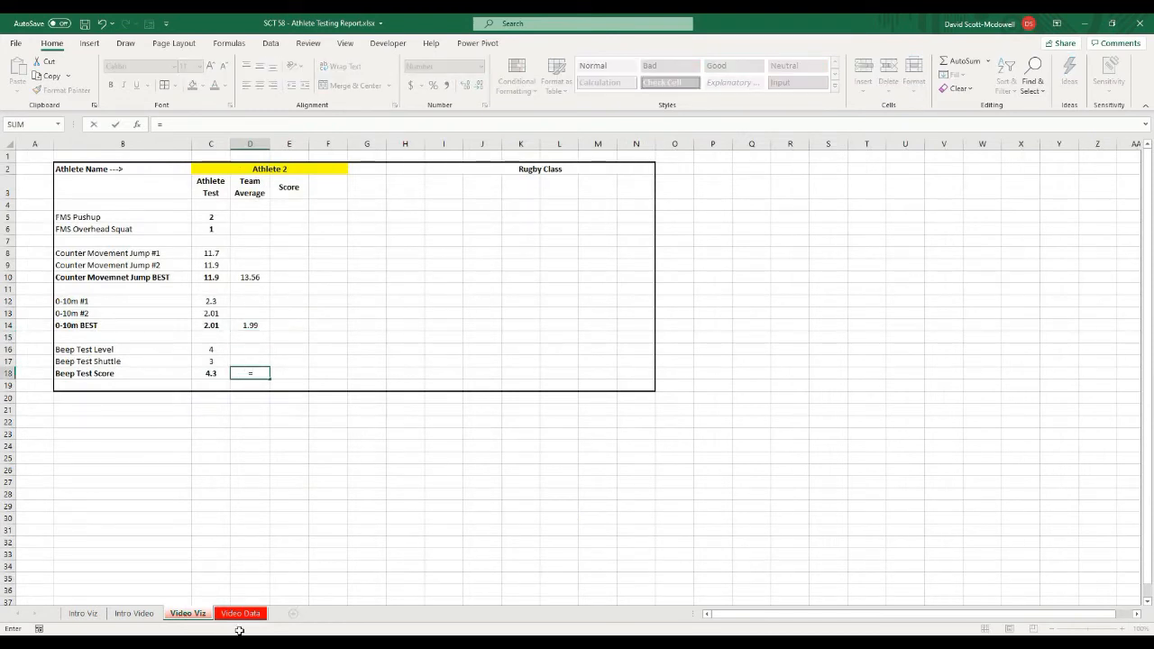
- Link the Beep Test Score Team Average to its class average, 6.31, and review the links
left_click(240, 614)
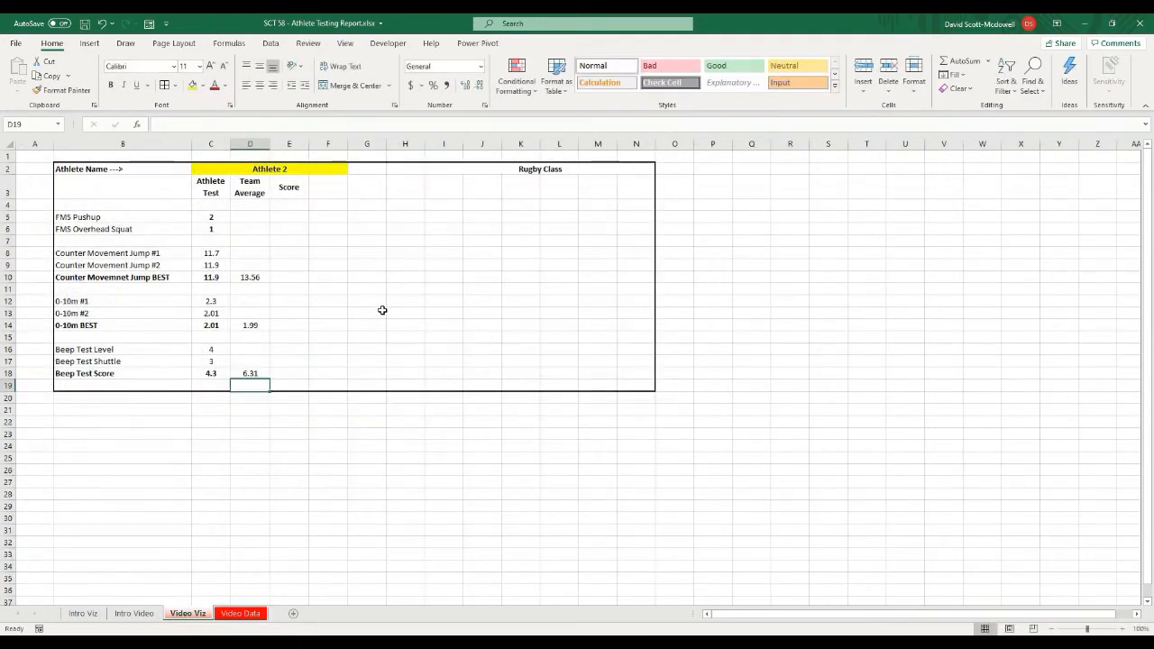
left_click(249, 371)
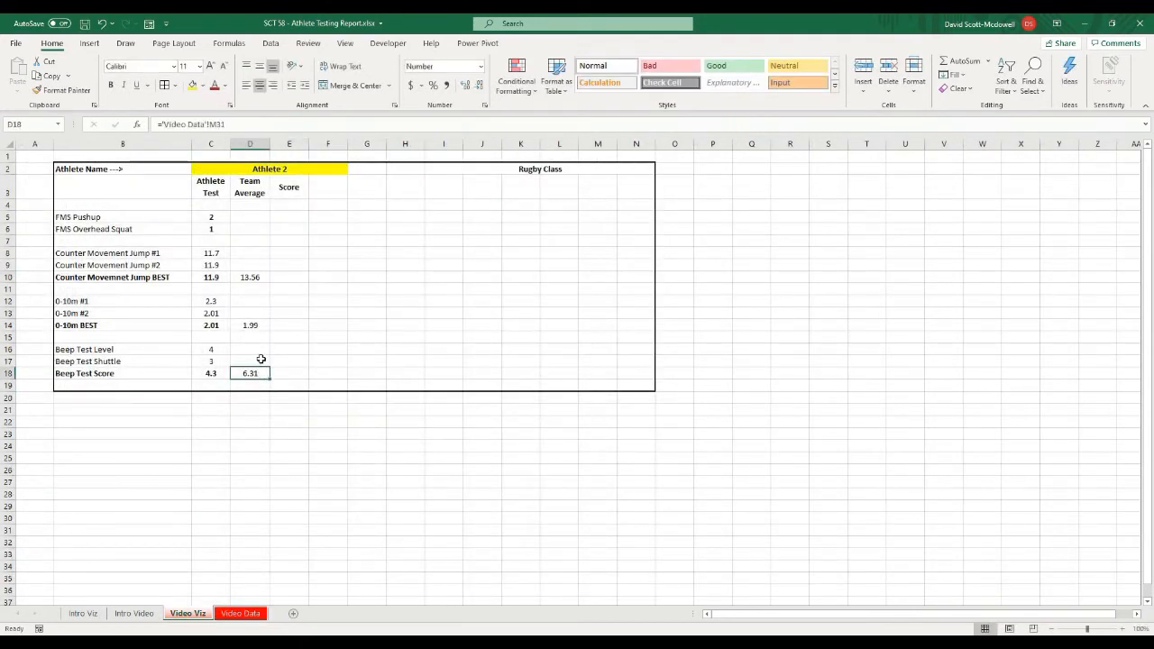
left_click(249, 325)
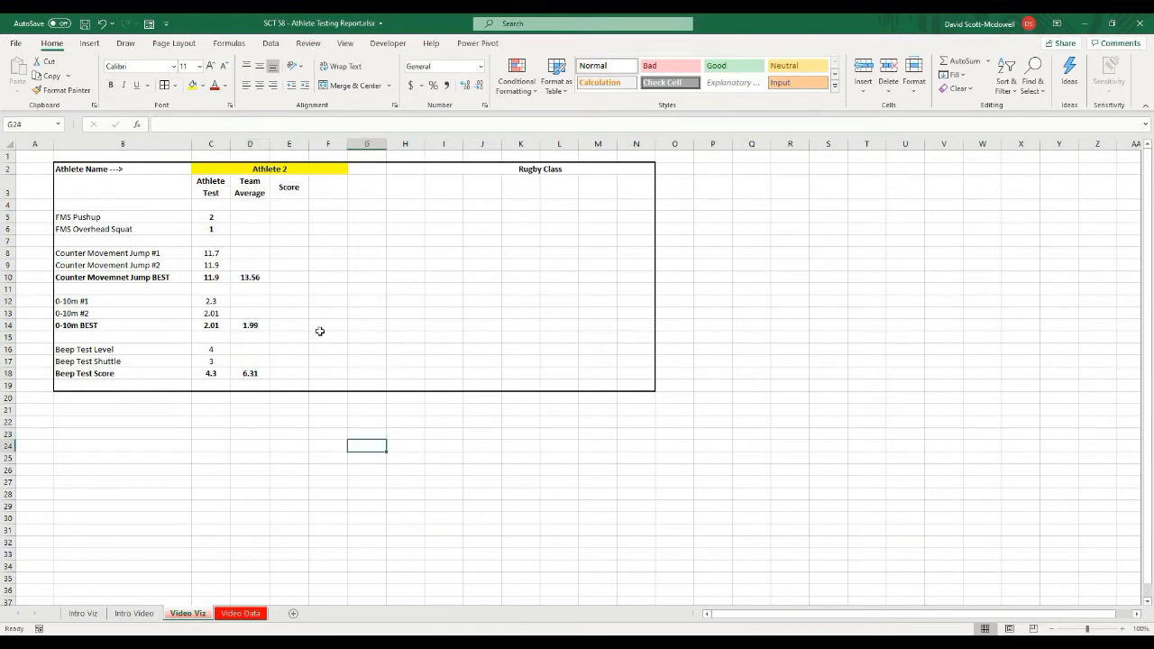
left_click(289, 278)
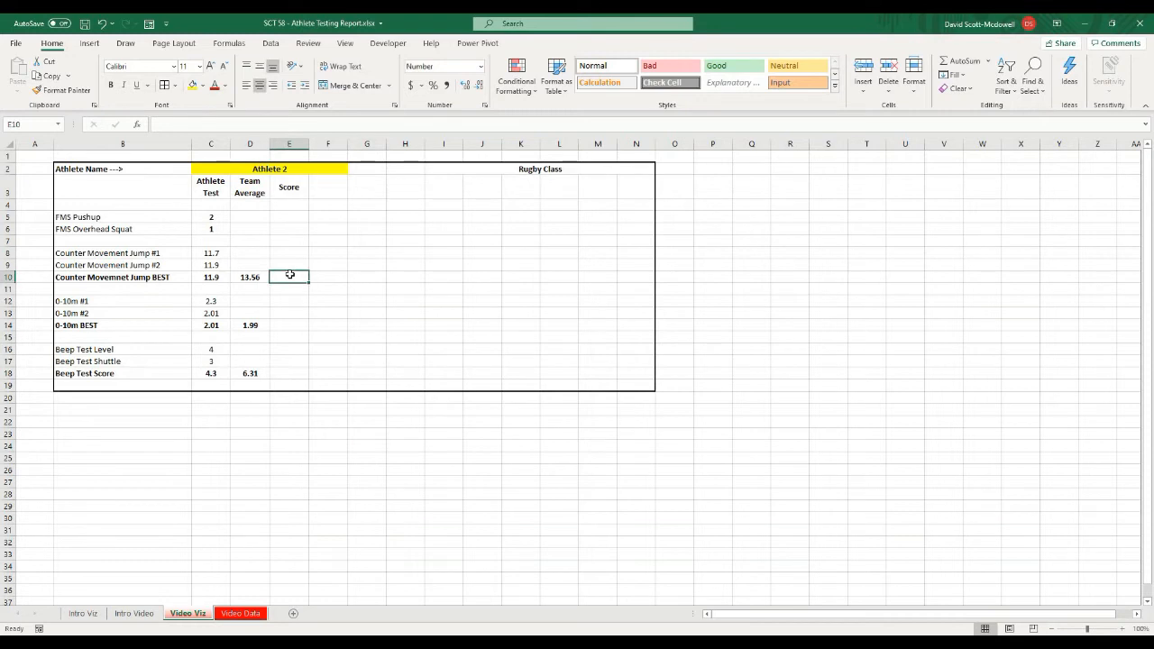
mouse_move(311, 286)
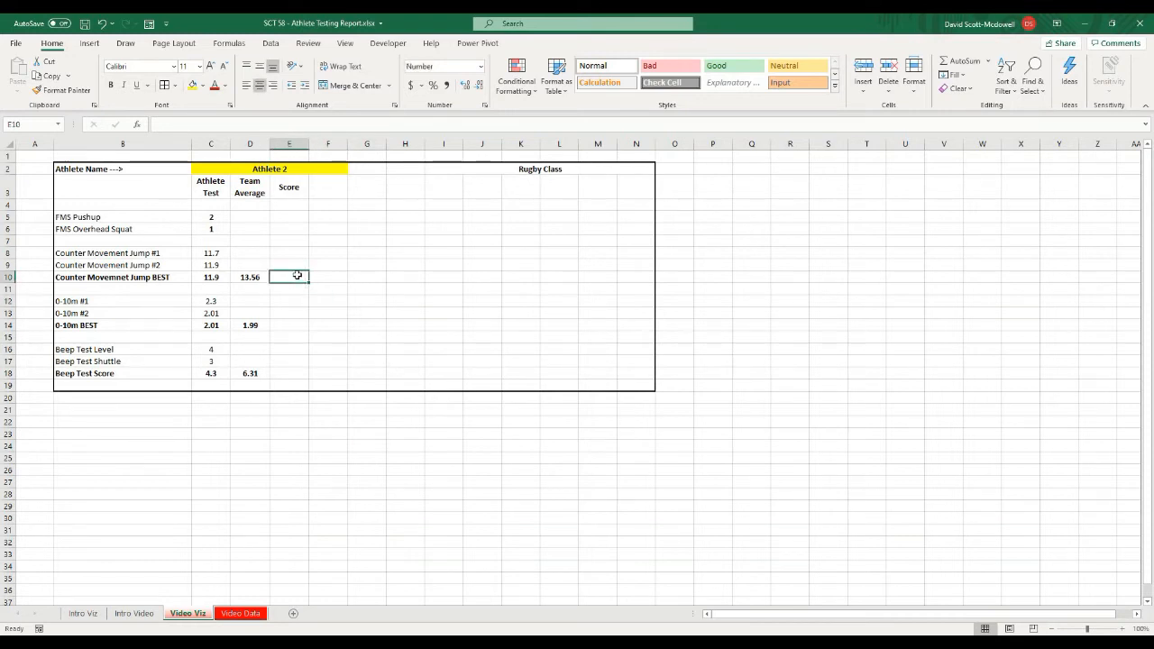
mouse_move(290, 277)
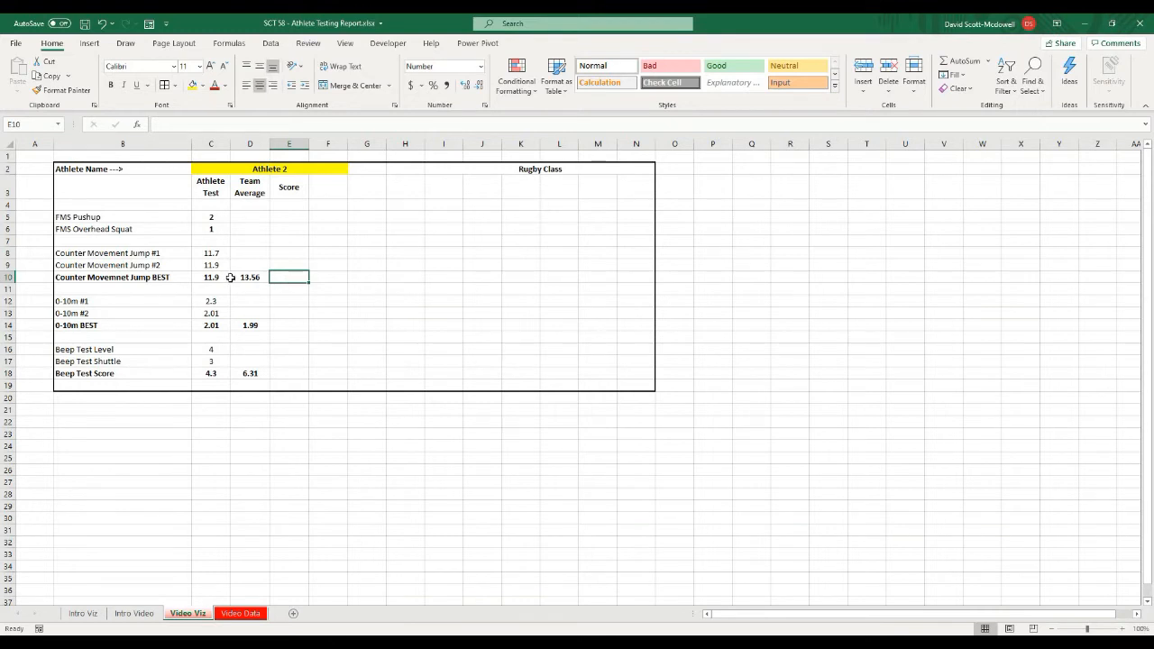
- Enter =(C10-D10)/ Video Data class SD in E10, giving a jump best Z-score of -0.57
left_click(211, 277)
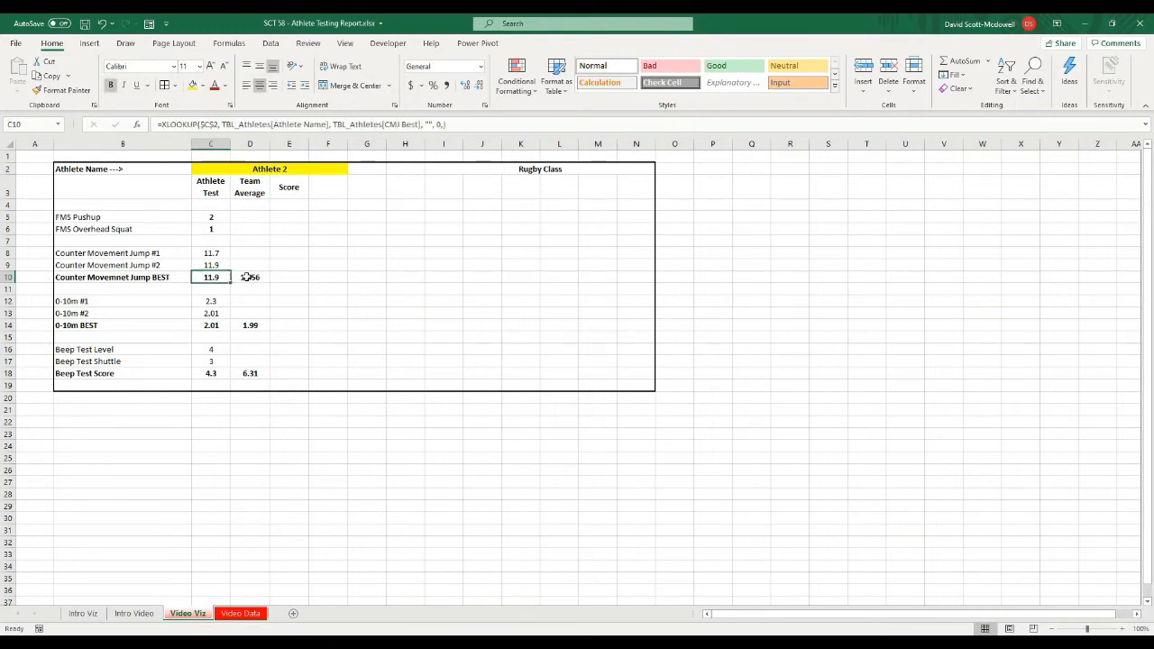
left_click(289, 278)
type("=(C10-D10")
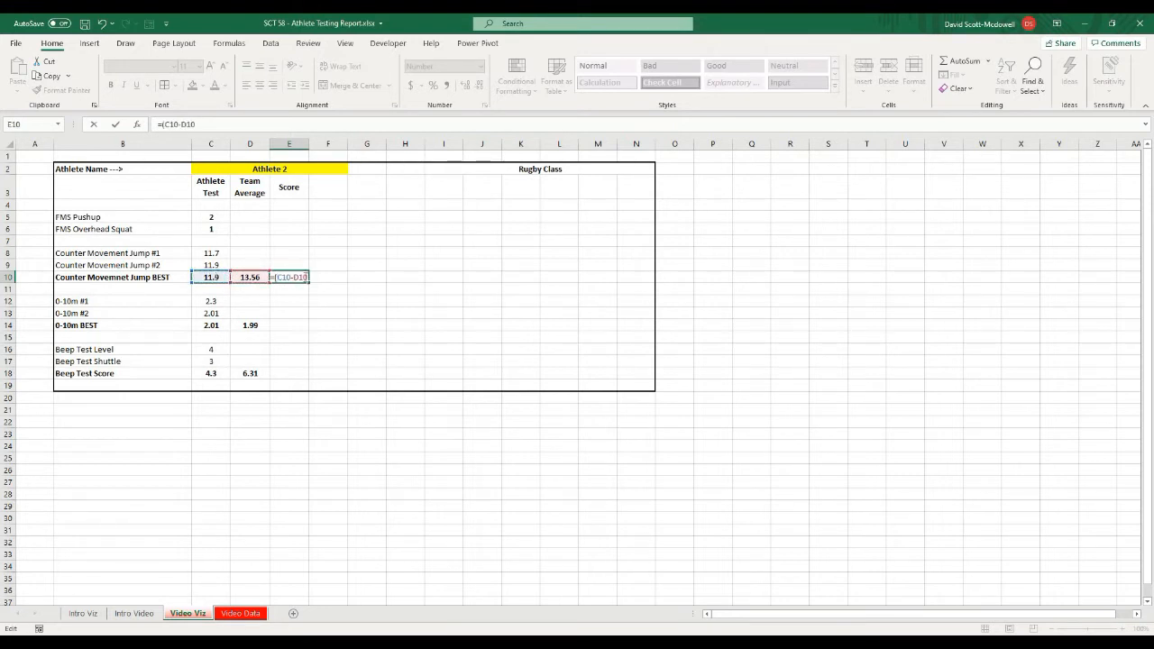
type("/")
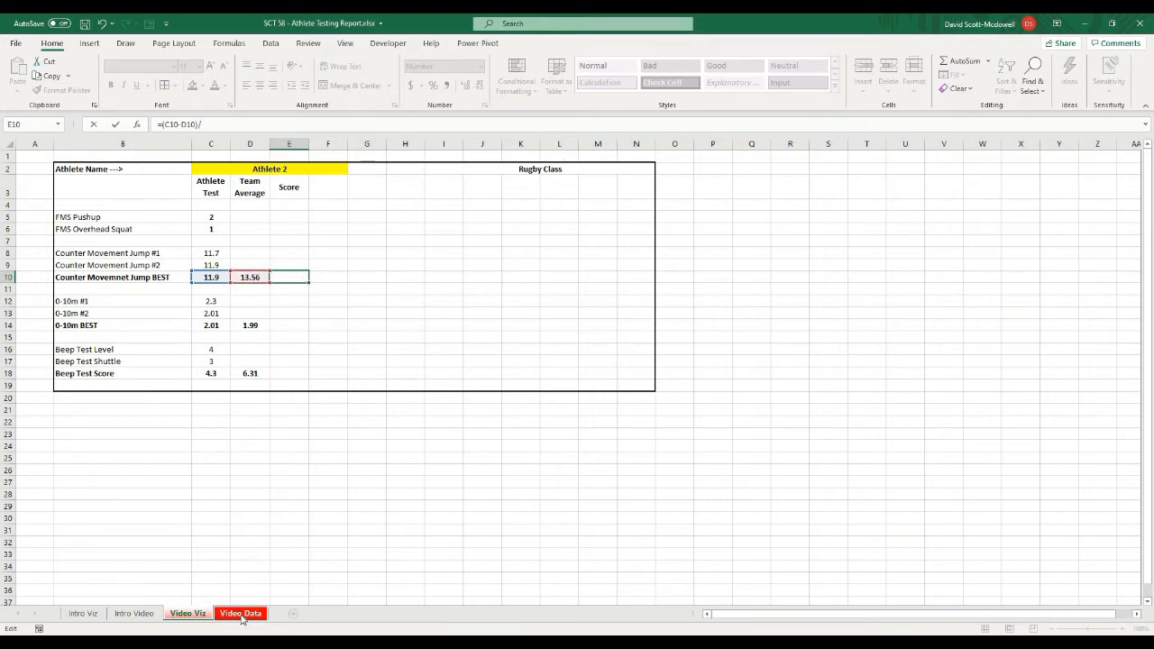
left_click(238, 613)
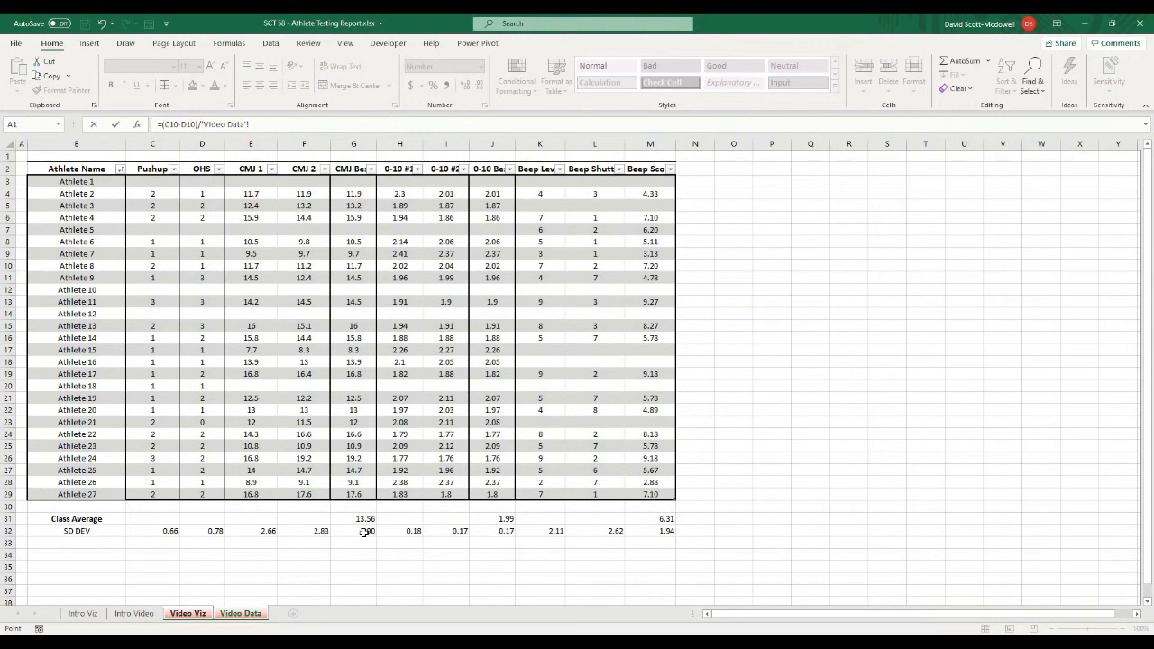
left_click(354, 530)
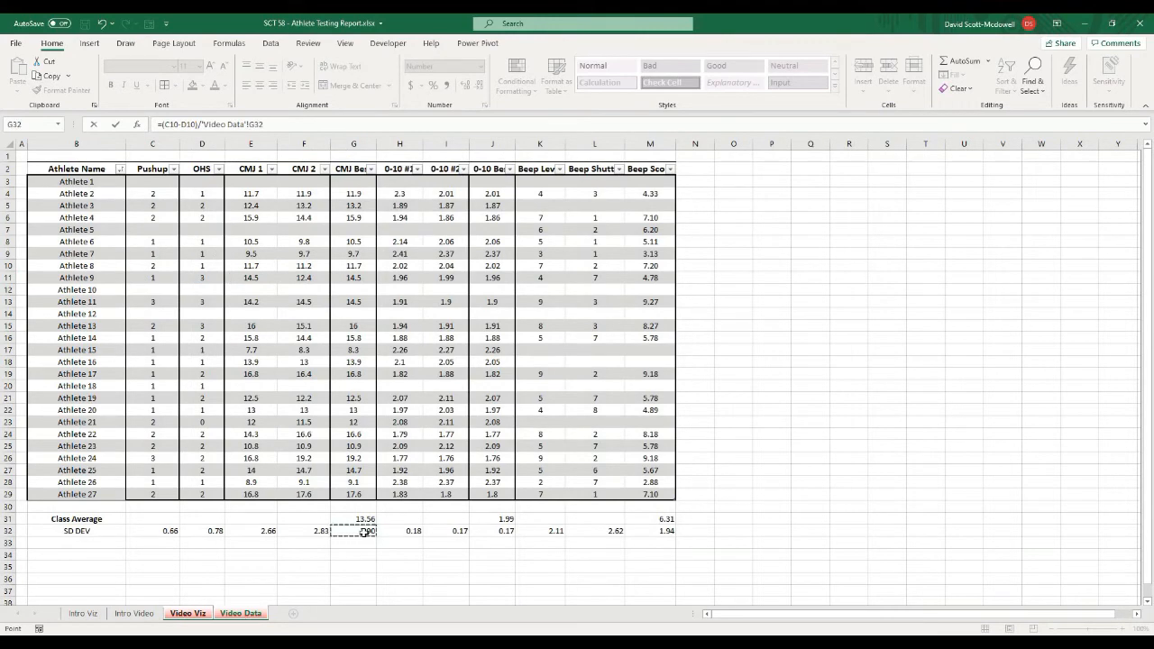
left_click(184, 613)
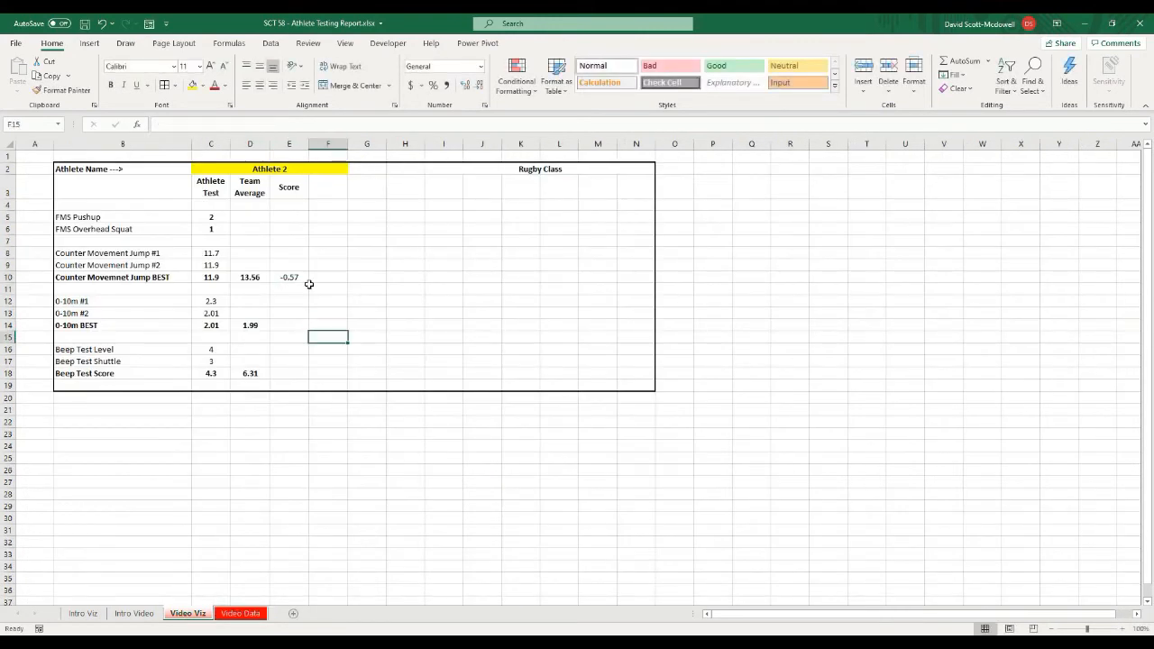
- Review the jump best score and Team Average formulas across the report rows
left_click(289, 278)
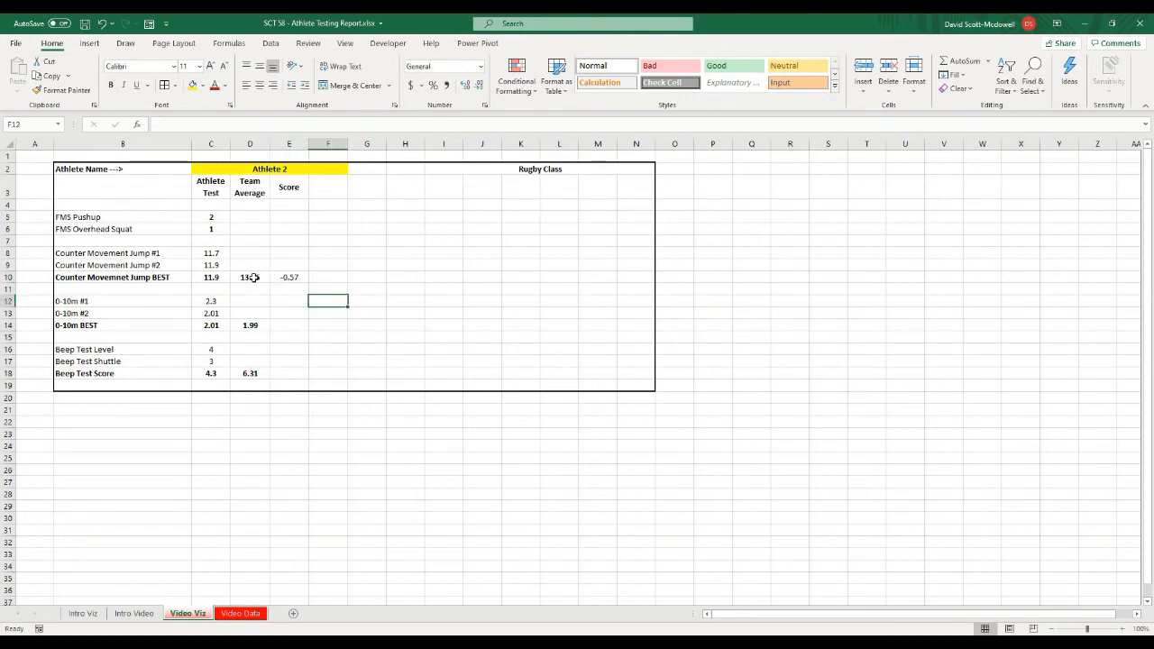
left_click(249, 278)
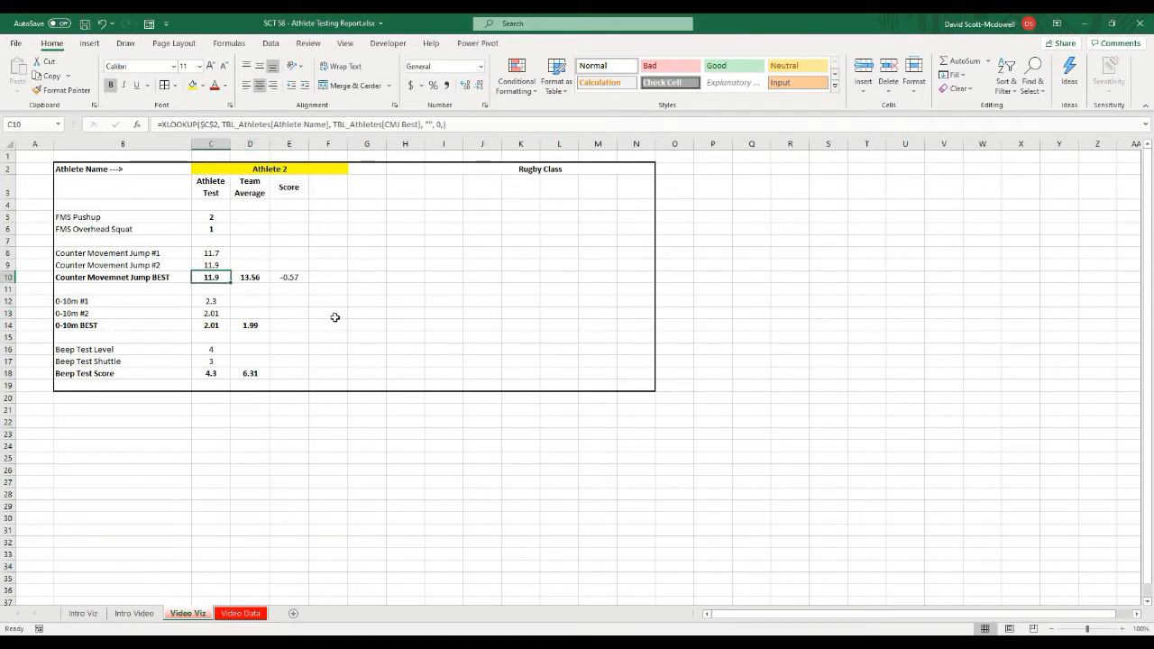
left_click(328, 288)
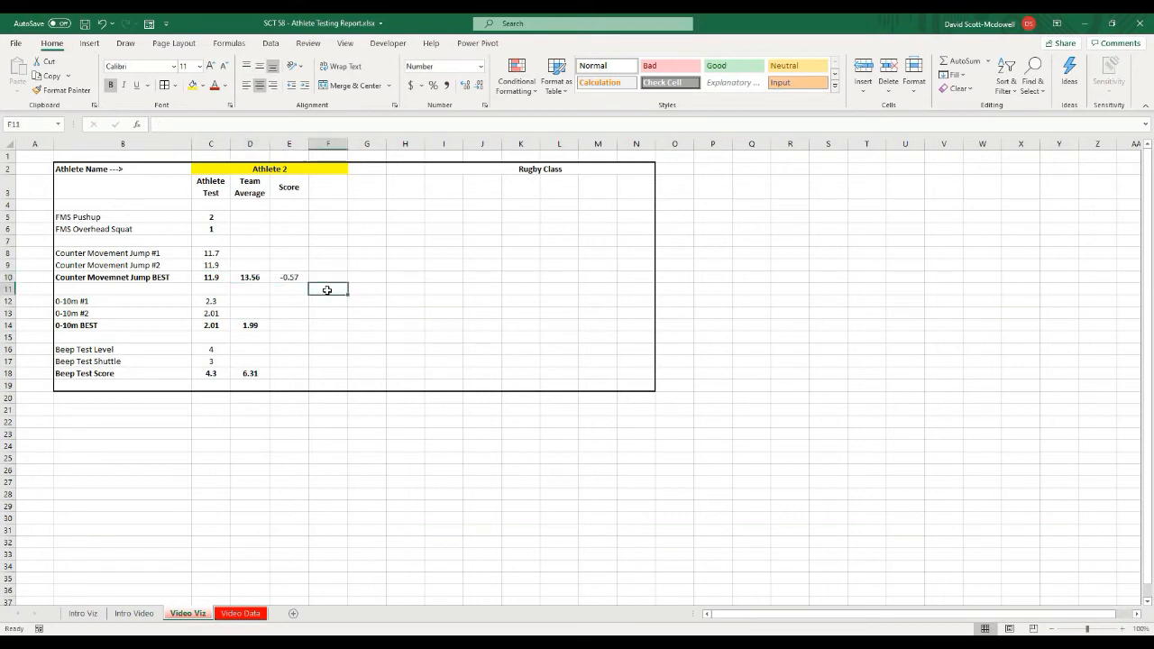
left_click(329, 325)
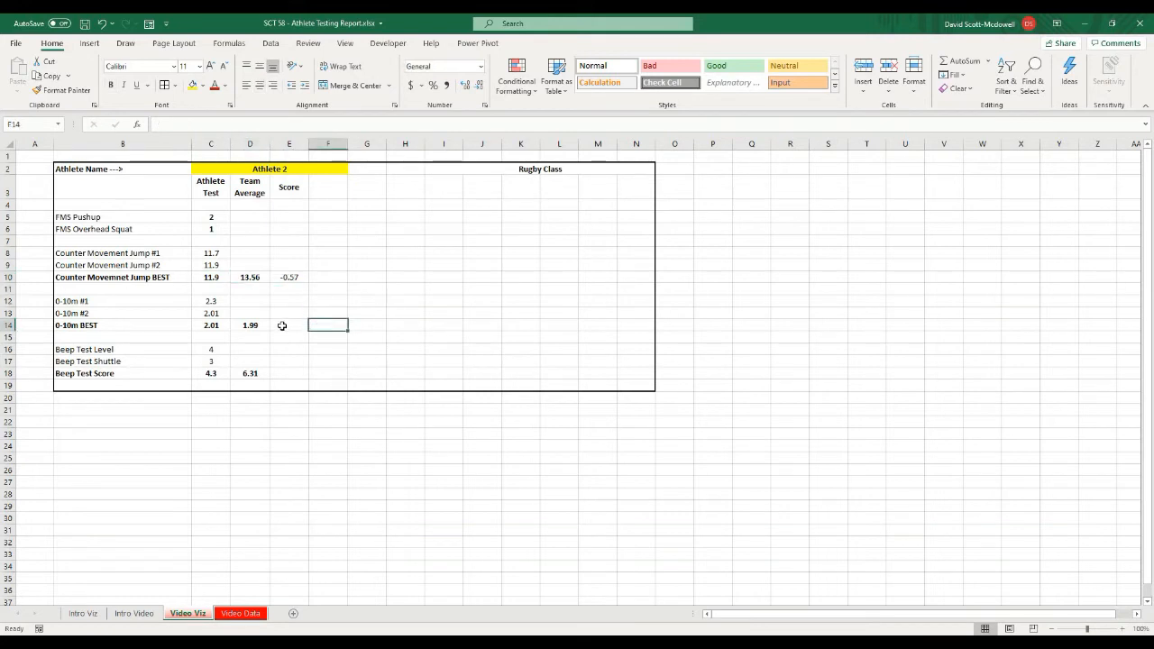
mouse_move(313, 341)
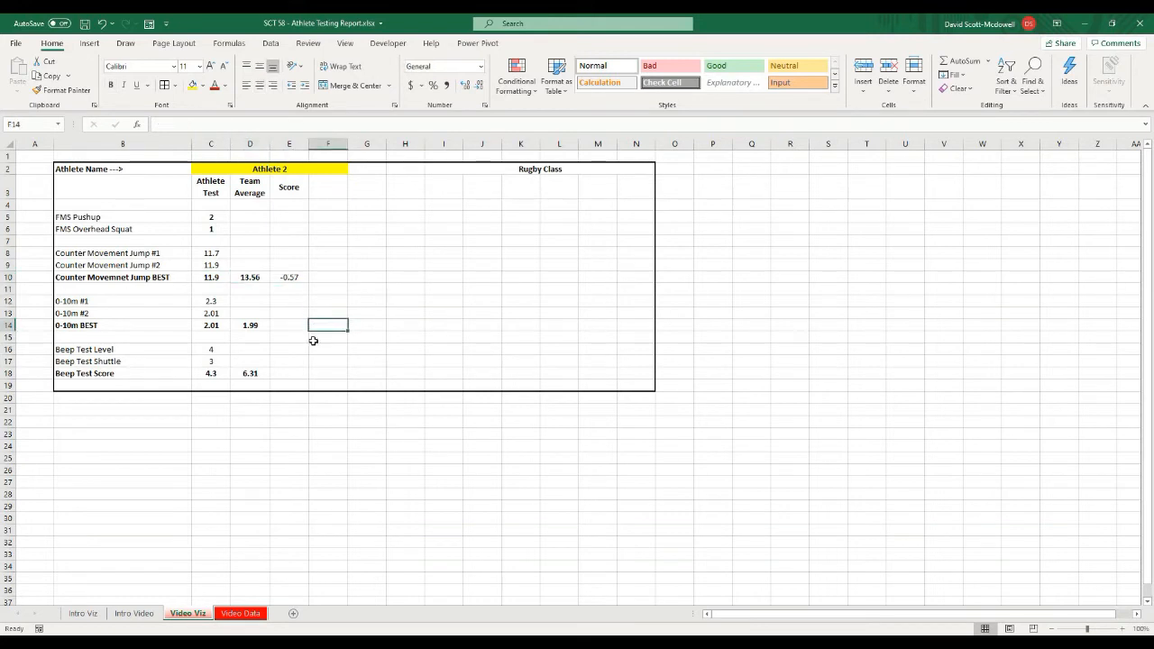
left_click(328, 338)
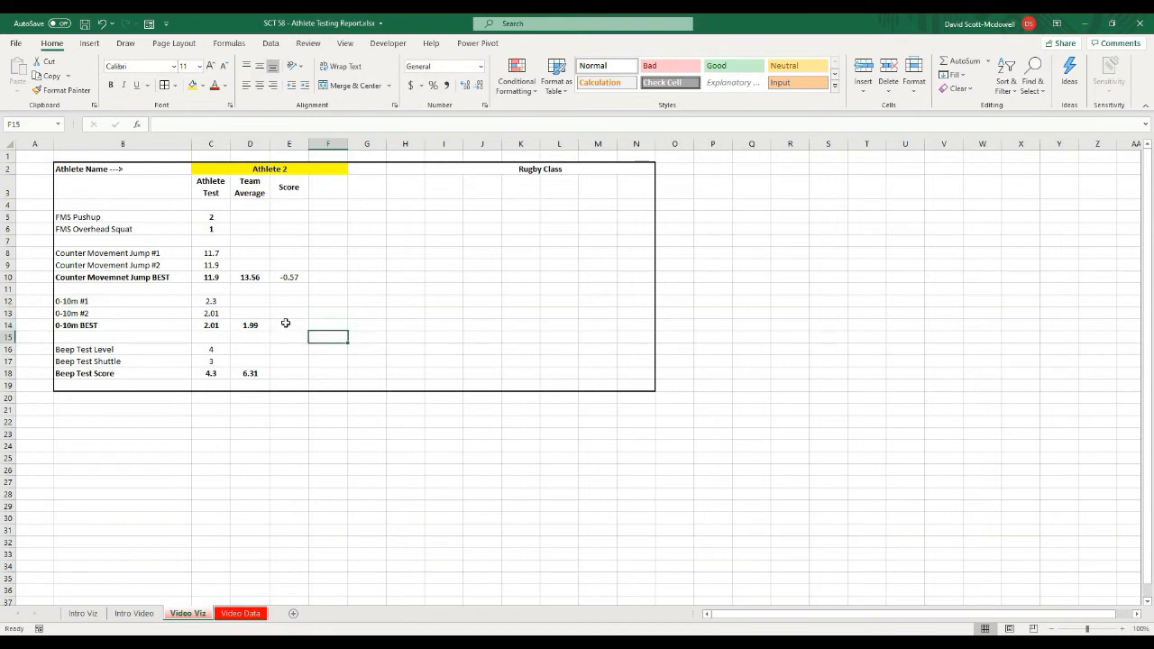
left_click(368, 314)
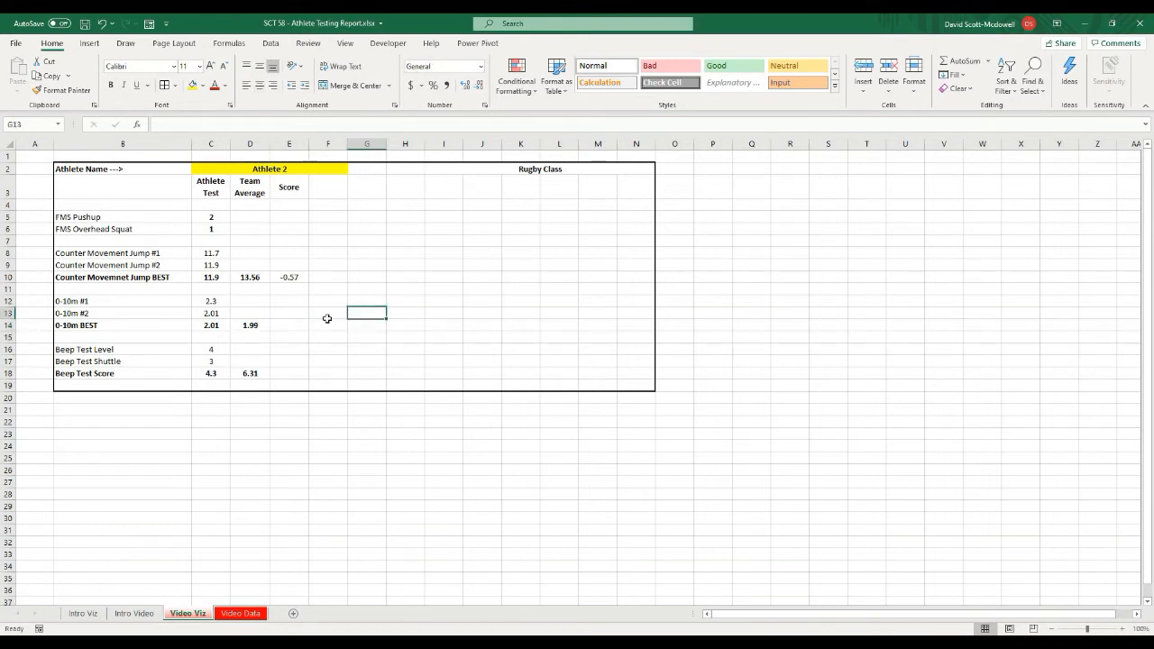
- Enter =(C14-D14)/ Video Data sprint SD in E14, giving a 0-10m BEST Z-score of 0.11
left_click(289, 277)
type("=(C14-D14)/")
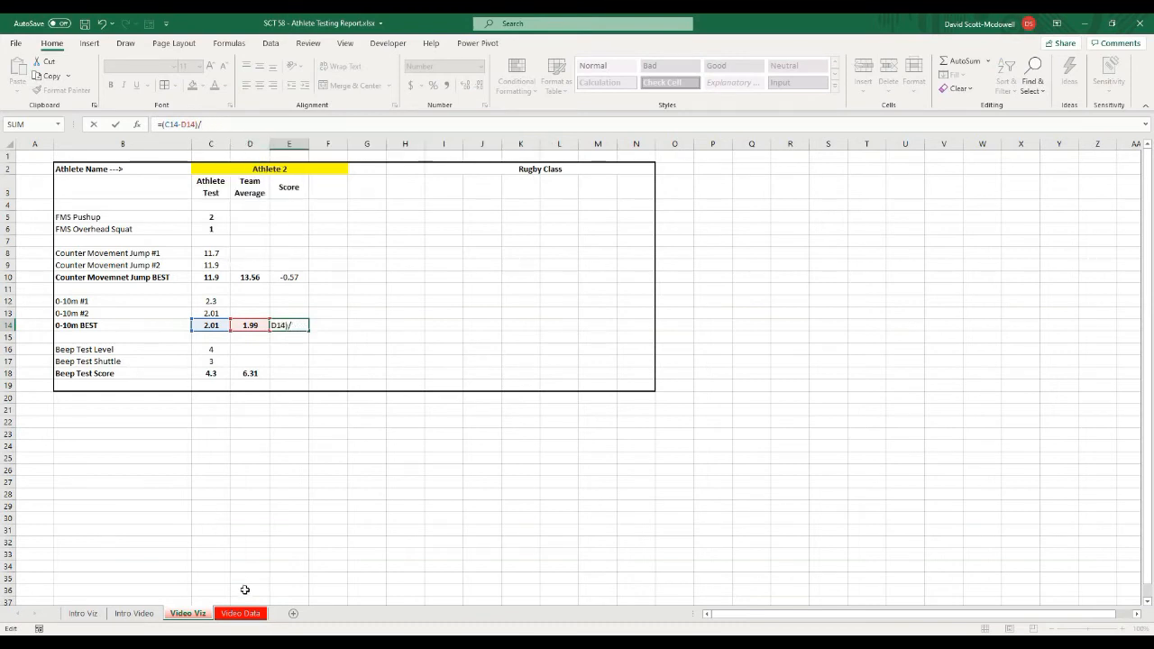
left_click(240, 613)
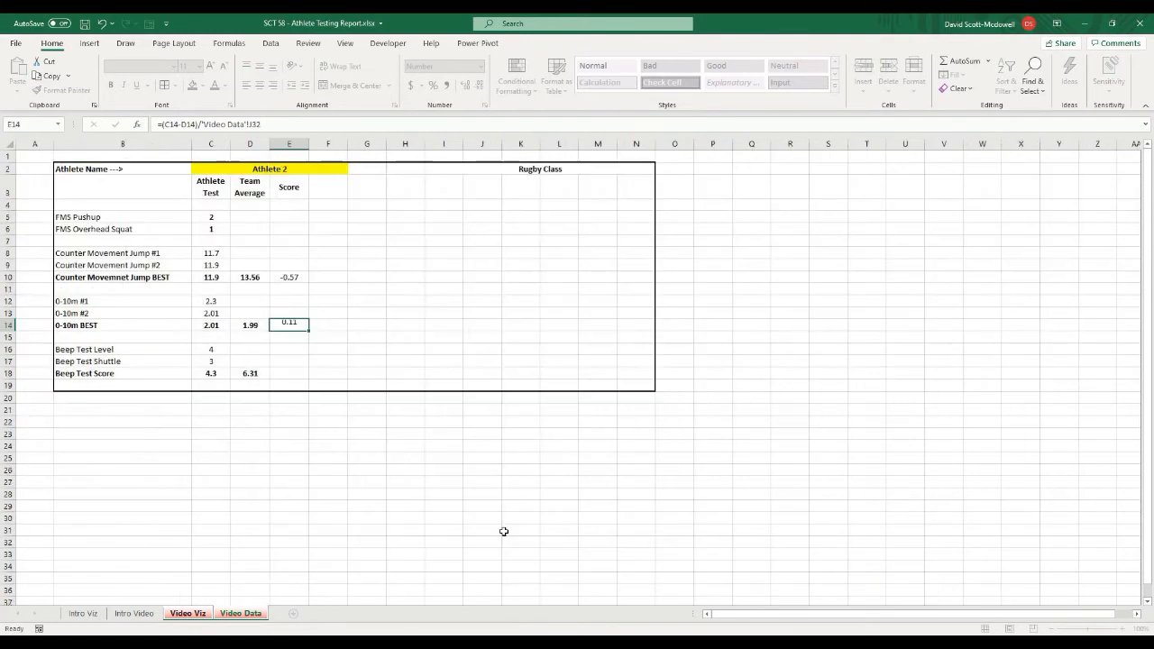
left_click(366, 313)
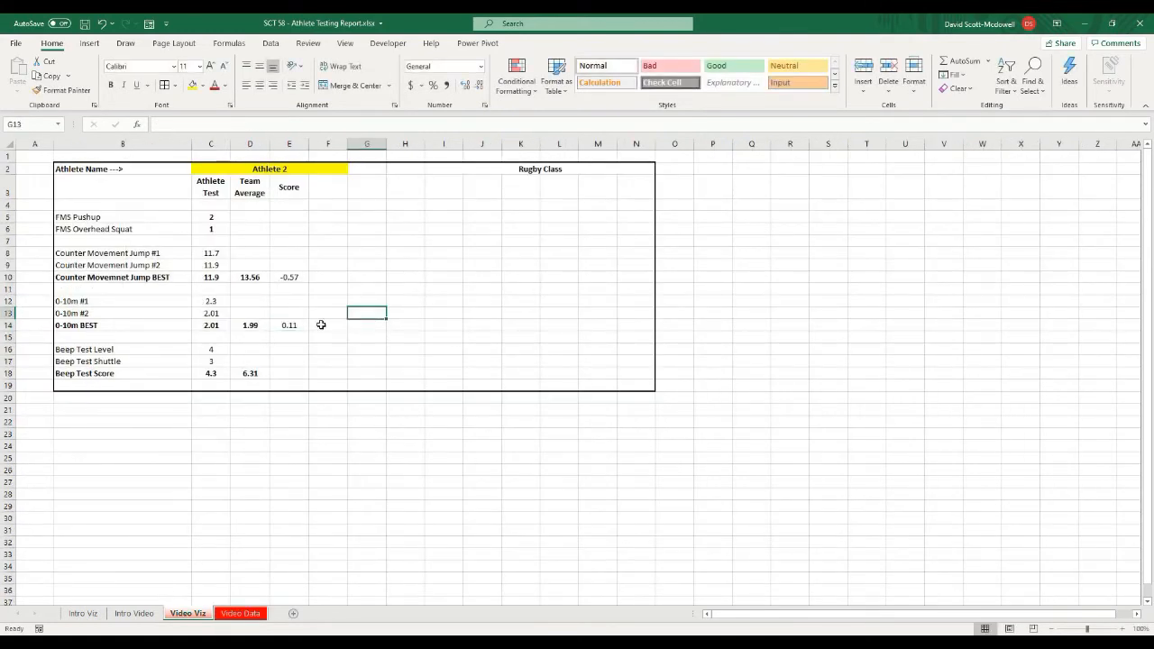
left_click(288, 324)
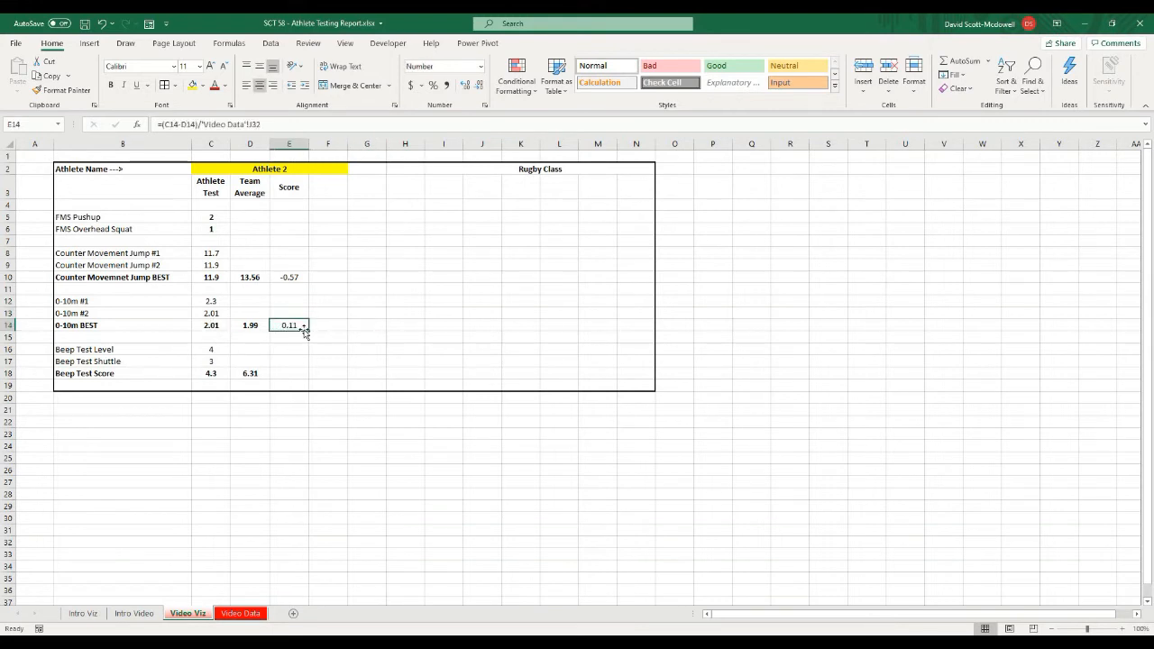
mouse_move(307, 324)
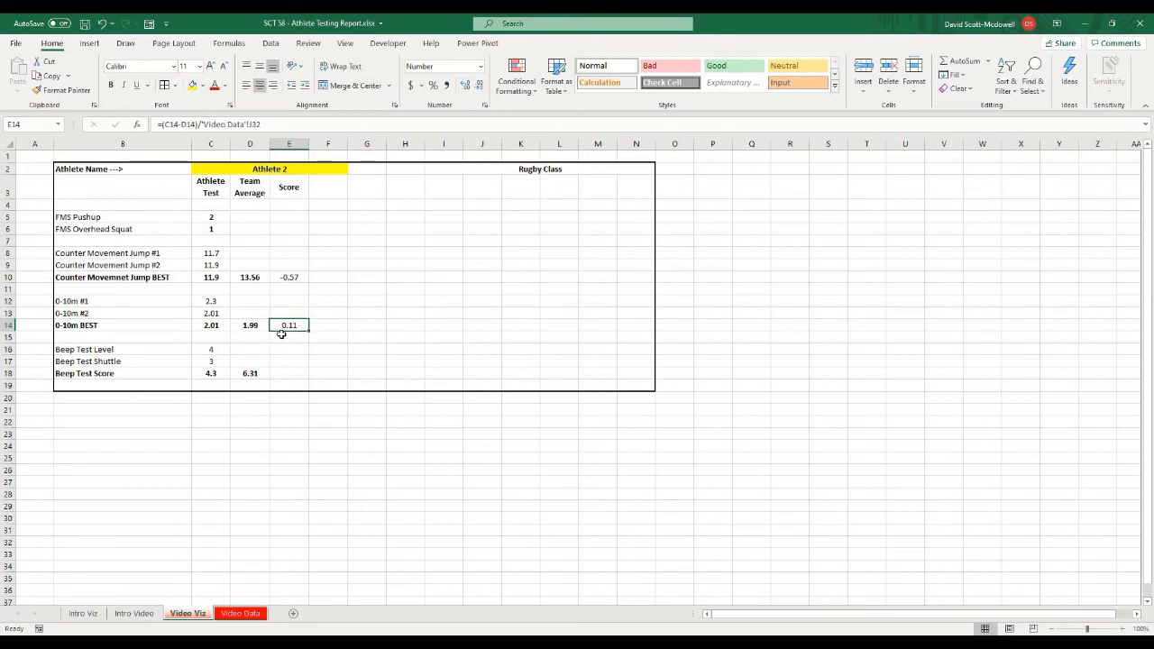
mouse_move(337, 314)
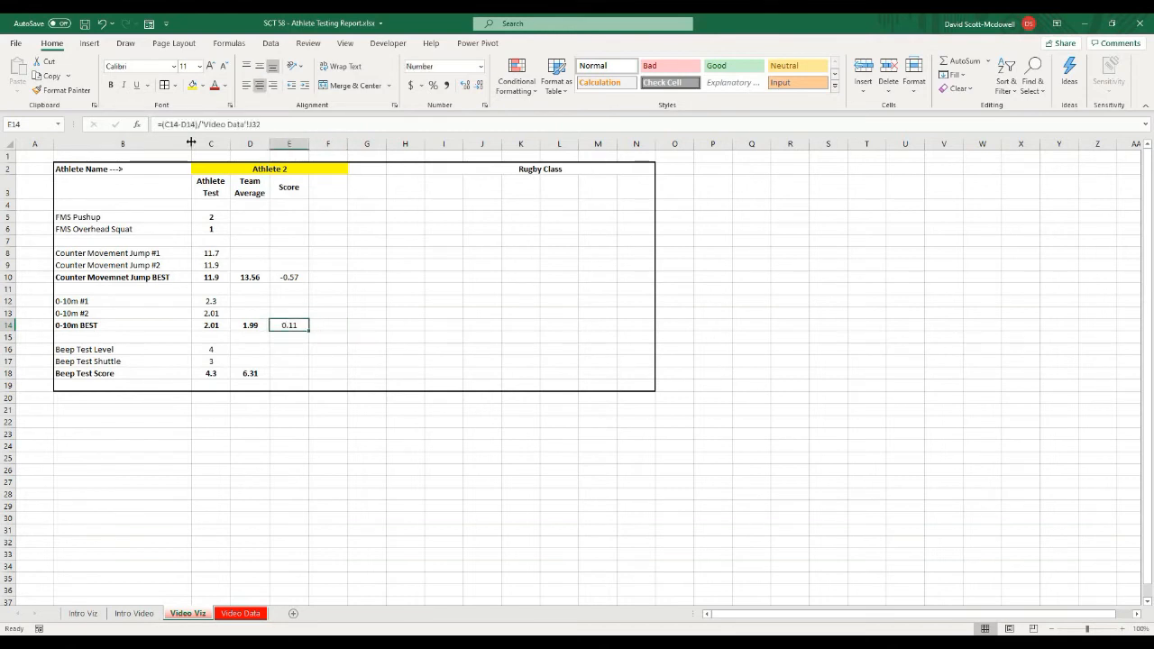
- Correct the sprint score formula to -0.11 and review the score cells before the beep test
double_click(289, 324)
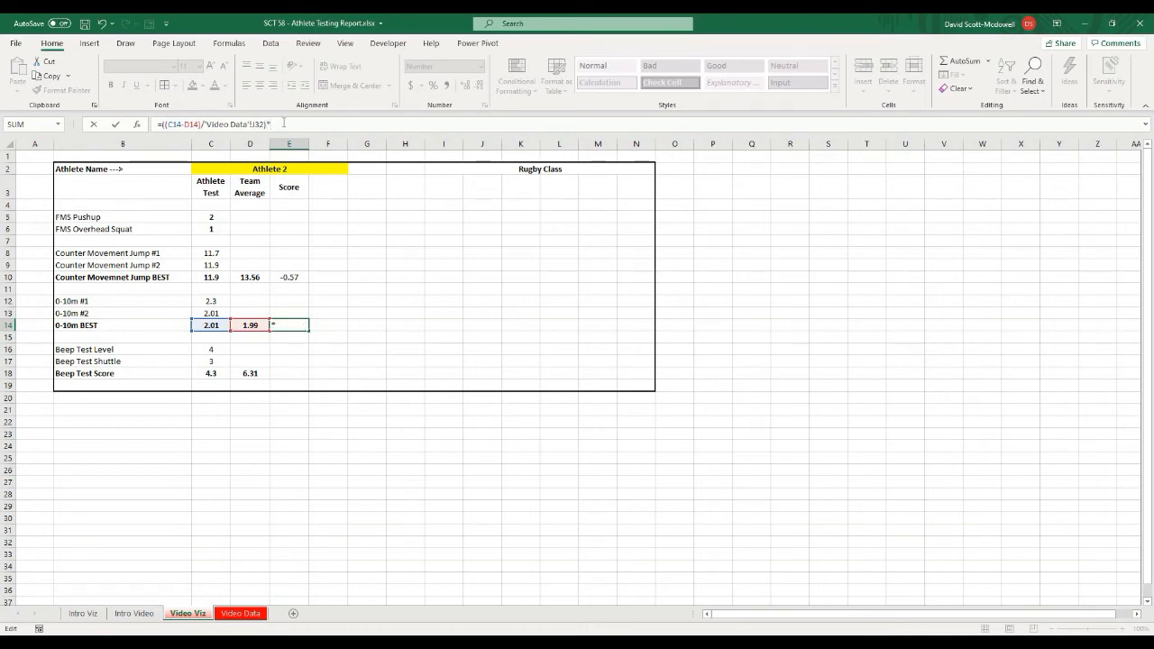
type("-1")
key("Enter")
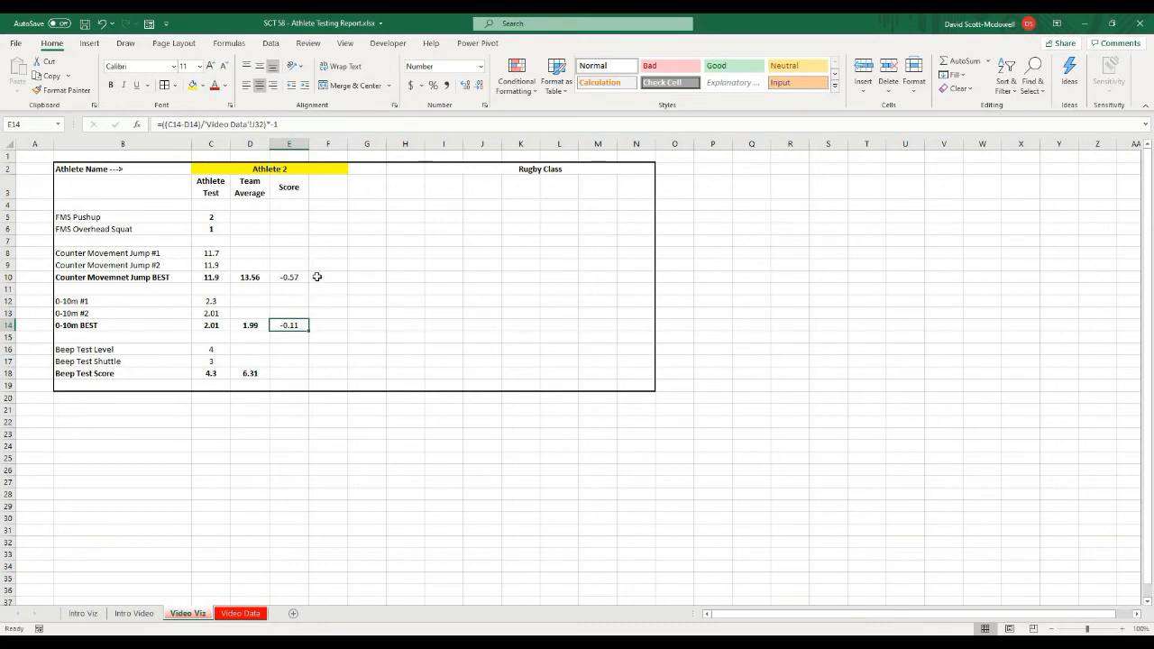
mouse_move(545, 259)
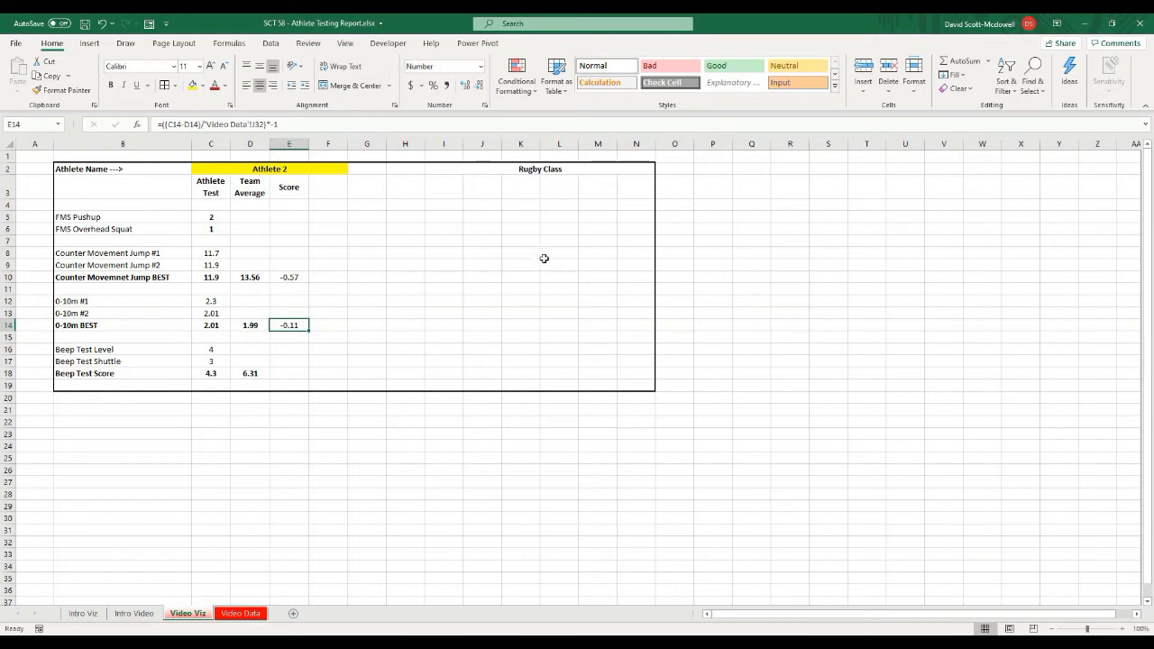
mouse_move(516, 260)
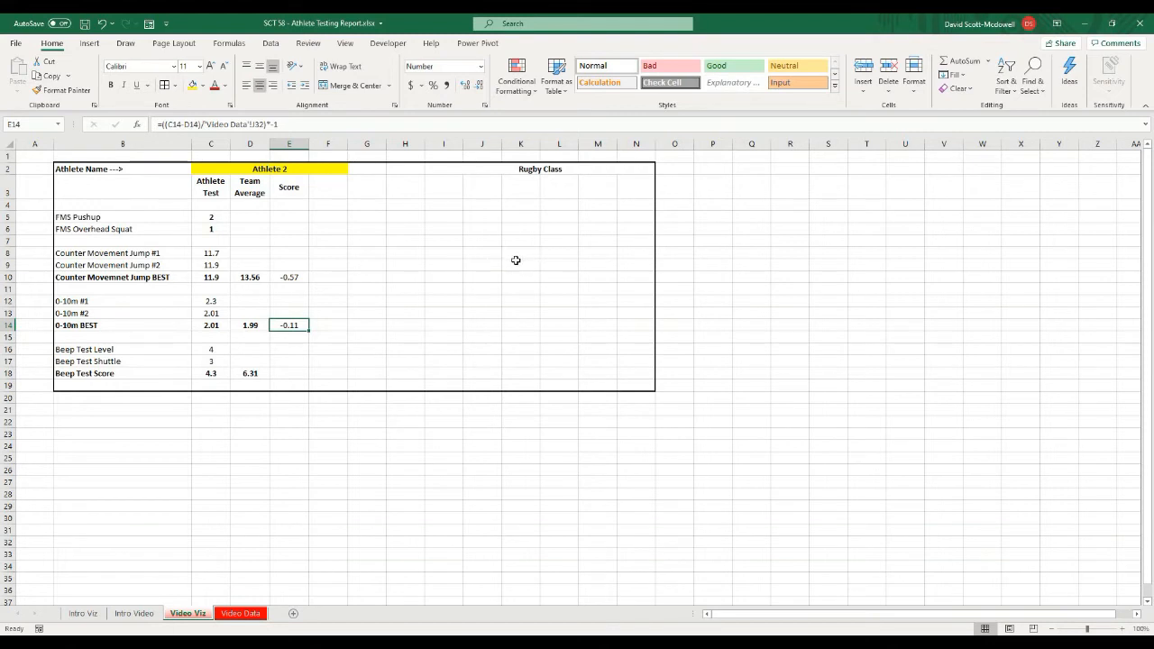
mouse_move(486, 458)
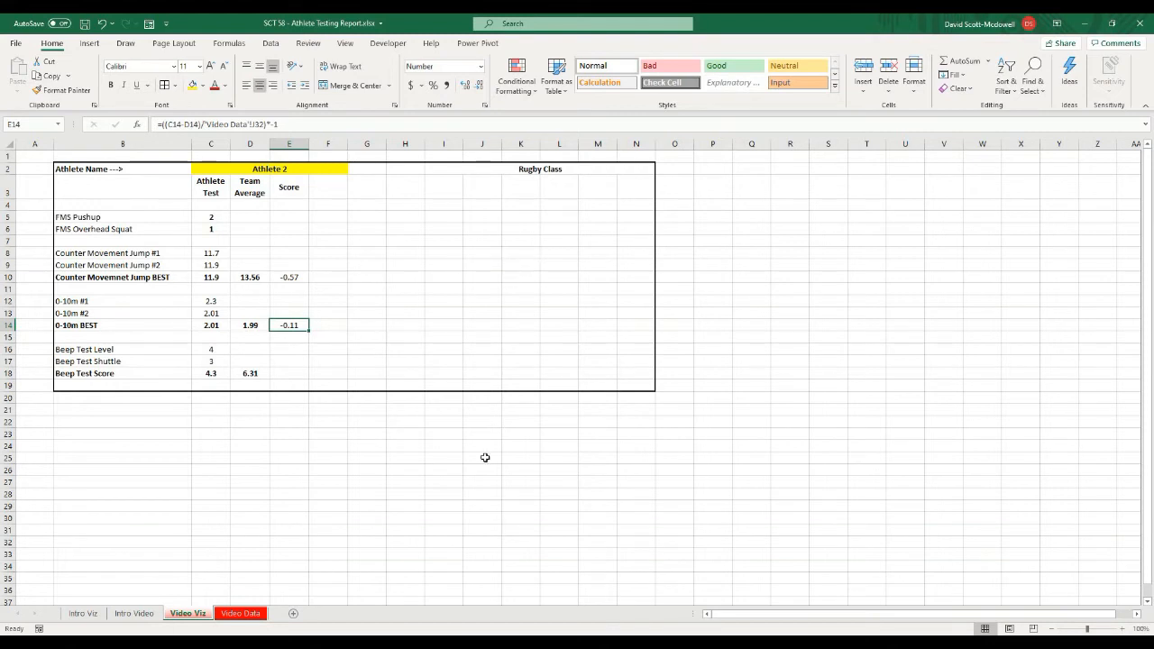
mouse_move(484, 467)
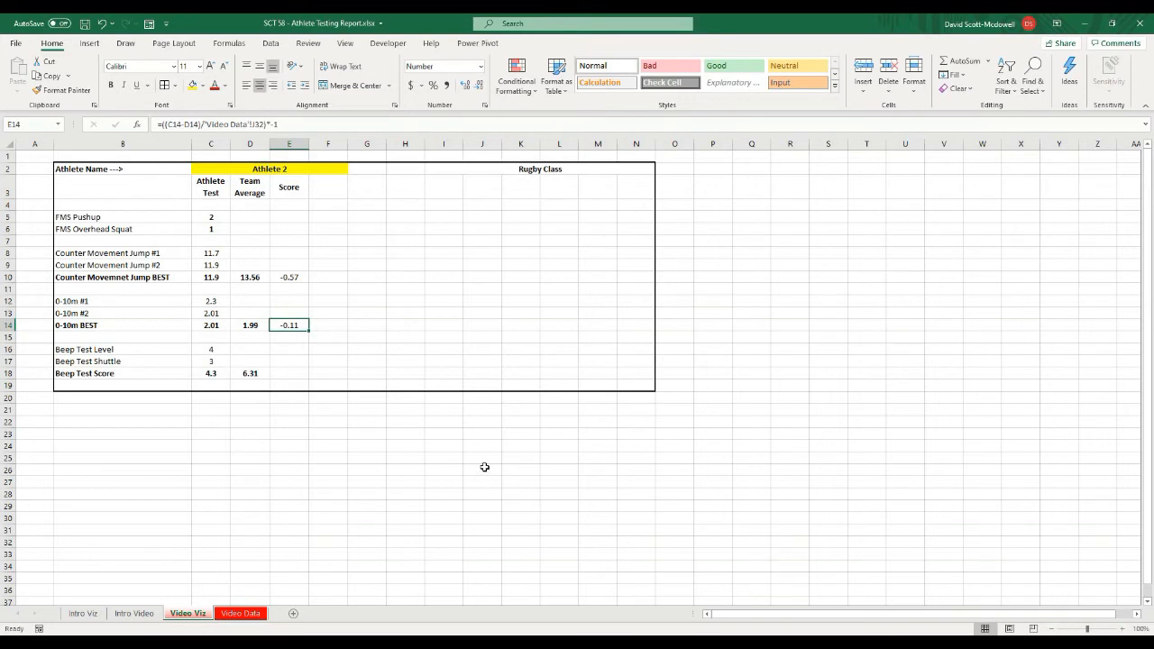
mouse_move(523, 215)
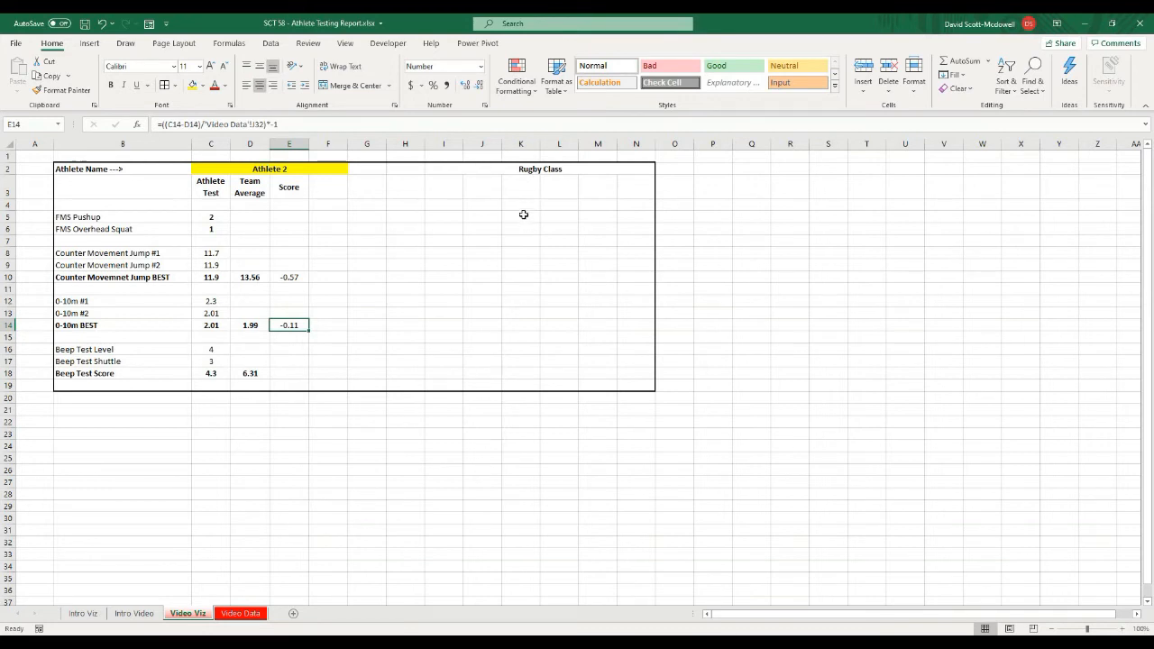
mouse_move(538, 191)
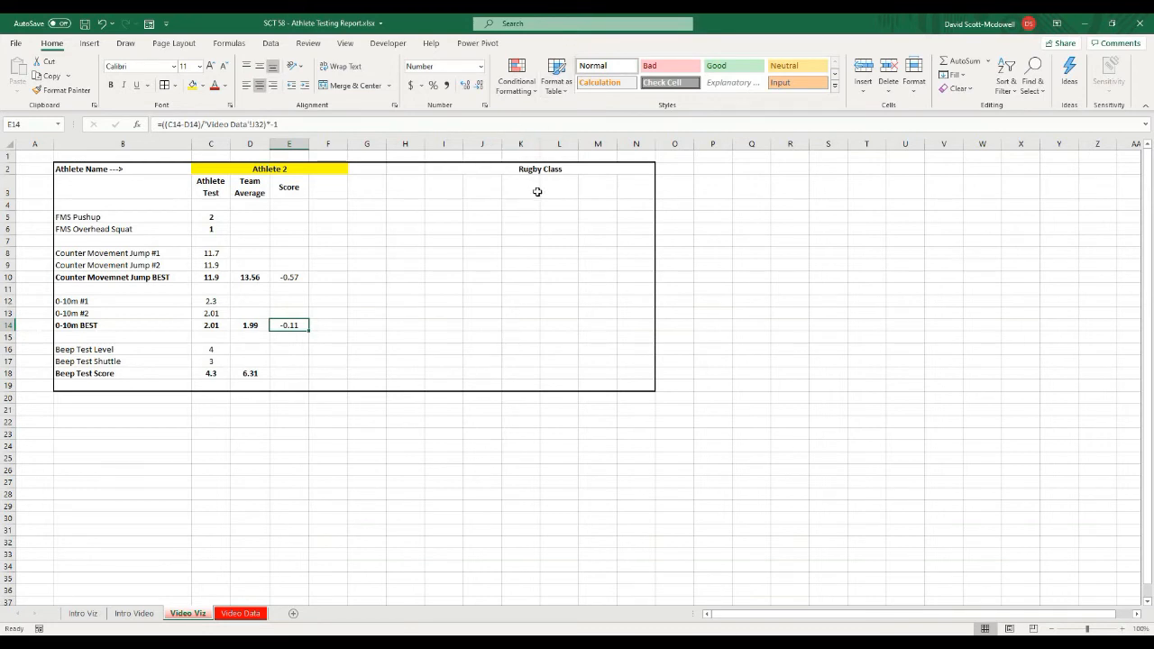
mouse_move(563, 355)
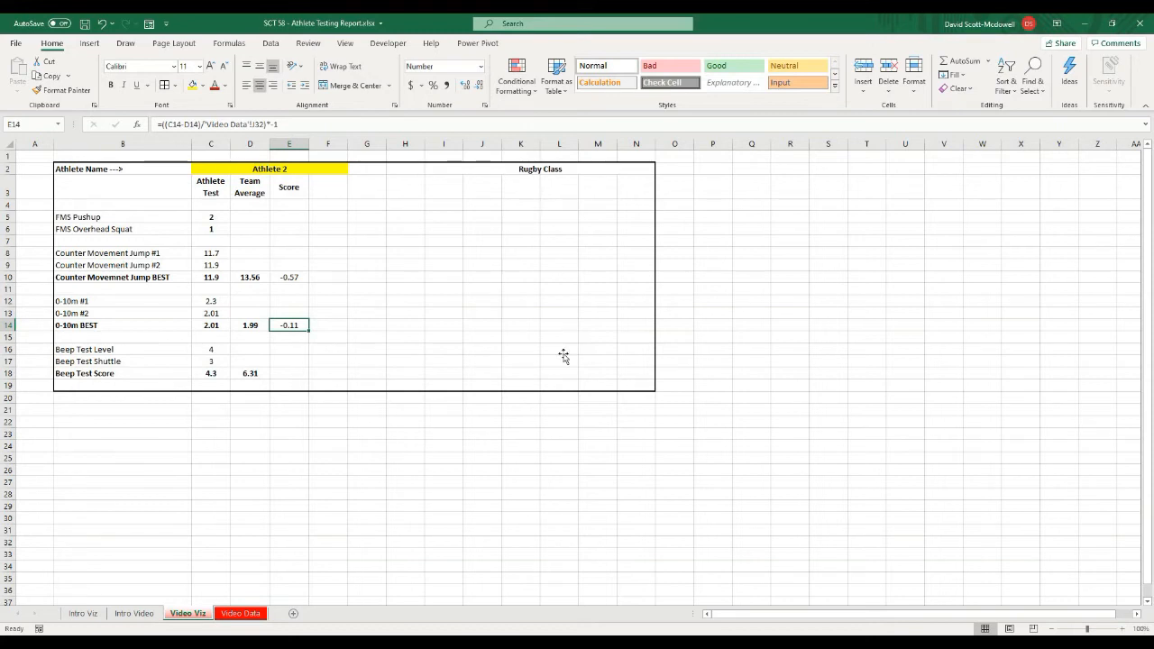
left_click(289, 373)
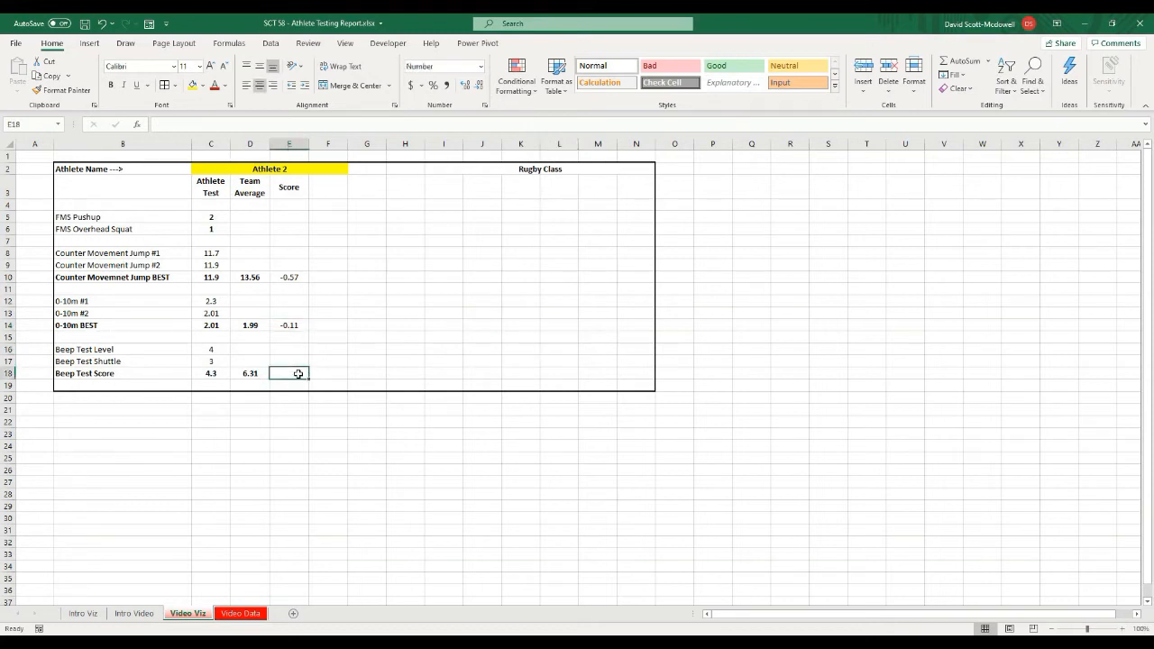
left_click(288, 325)
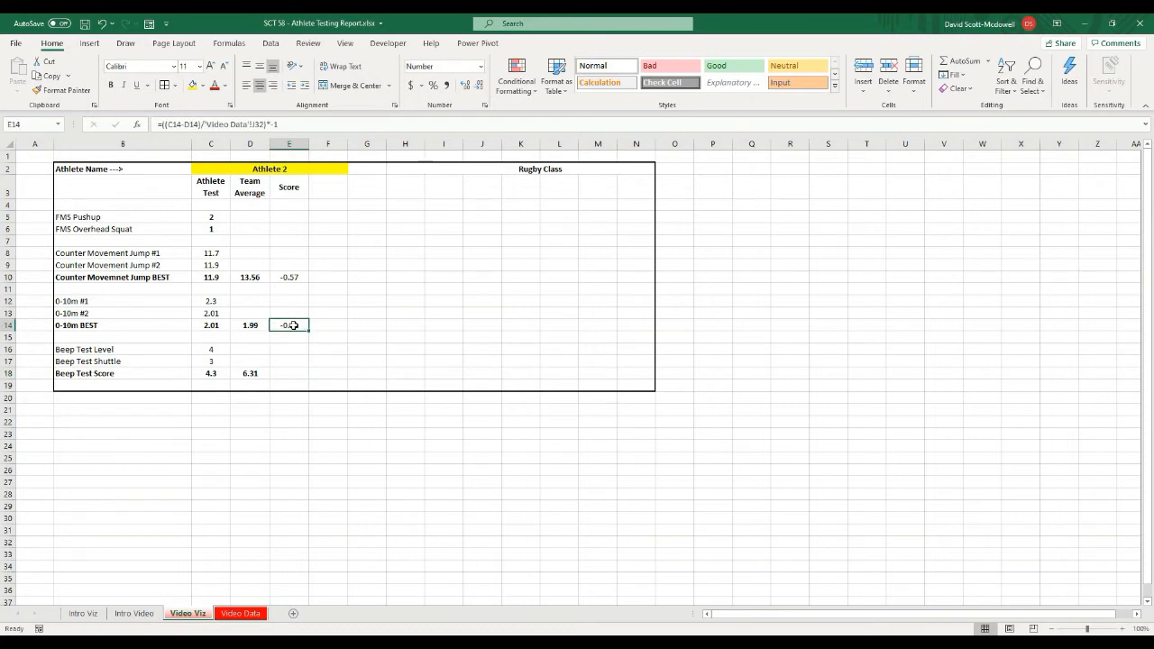
left_click(289, 277)
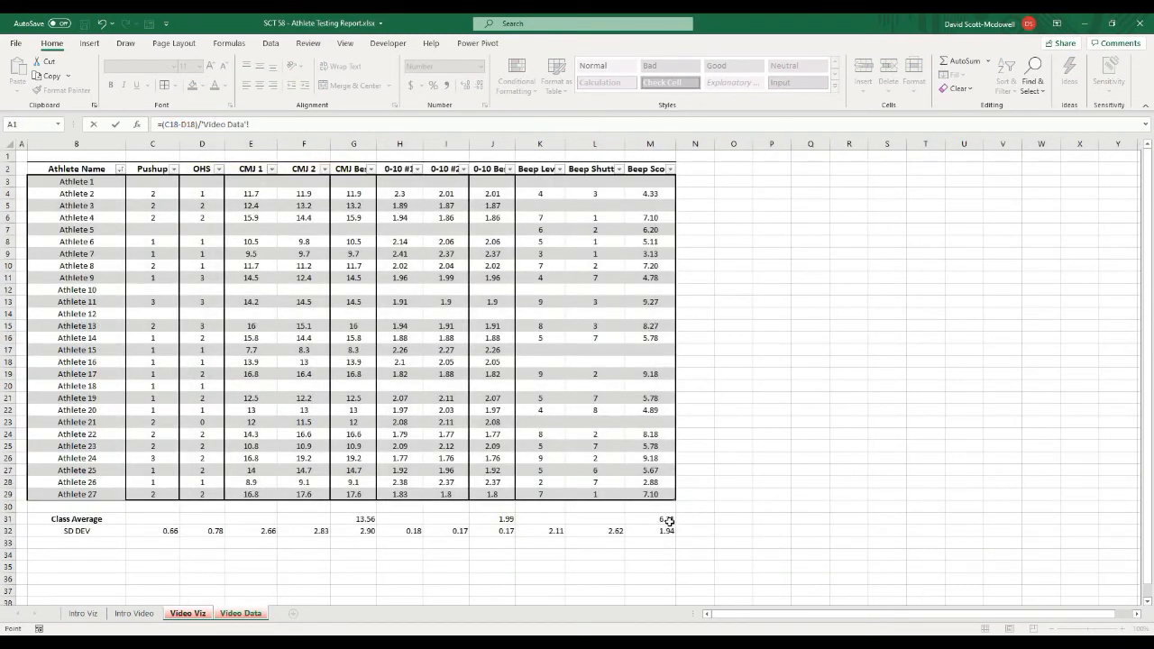
- Enter =(C18-D18)/'Video Data'!M32 for a Beep Test Z-score of -1.02, then switch to Athlete 3
left_click(660, 530)
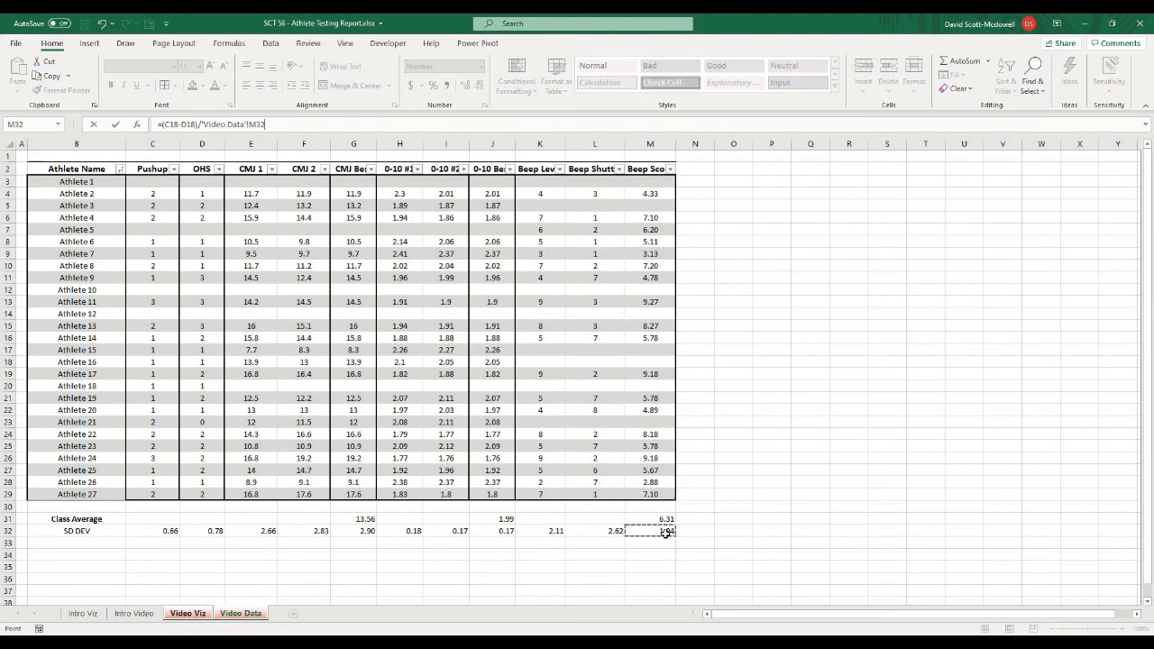
left_click(181, 613)
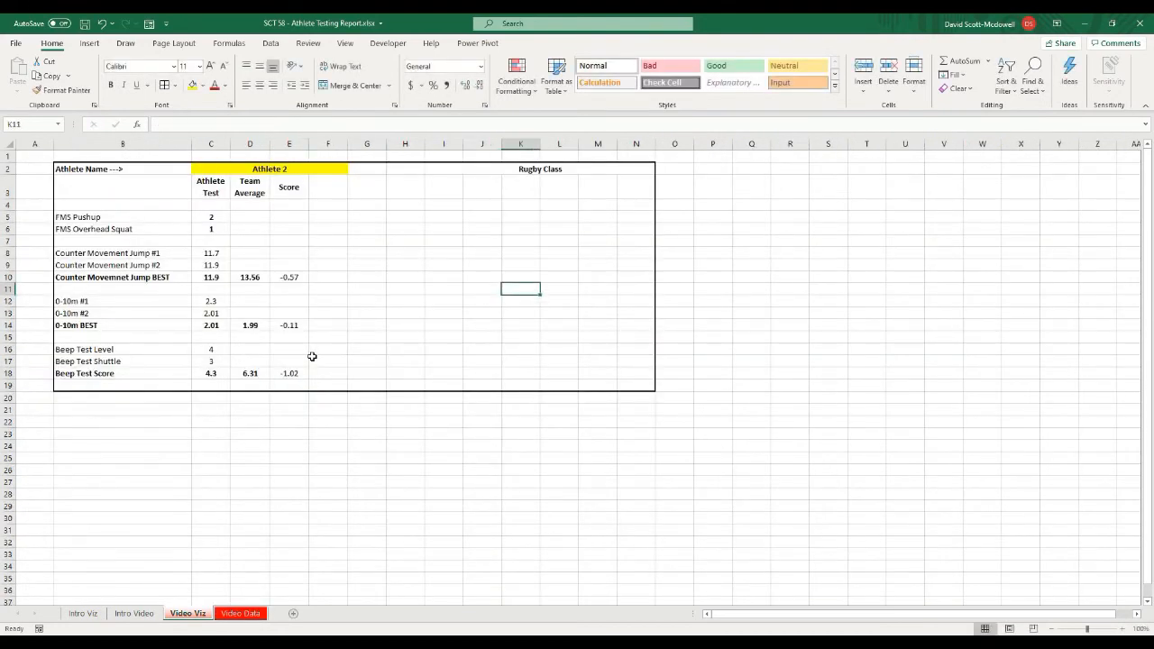
left_click(288, 373)
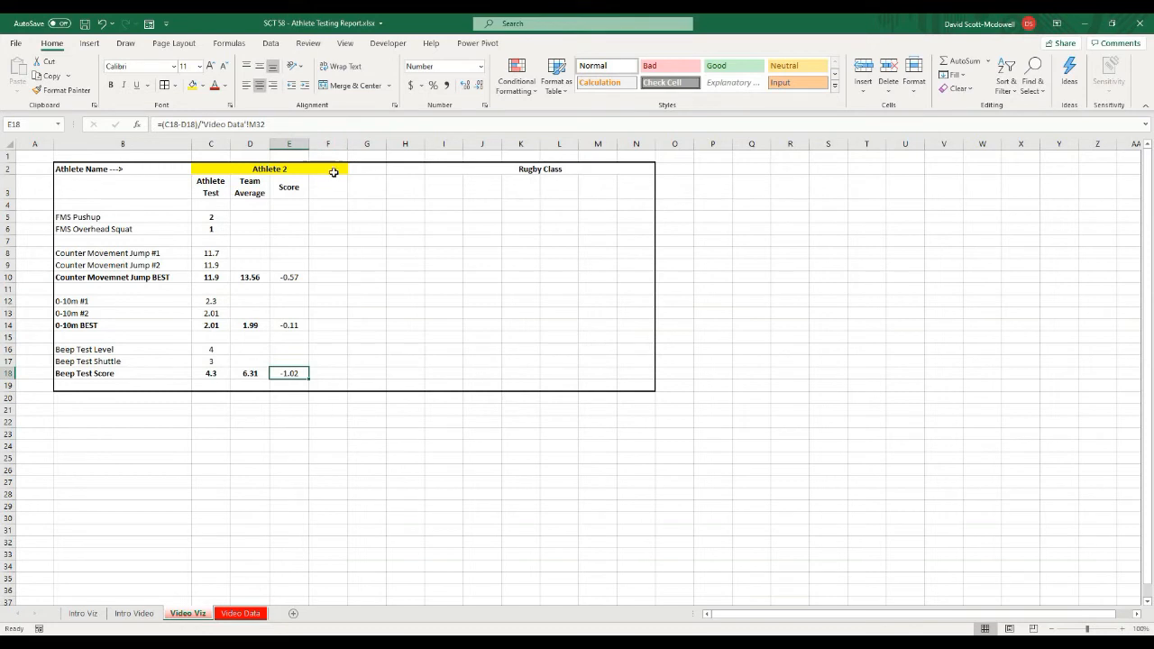
left_click(350, 169)
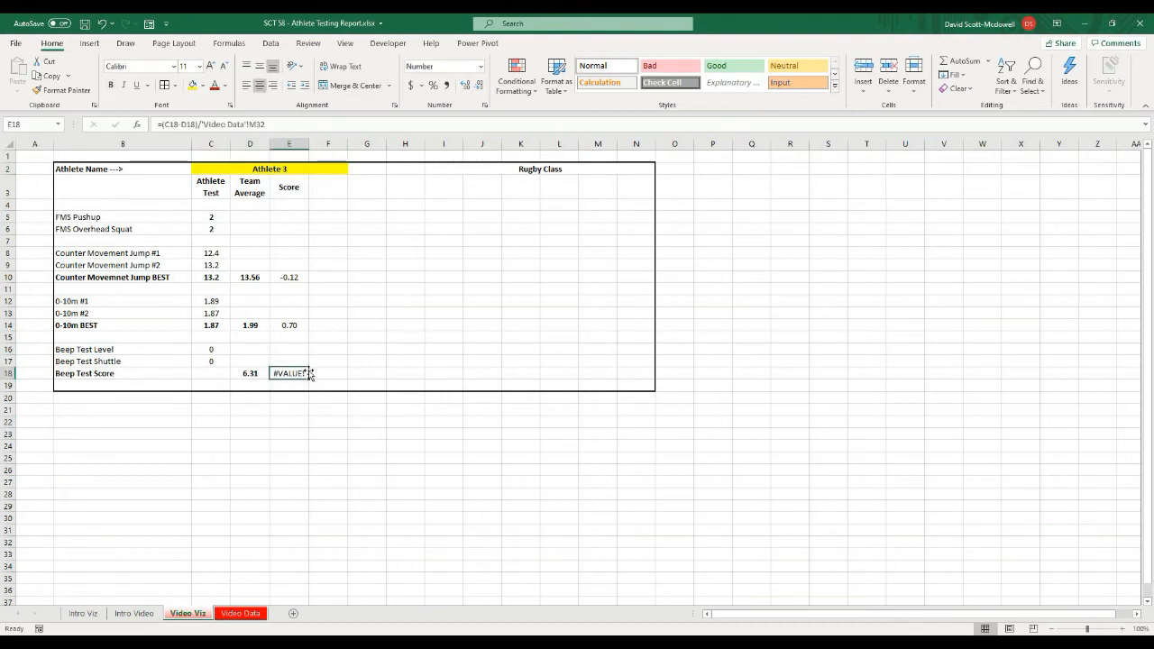
mouse_move(296, 292)
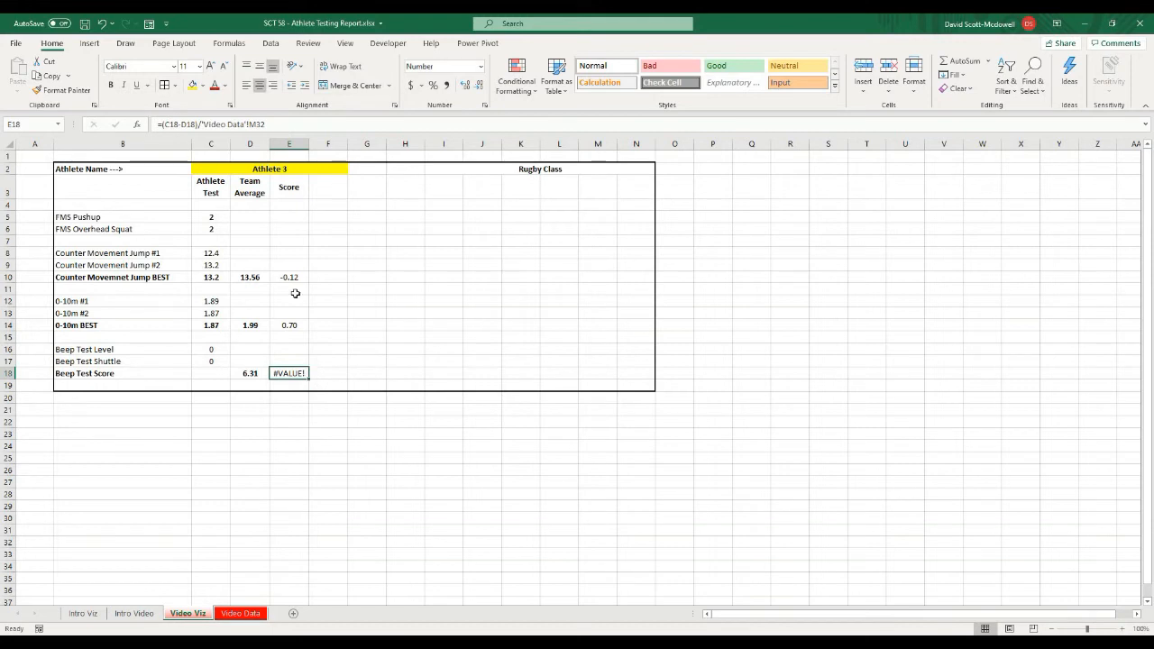
- Wrap the jump and sprint score formulas in IFERROR(..., "") so missing results show blank
double_click(289, 278)
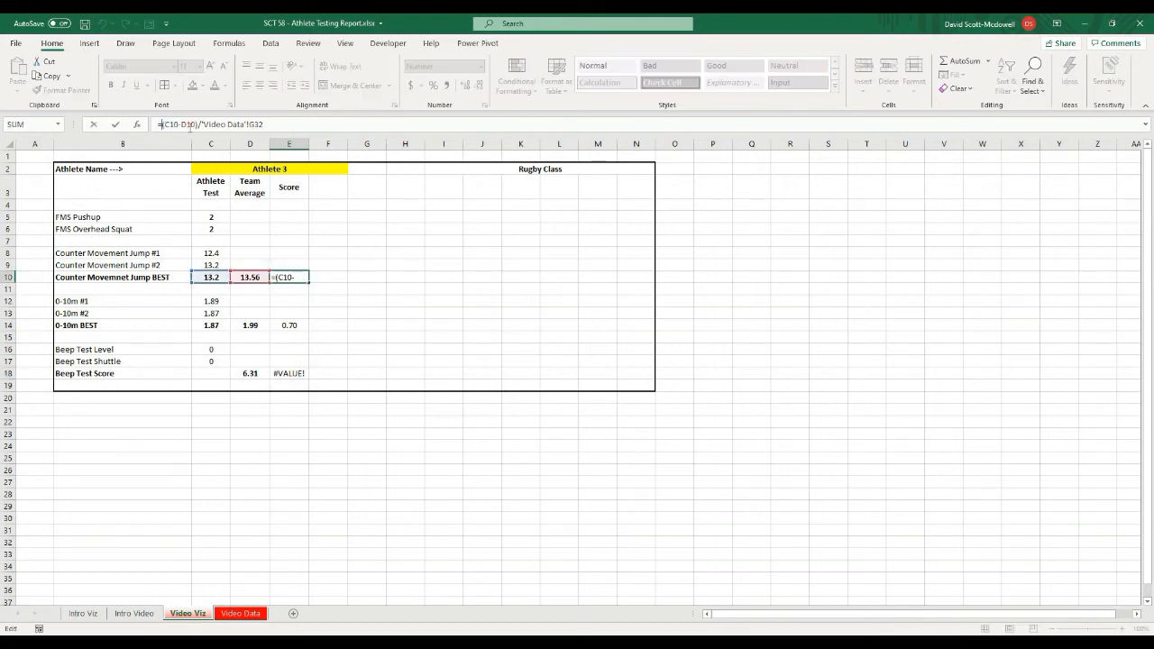
type("iferror(")
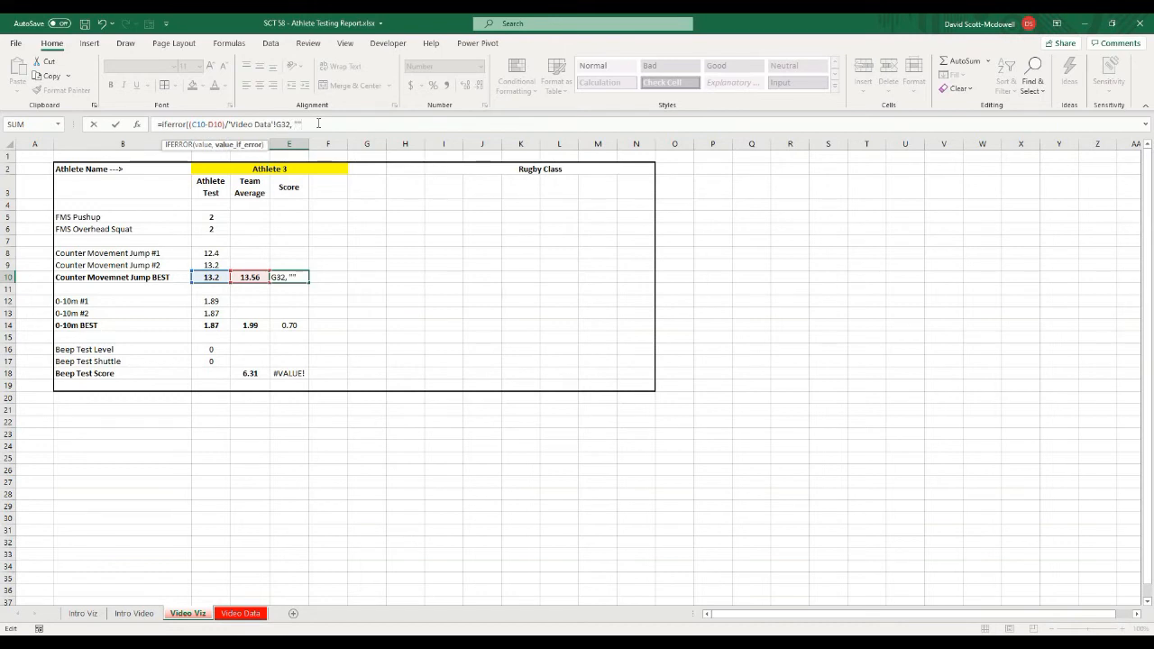
key("Enter")
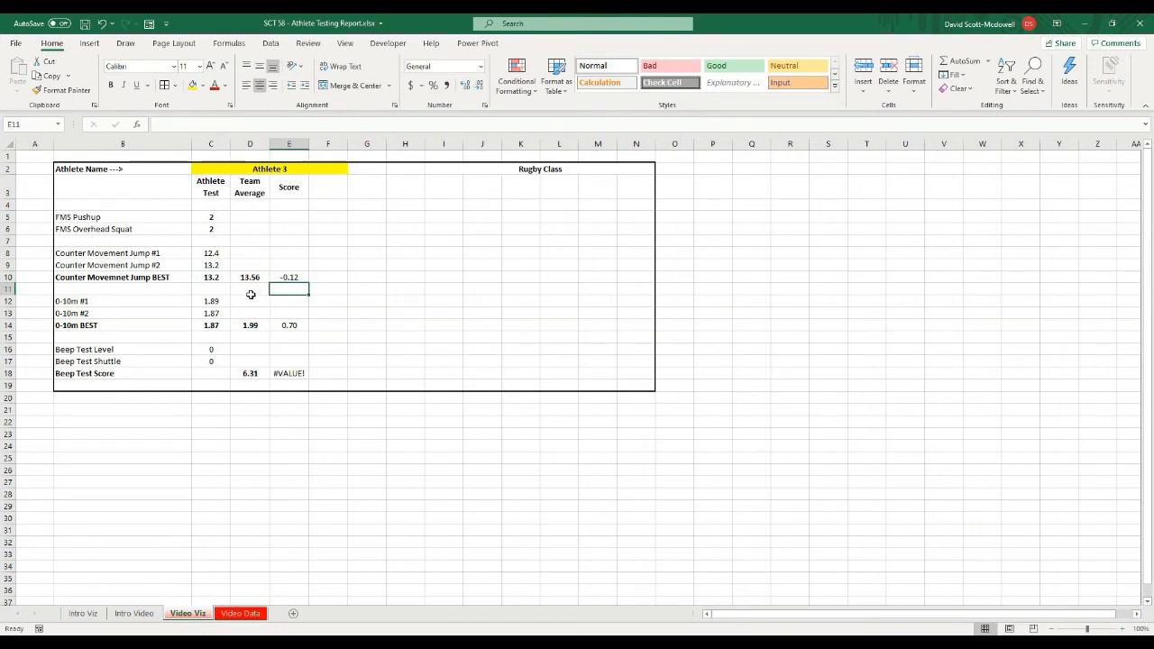
double_click(288, 324)
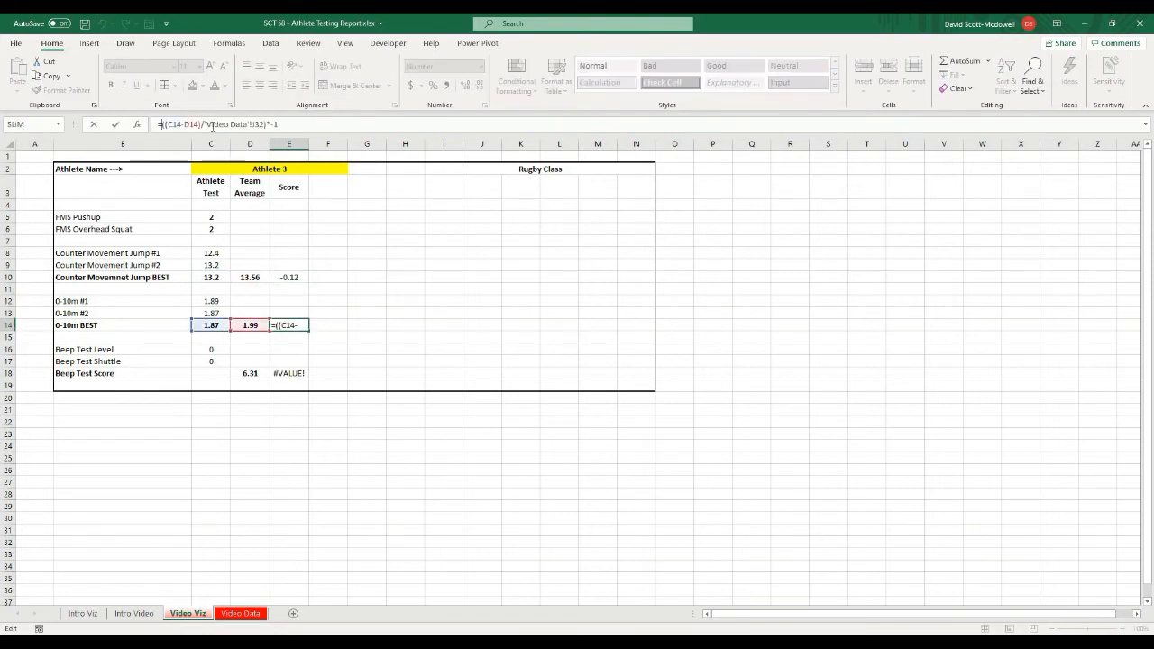
type("iferror*")
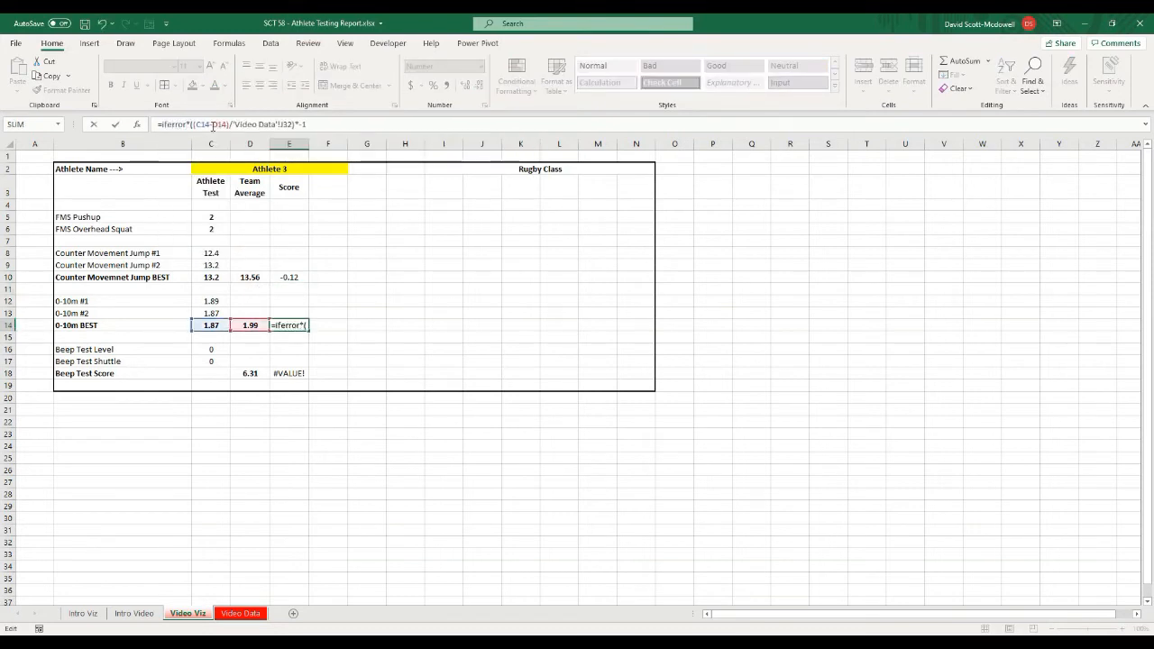
type("((")
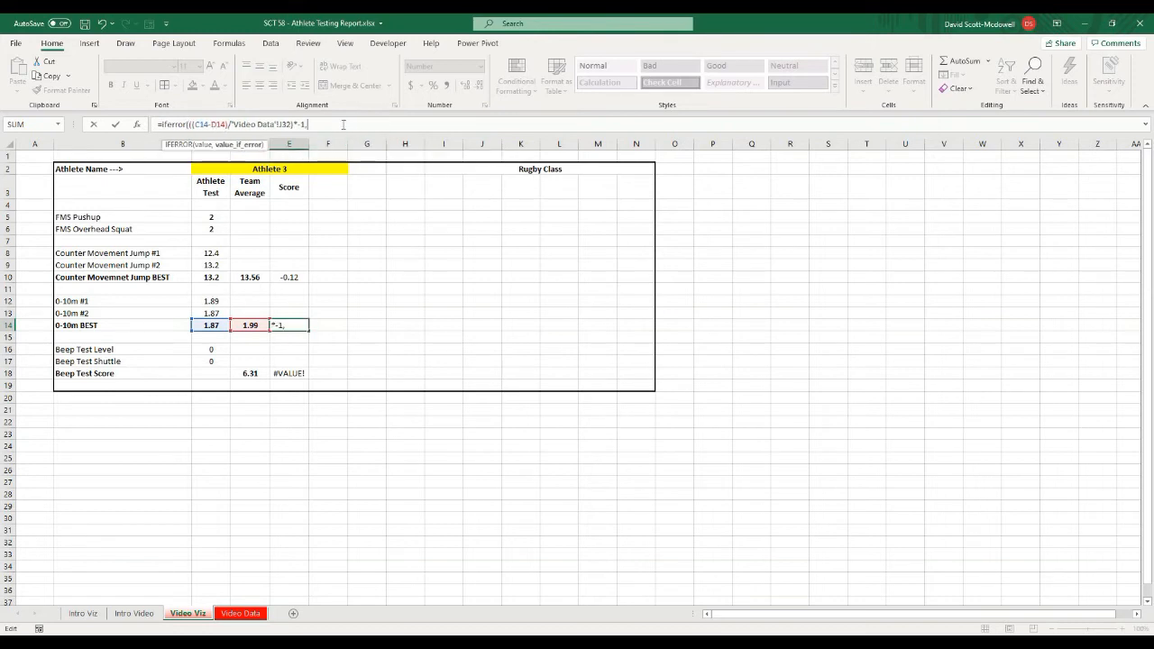
type(",\"\")")
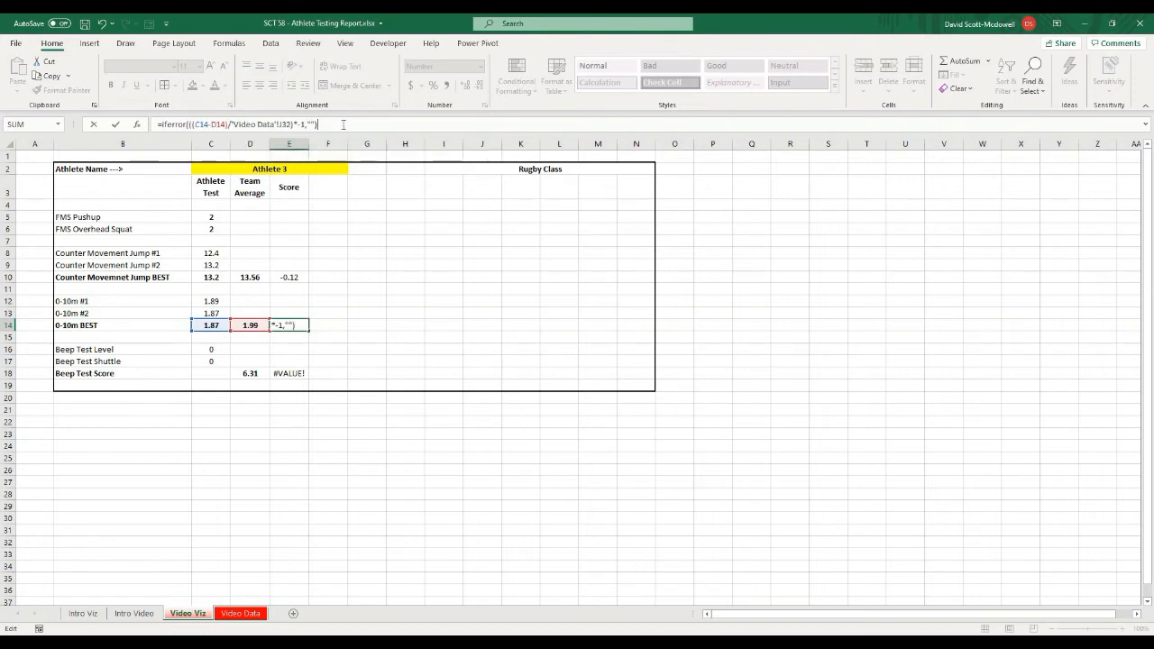
key("Enter")
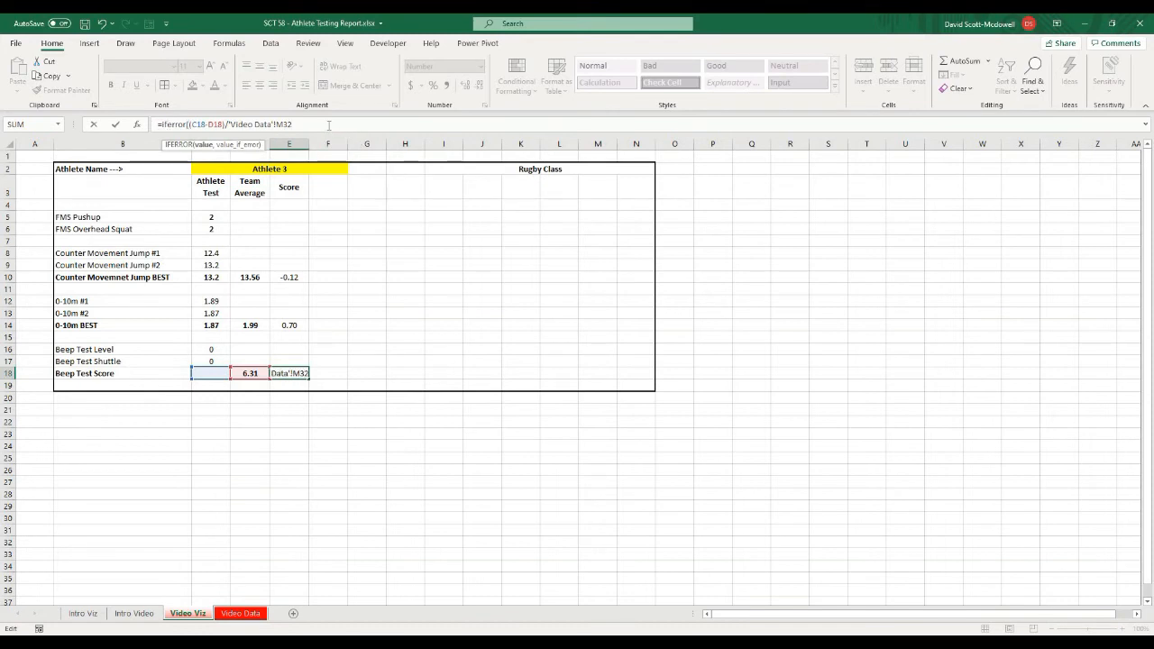
- Wrap the Beep Test score formula in IFERROR(..., "") and switch the dashboard back to Athlete 2
type(",\"\")")
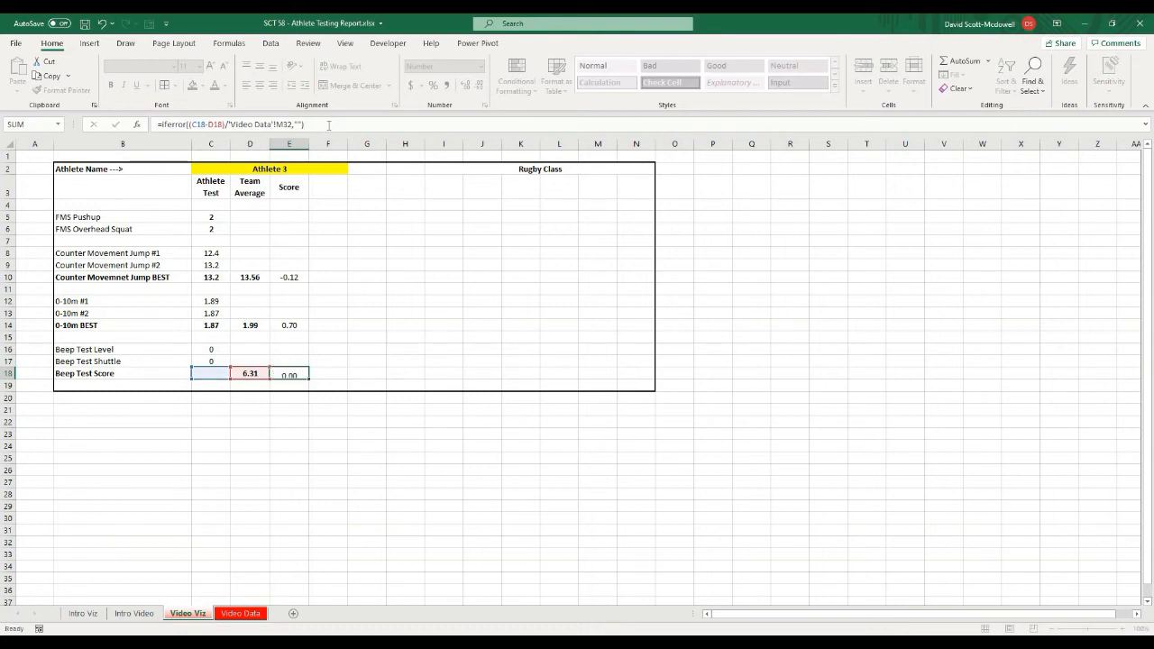
left_click(288, 373)
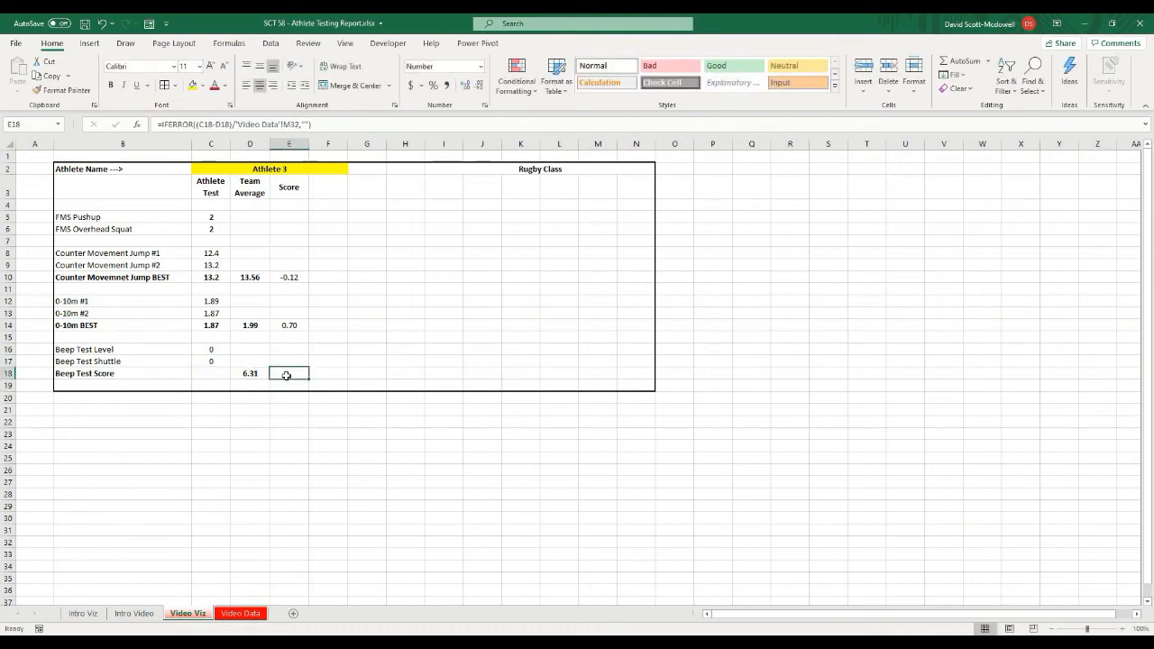
left_click(328, 468)
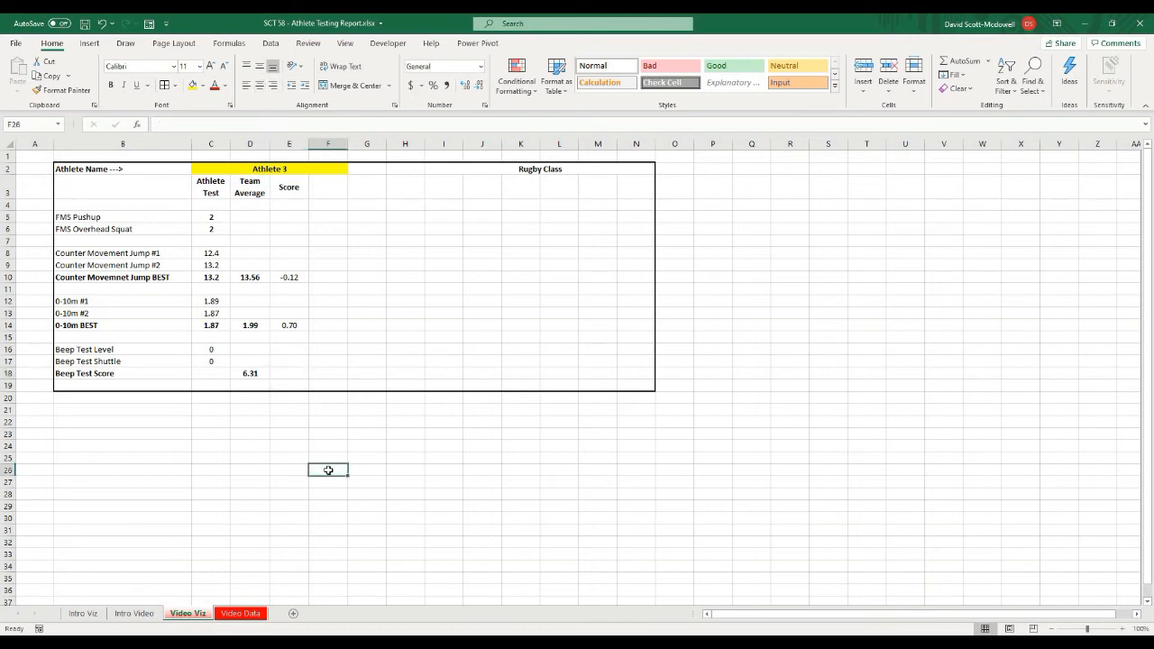
left_click(350, 169)
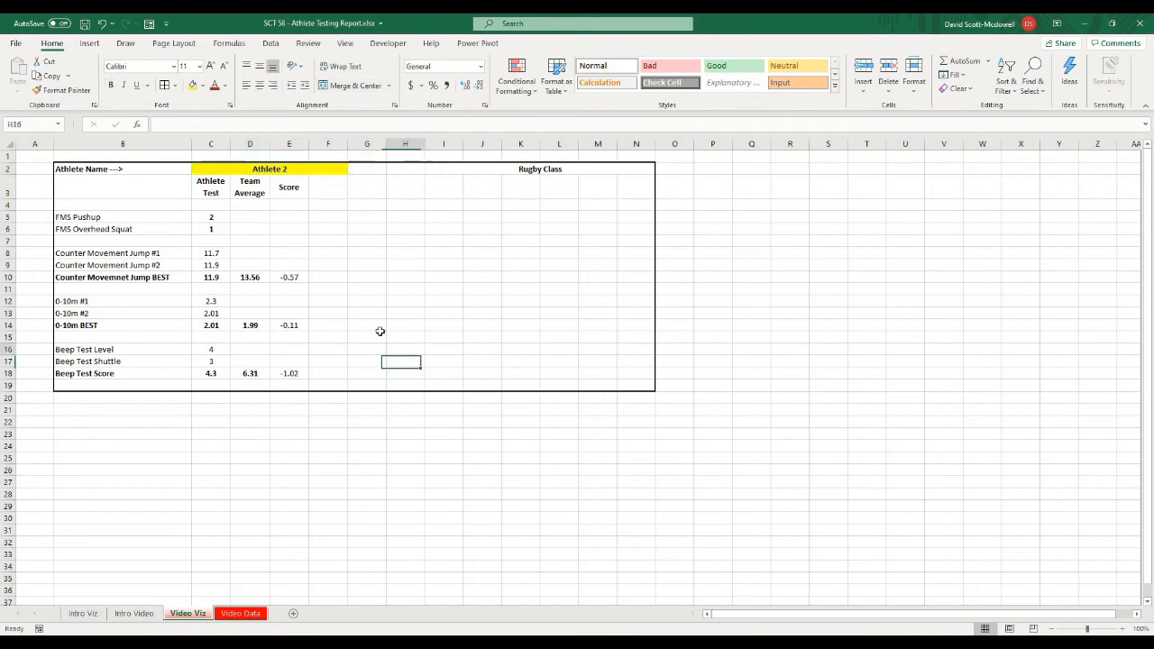
- Select the three BEST row labels with their Score cells, ready for chart insertion
left_click(112, 277)
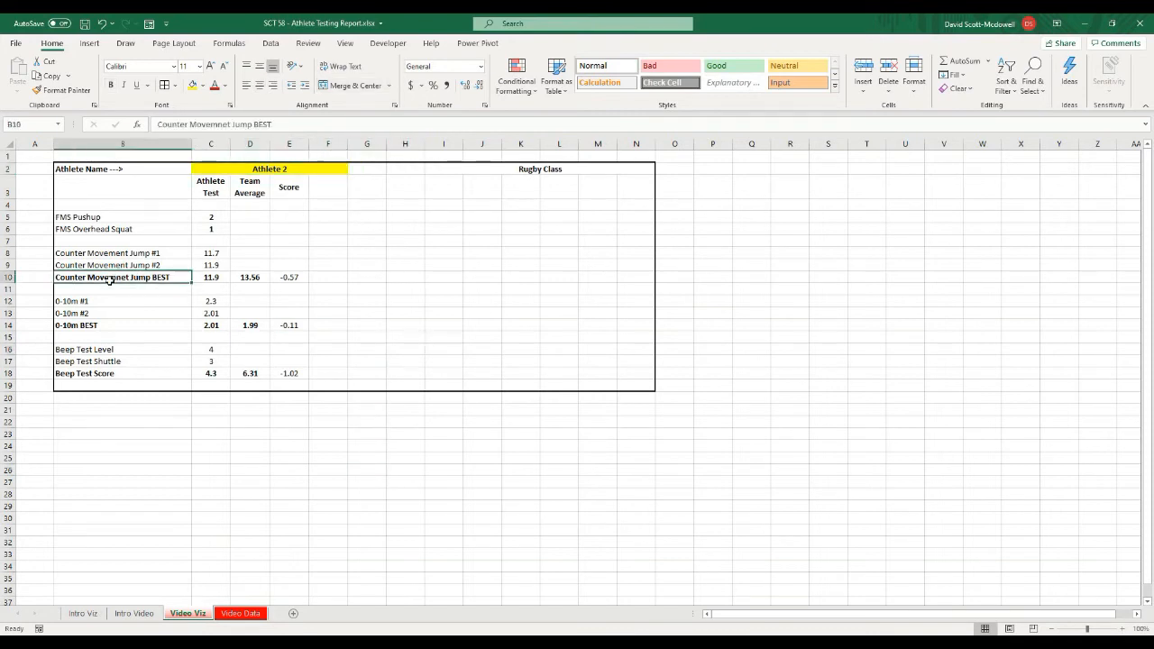
mouse_move(119, 289)
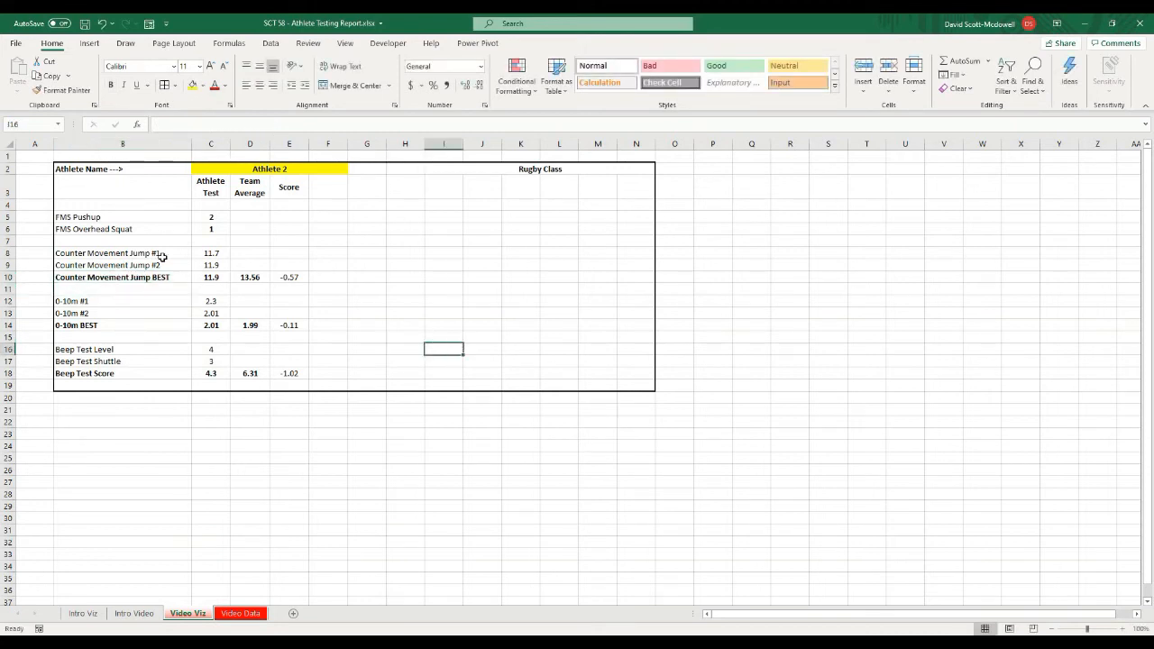
left_click(112, 278)
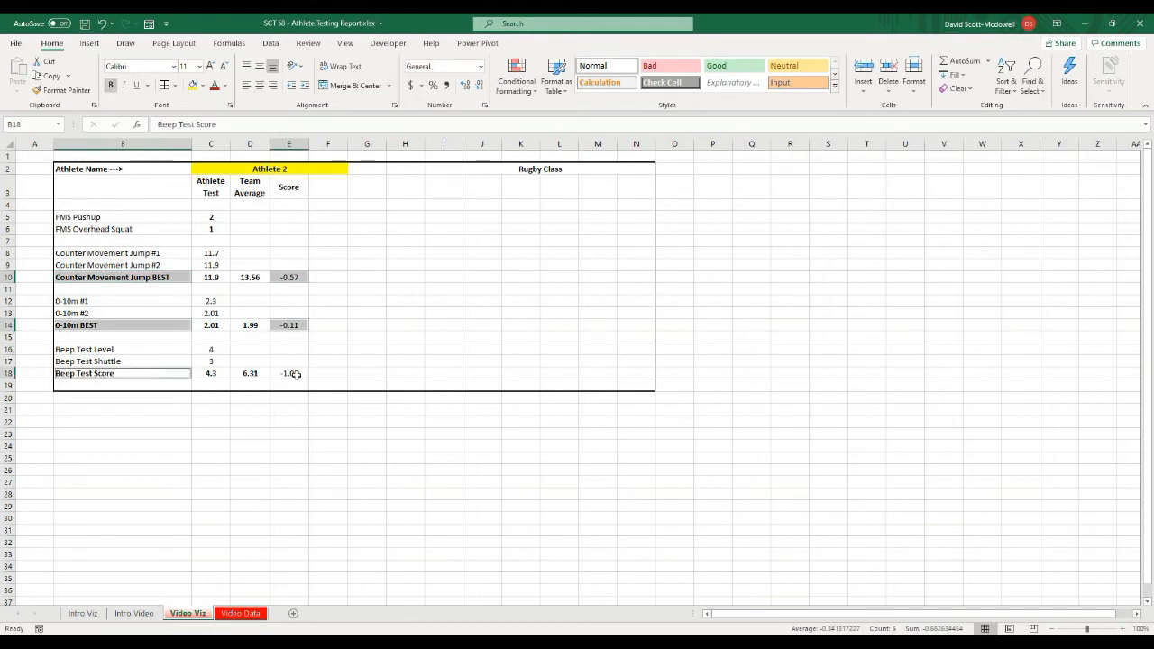
left_click(288, 372)
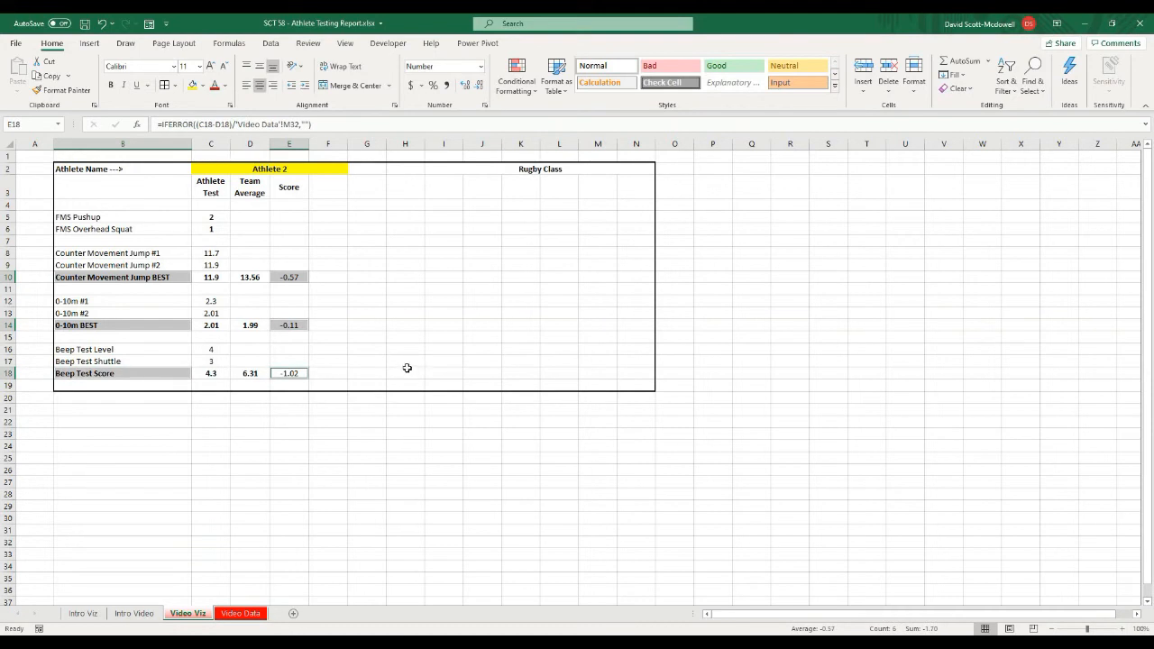
mouse_move(177, 44)
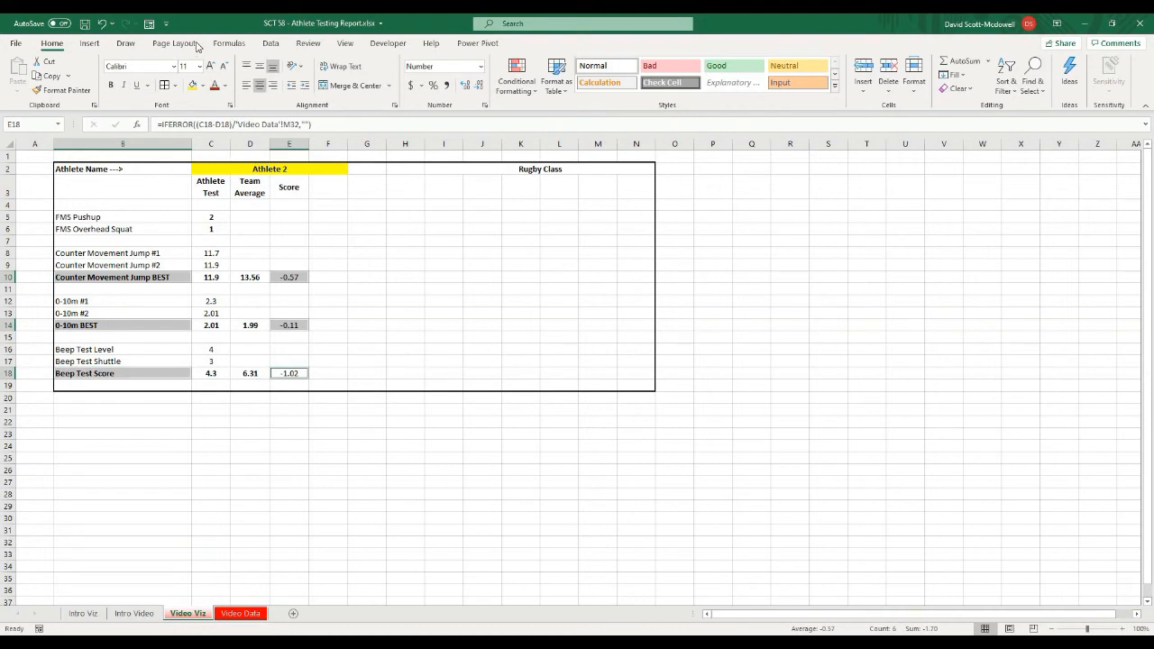
left_click(87, 43)
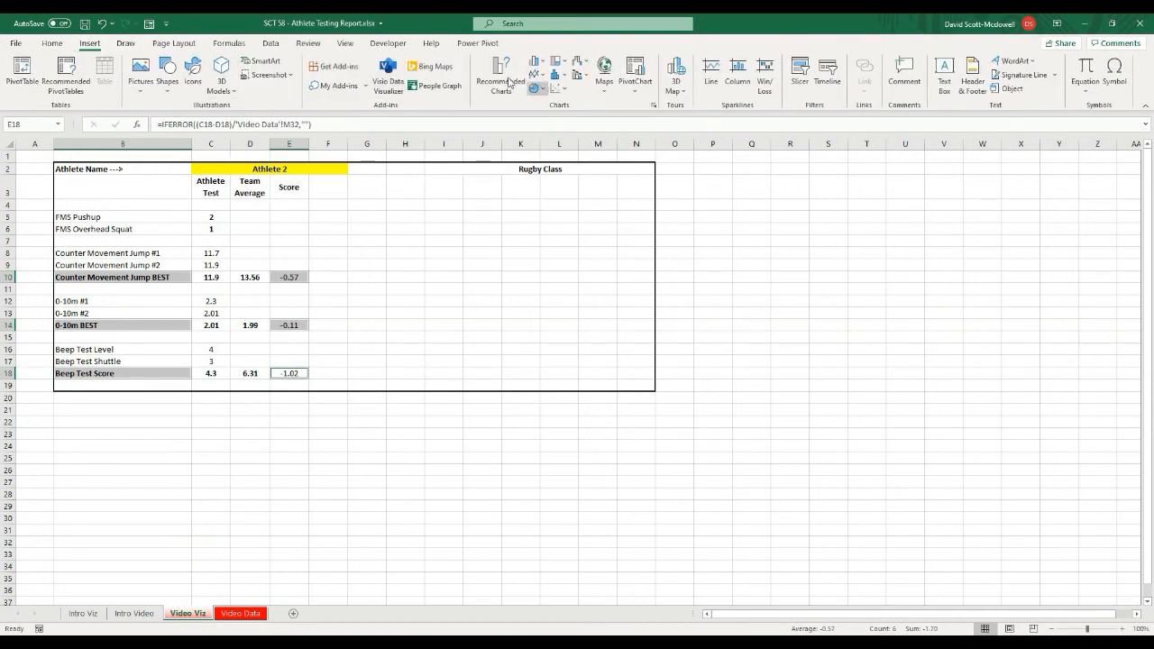
- Insert a clustered column chart of the Scores titled 'Athlete Profile Graph' with translucent red bars
left_click(499, 76)
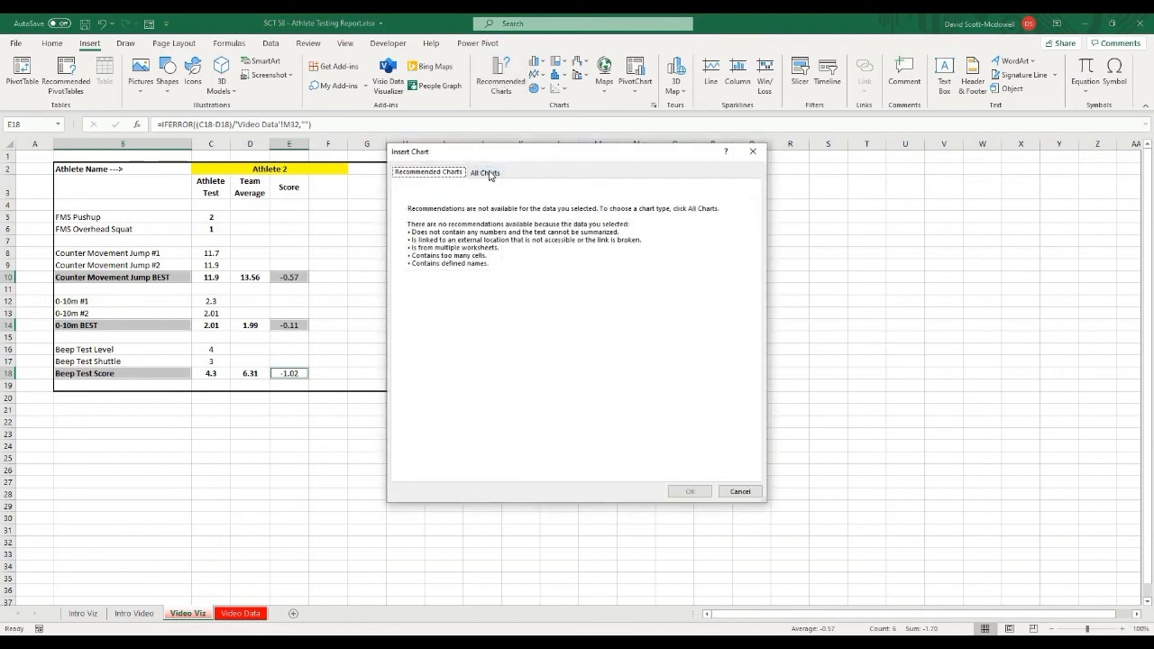
left_click(487, 173)
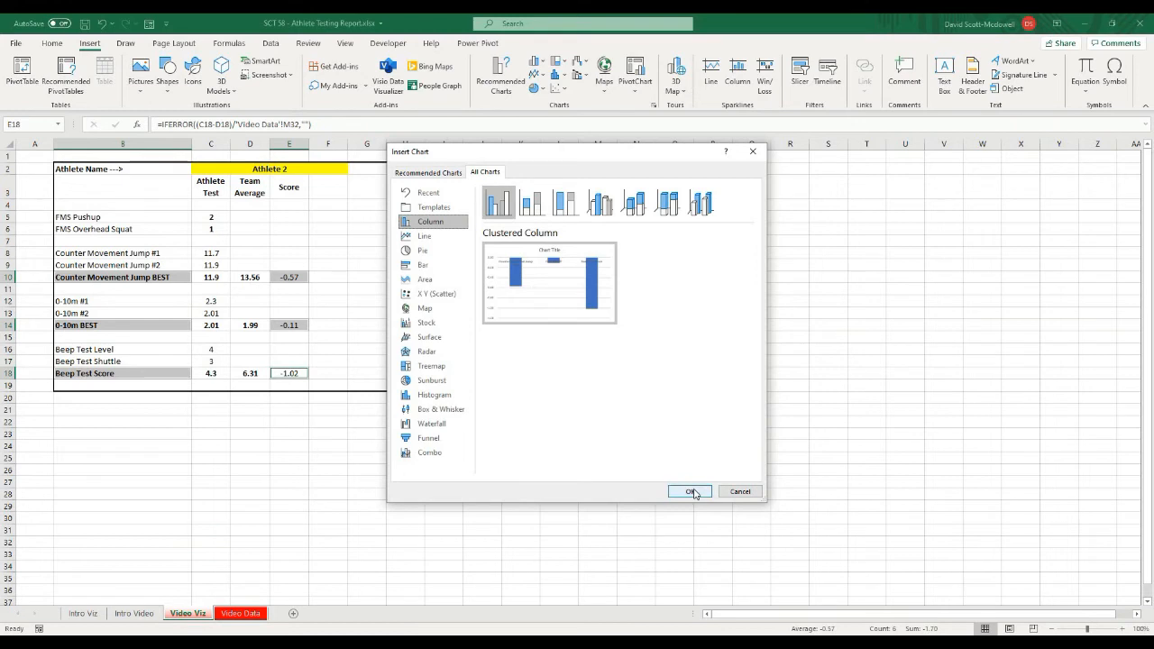
left_click(689, 490)
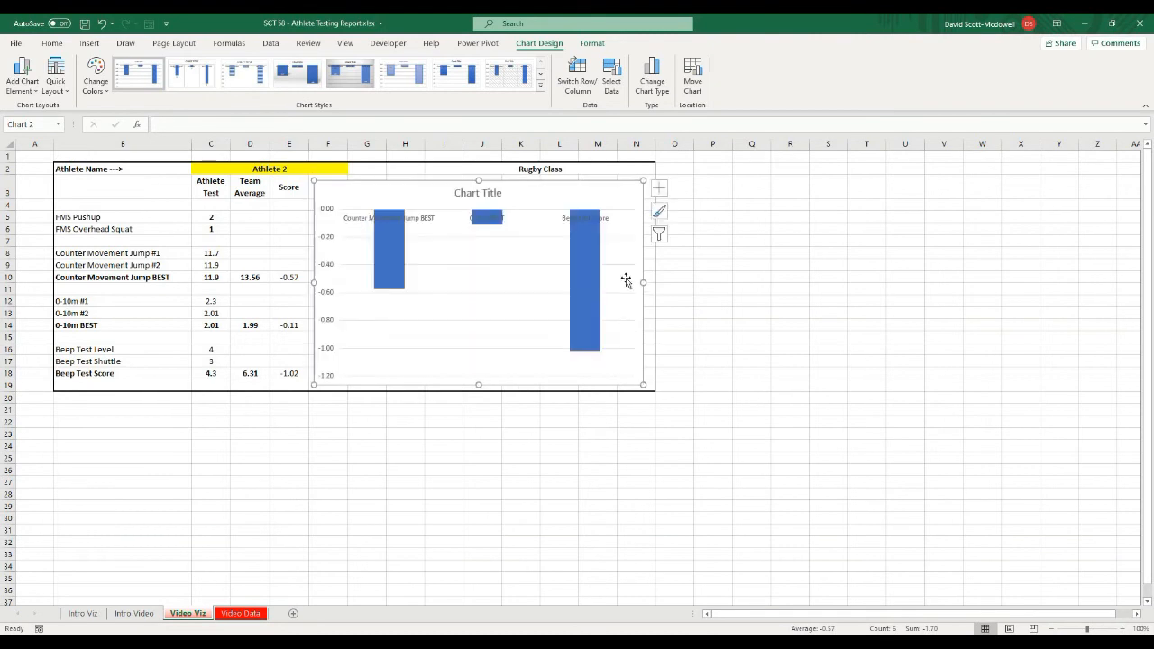
left_click(478, 191)
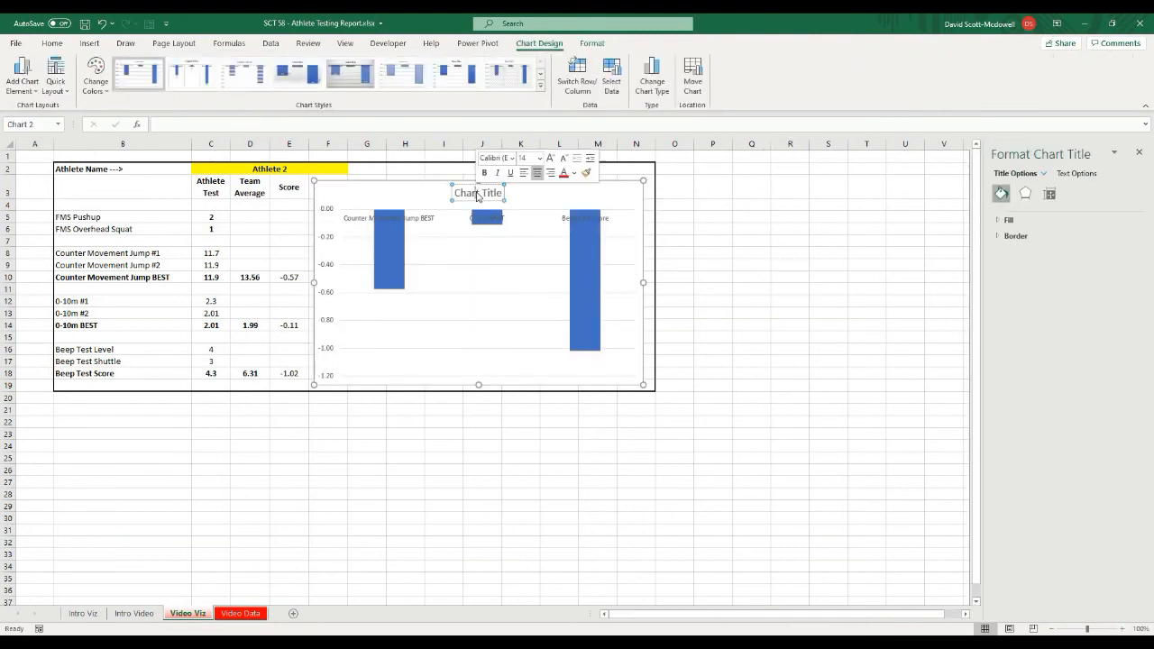
type("Athlete Profile Graph")
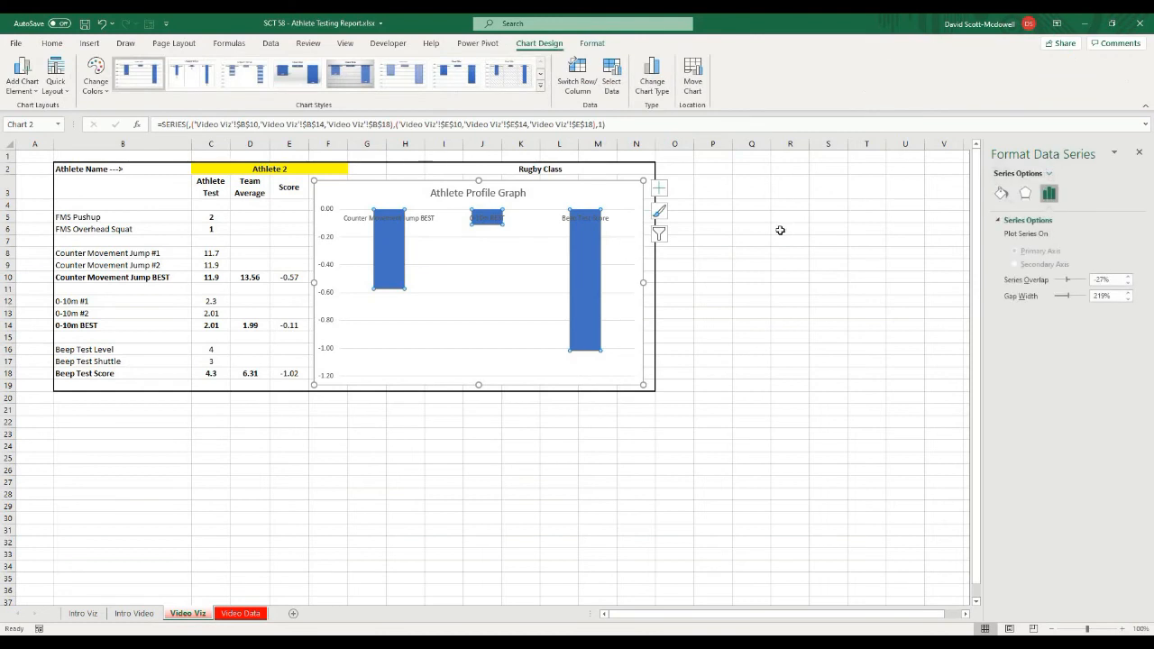
left_click(999, 193)
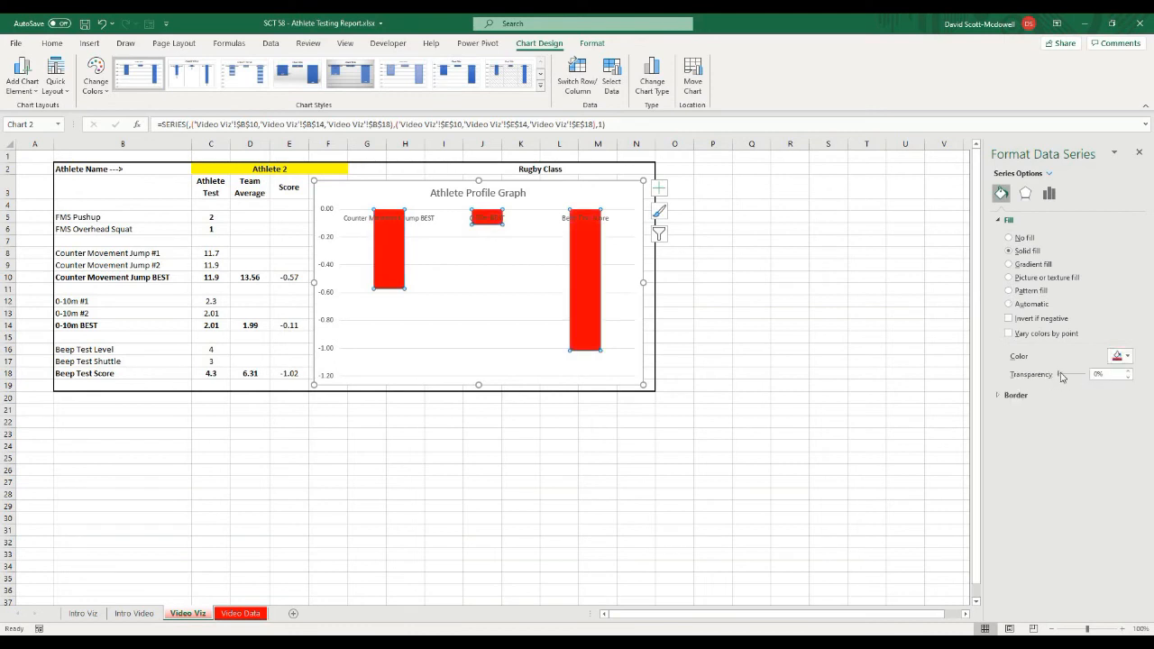
left_click_drag(1062, 373, 1073, 373)
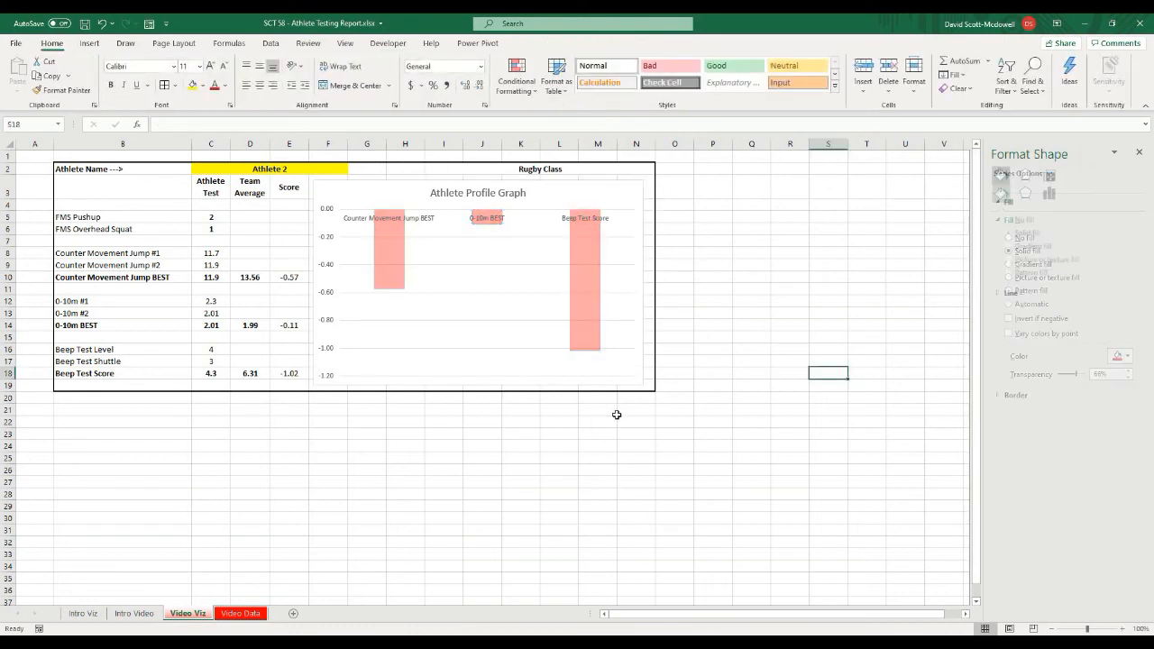
- Check the three score formulas and switch the dashboard to Athlete 4
left_click(413, 224)
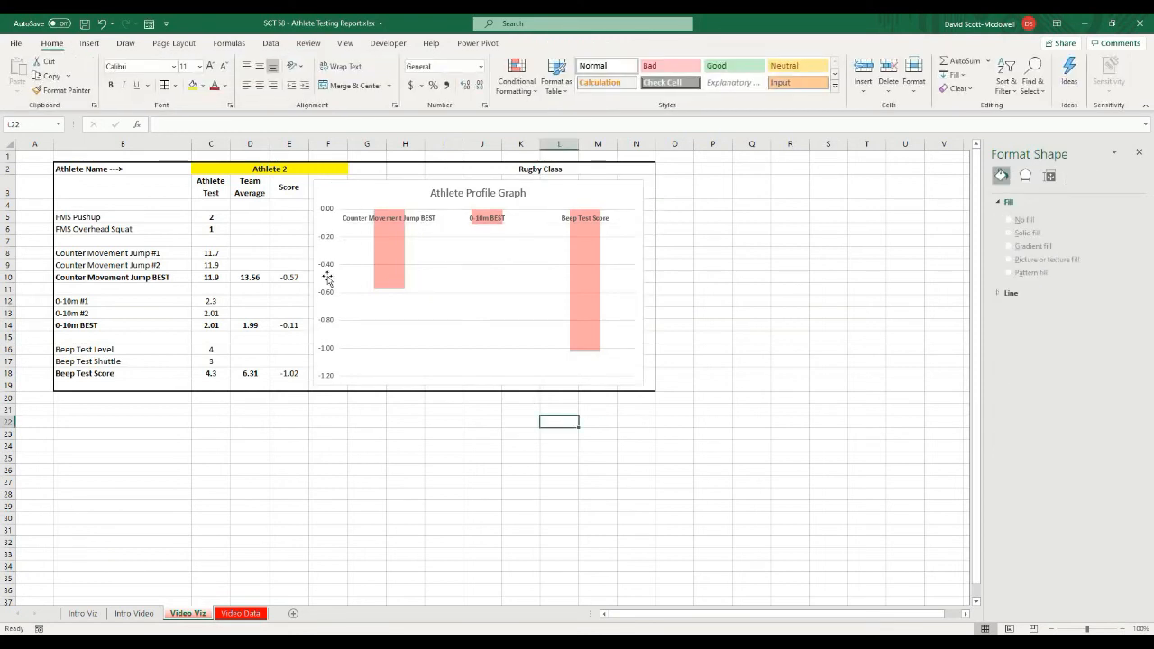
left_click(289, 325)
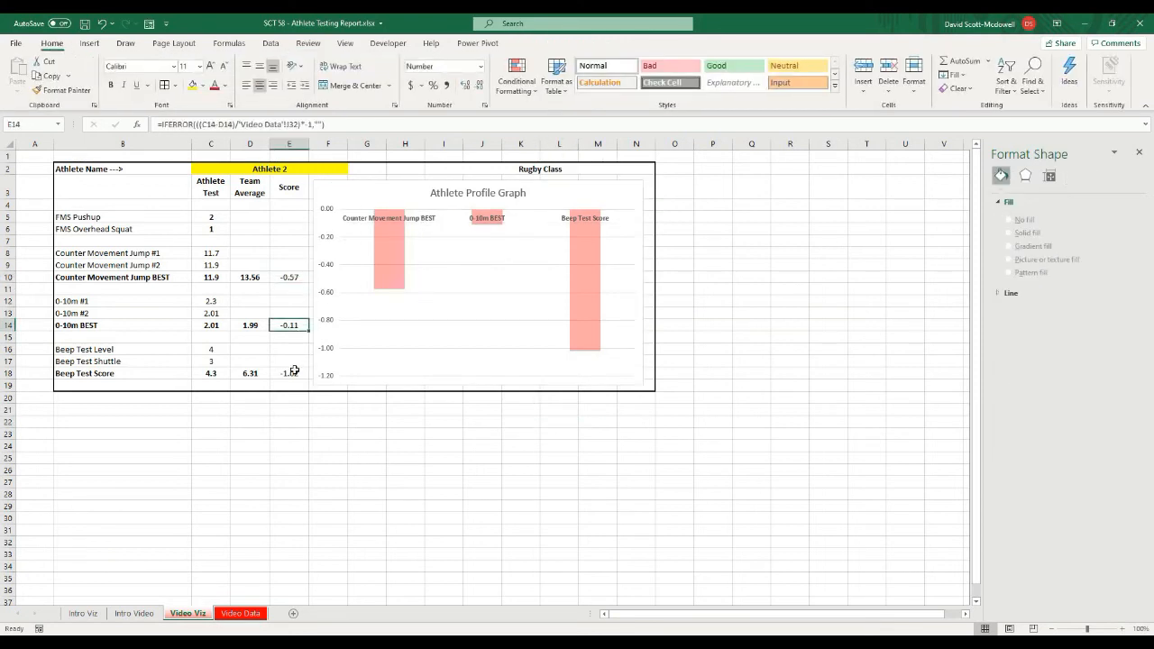
left_click(288, 371)
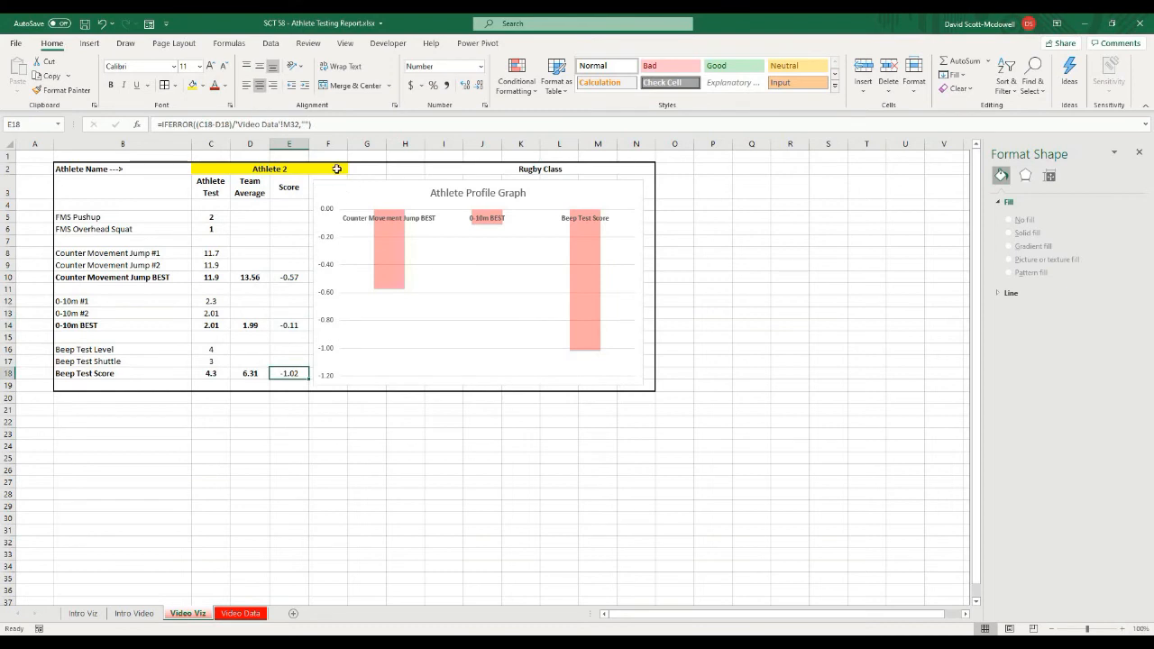
left_click(350, 169)
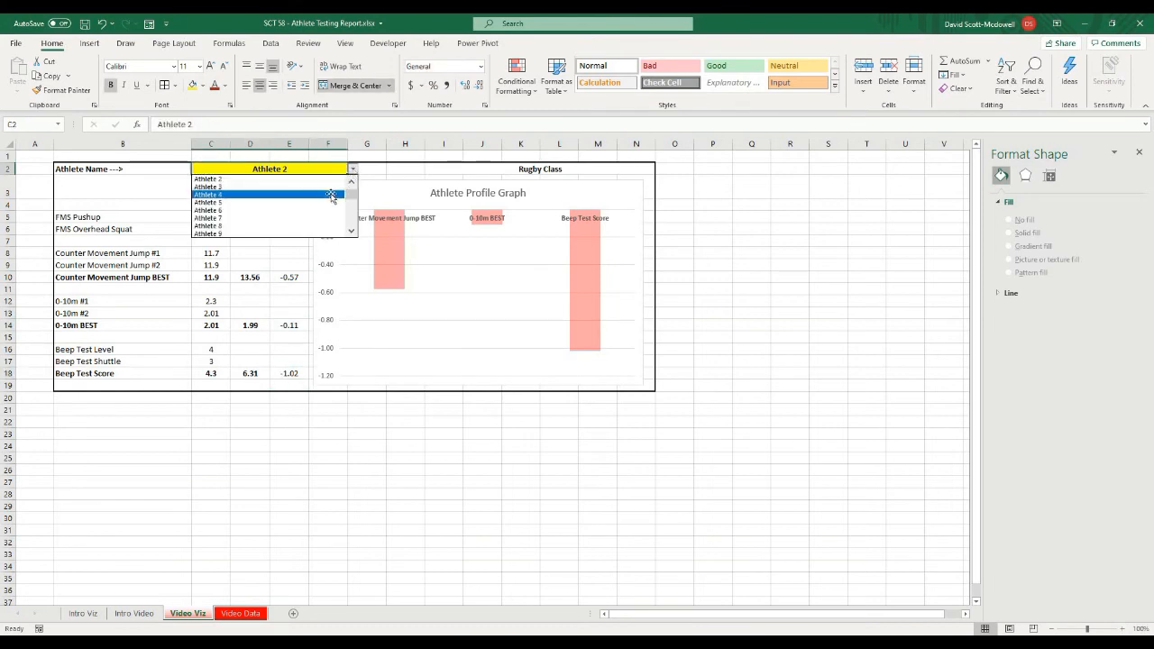
left_click(234, 195)
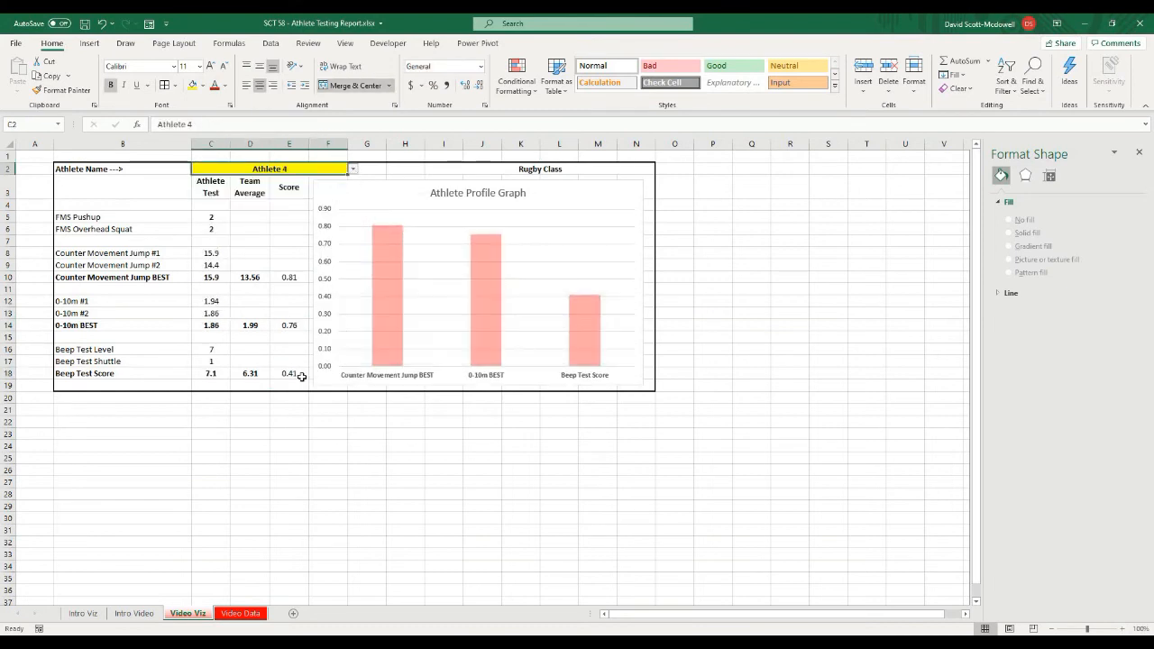
left_click(289, 278)
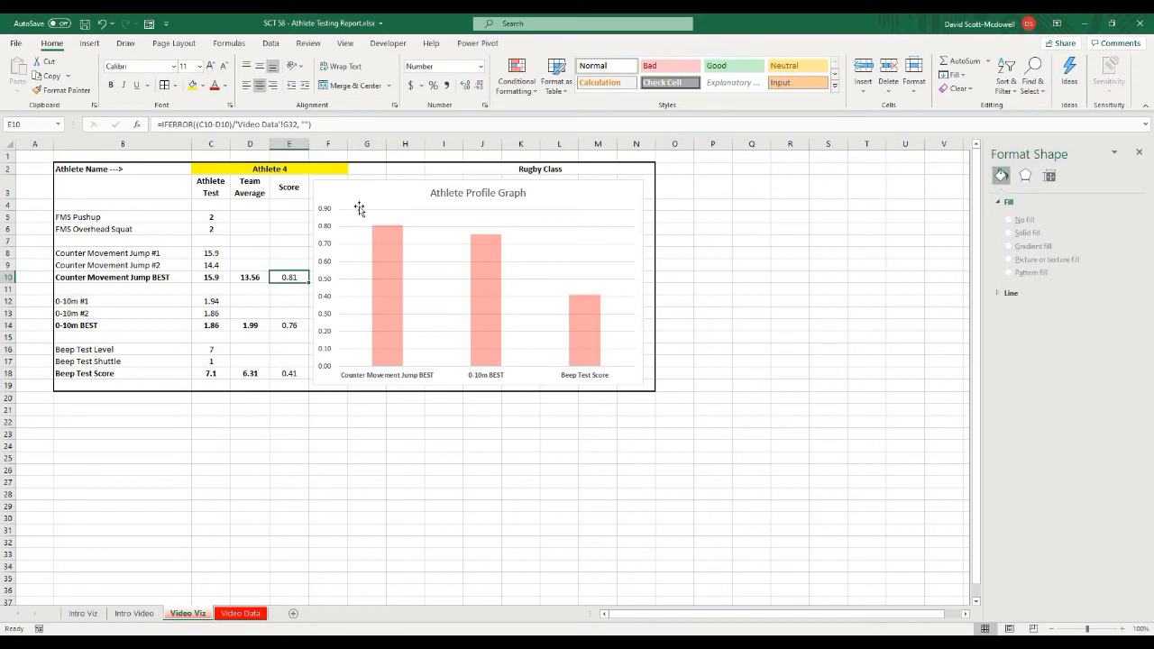
- Cycle the dashboard through Athletes 16, 22 and 26, ending on Athlete 24, watching the chart redraw
left_click(352, 169)
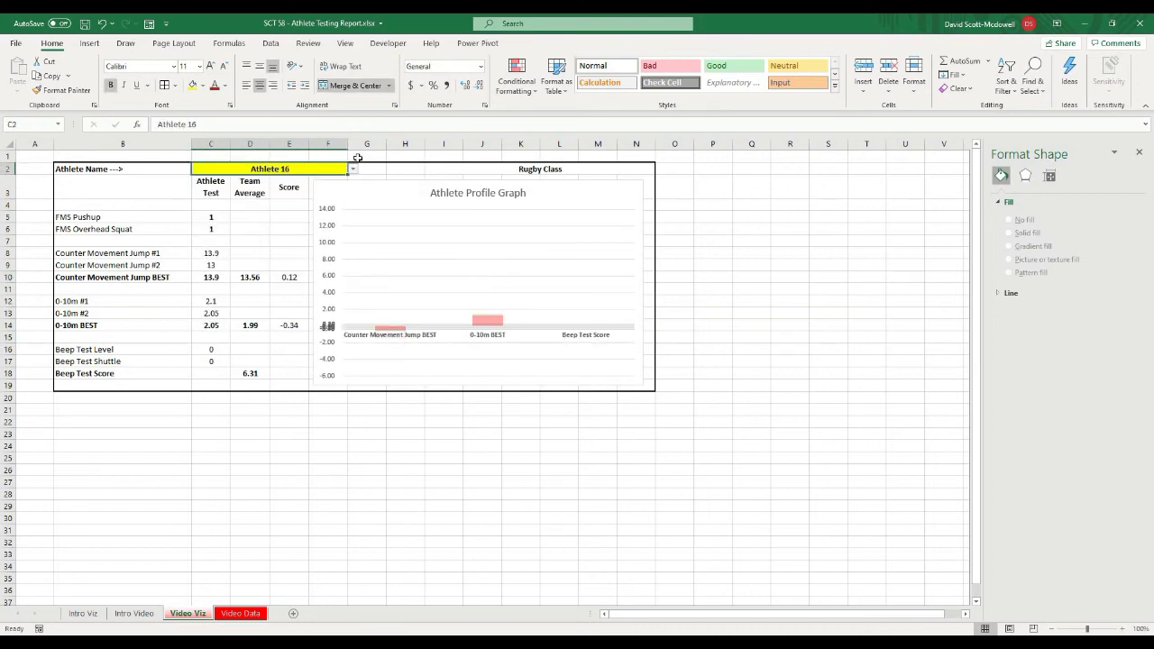
left_click(351, 170)
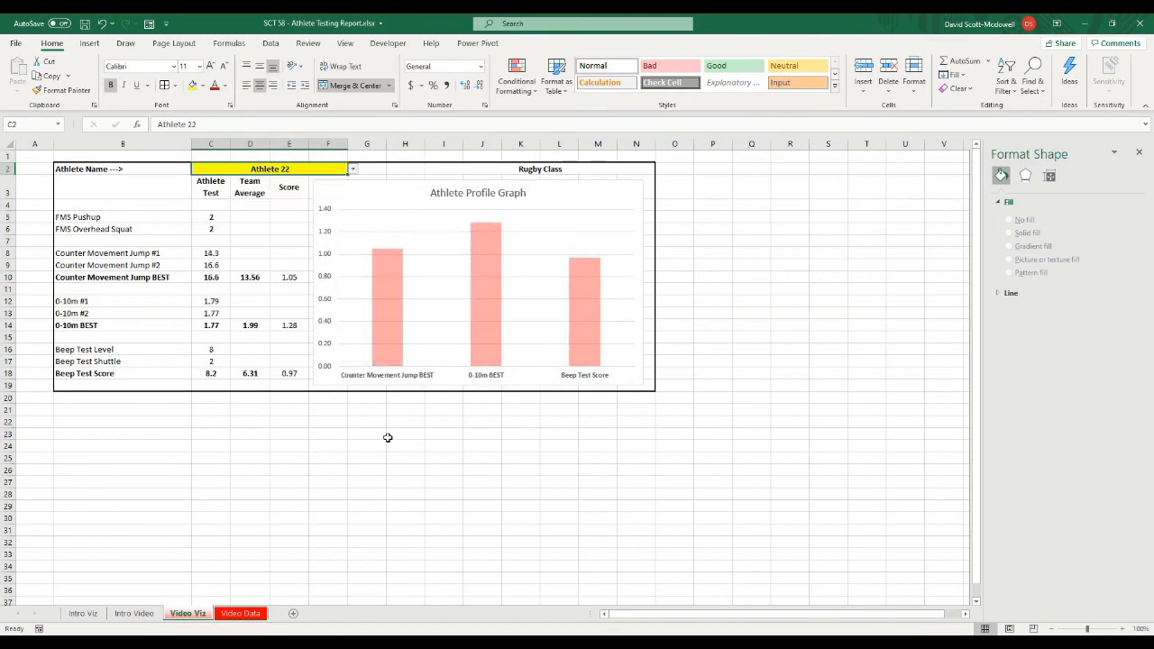
left_click(404, 434)
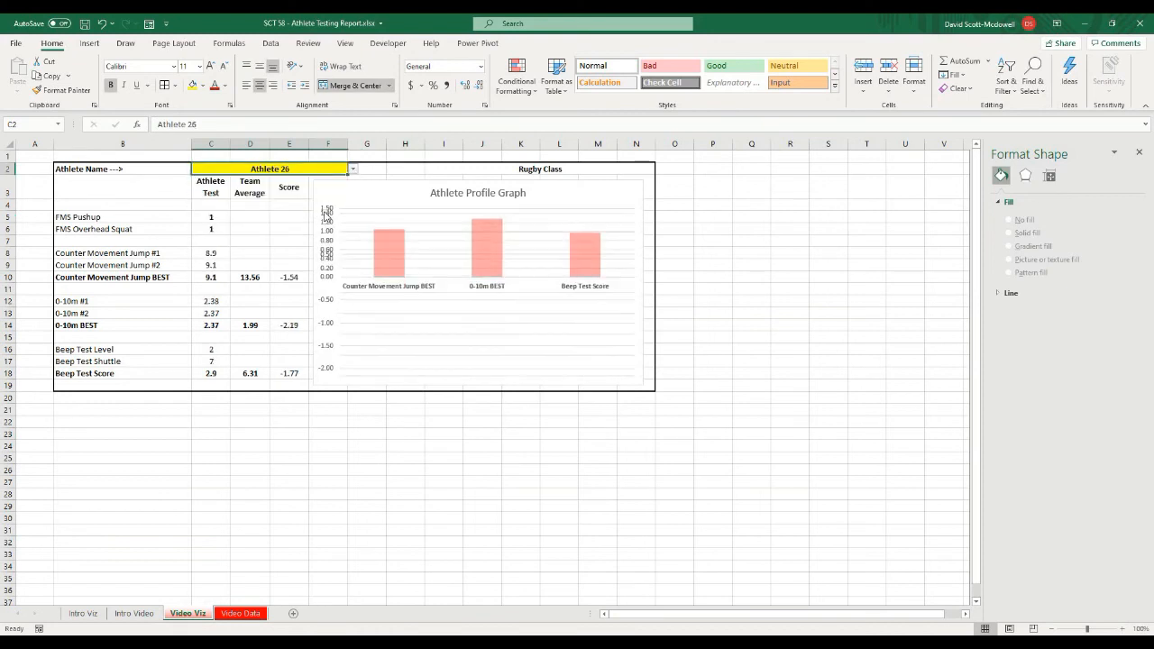
left_click(350, 170)
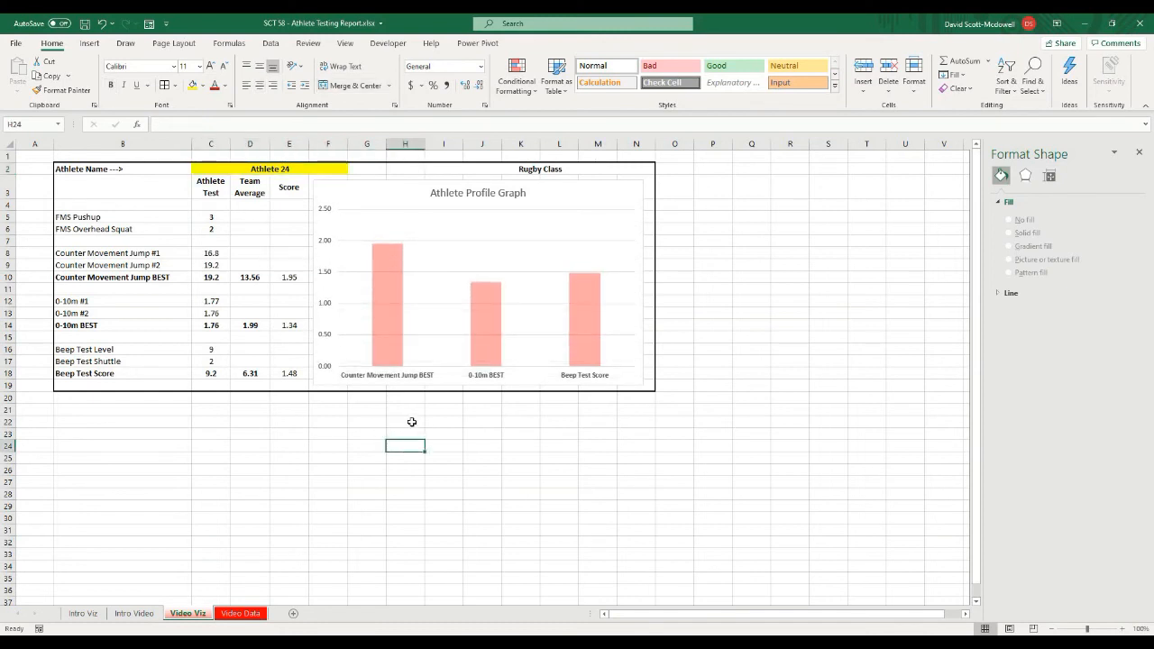
mouse_move(399, 419)
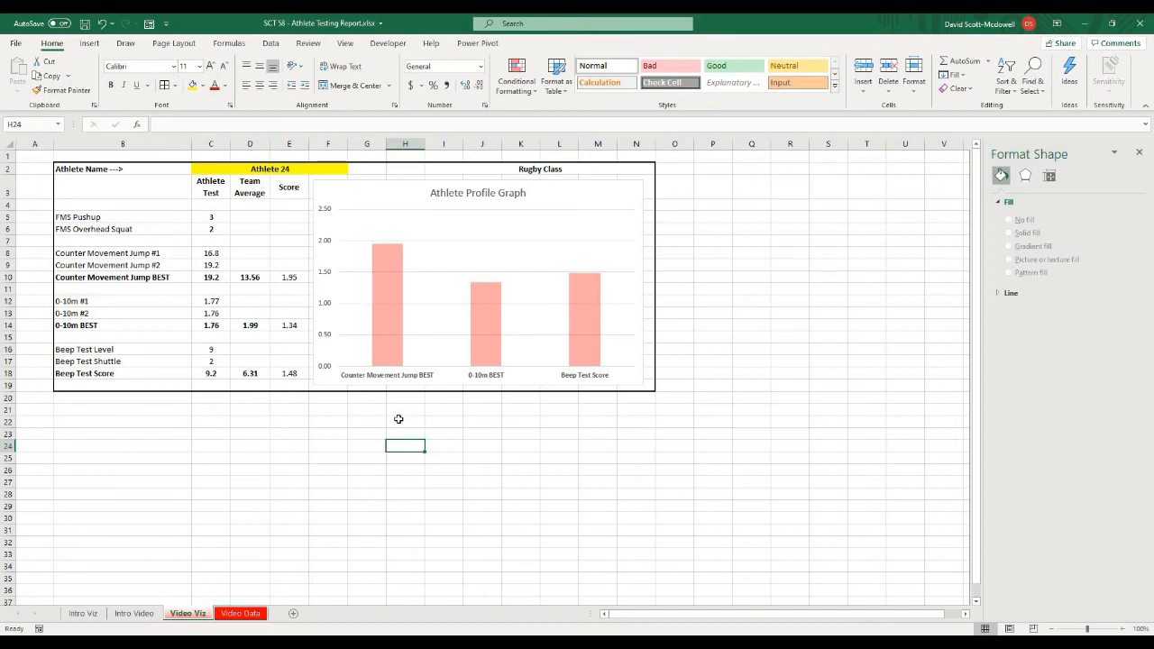
mouse_move(393, 424)
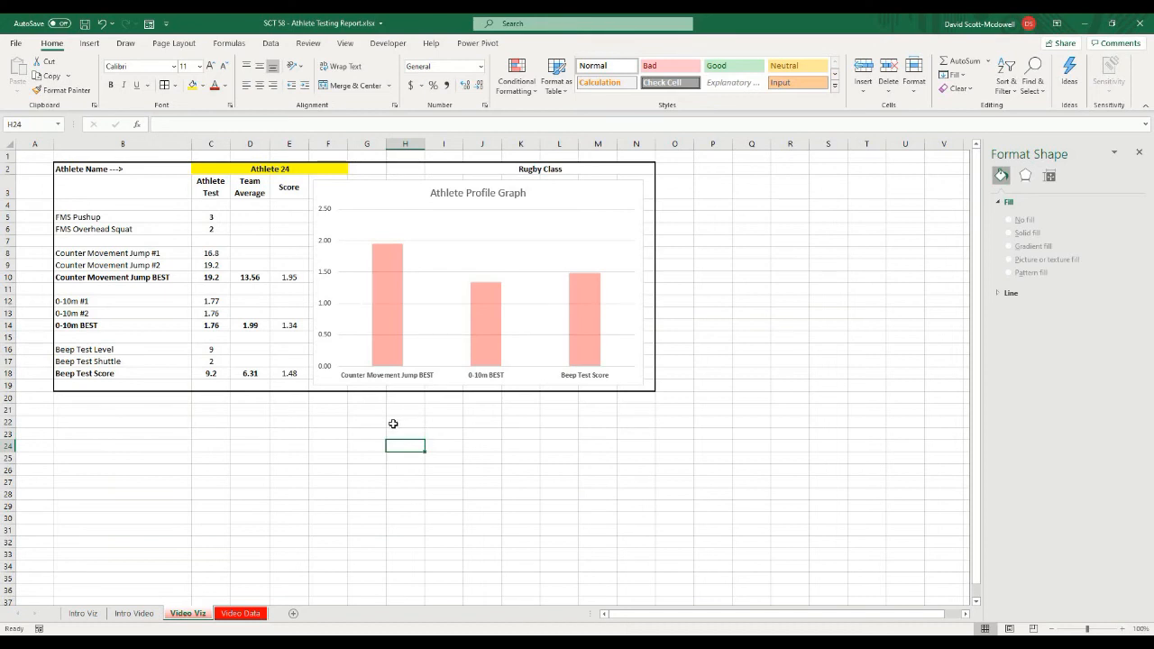
mouse_move(387, 426)
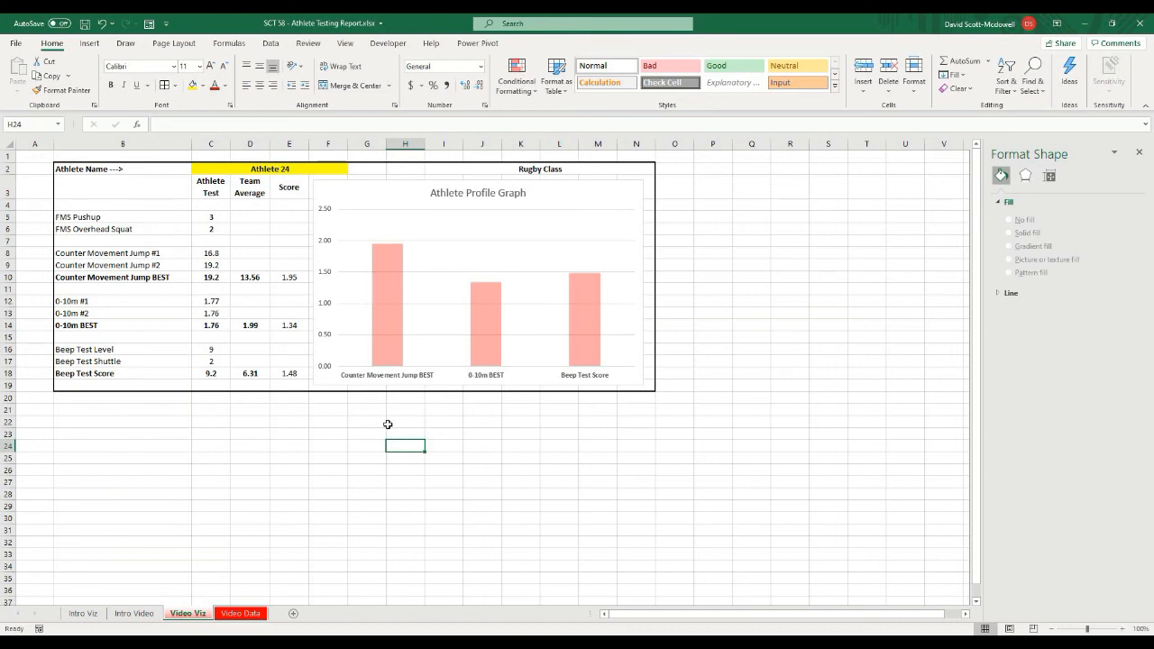
- Start a new conditional formatting rule on the FMS Pushup score cell C5
left_click(210, 217)
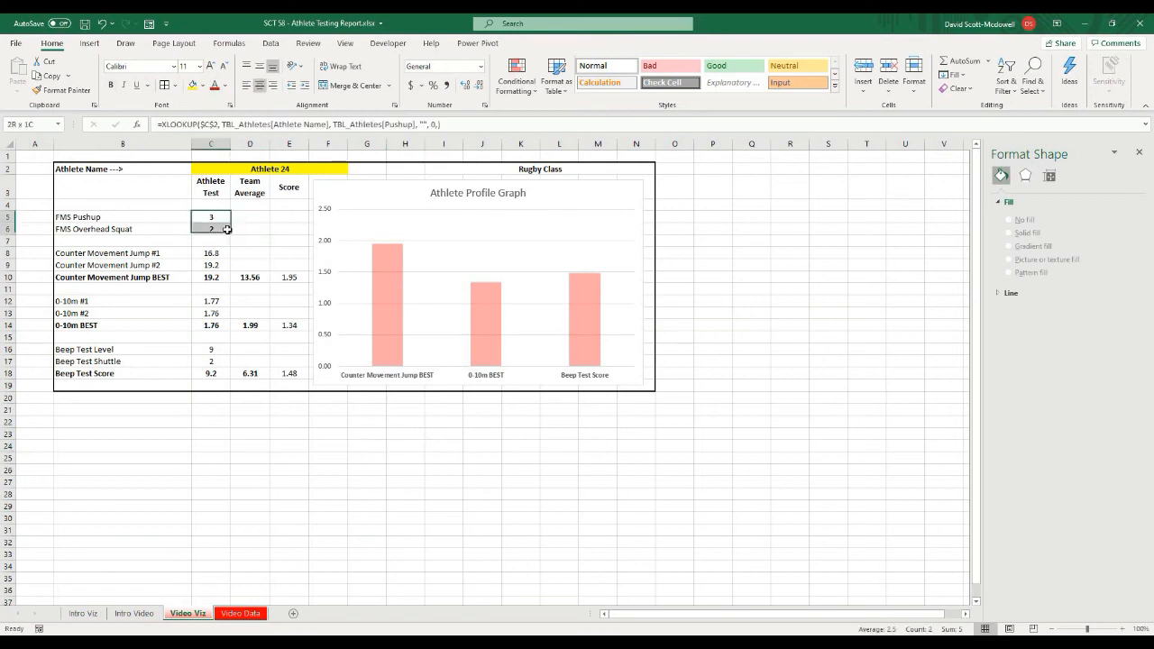
left_click(249, 227)
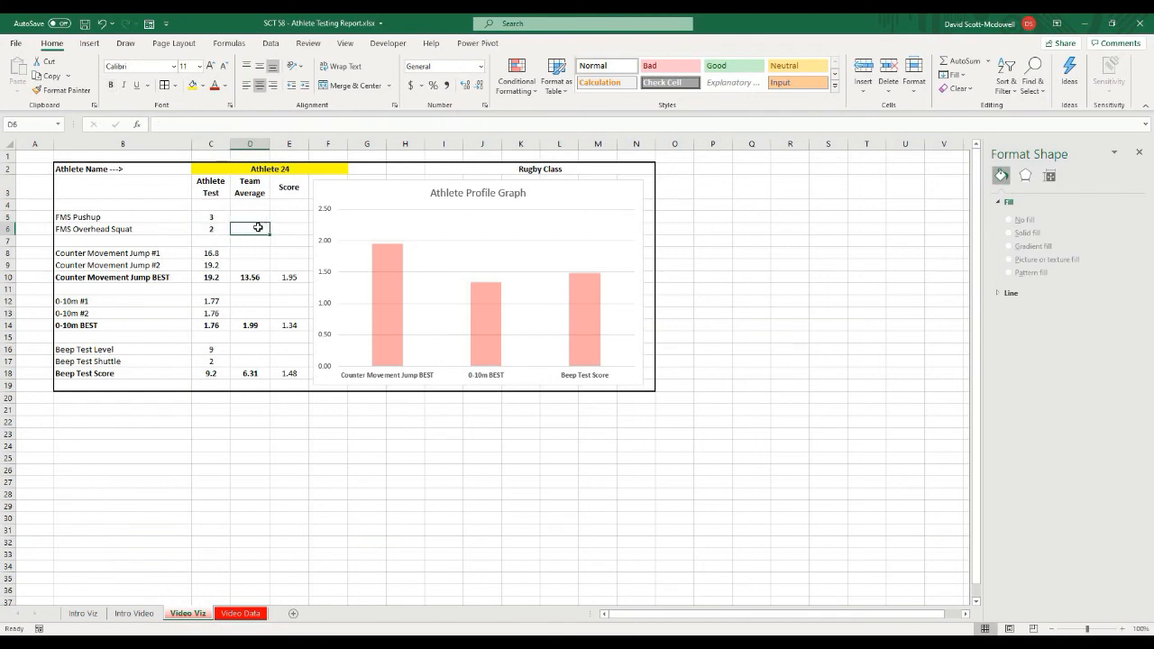
left_click(209, 216)
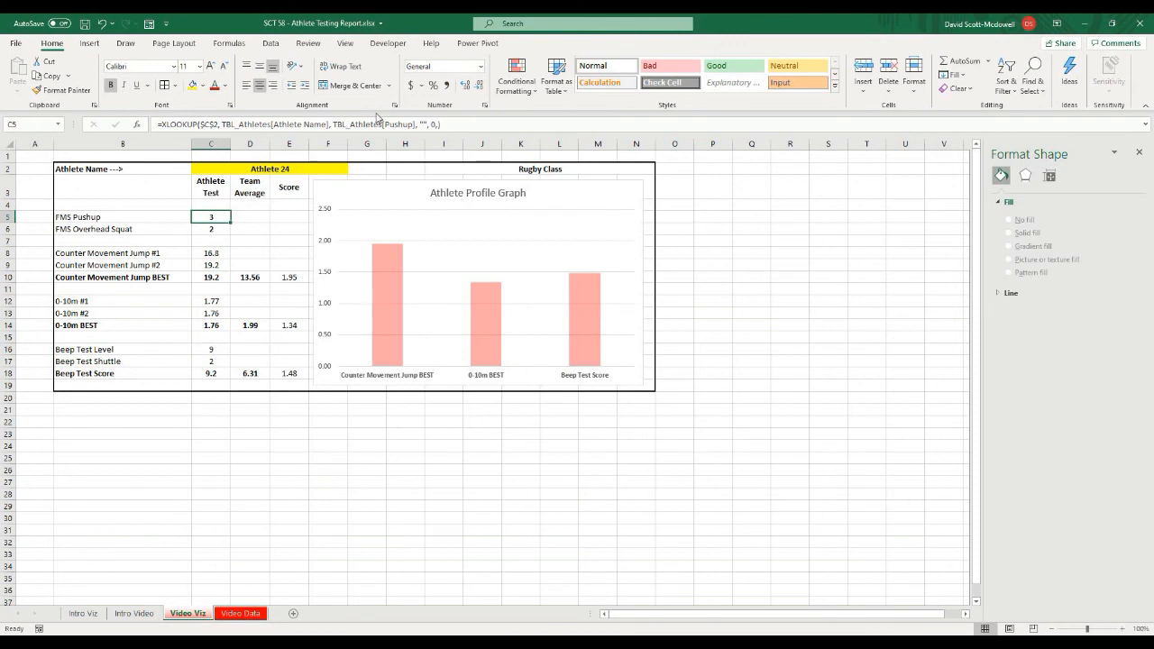
left_click(514, 76)
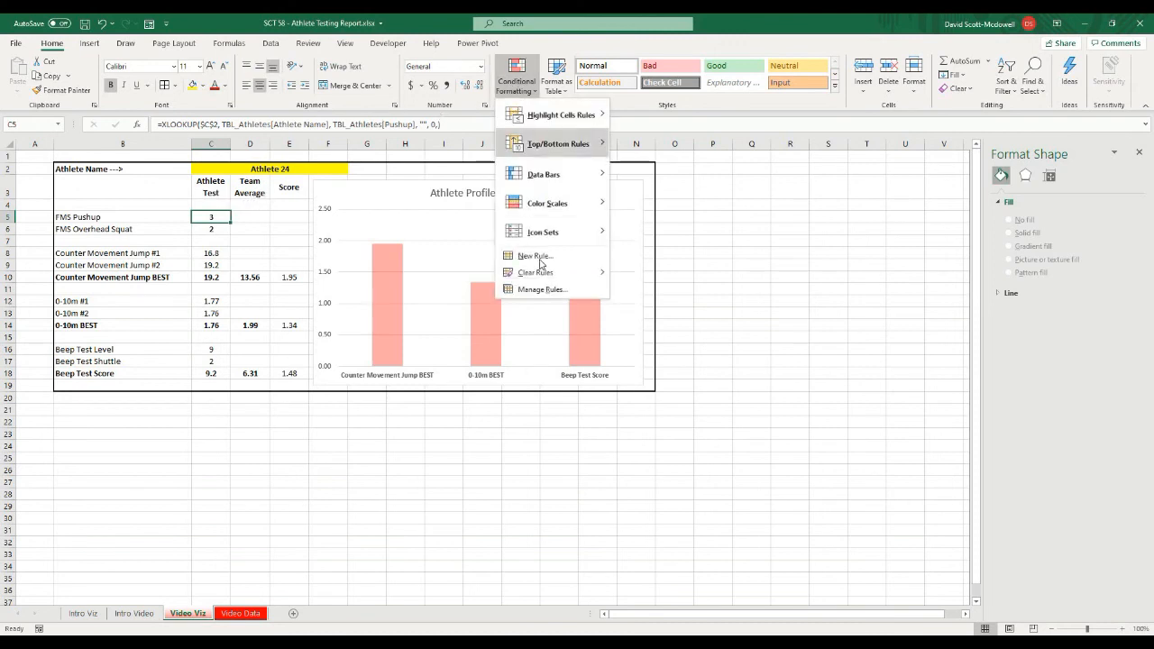
left_click(534, 257)
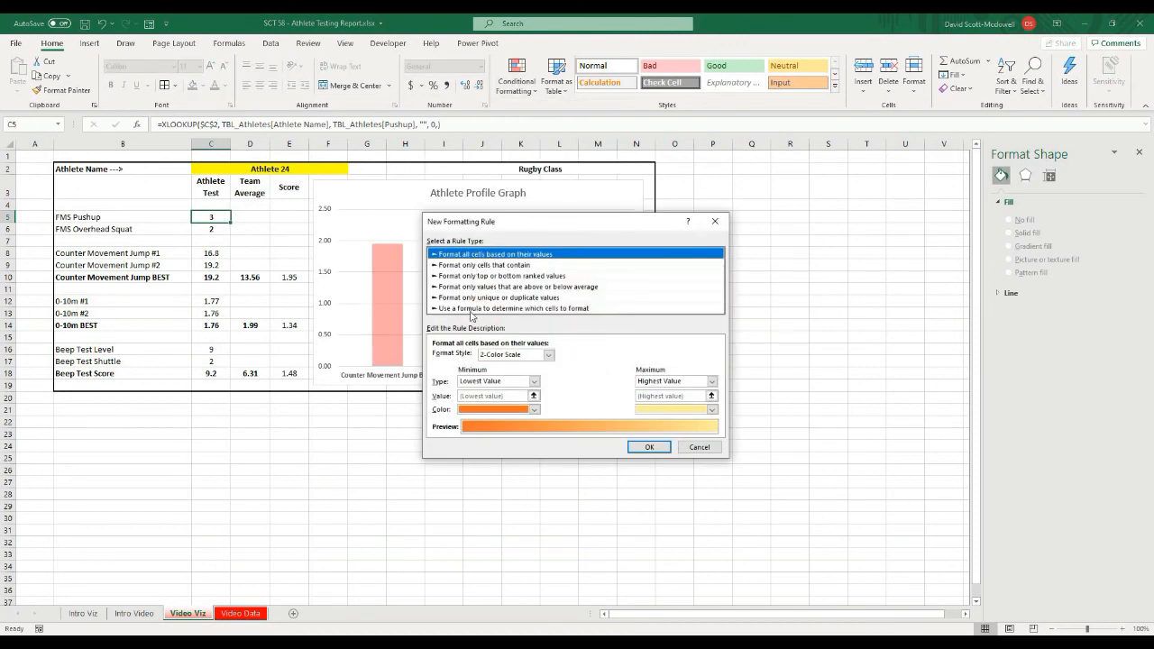
mouse_move(483, 271)
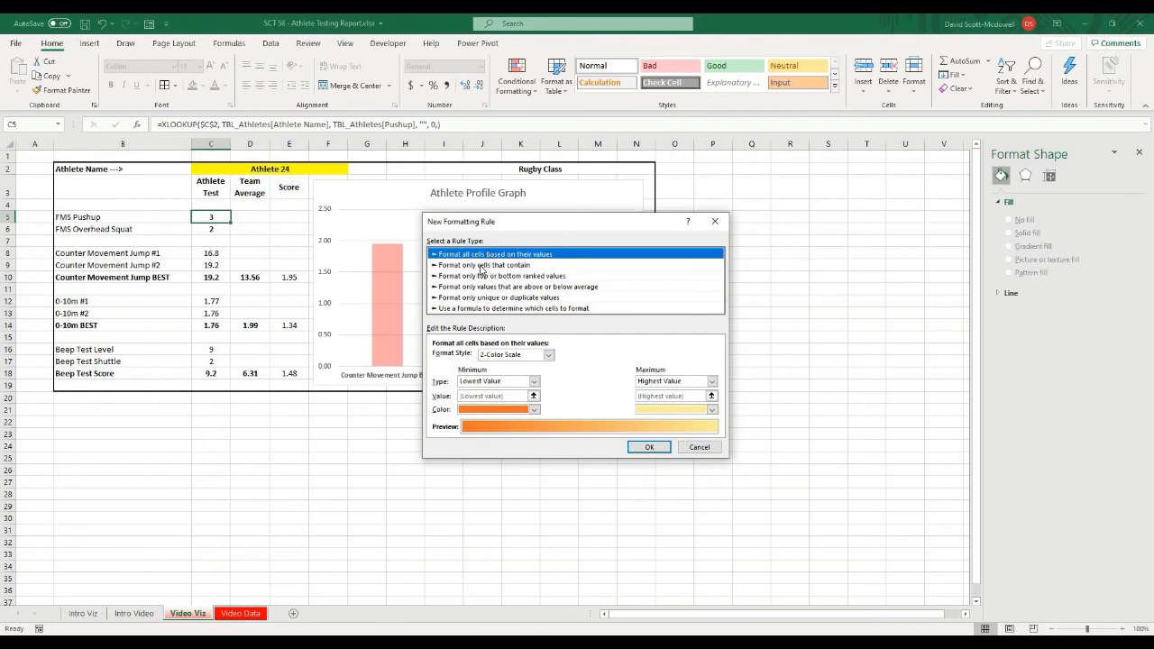
- Make the rule fill the cell green when its value equals 3
left_click(512, 276)
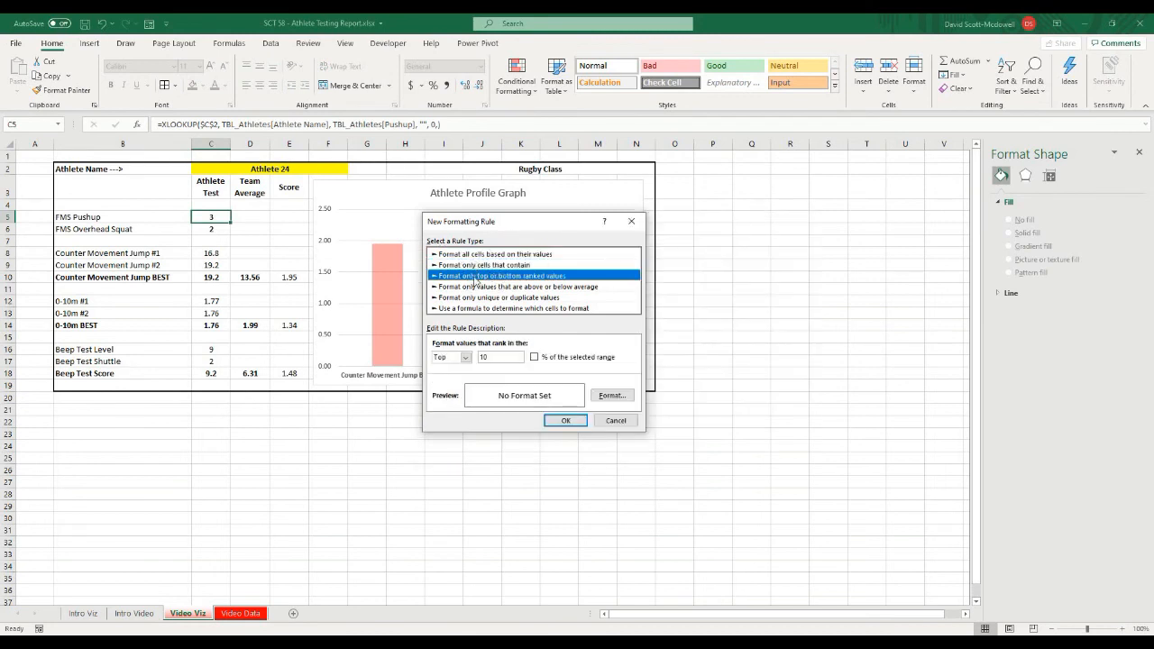
left_click(534, 285)
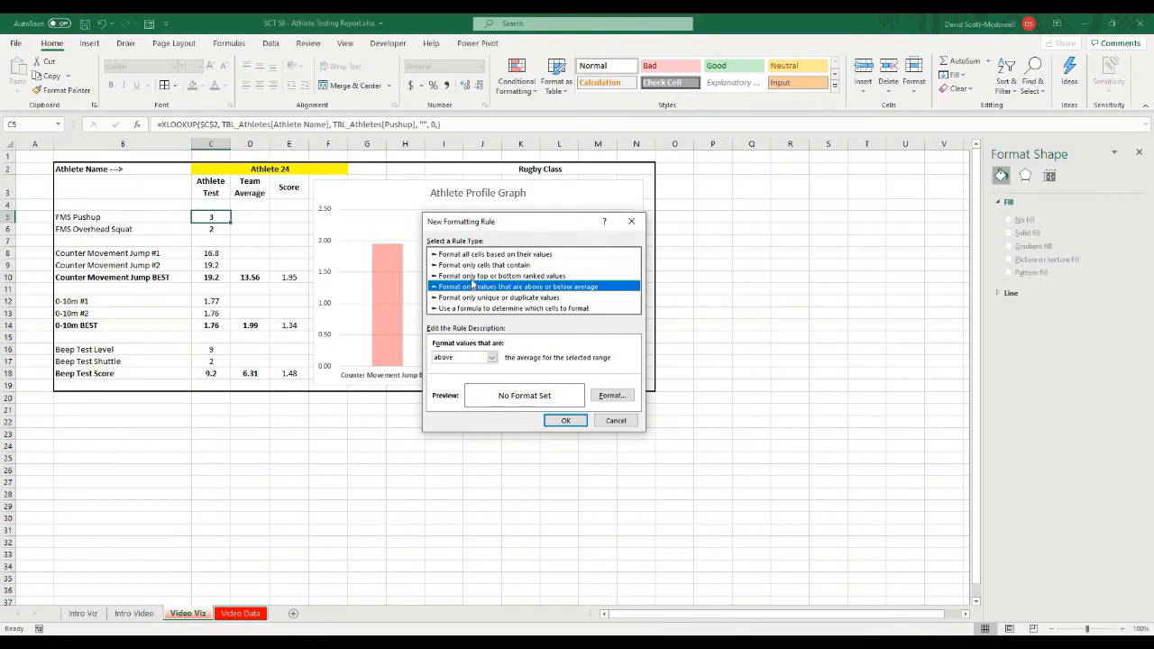
left_click(479, 263)
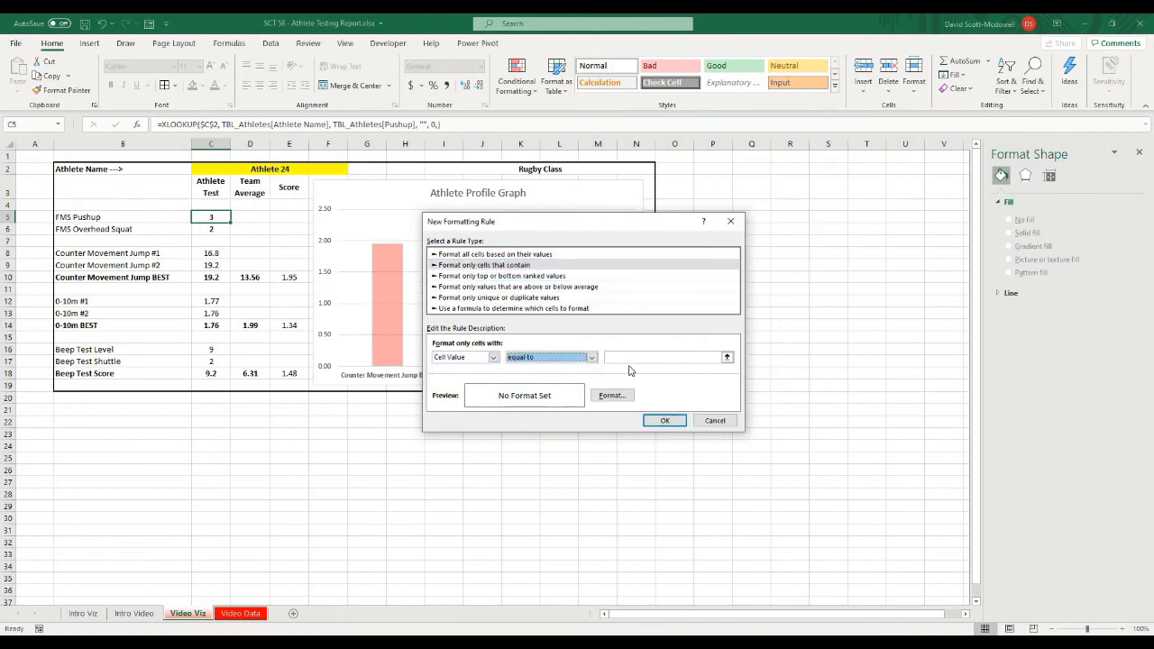
left_click(611, 395)
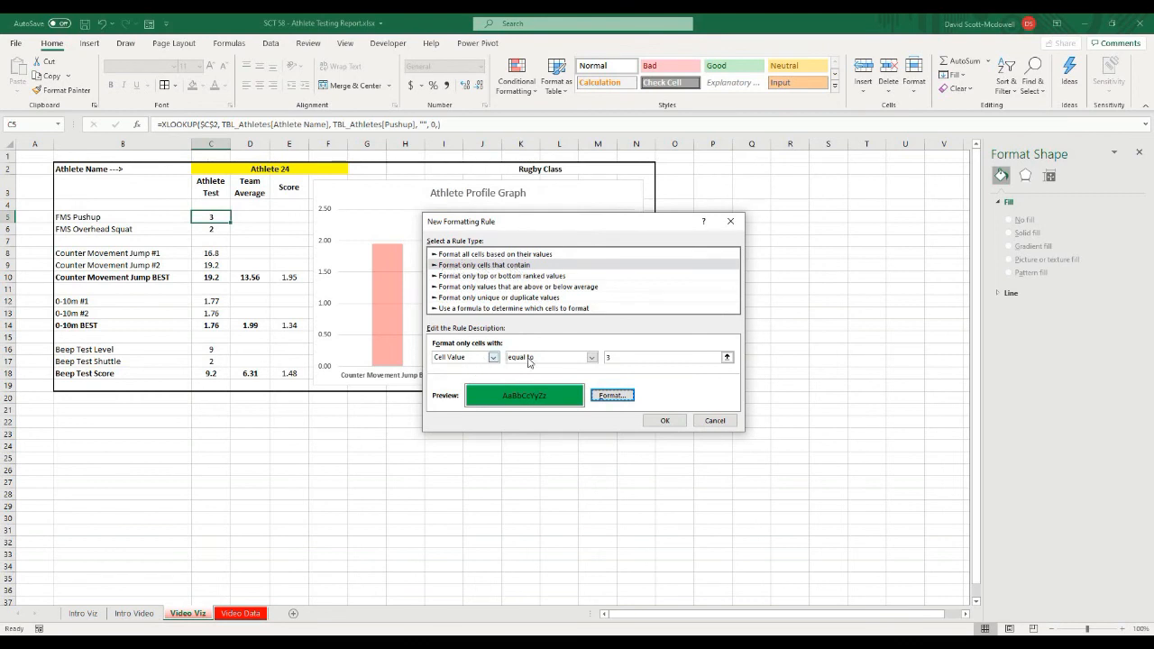
left_click(664, 420)
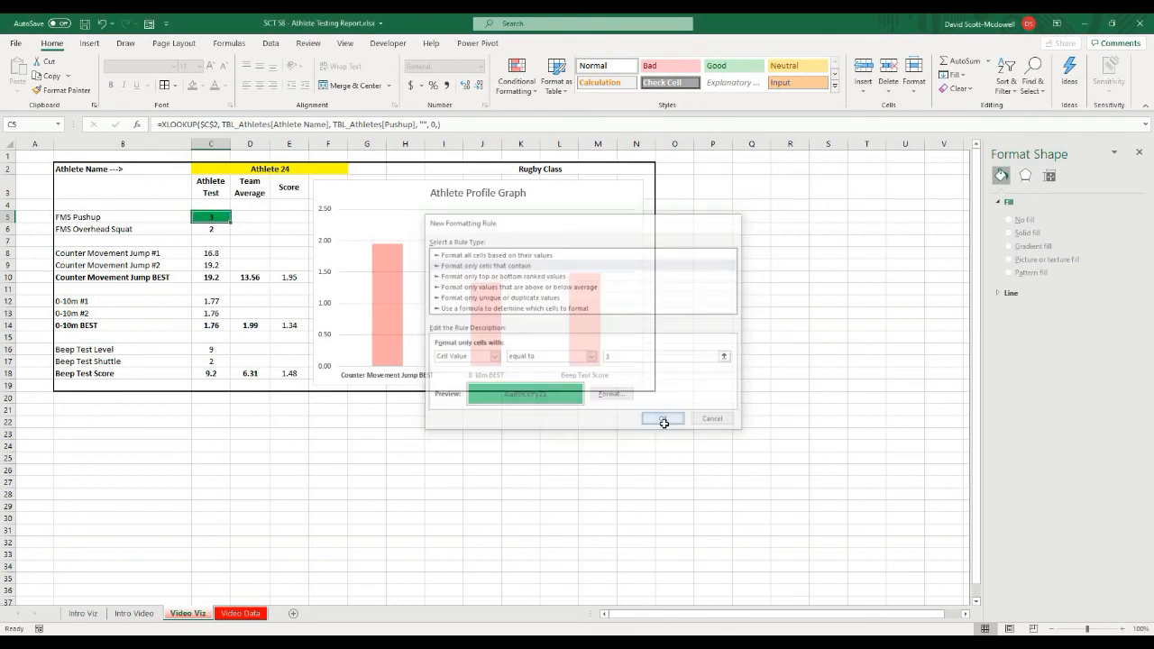
left_click(664, 419)
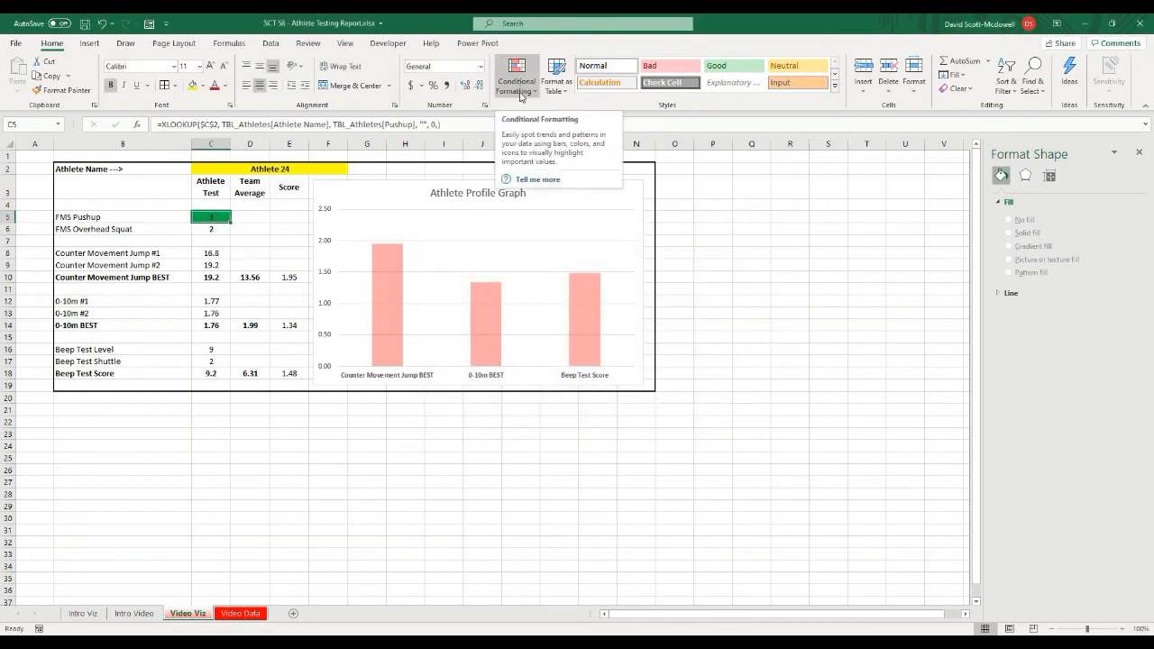
- Add a rule giving the FMS Pushup cell a yellow fill for its middle score value
left_click(515, 81)
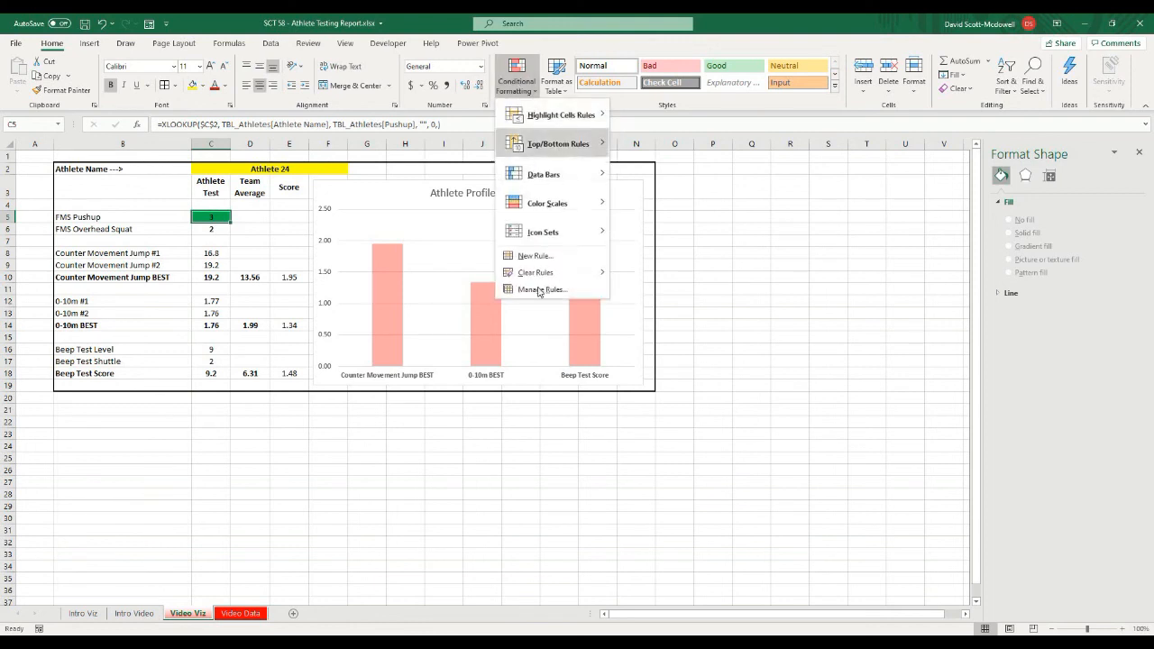
left_click(534, 256)
type("2")
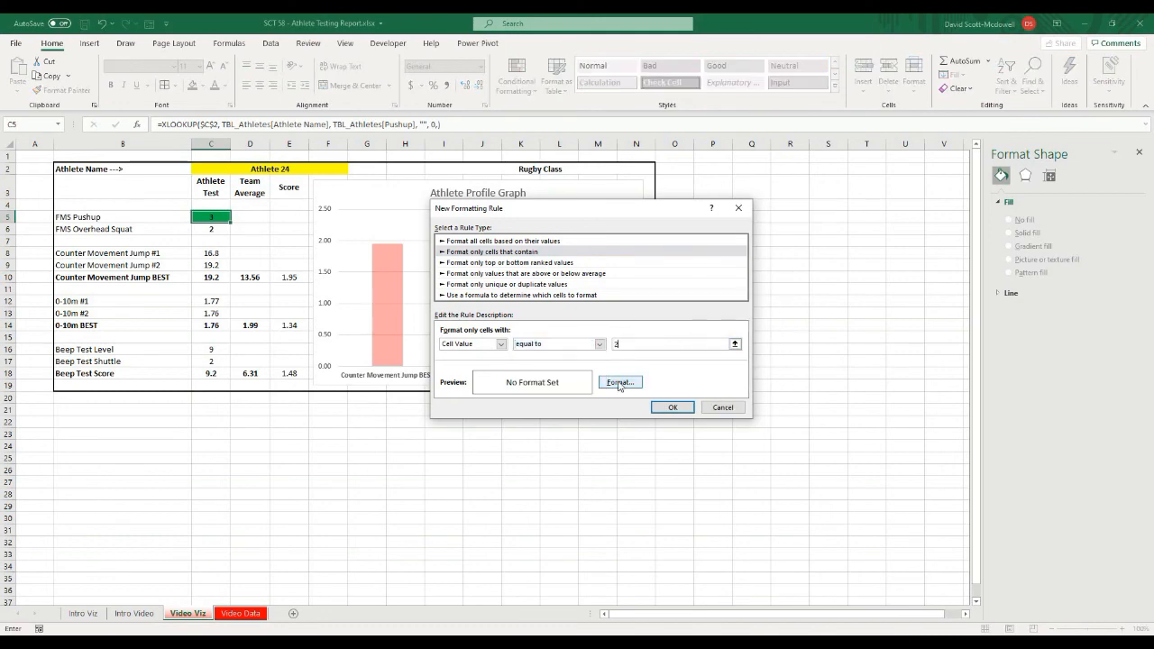
left_click(621, 382)
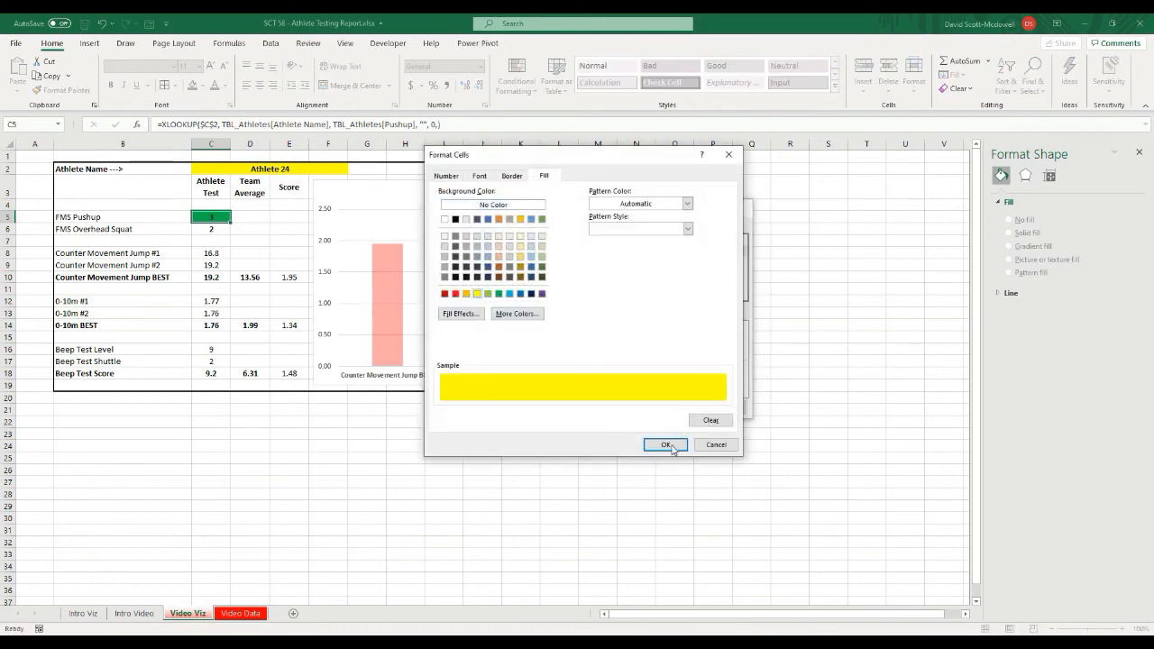
left_click(663, 444)
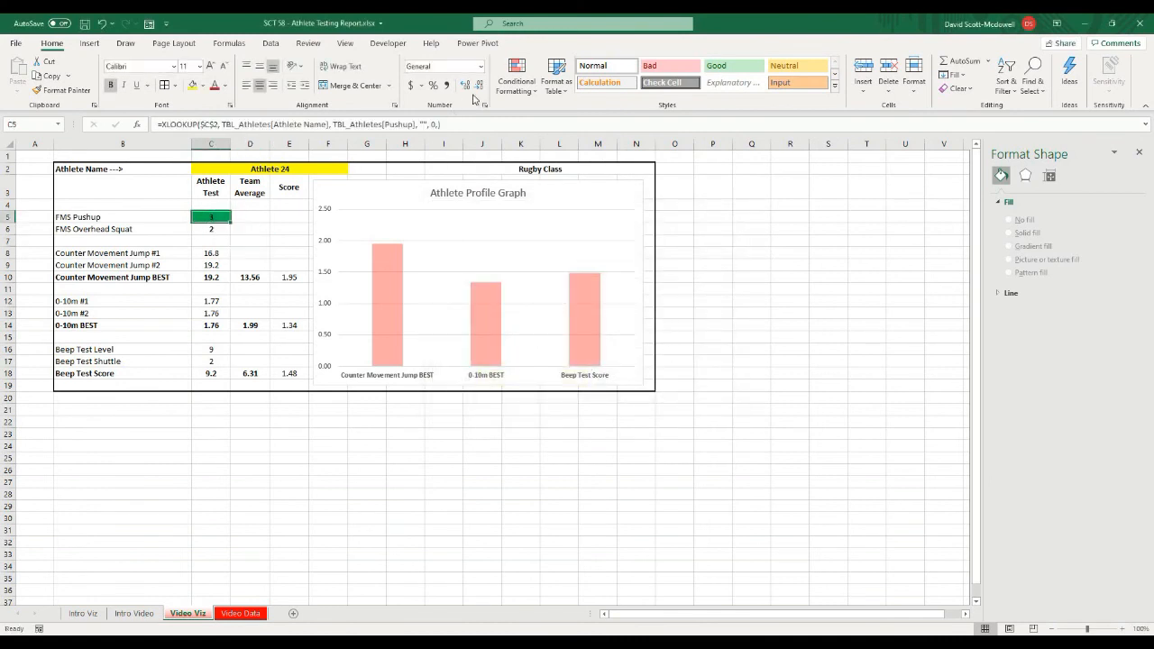
- Add a rule filling the FMS Pushup cell orange when its value equals 1
left_click(514, 76)
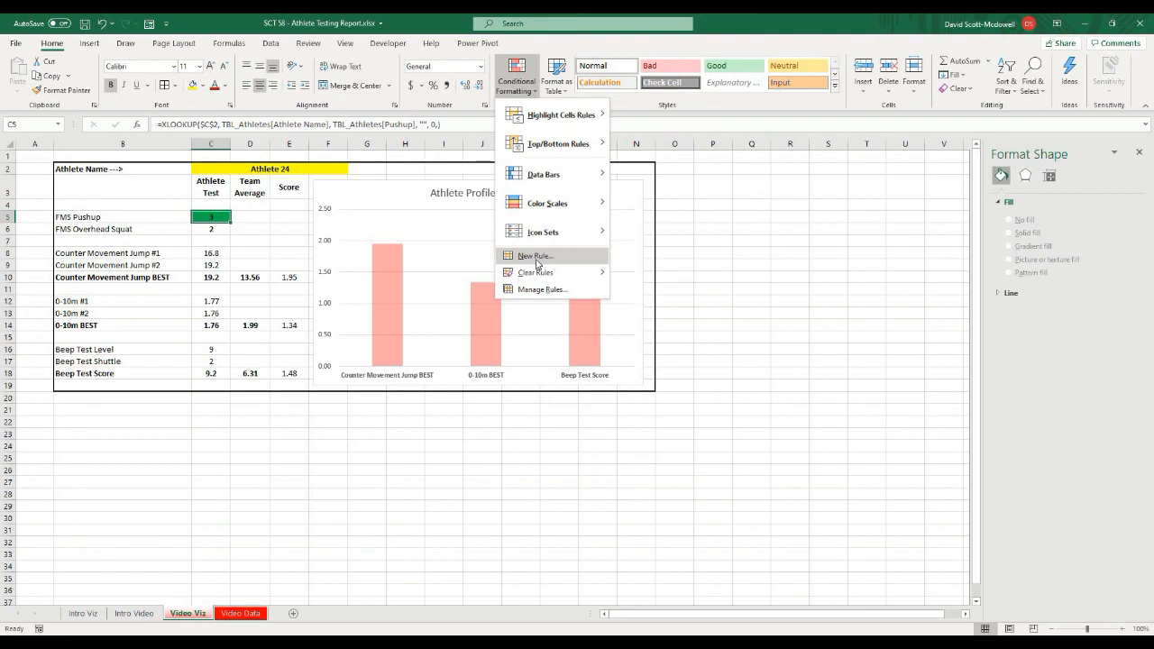
left_click(533, 256)
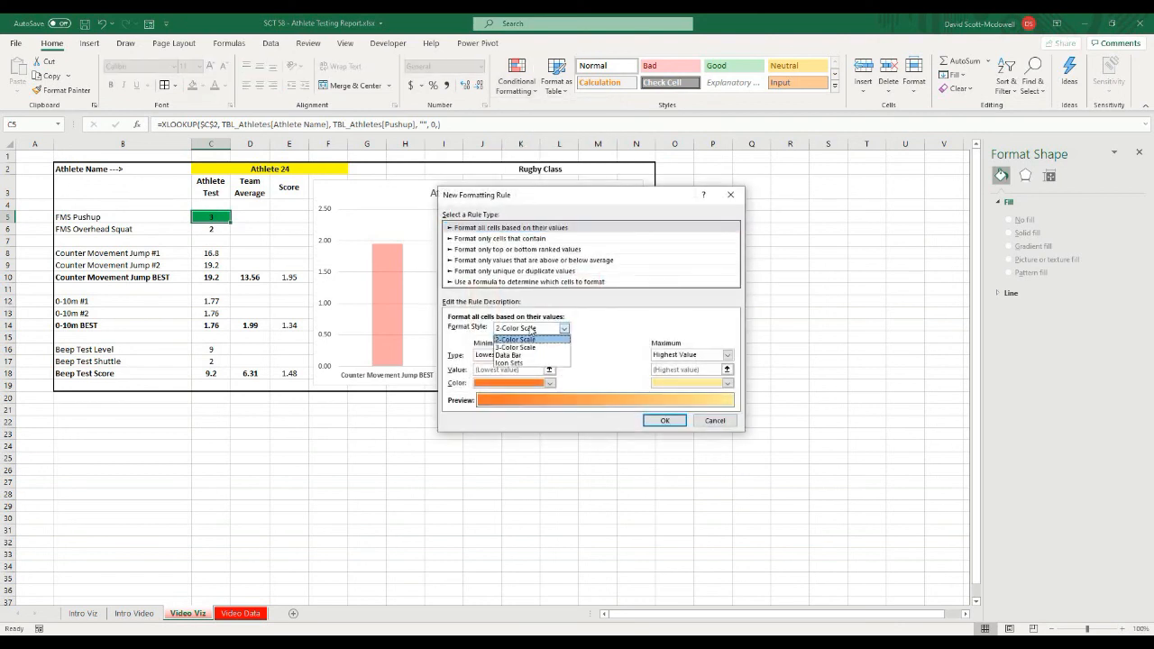
left_click(498, 238)
type("1")
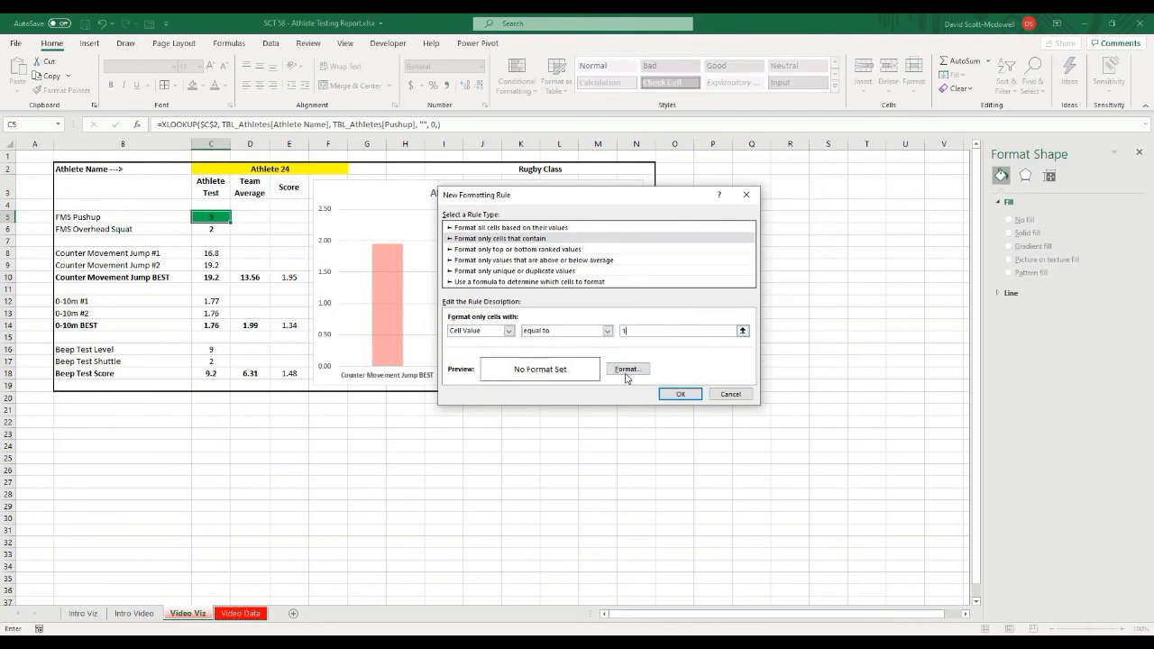
left_click(628, 368)
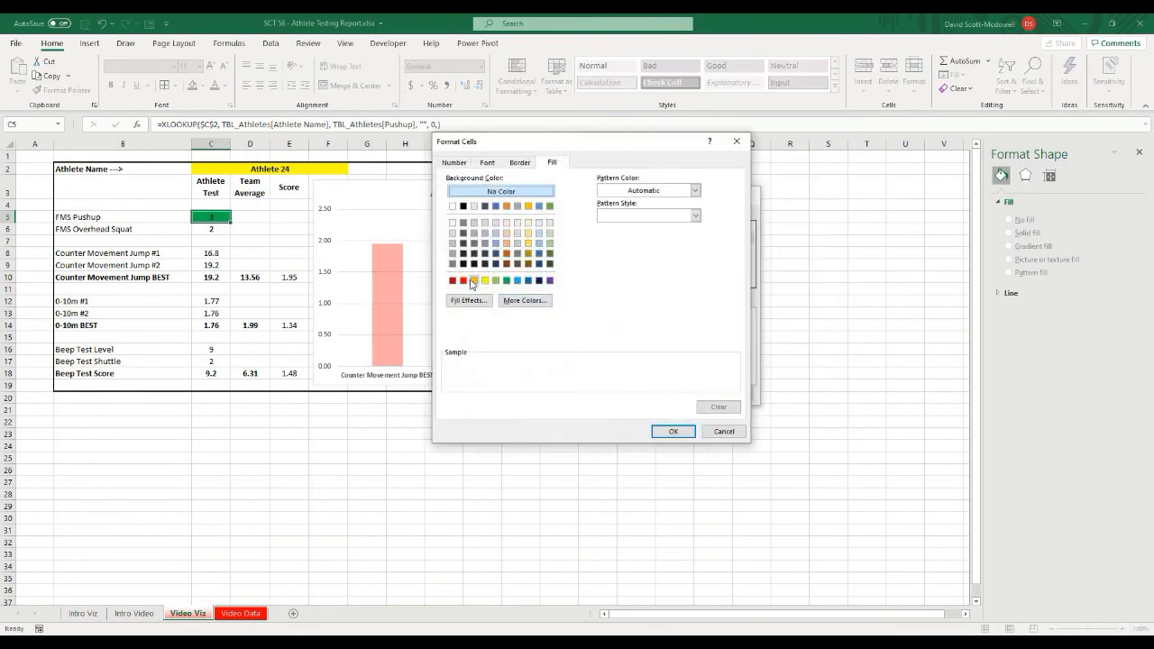
left_click(473, 282)
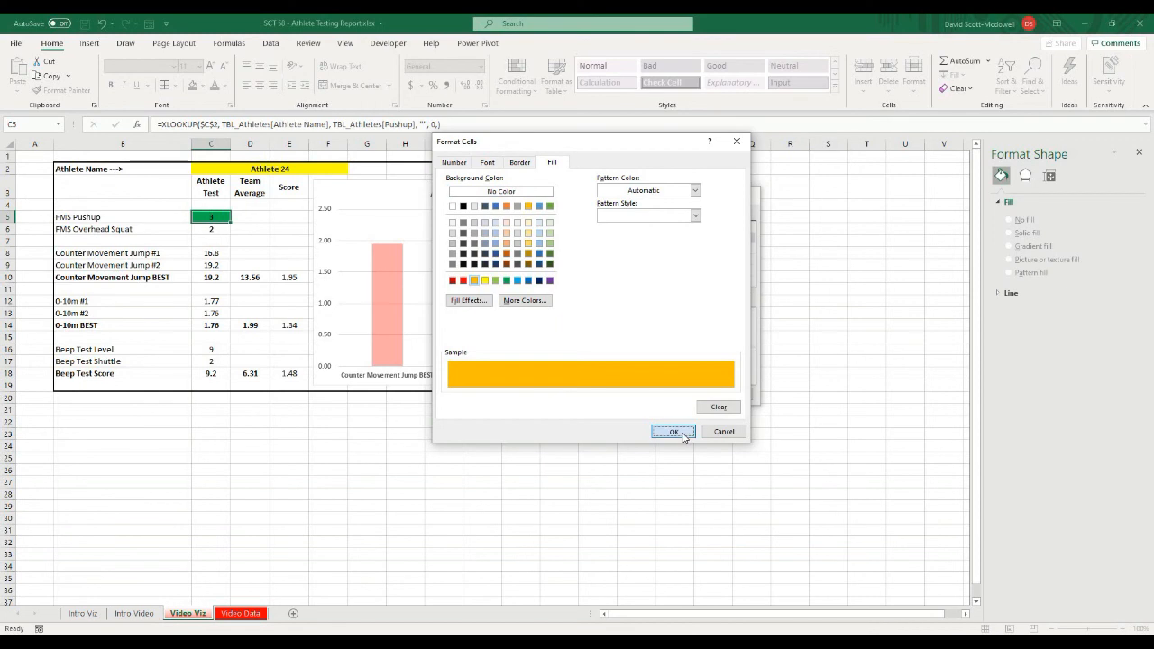
left_click(675, 432)
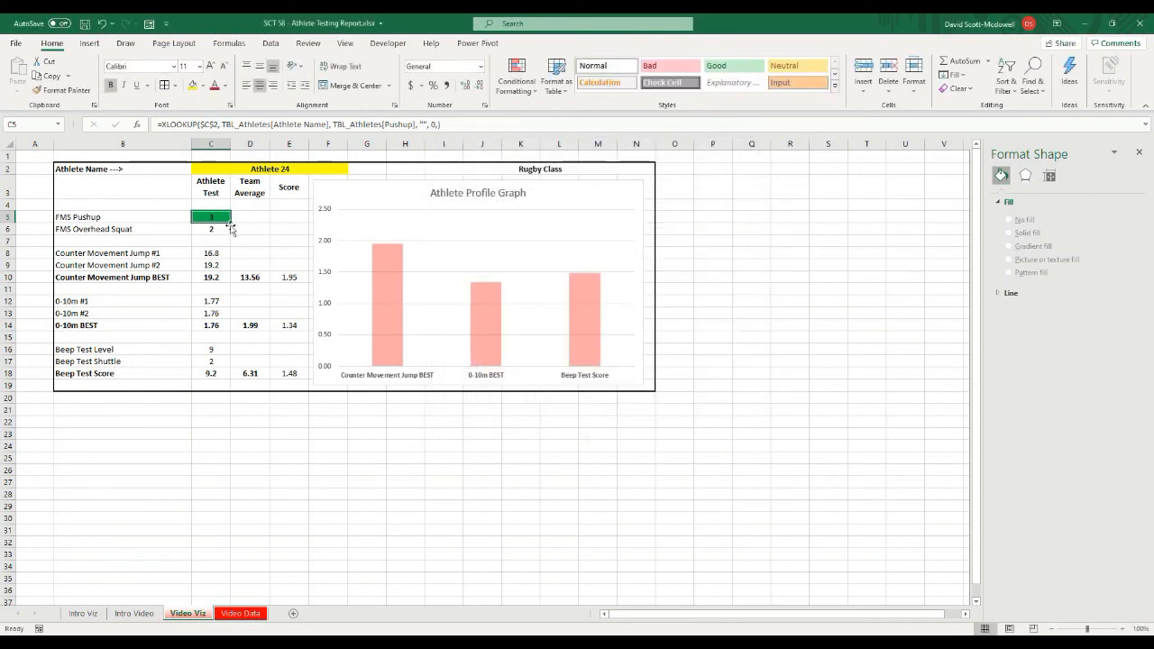
- Add one more value-based rule with a different fill colour to the FMS Pushup cell
left_click(516, 76)
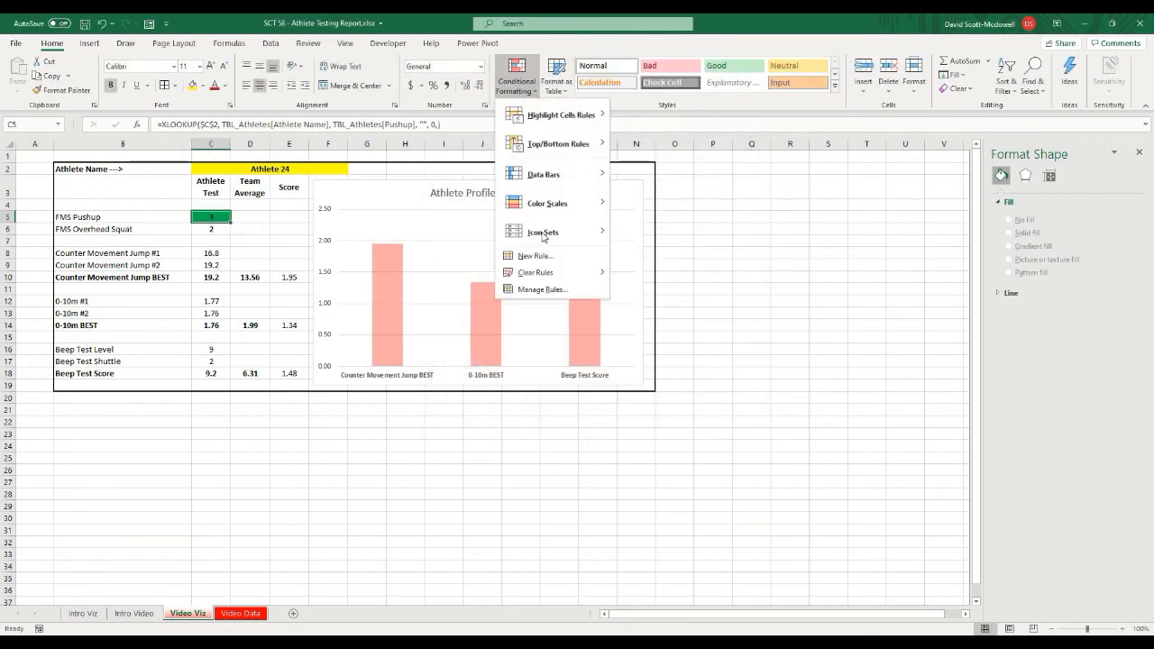
mouse_move(534, 257)
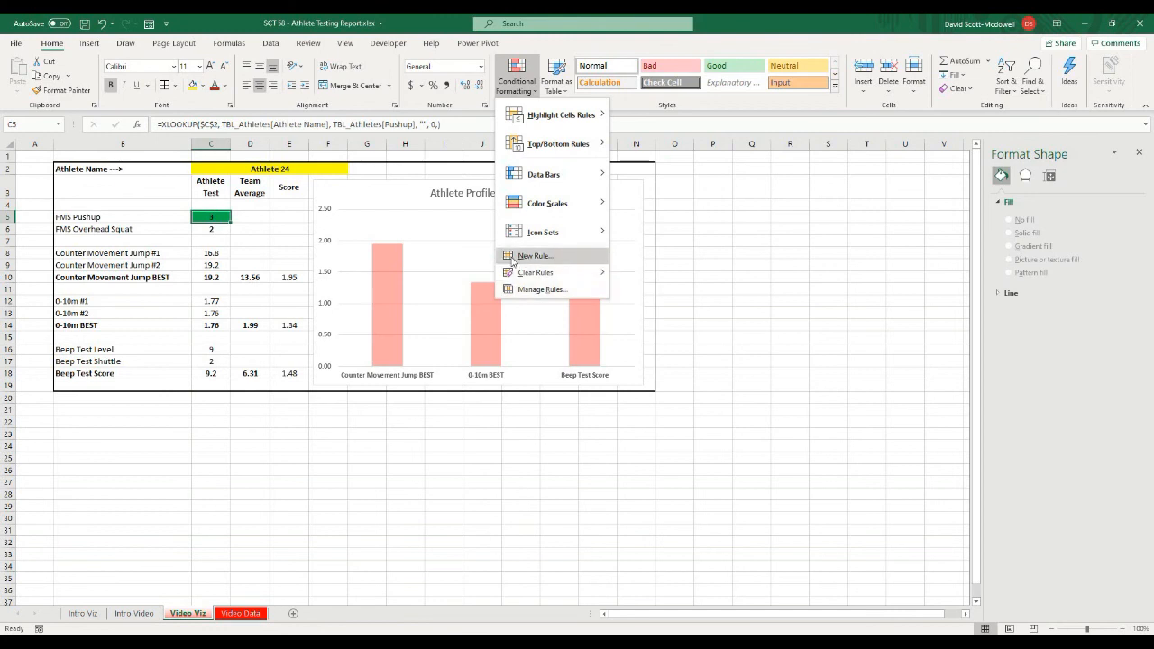
left_click(526, 256)
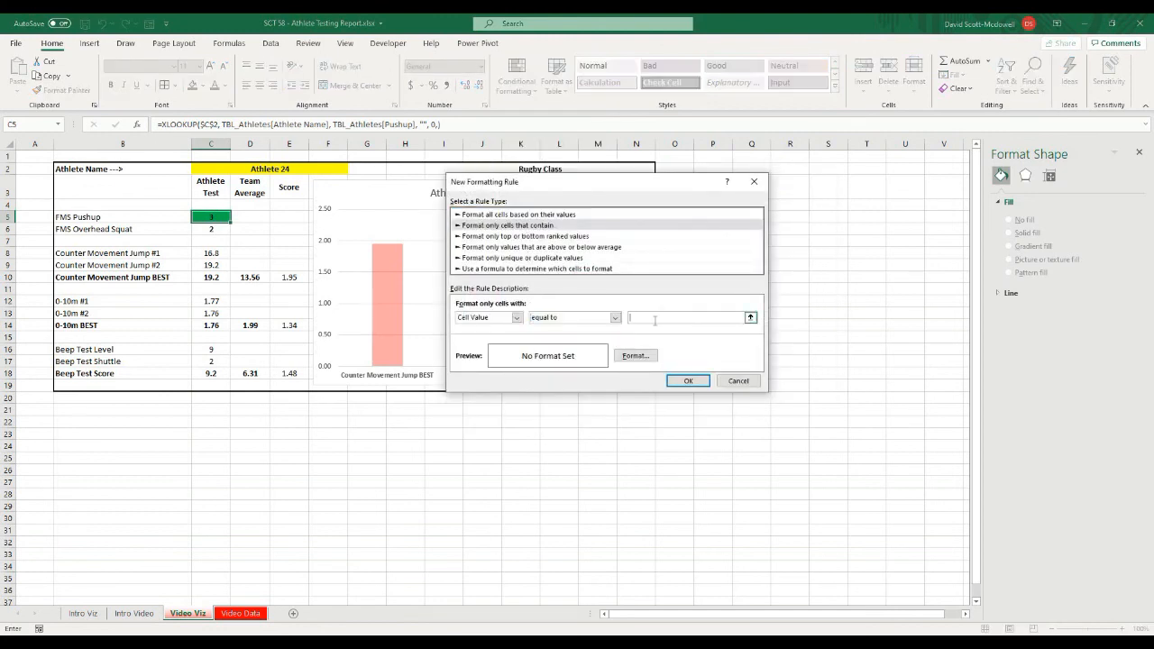
left_click(635, 356)
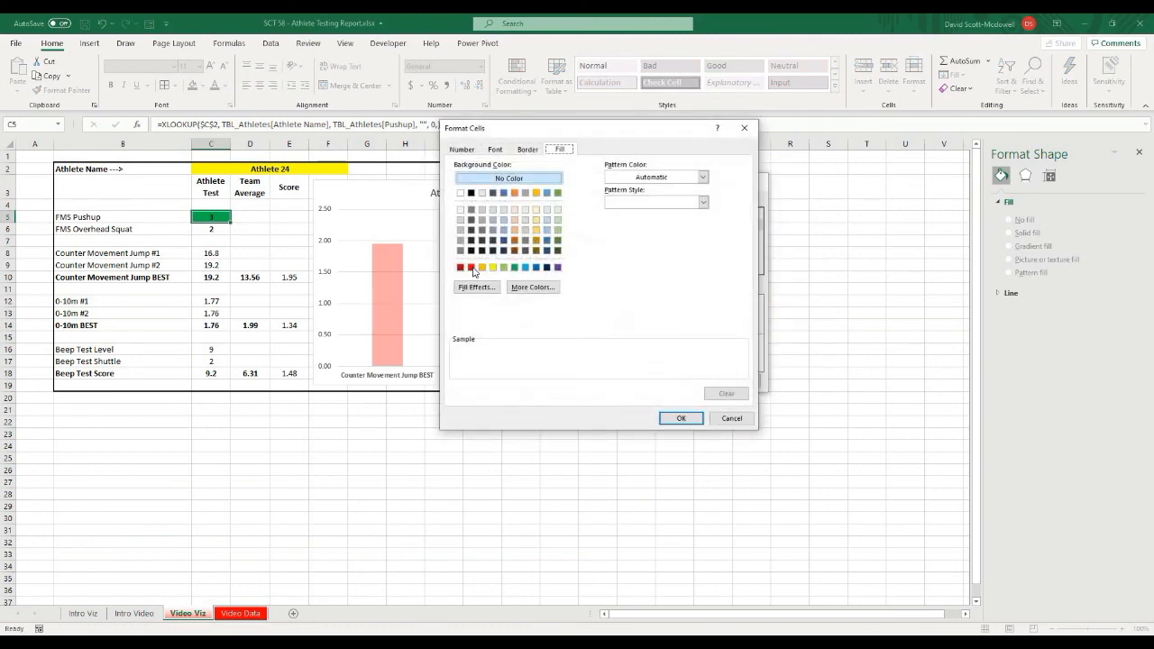
left_click(682, 418)
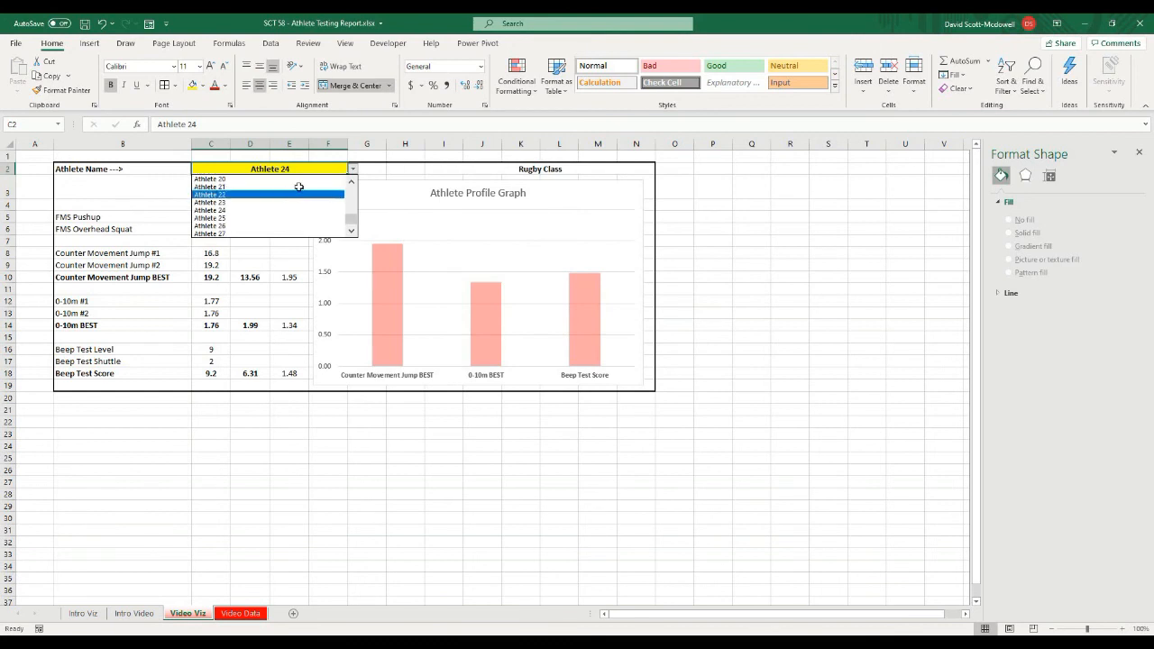
- Show Athlete 25 and copy the Pushup cell's colour rules onto the FMS Overhead Squat cell
left_click(207, 217)
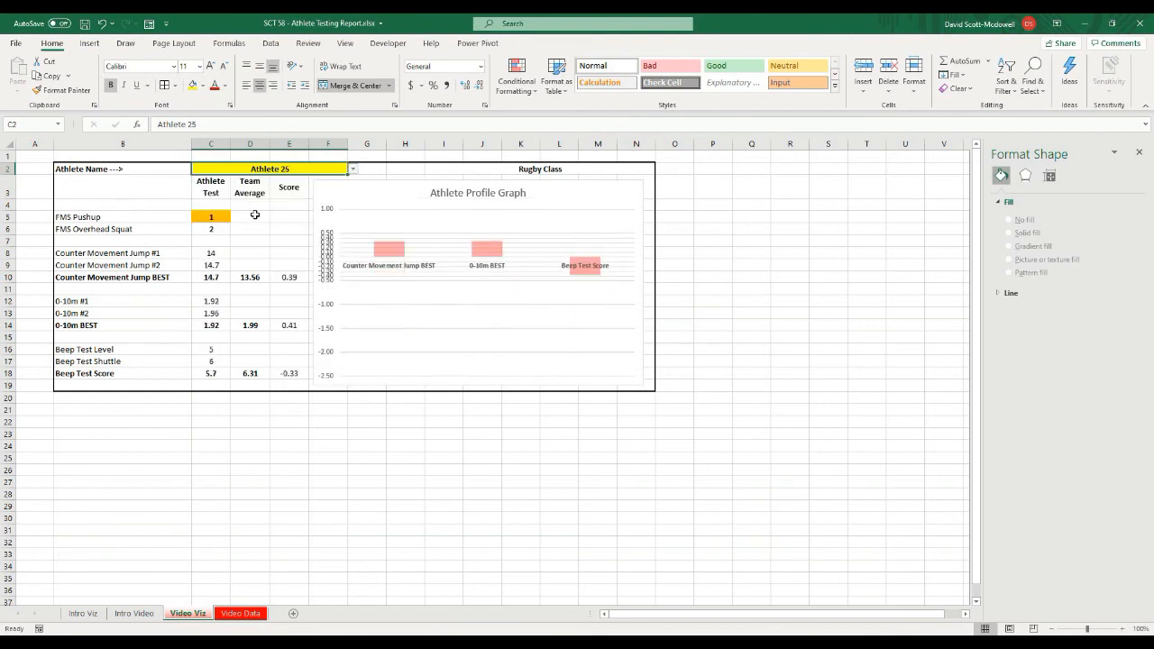
left_click(211, 217)
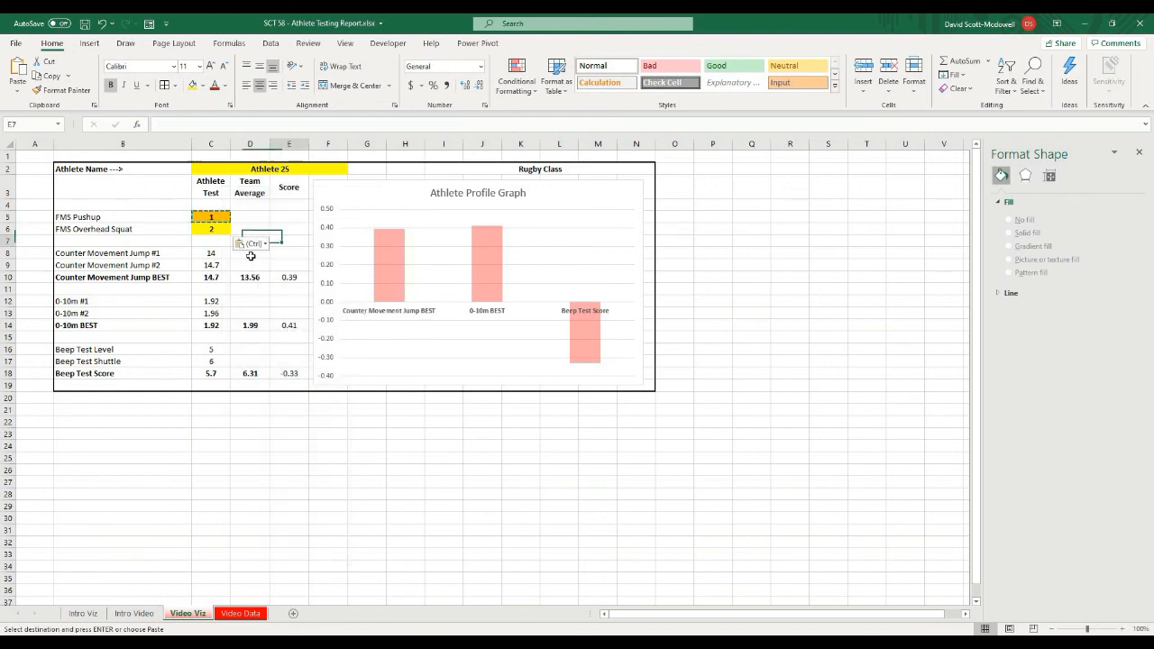
- Switch the dashboard to Athlete 55, showing both FMS scores of 1 in orange
left_click(352, 170)
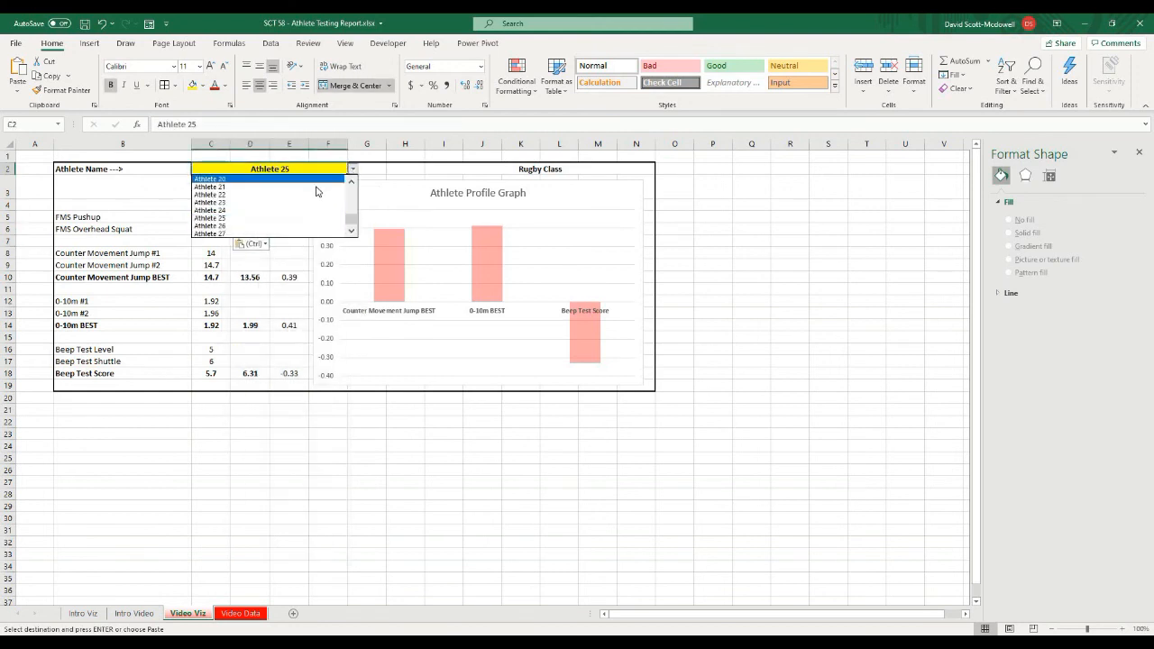
left_click(209, 185)
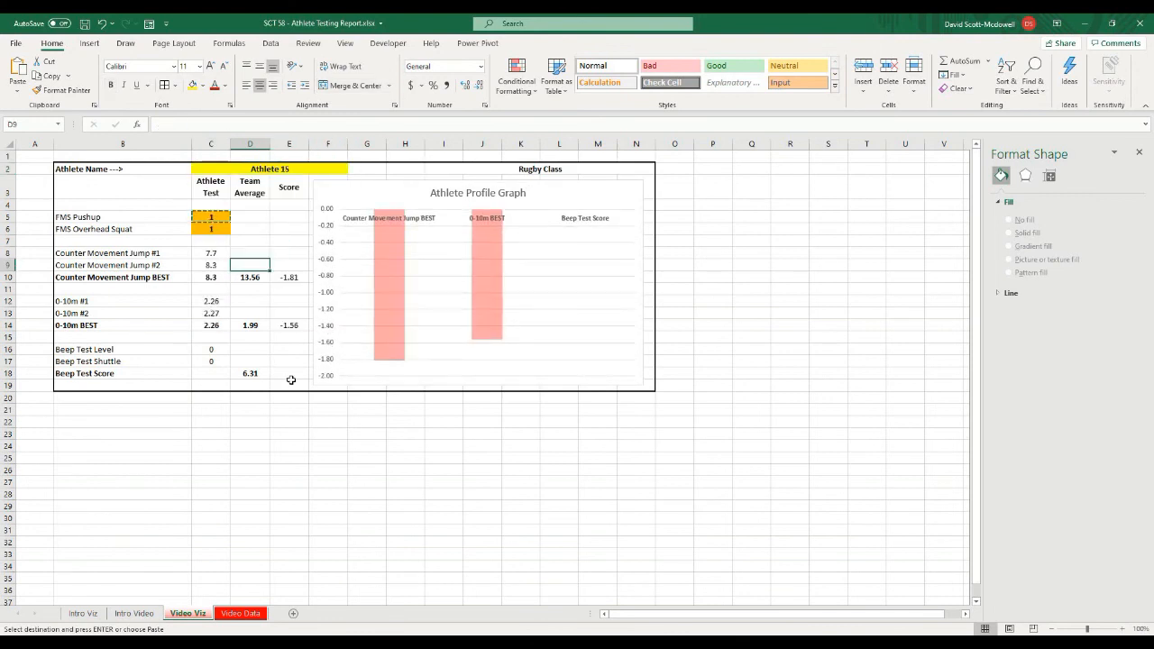
left_click(289, 445)
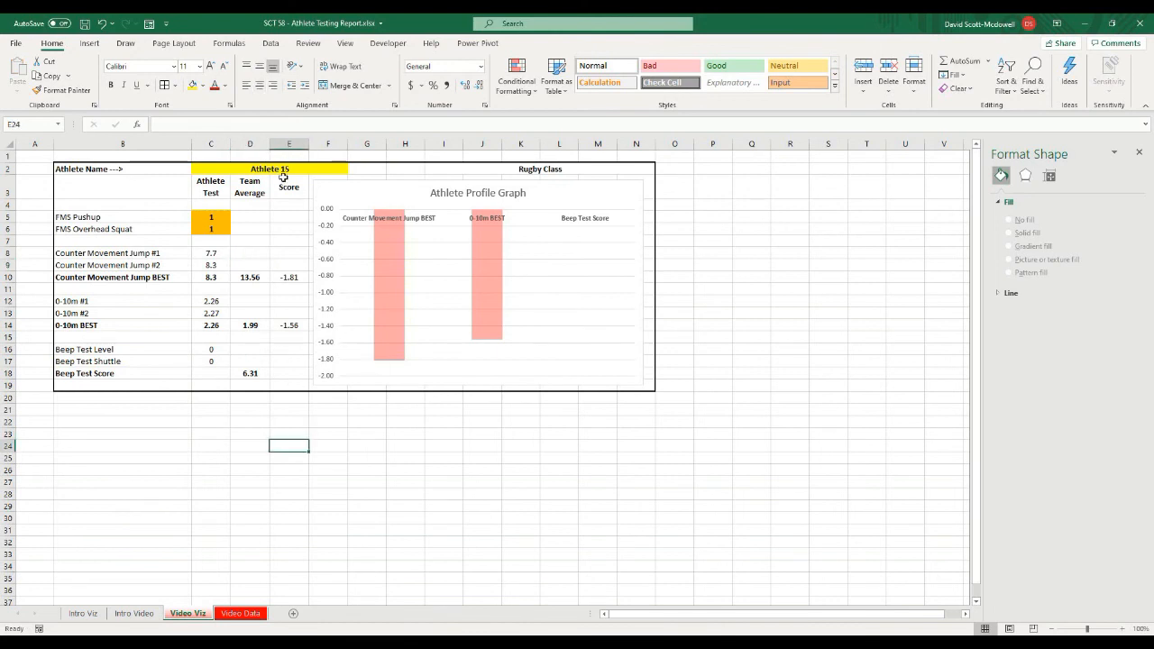
mouse_move(395, 314)
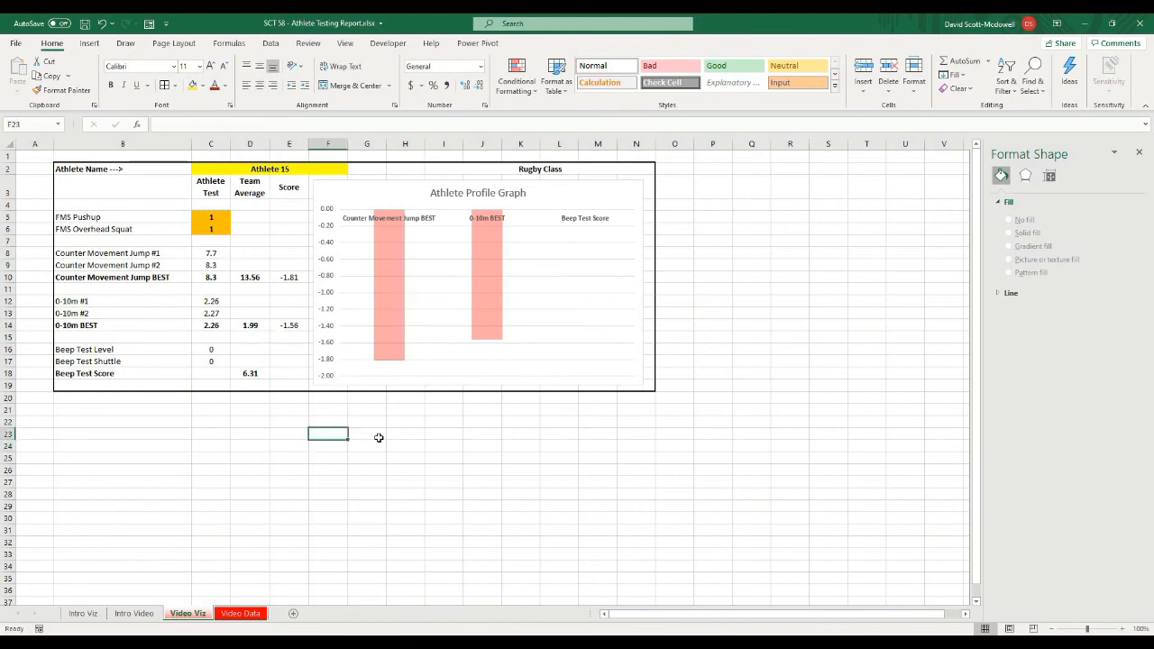
mouse_move(365, 409)
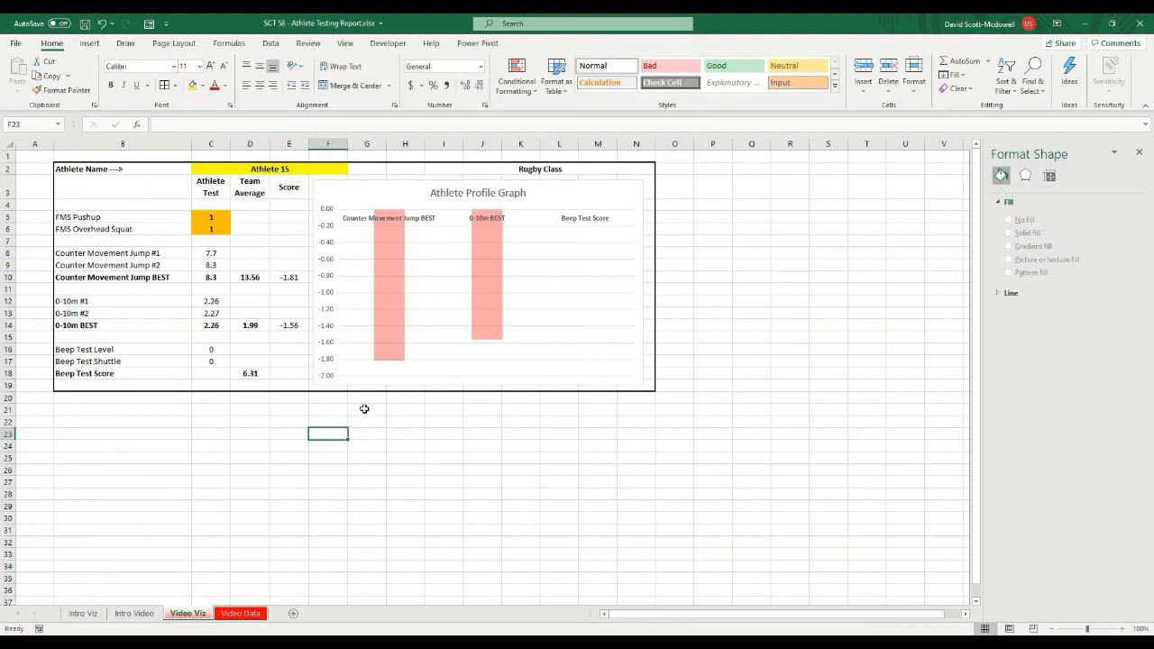
mouse_move(368, 415)
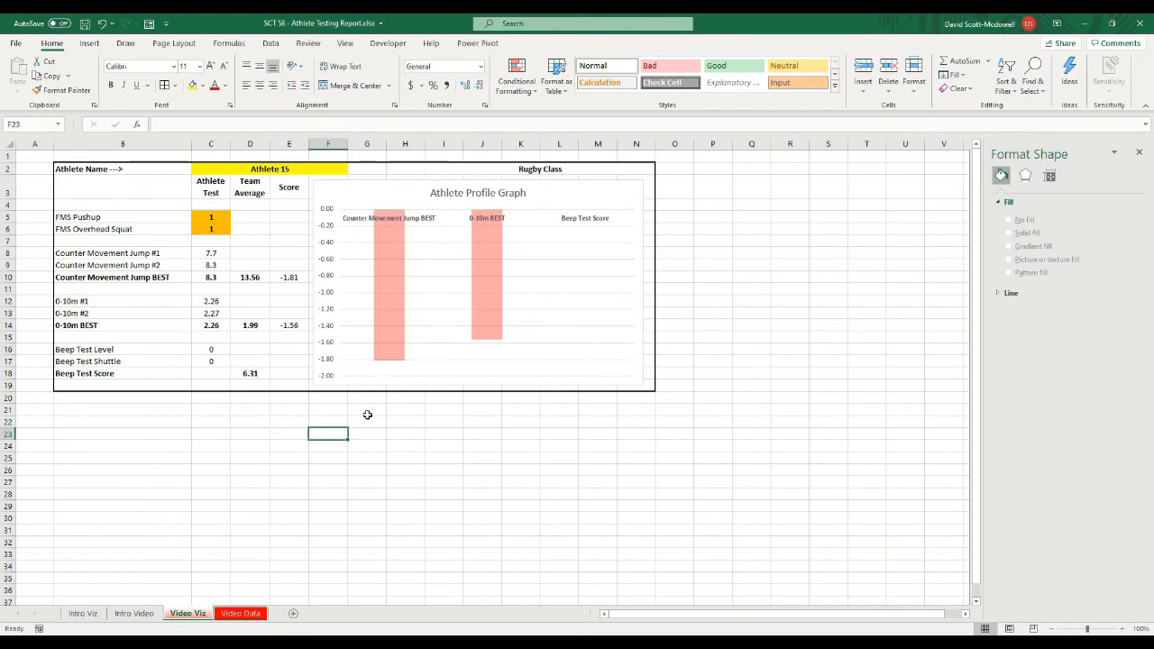
mouse_move(1037, 245)
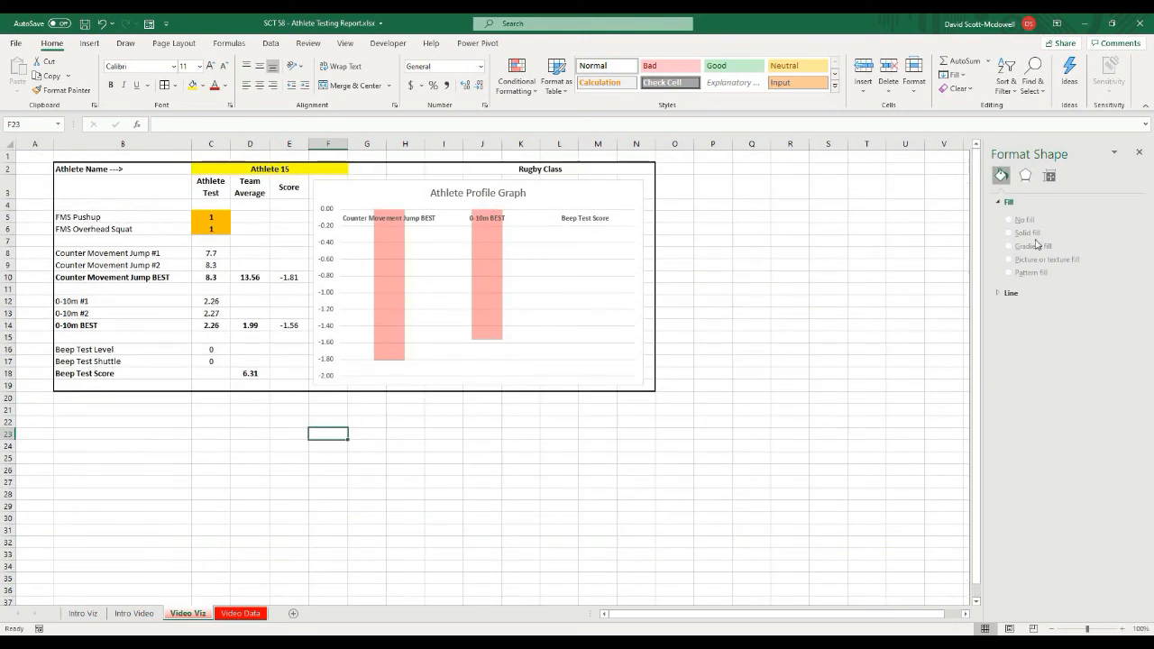
left_click(1140, 151)
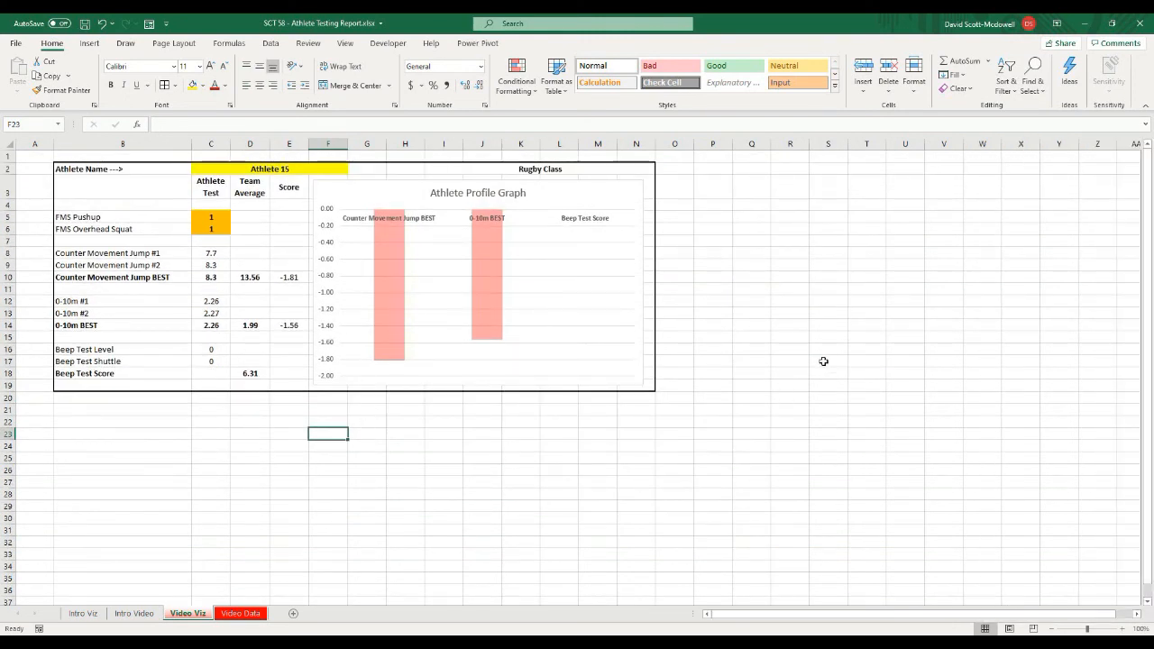
mouse_move(826, 357)
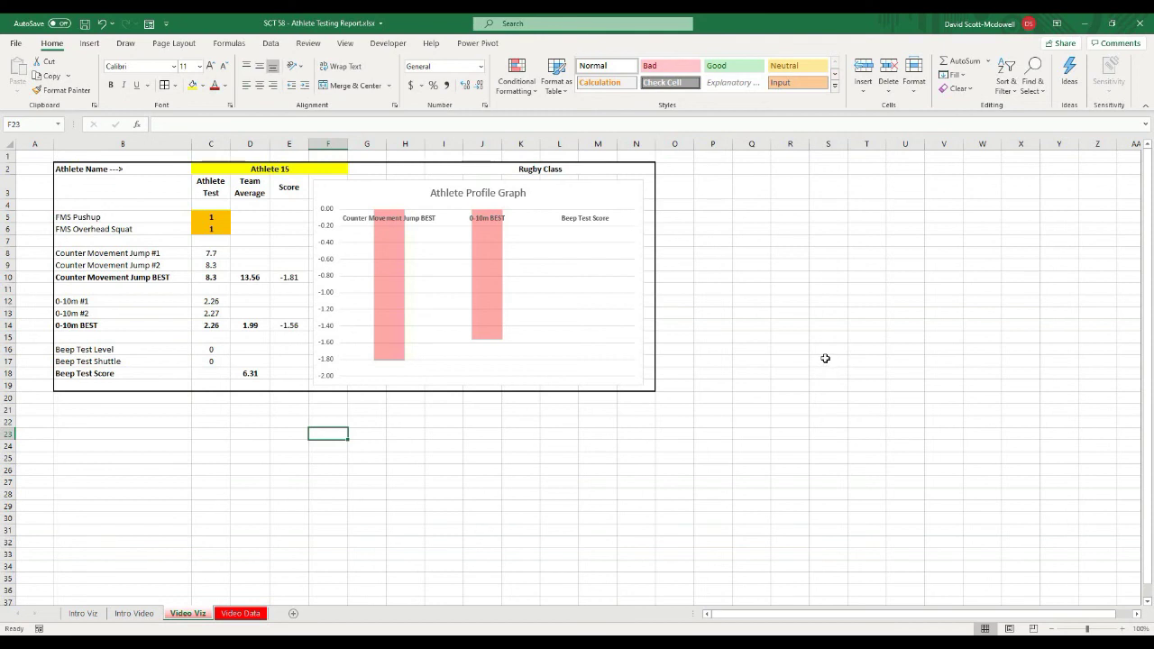
mouse_move(808, 368)
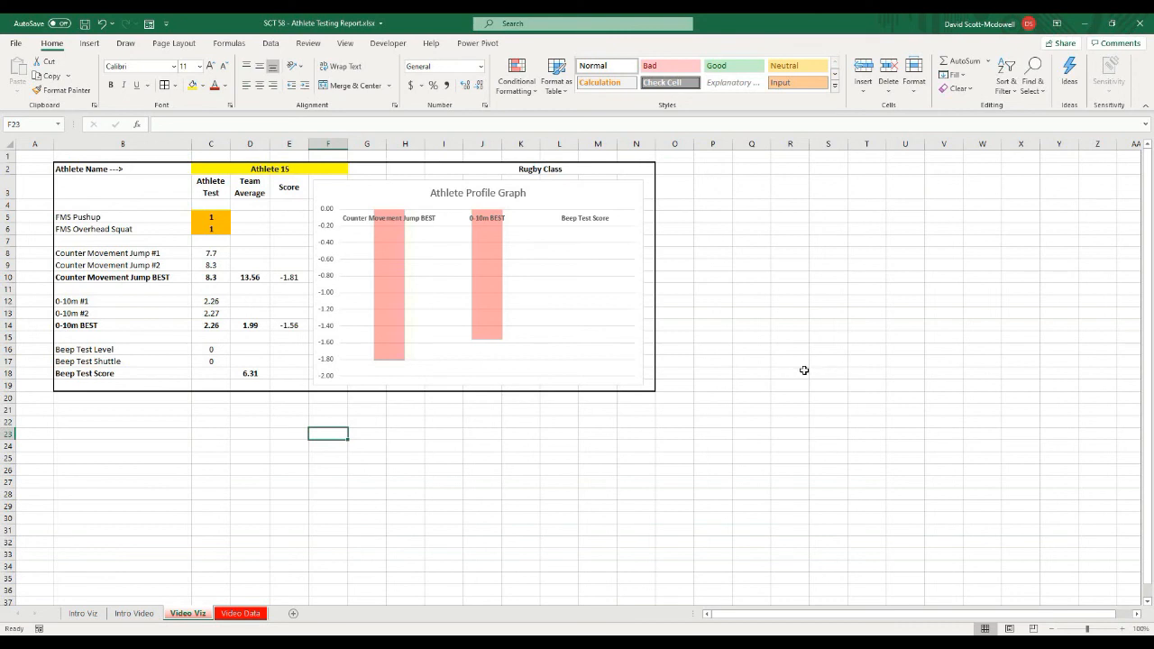
left_click(751, 411)
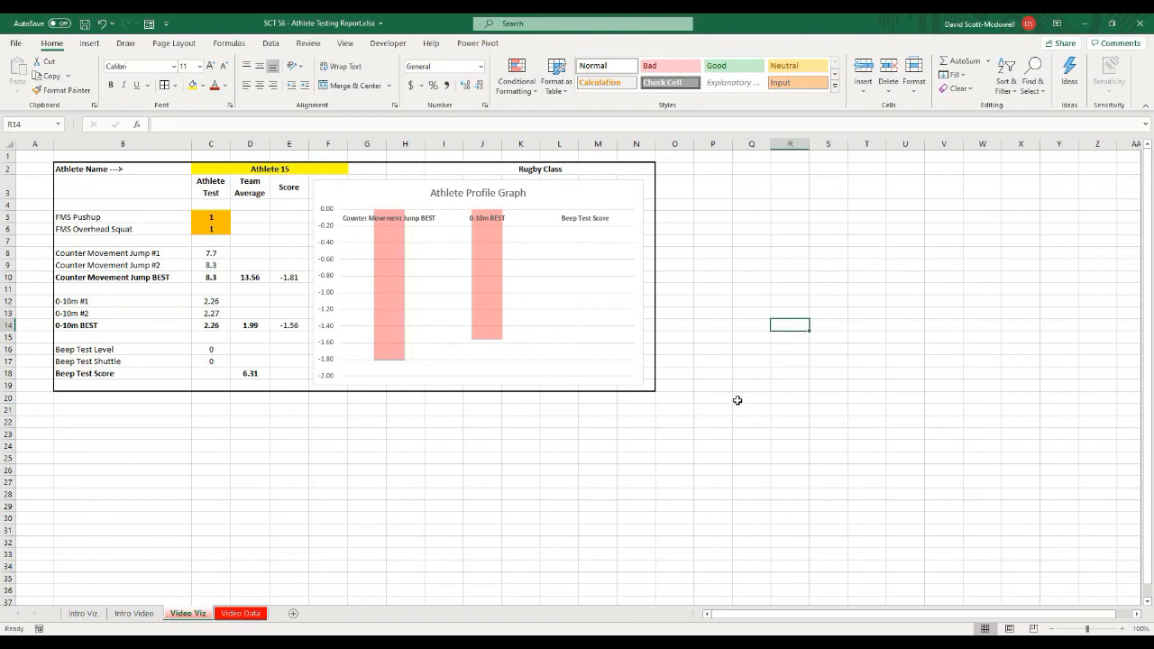
mouse_move(725, 404)
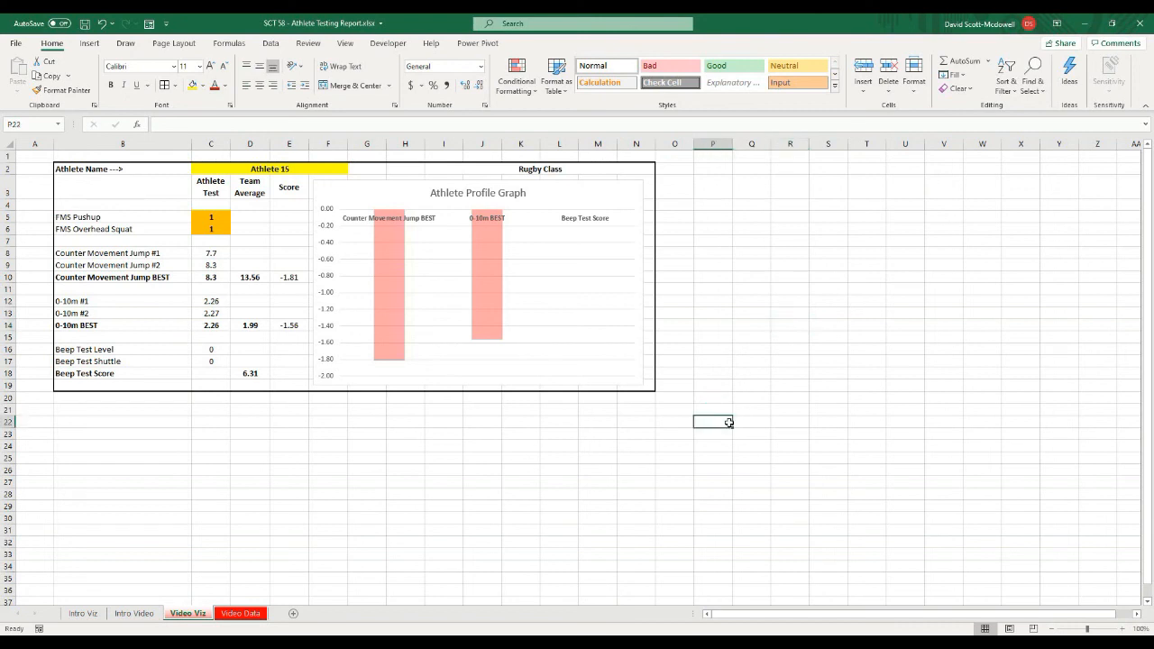
mouse_move(732, 422)
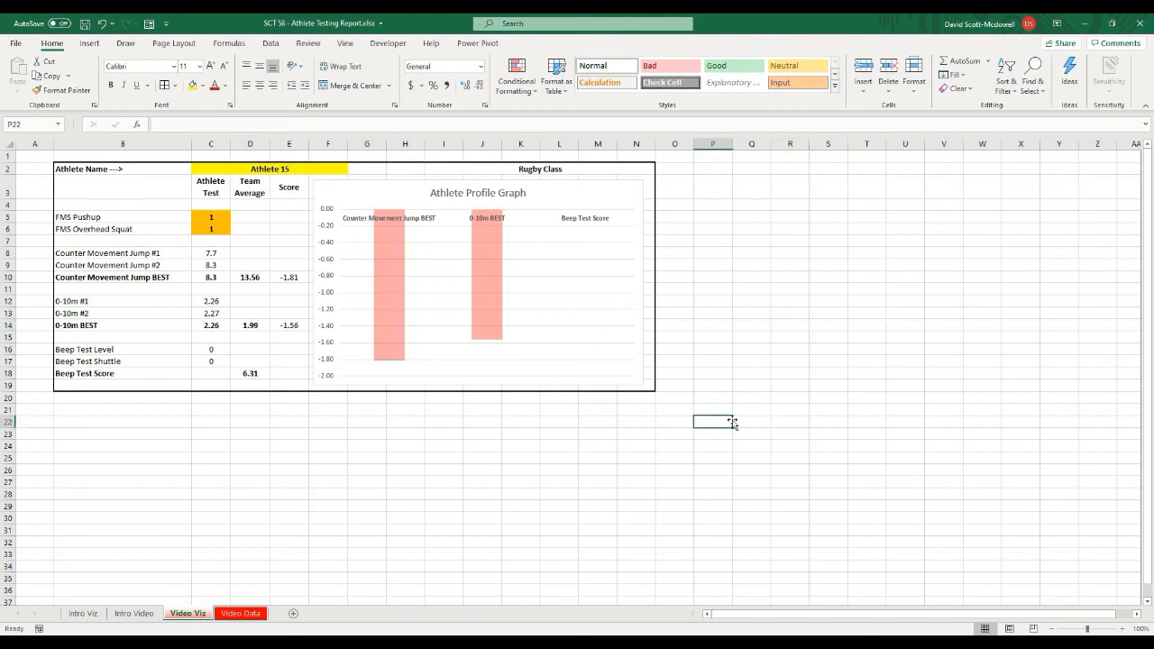